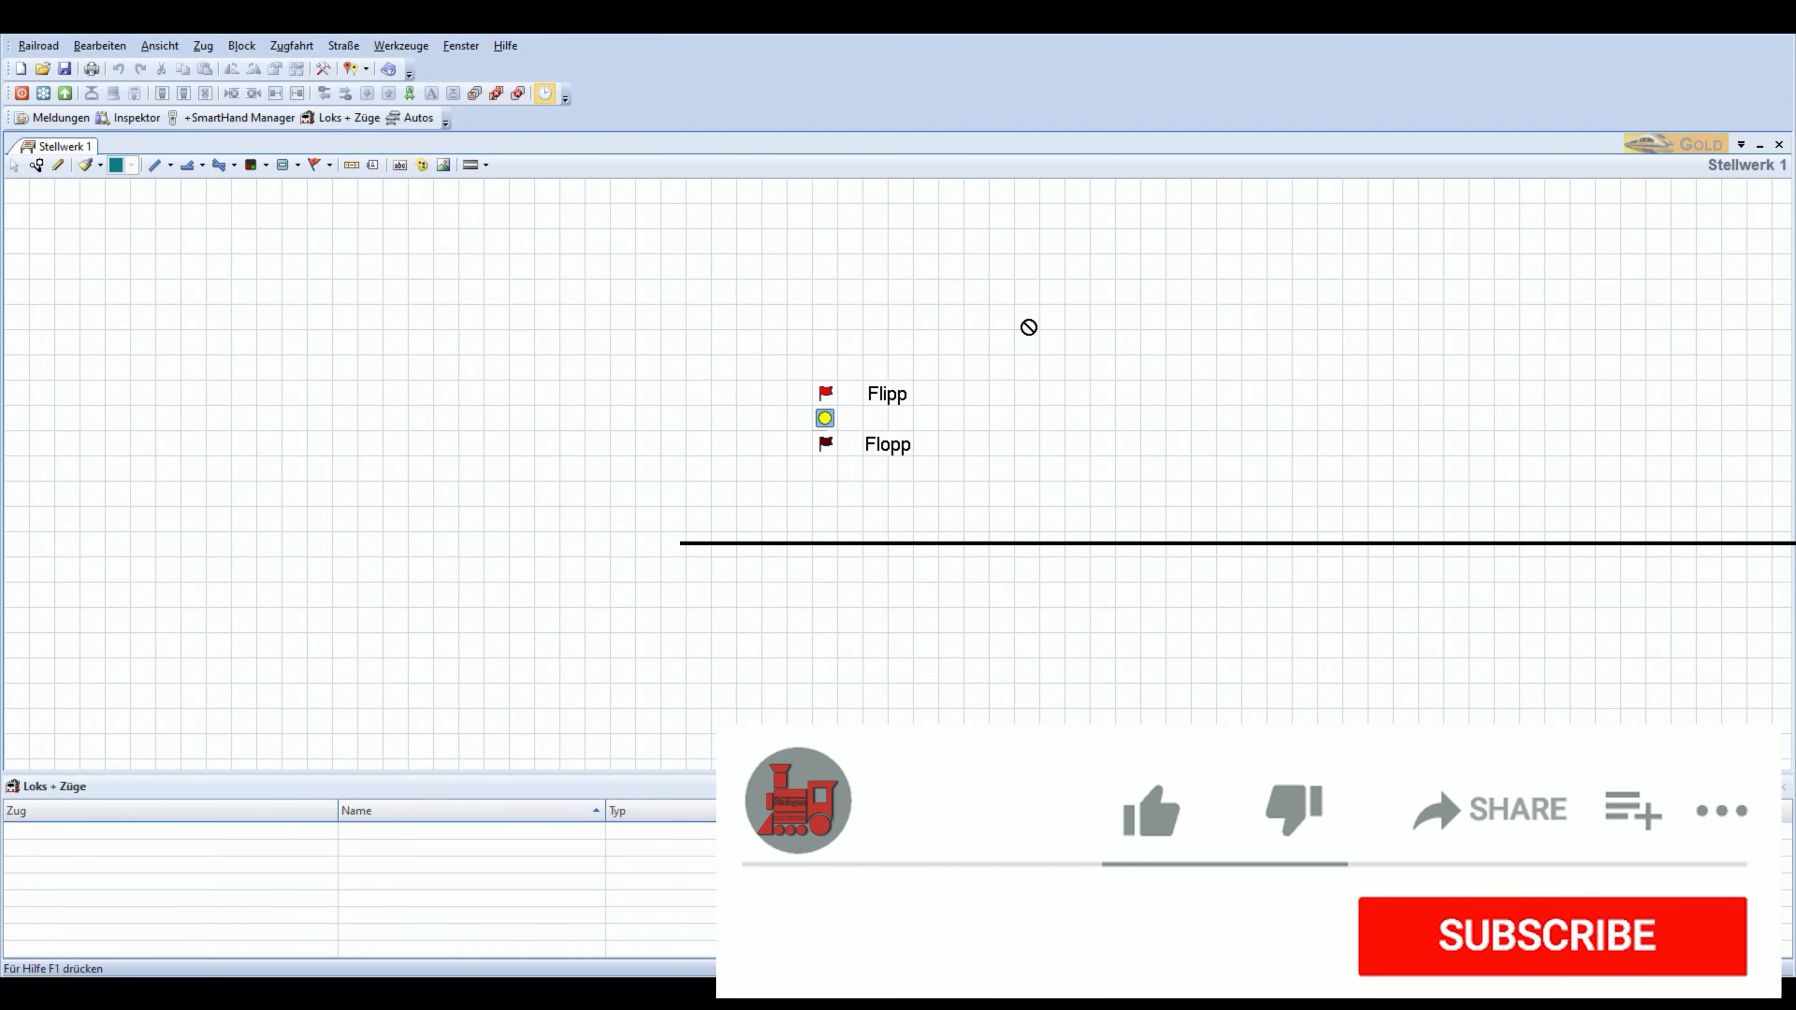
Place a Linksweiche turnout on the grid to the right of the Flipp switch
{"action": "left_click", "coordinate": [1155, 817]}
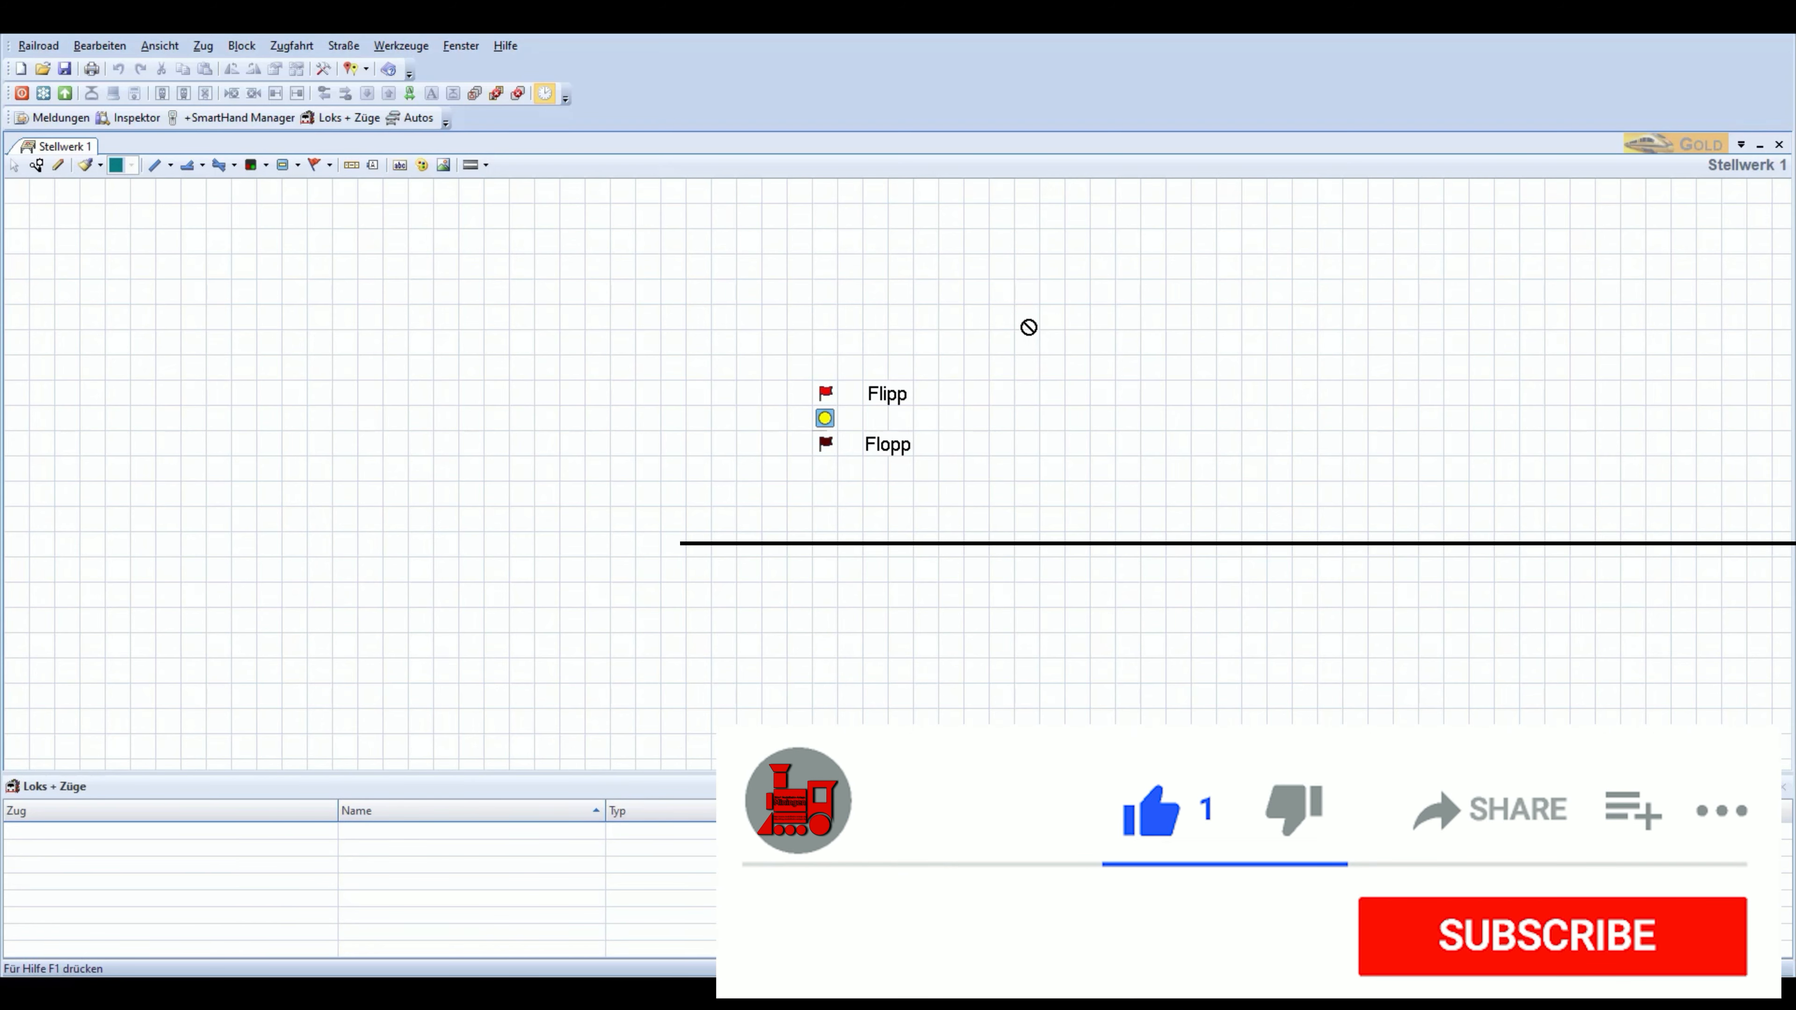
{"action": "left_click", "coordinate": [1546, 943]}
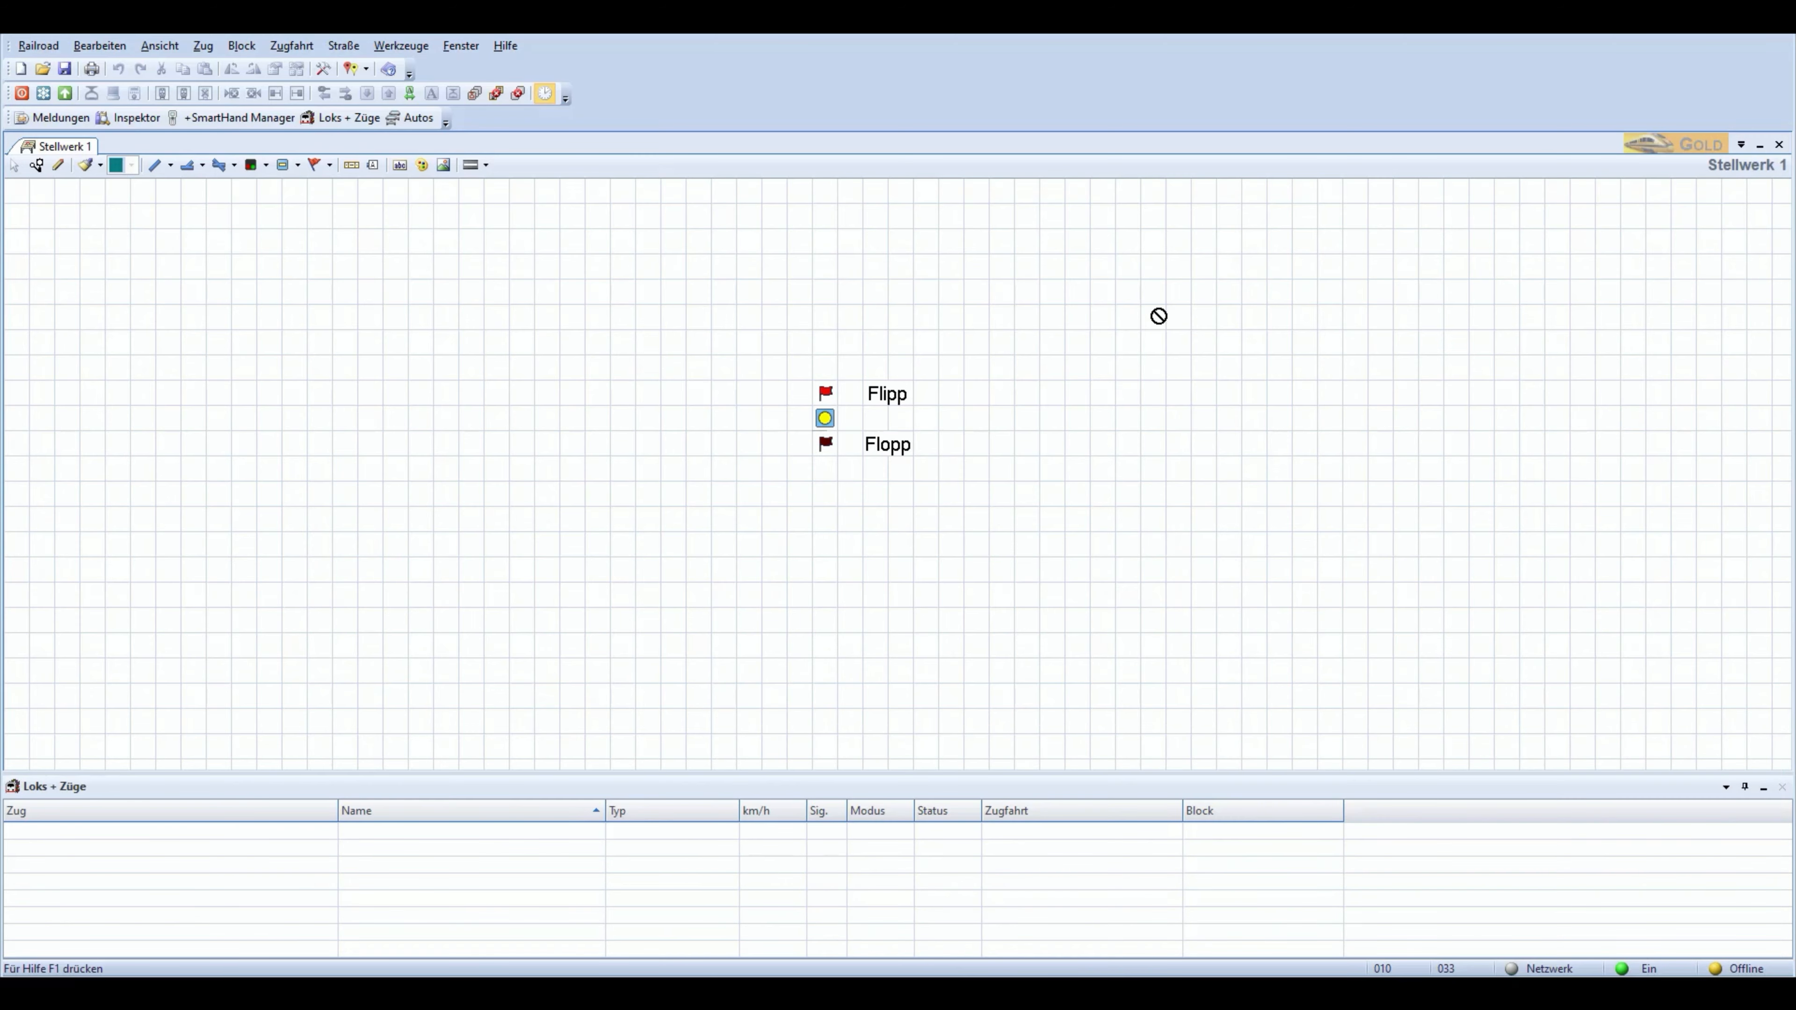
{"action": "mouse_move", "coordinate": [1308, 283]}
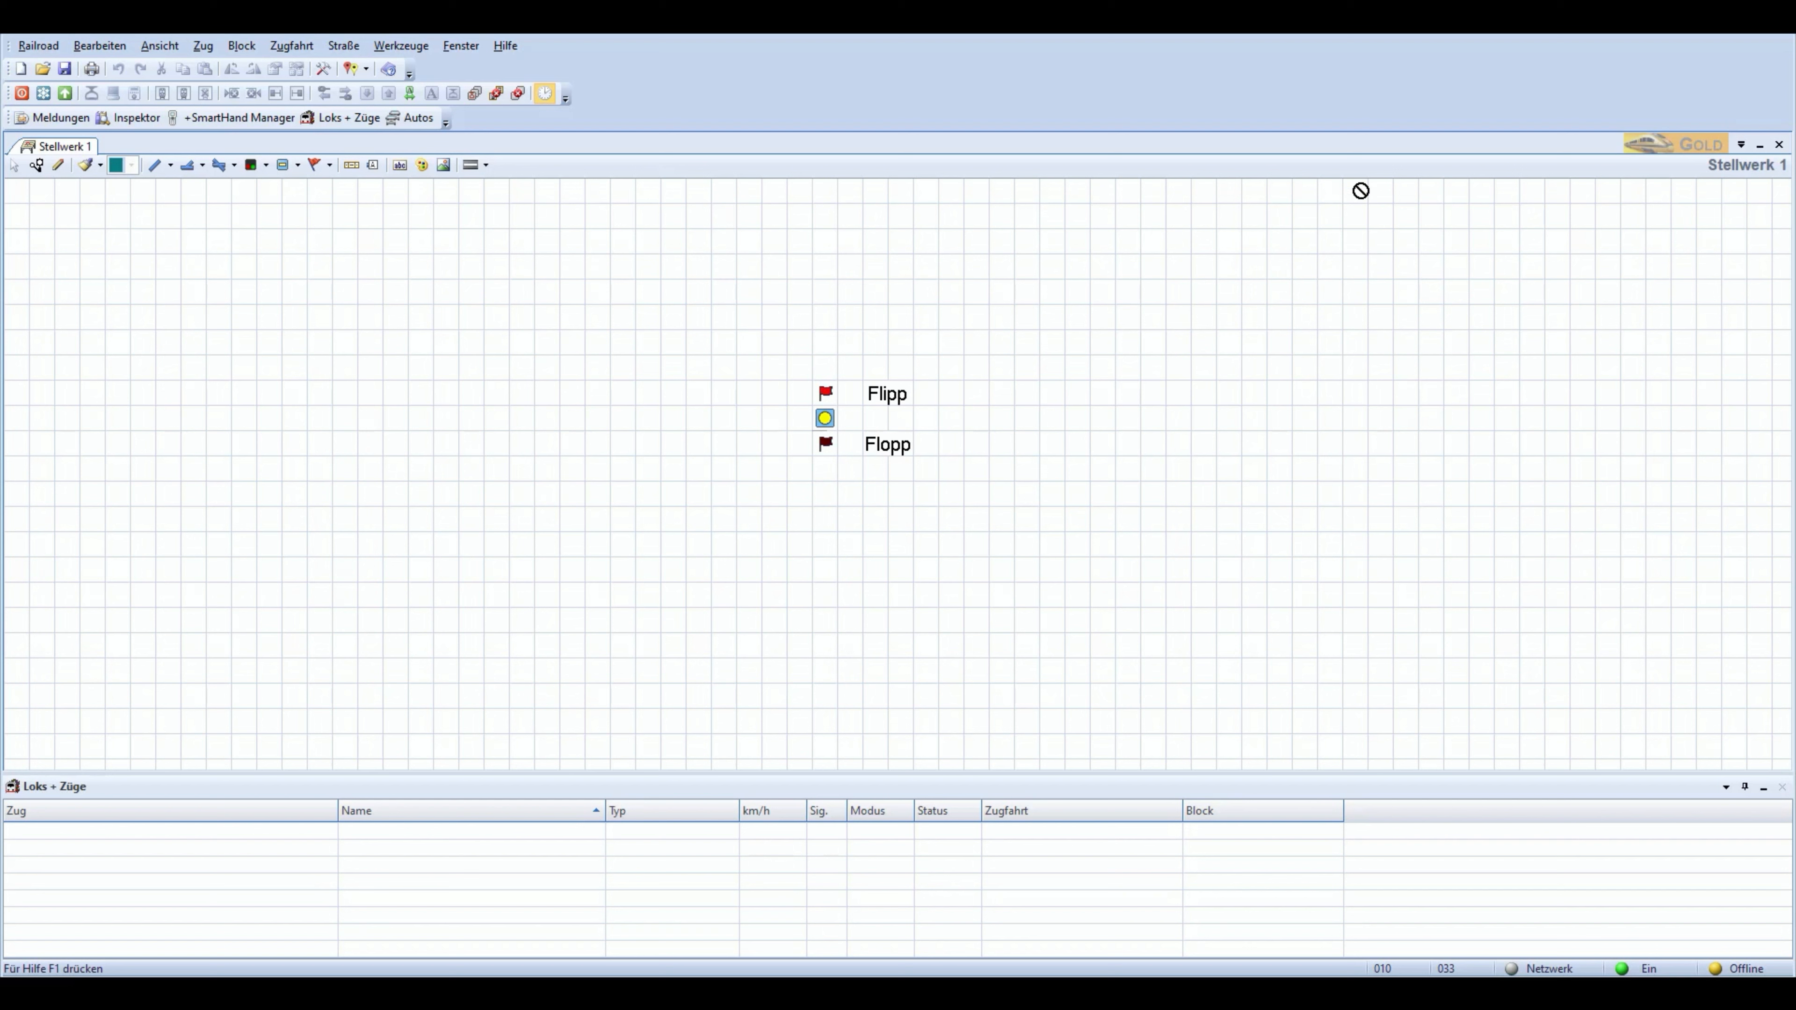
{"action": "mouse_move", "coordinate": [1428, 177]}
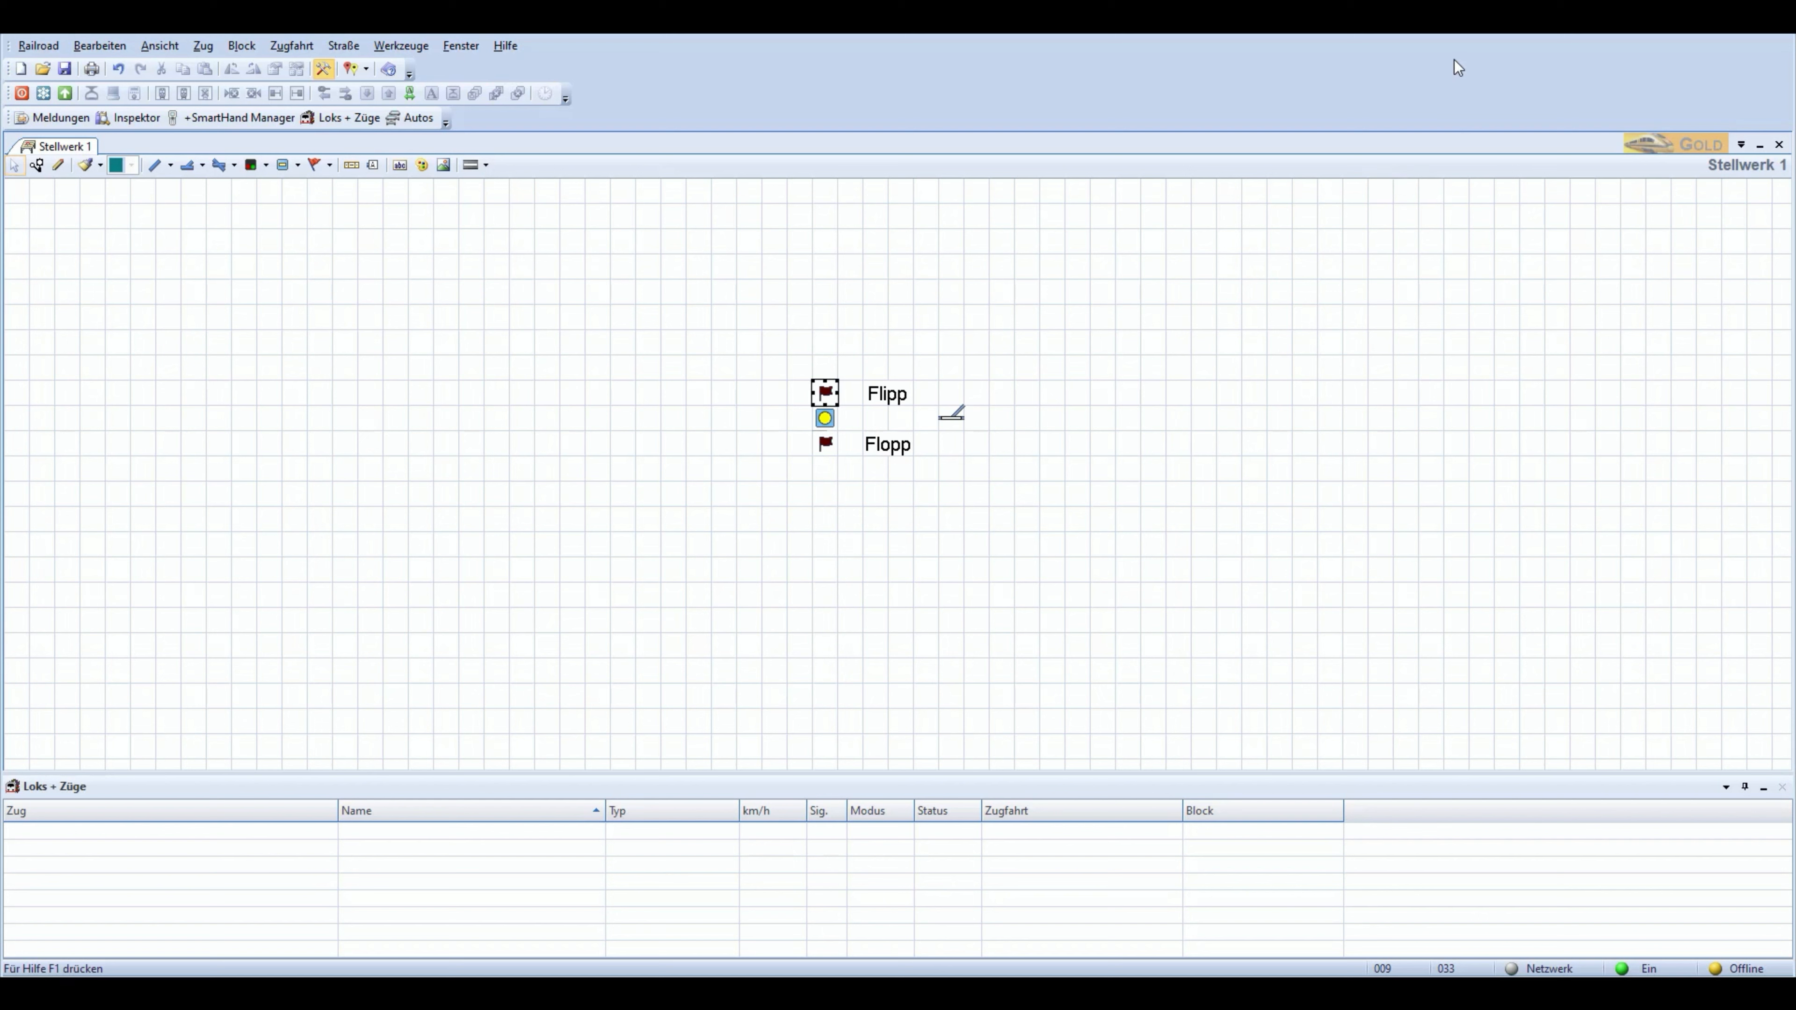
{"action": "mouse_move", "coordinate": [1167, 406]}
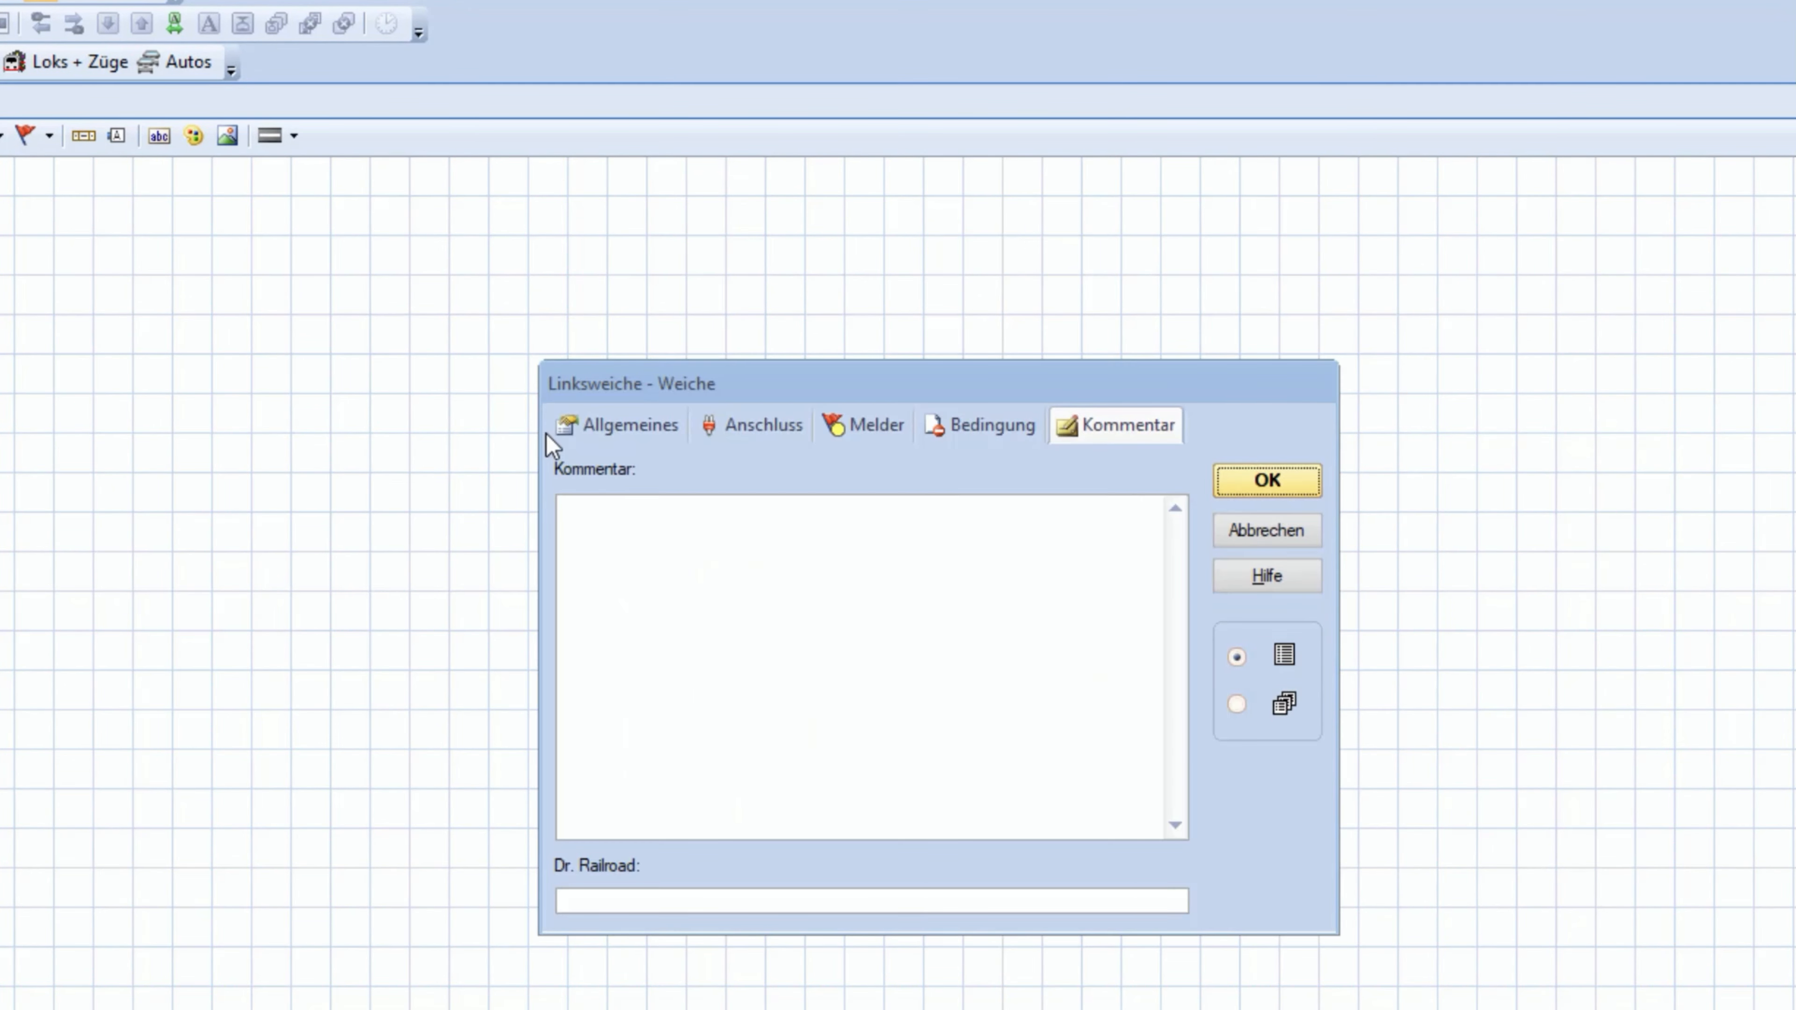
{"action": "left_click", "coordinate": [620, 425]}
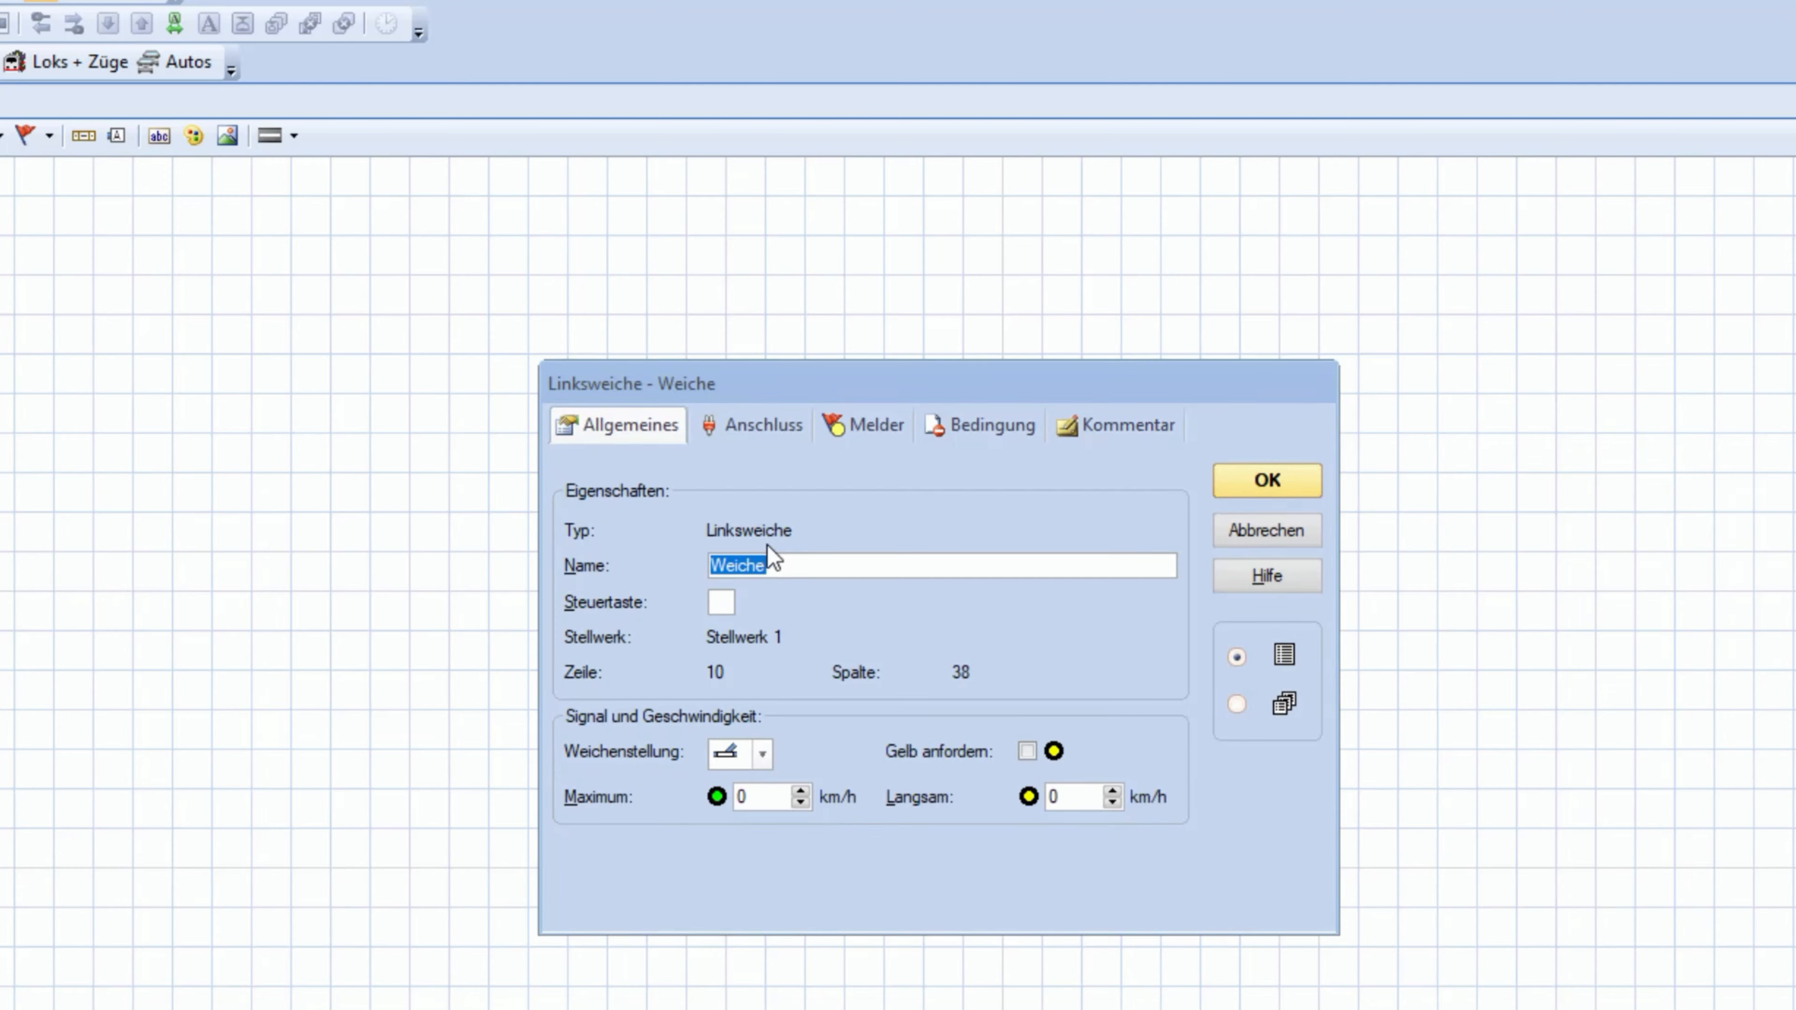
{"action": "mouse_move", "coordinate": [1185, 512]}
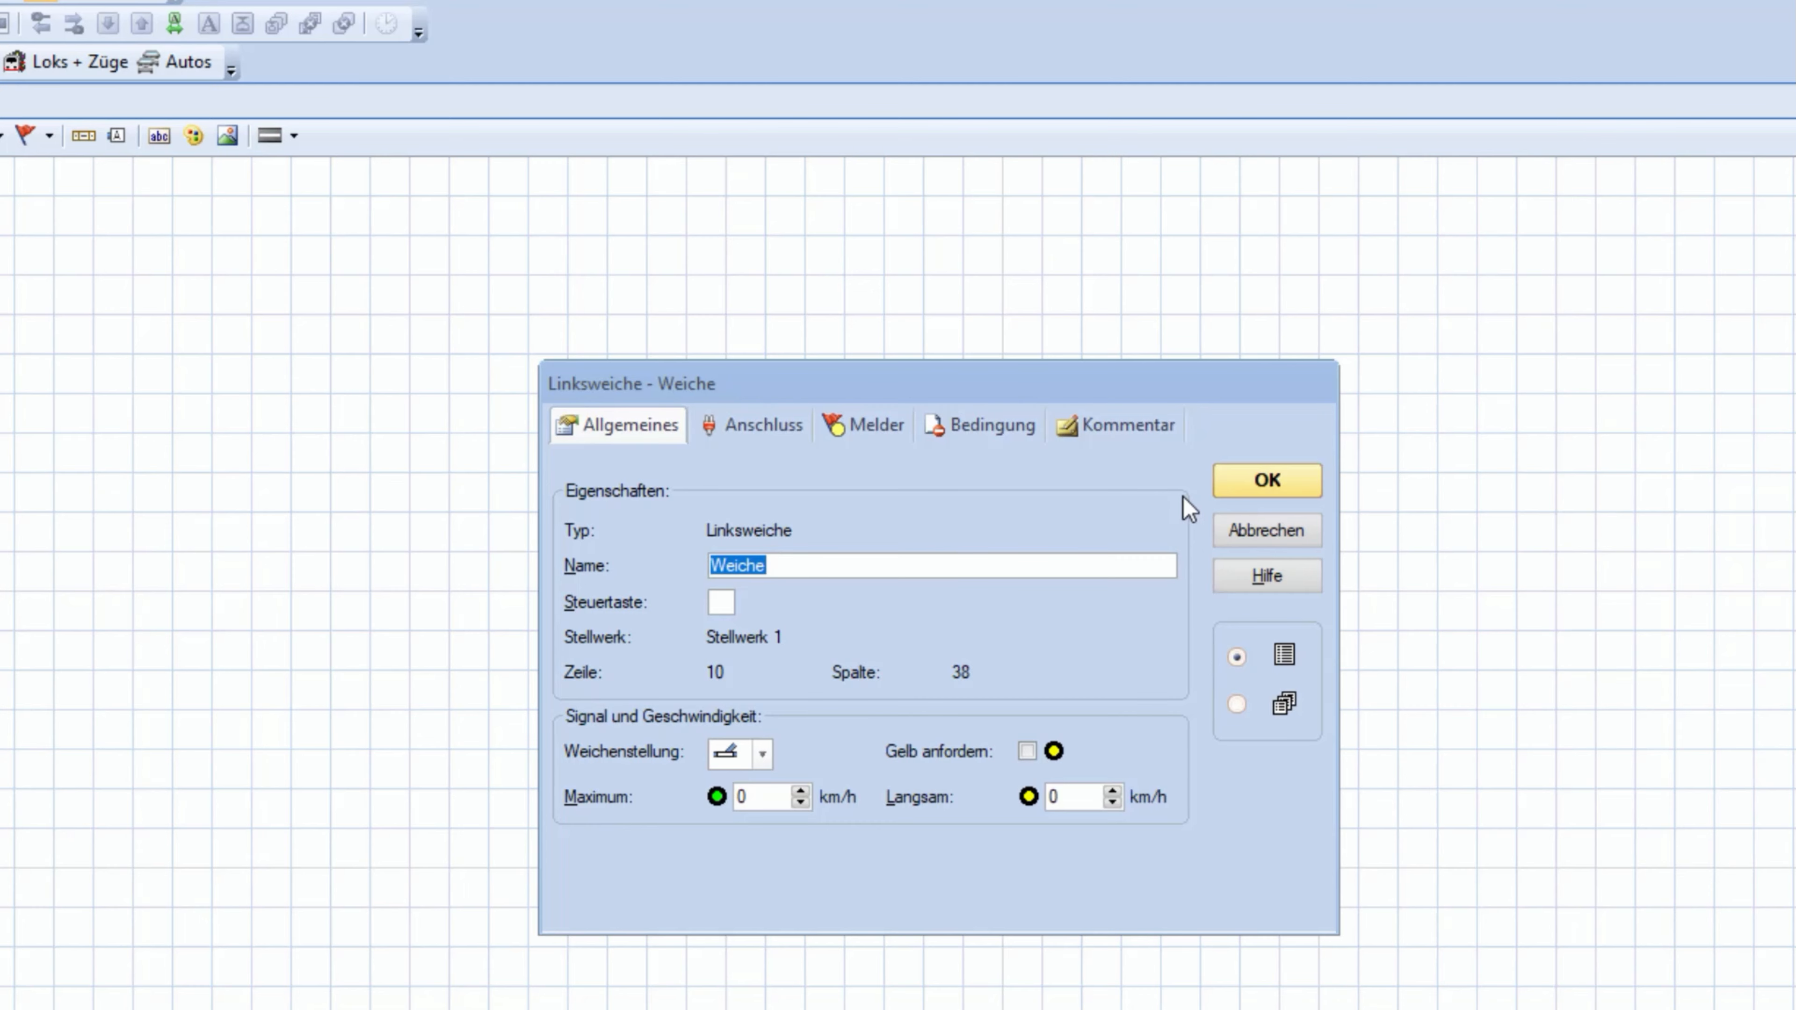
{"action": "left_click", "coordinate": [1268, 481]}
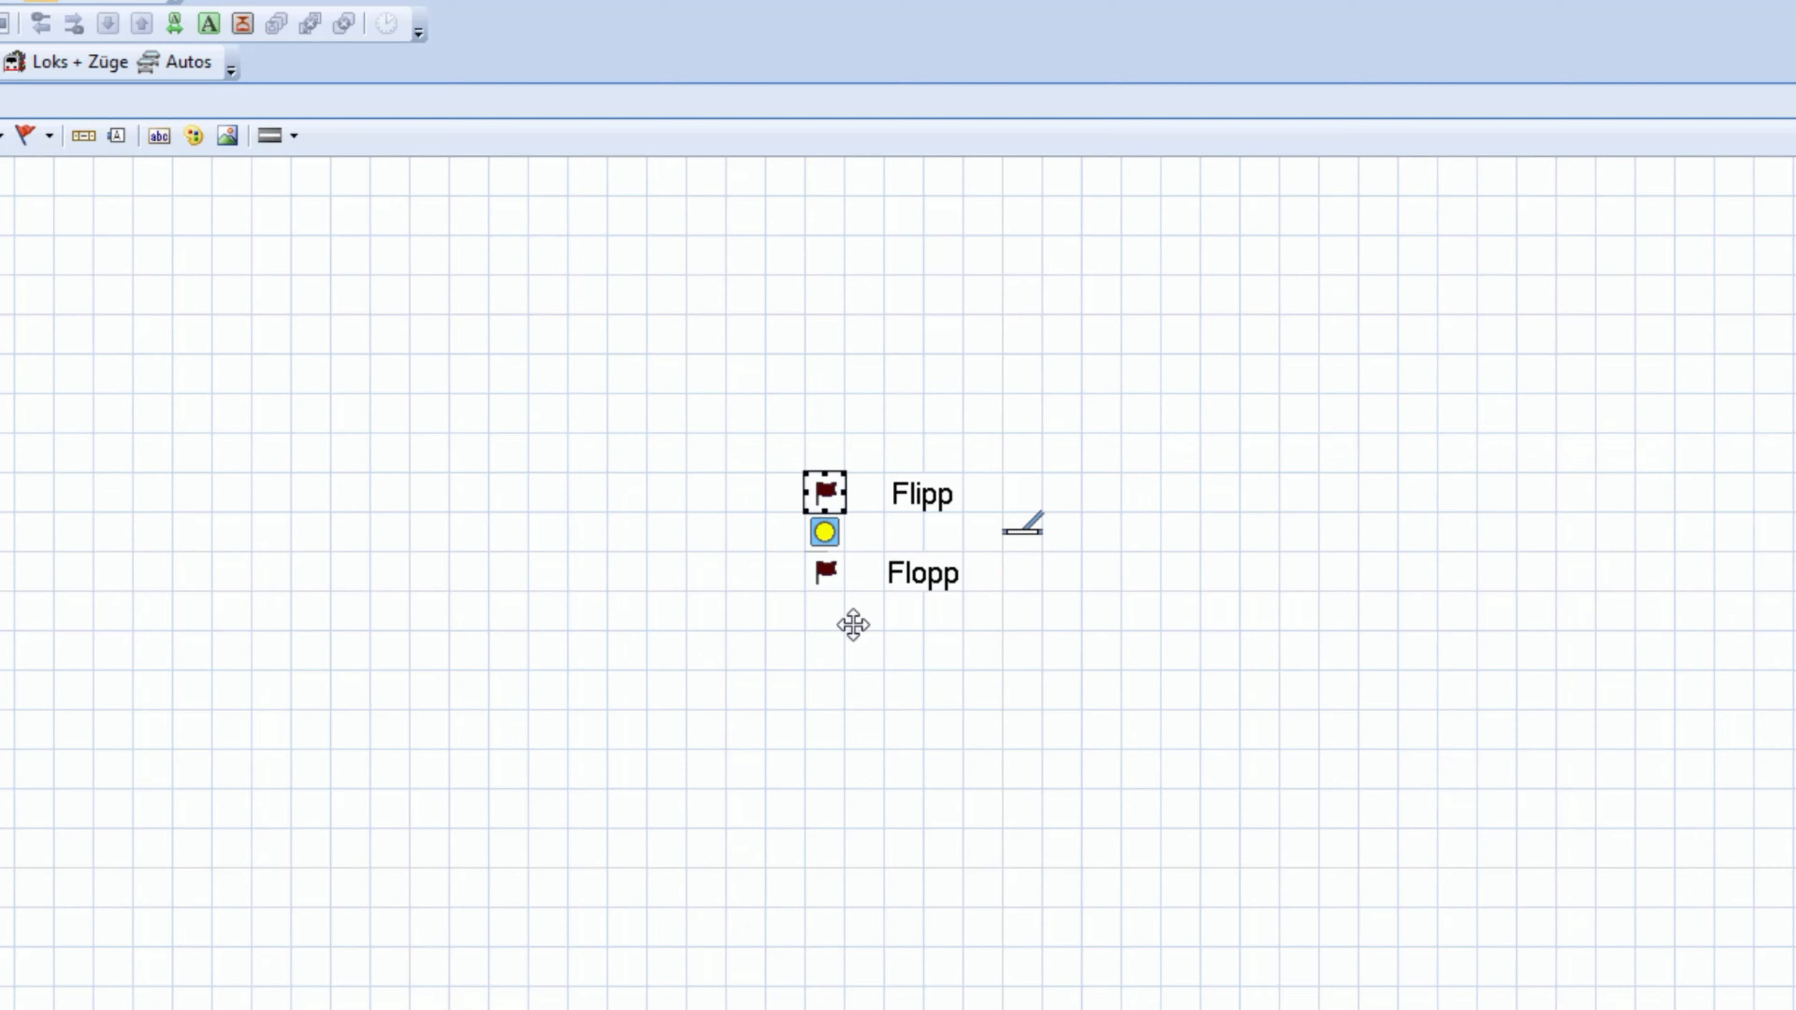
Give Flipp an operation switching the turnout Weiche to its chosen position
{"action": "double_click", "coordinate": [825, 492]}
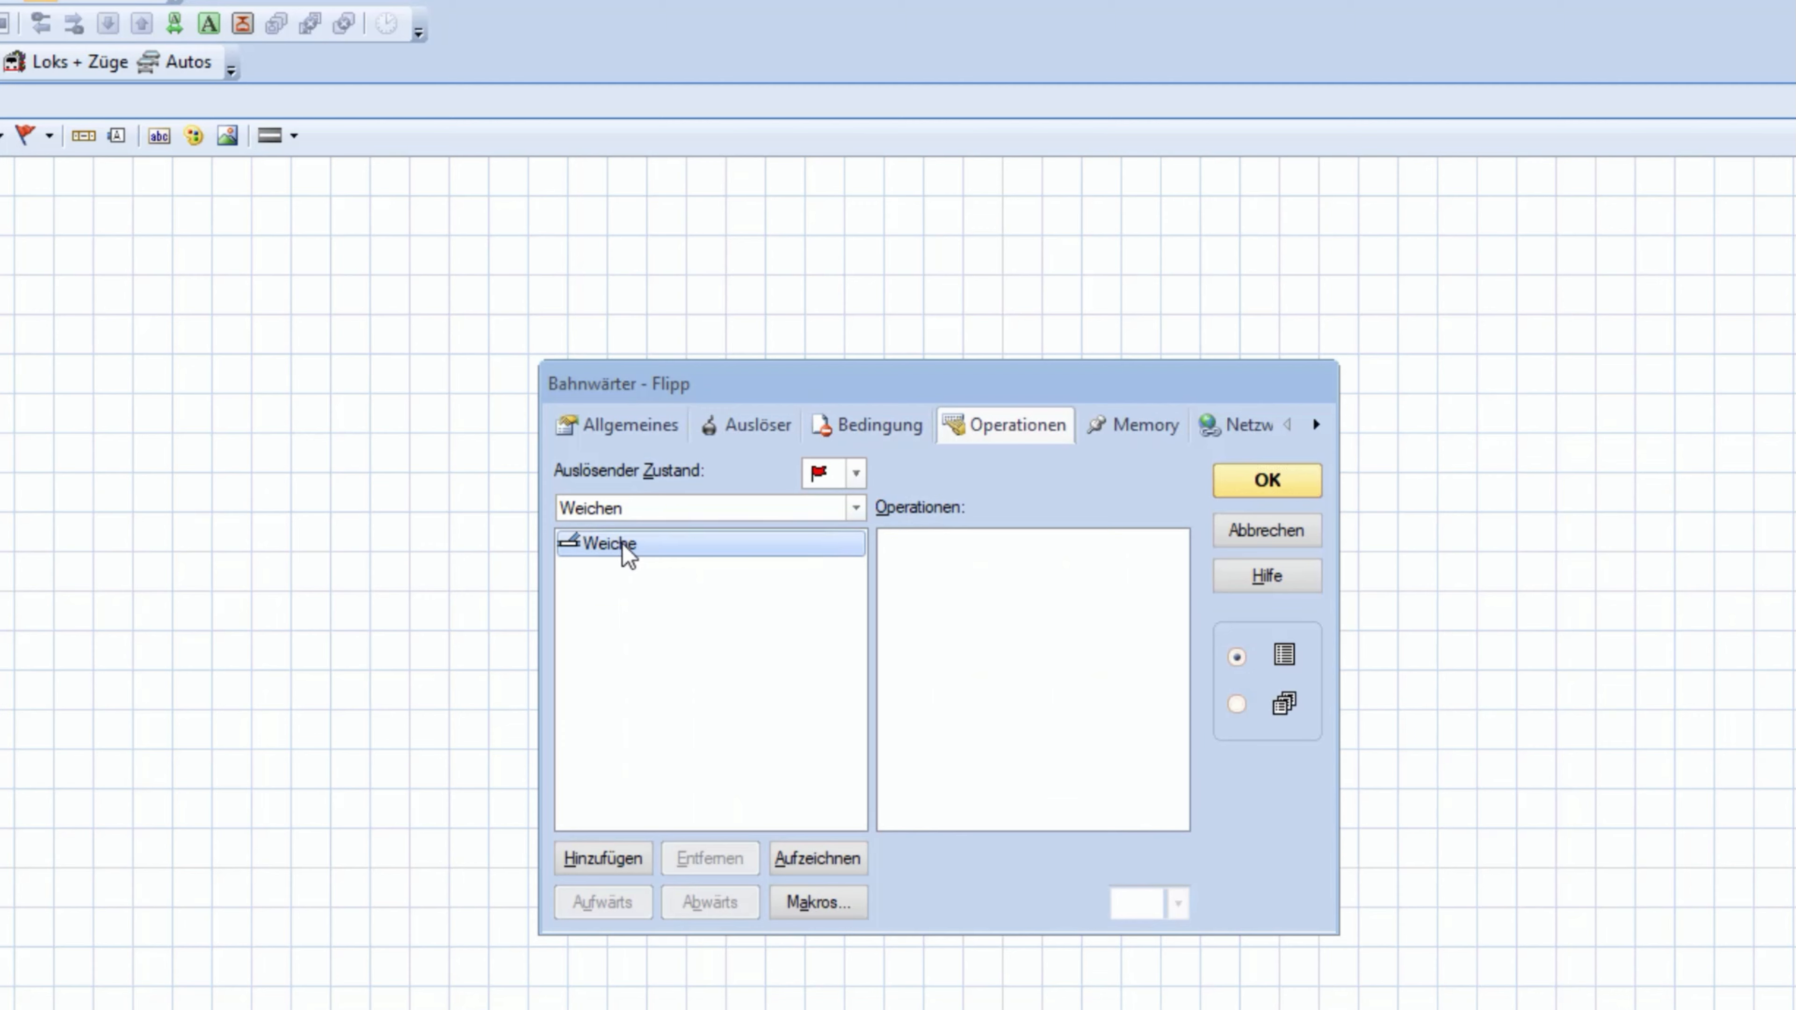
{"action": "left_click", "coordinate": [603, 859]}
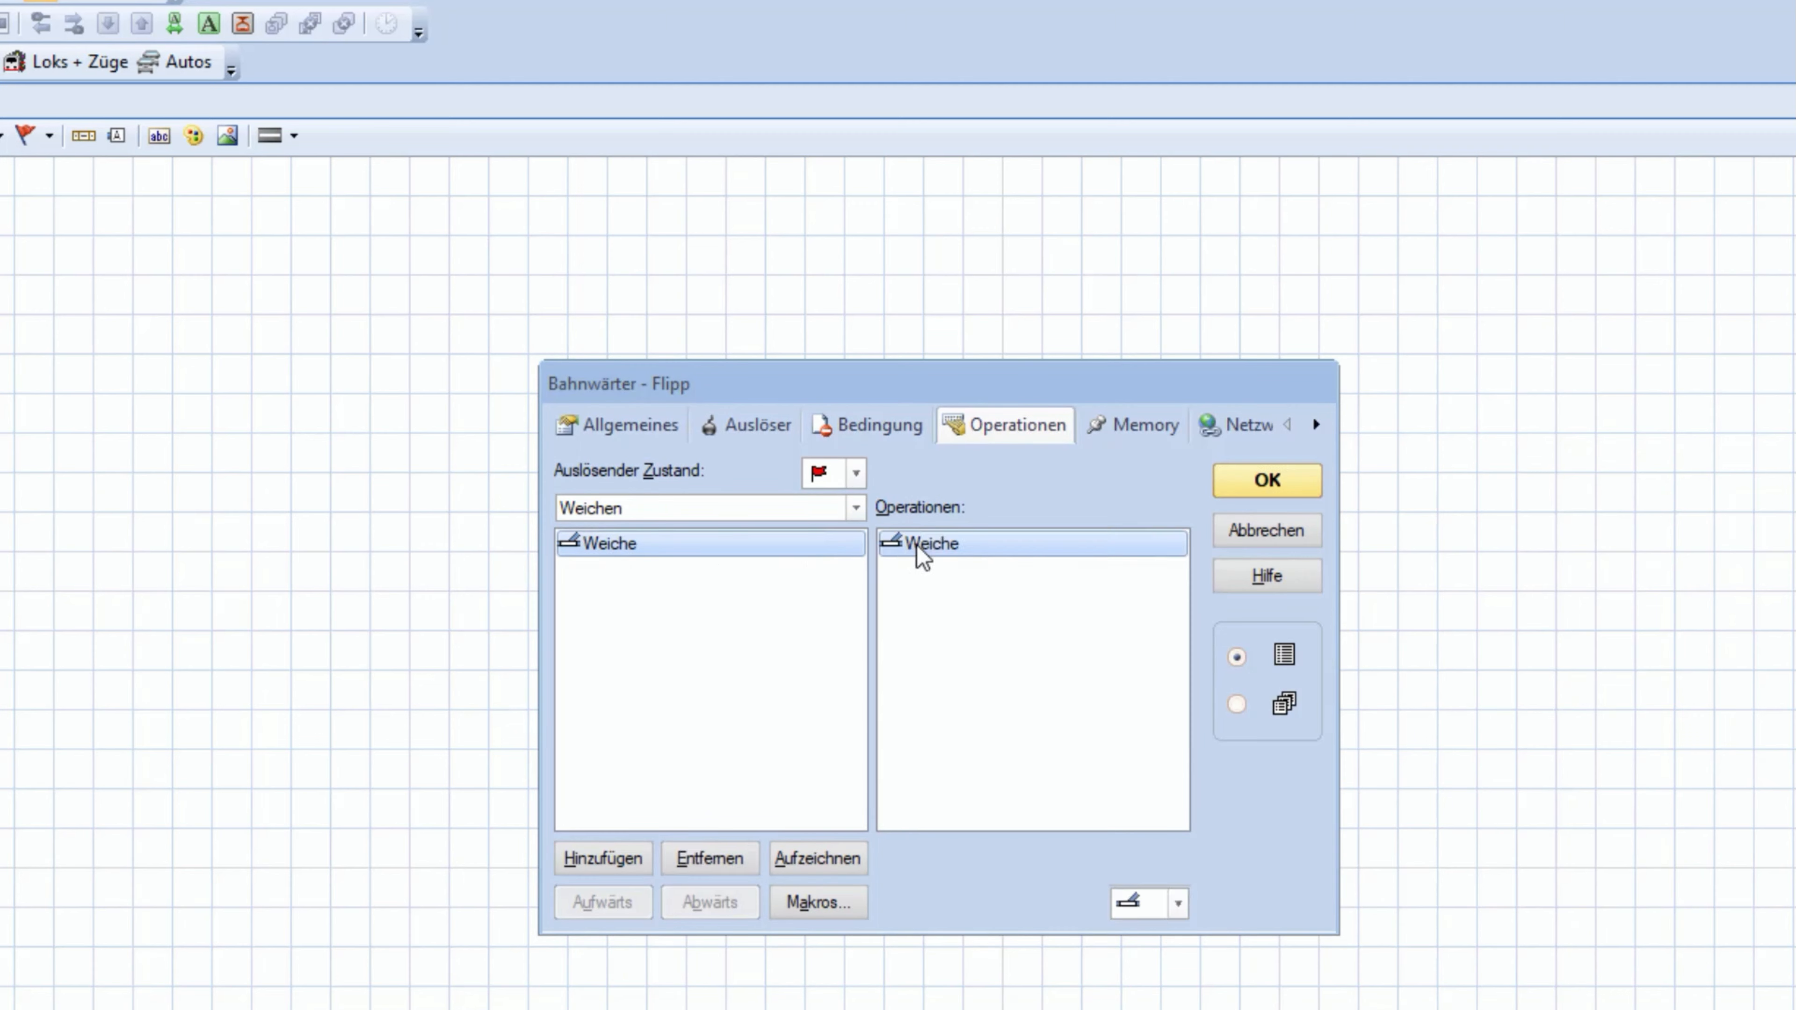
{"action": "left_click", "coordinate": [1179, 903]}
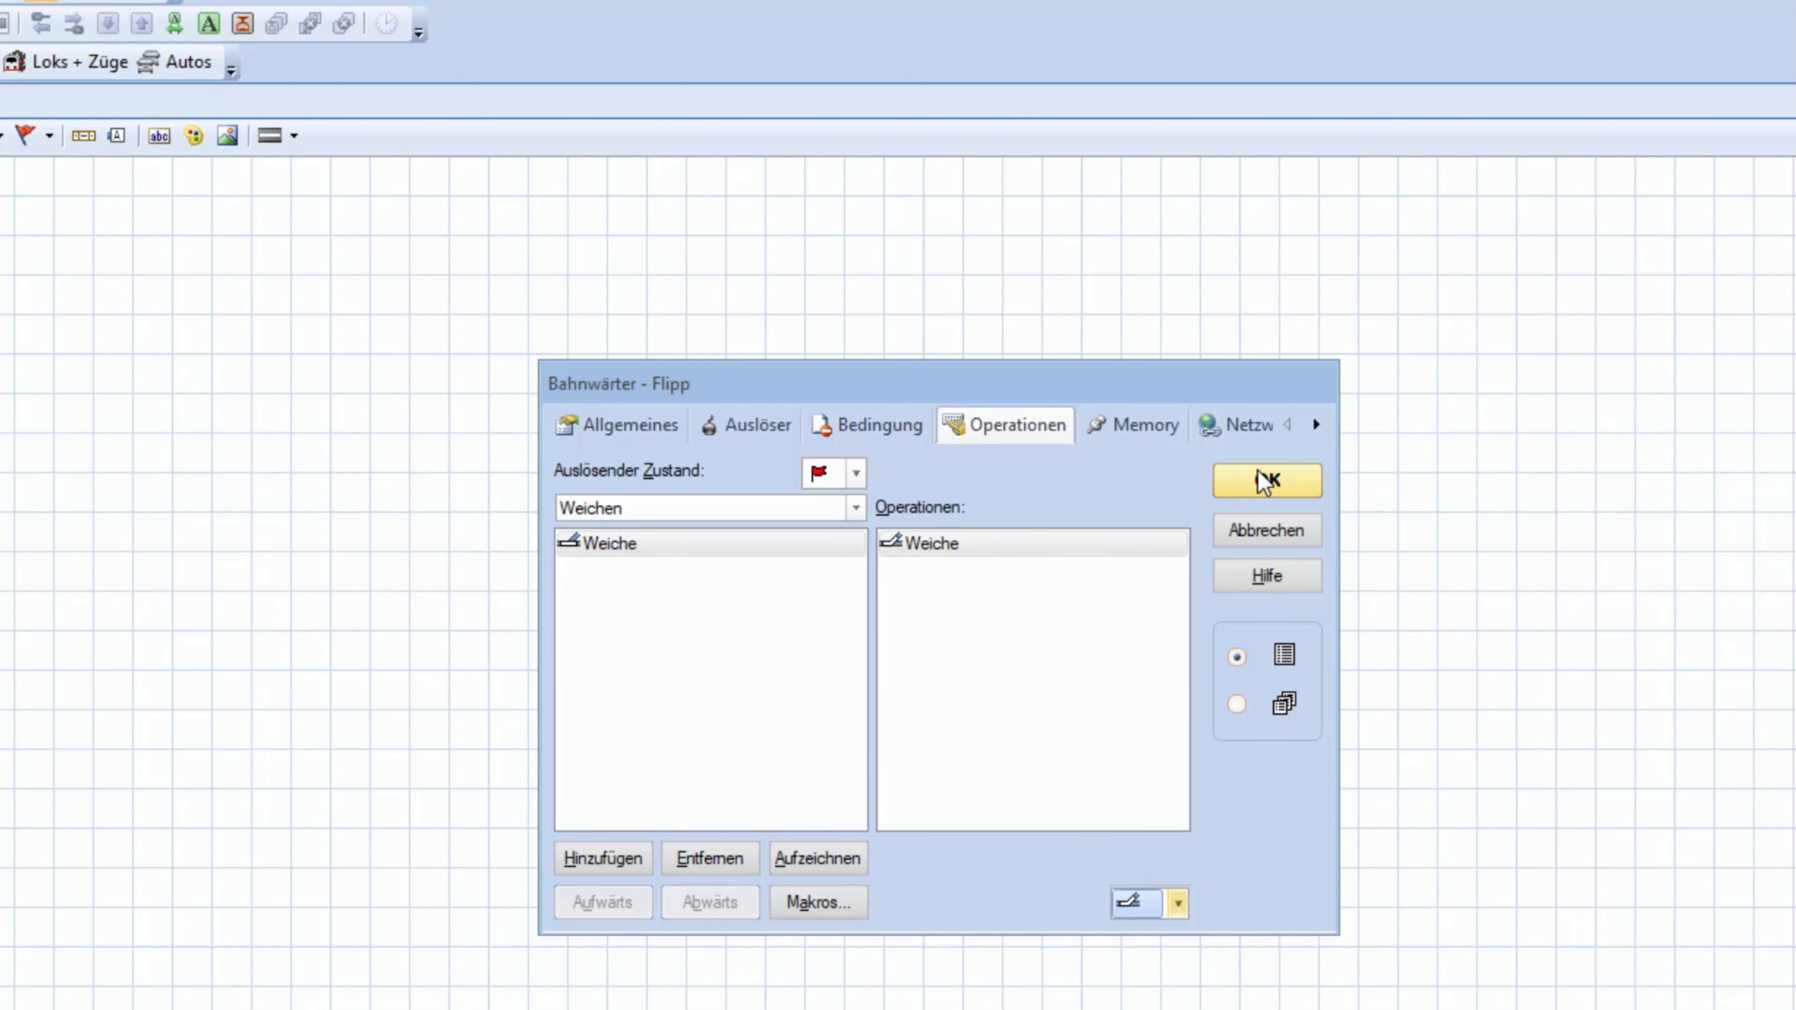
{"action": "left_click", "coordinate": [1267, 479]}
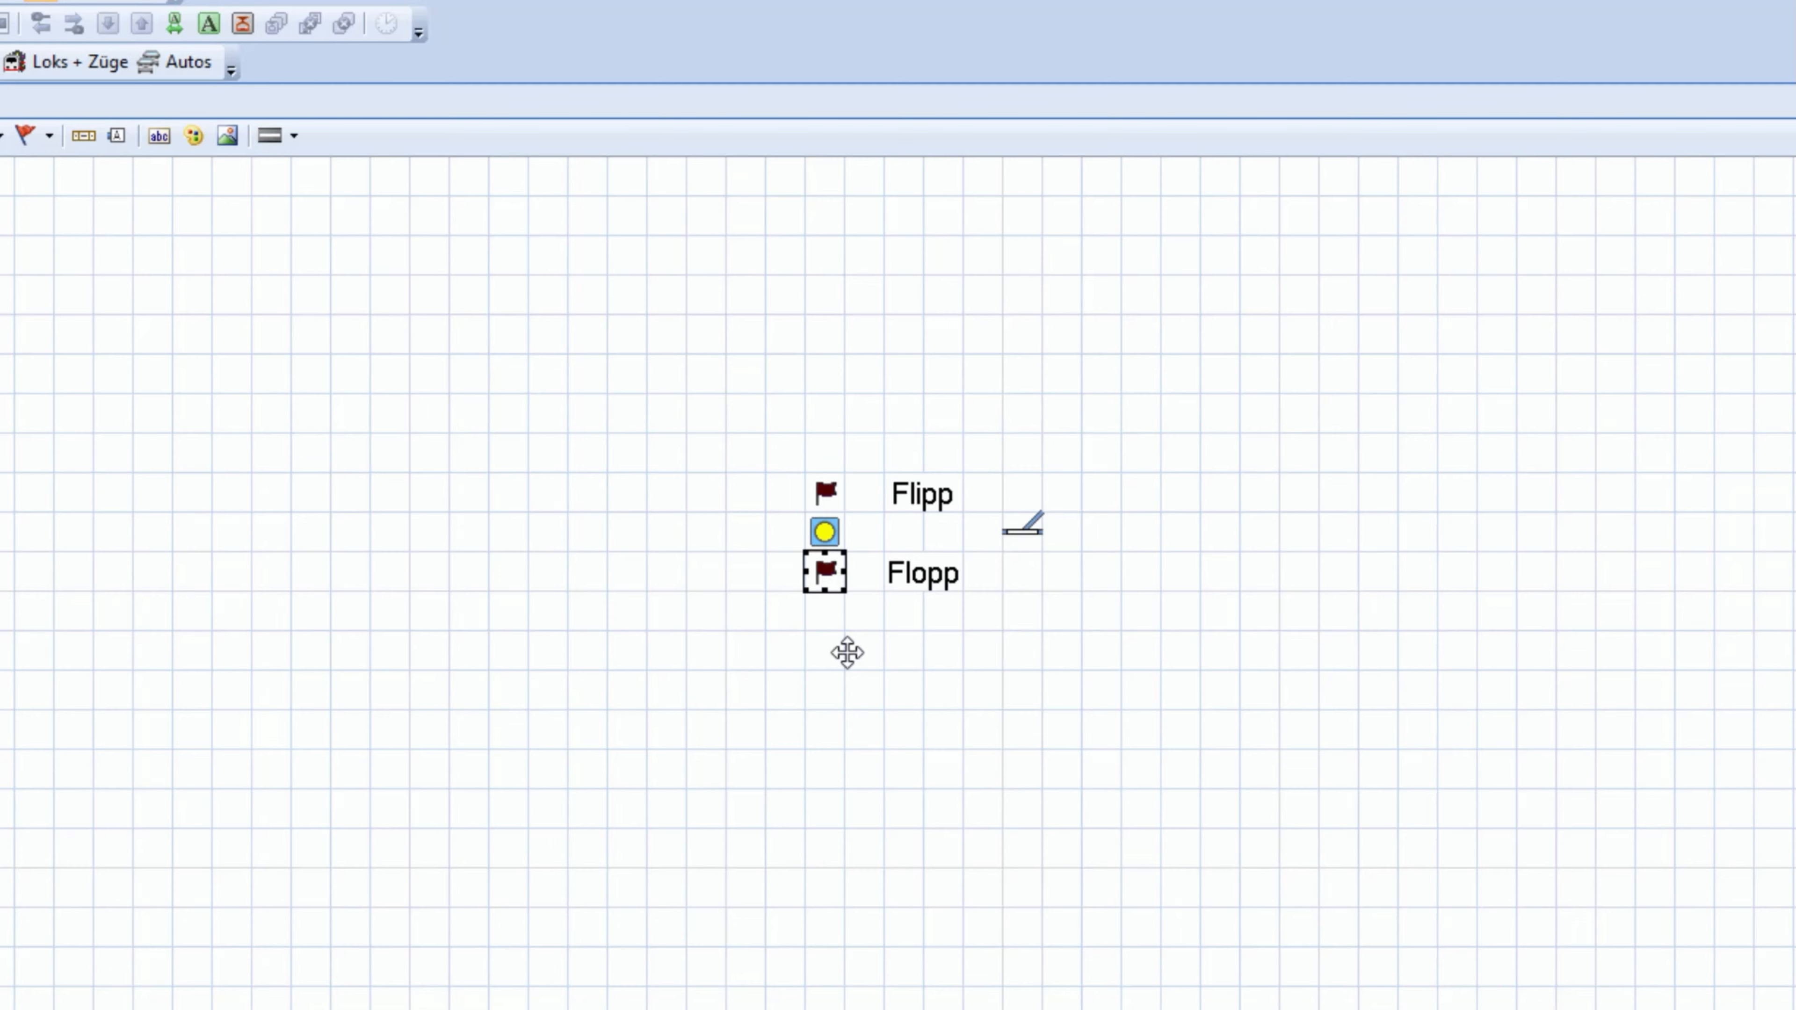
Add the turnout Weiche to Flopp's operation list as well
{"action": "double_click", "coordinate": [825, 572]}
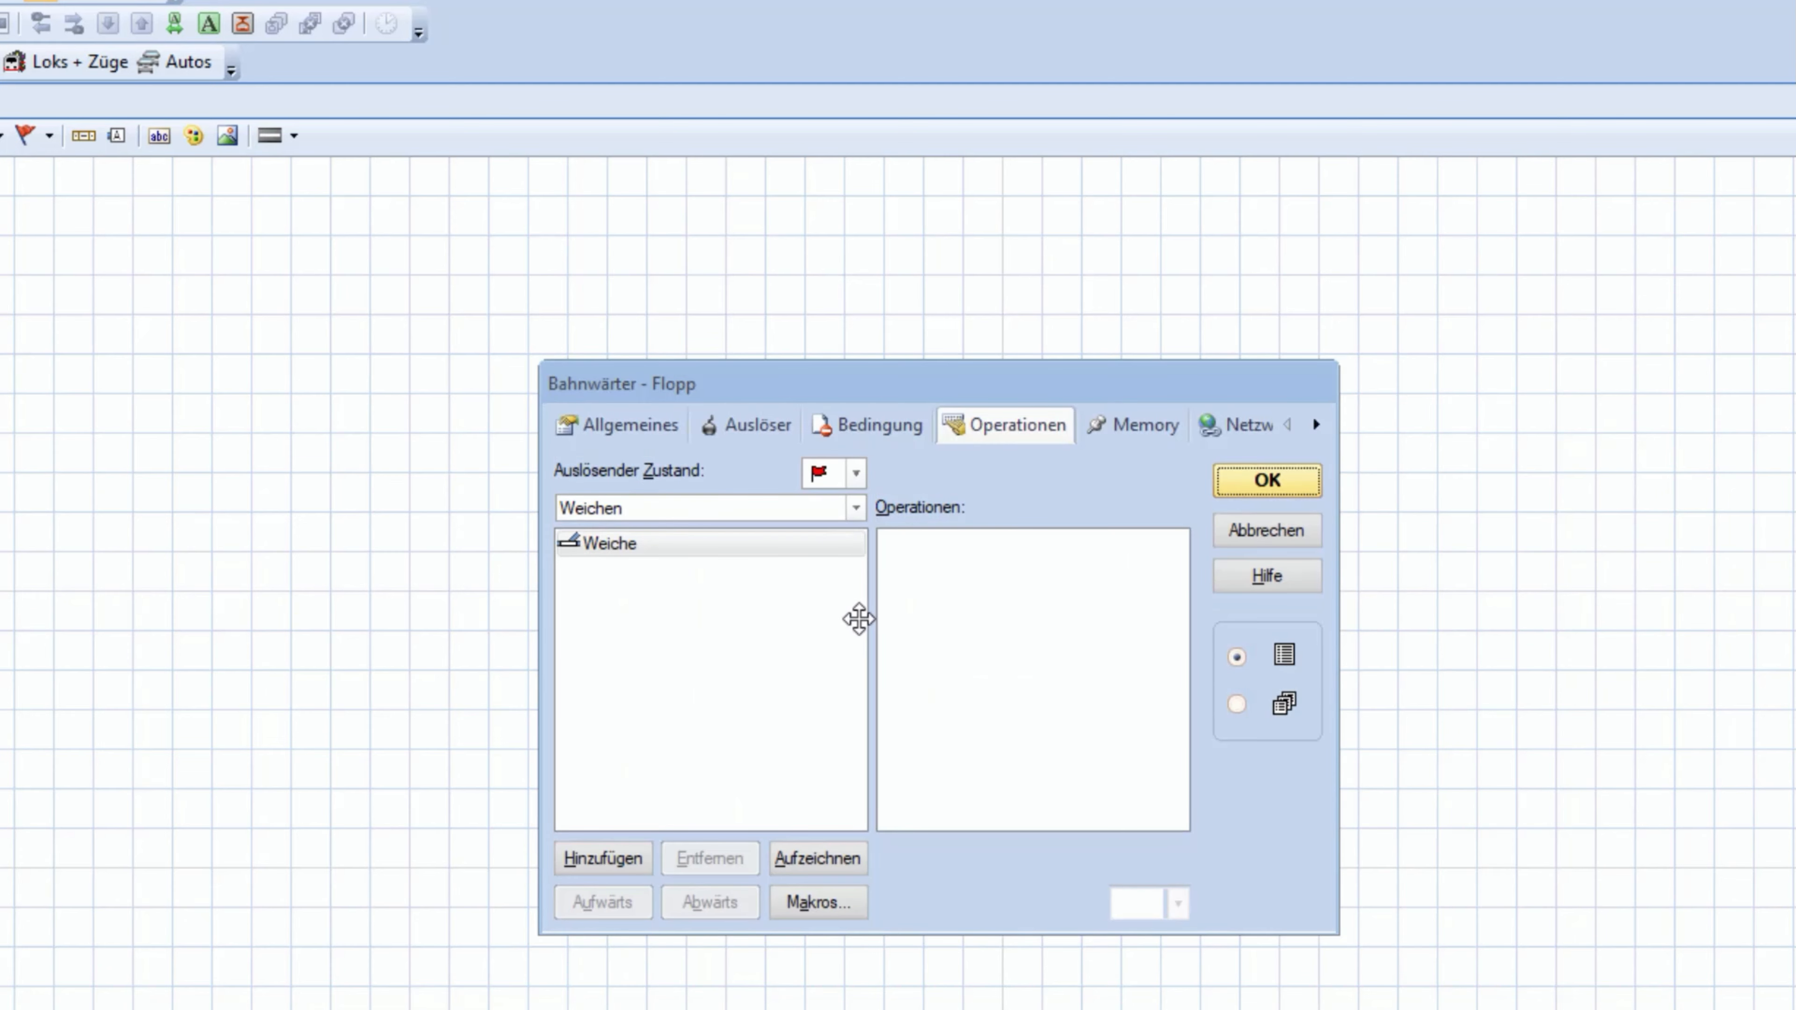
{"action": "left_click", "coordinate": [602, 859]}
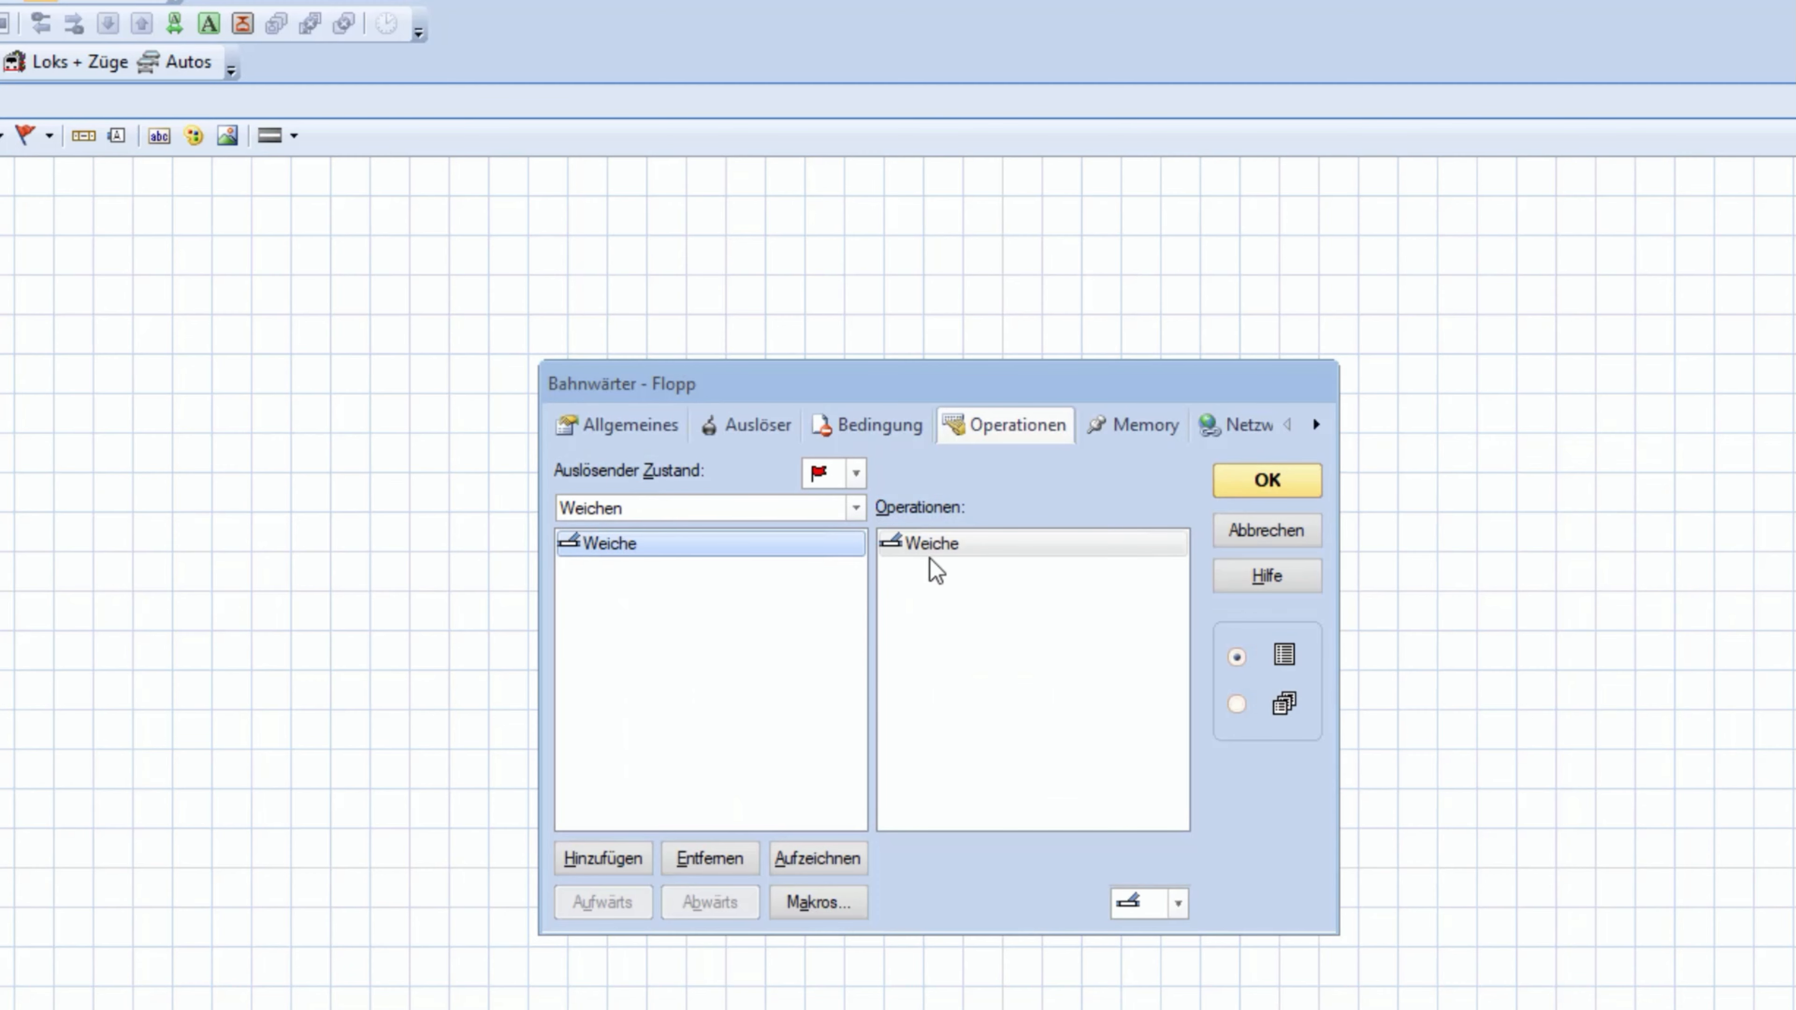
{"action": "mouse_move", "coordinate": [1217, 599]}
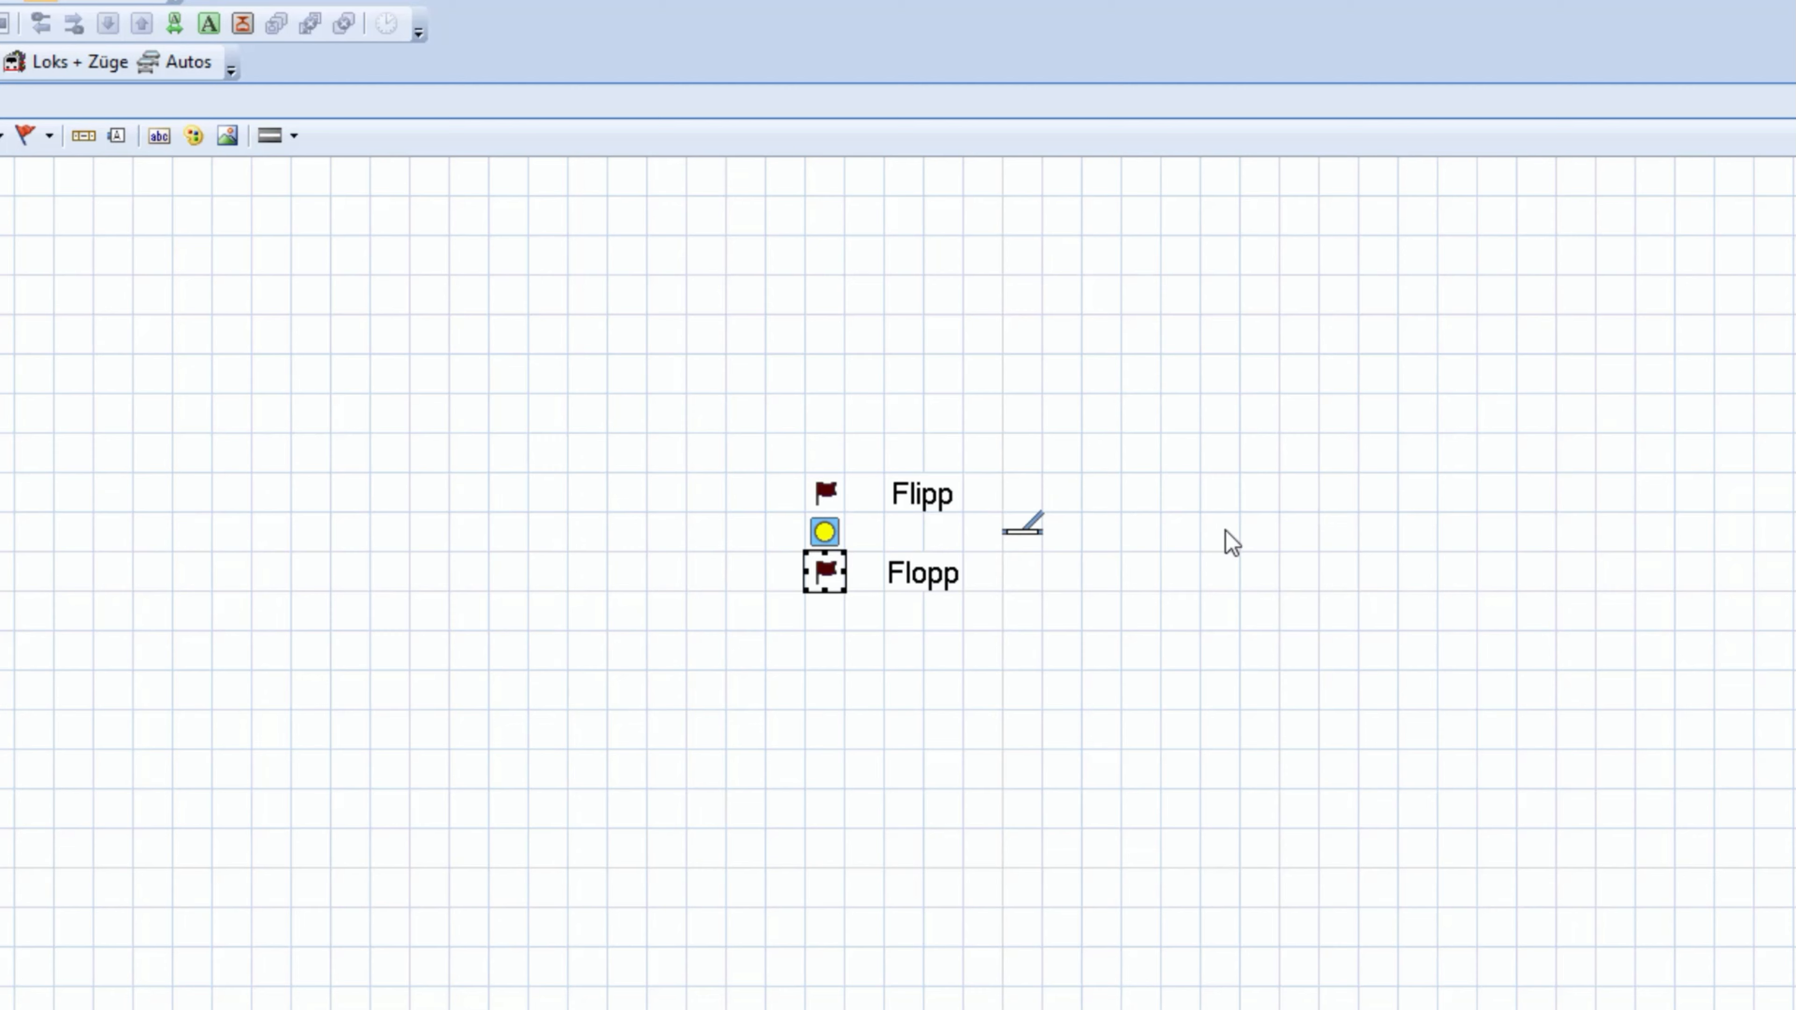
Switch the Stellwerk to operation mode and turn on the Flipp switch
{"action": "left_click", "coordinate": [206, 25]}
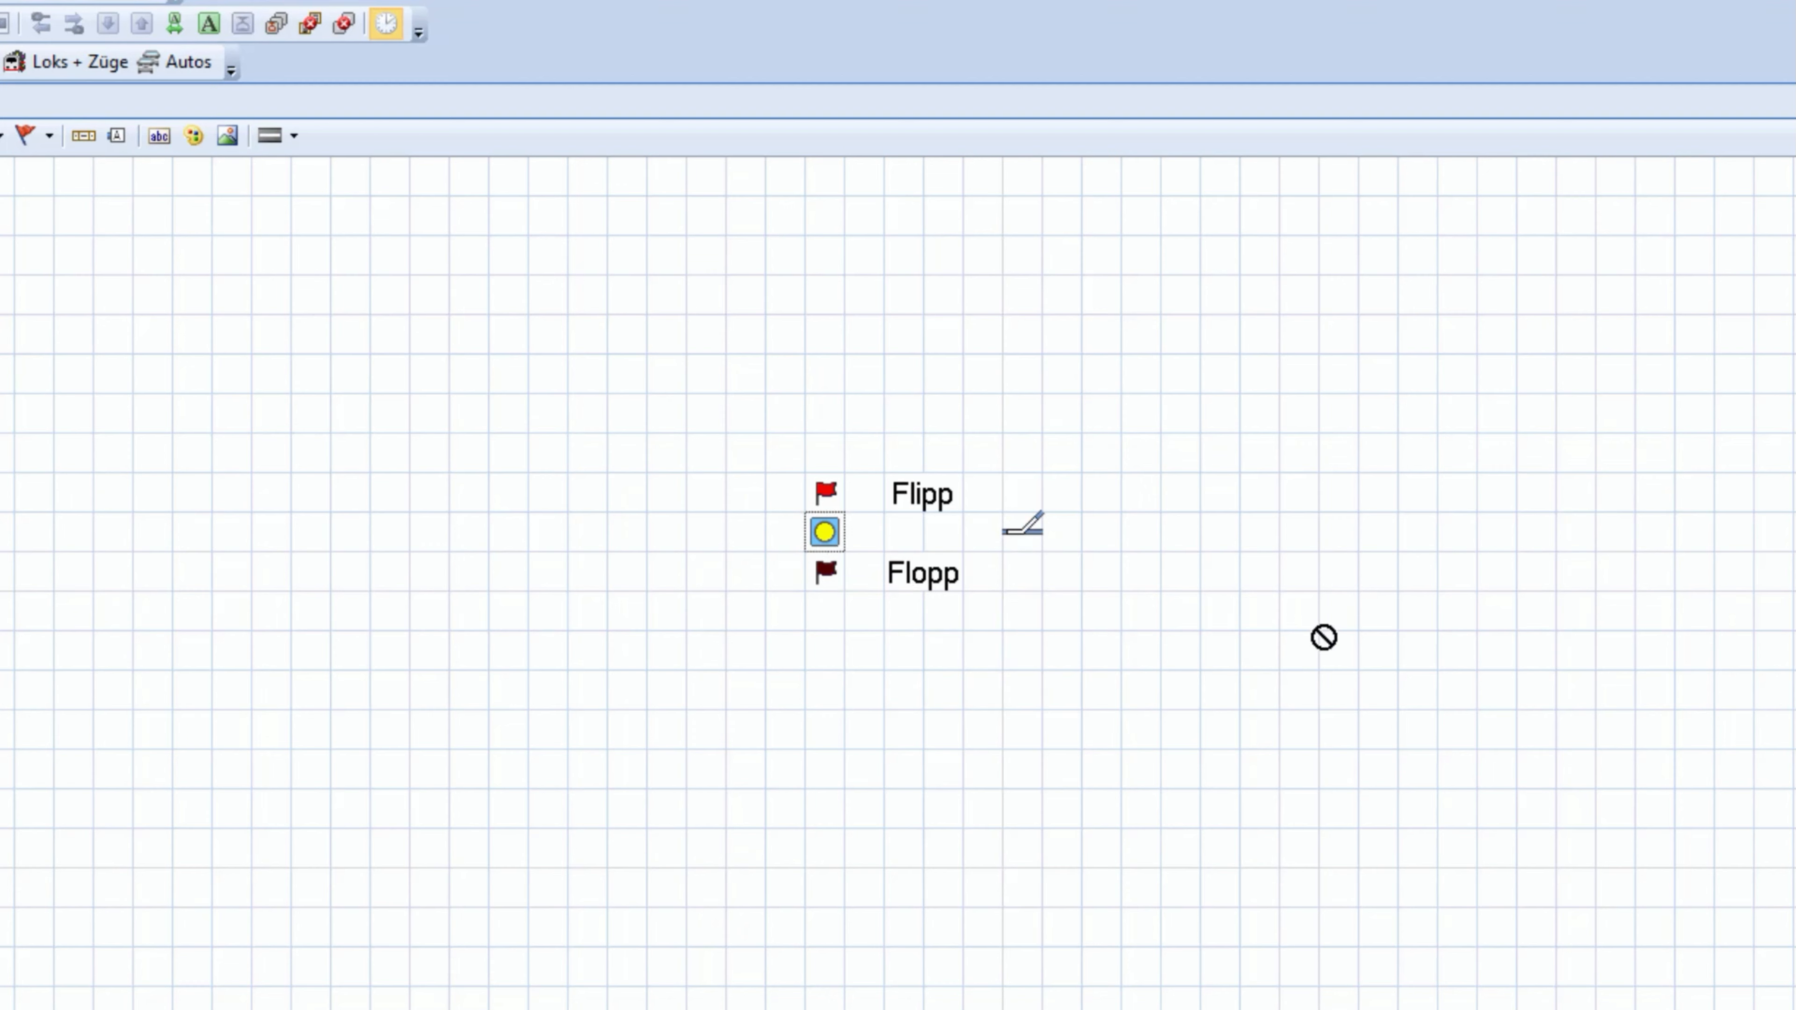
{"action": "mouse_move", "coordinate": [1137, 567]}
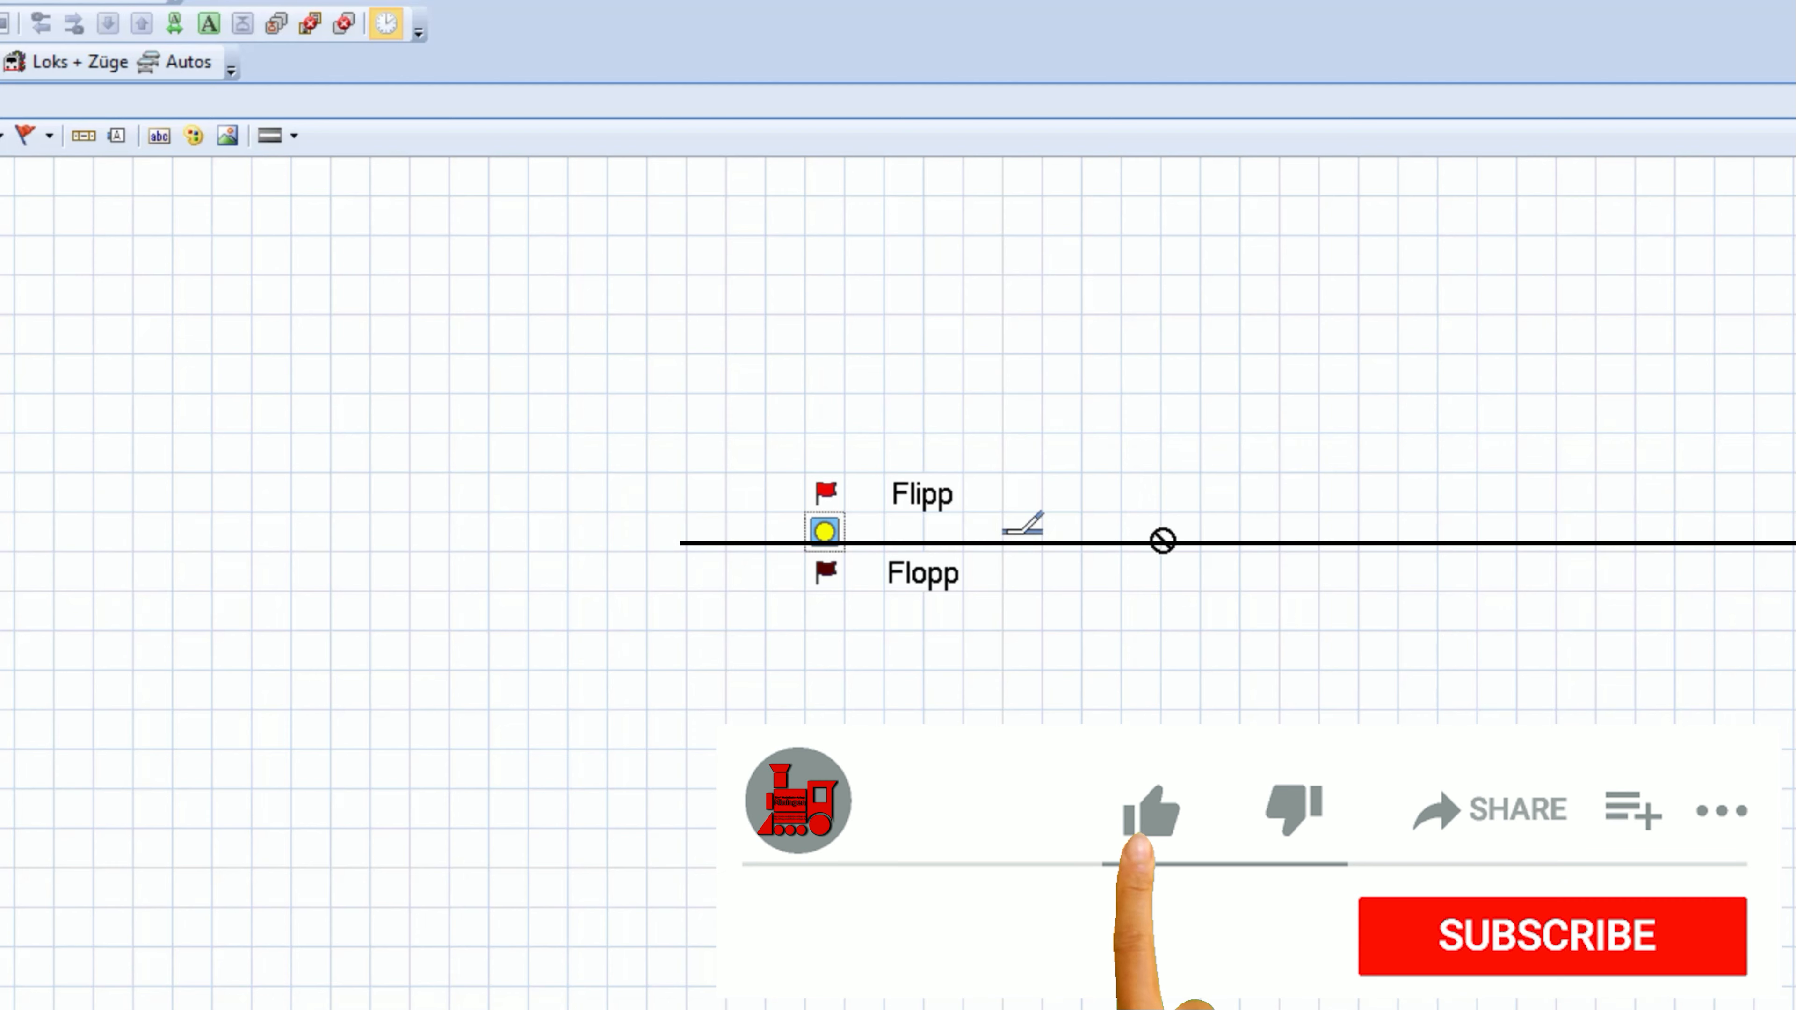
{"action": "left_click", "coordinate": [1152, 817]}
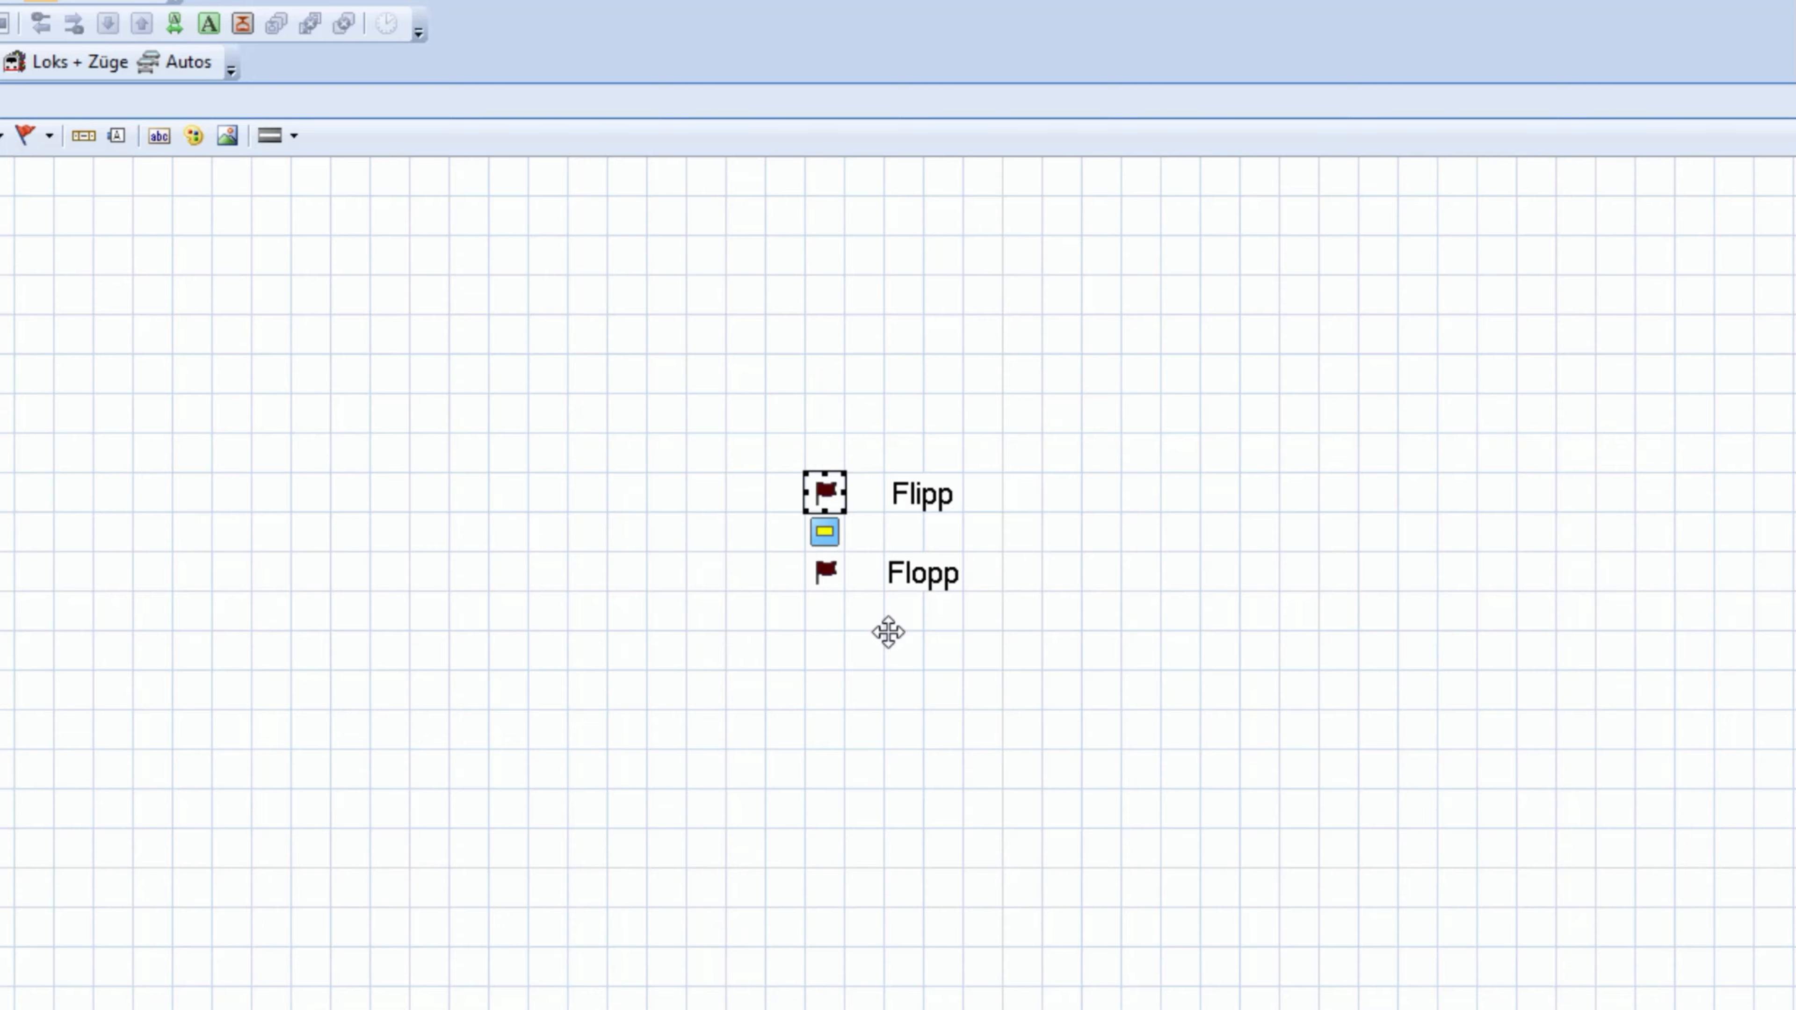
{"action": "double_click", "coordinate": [825, 494]}
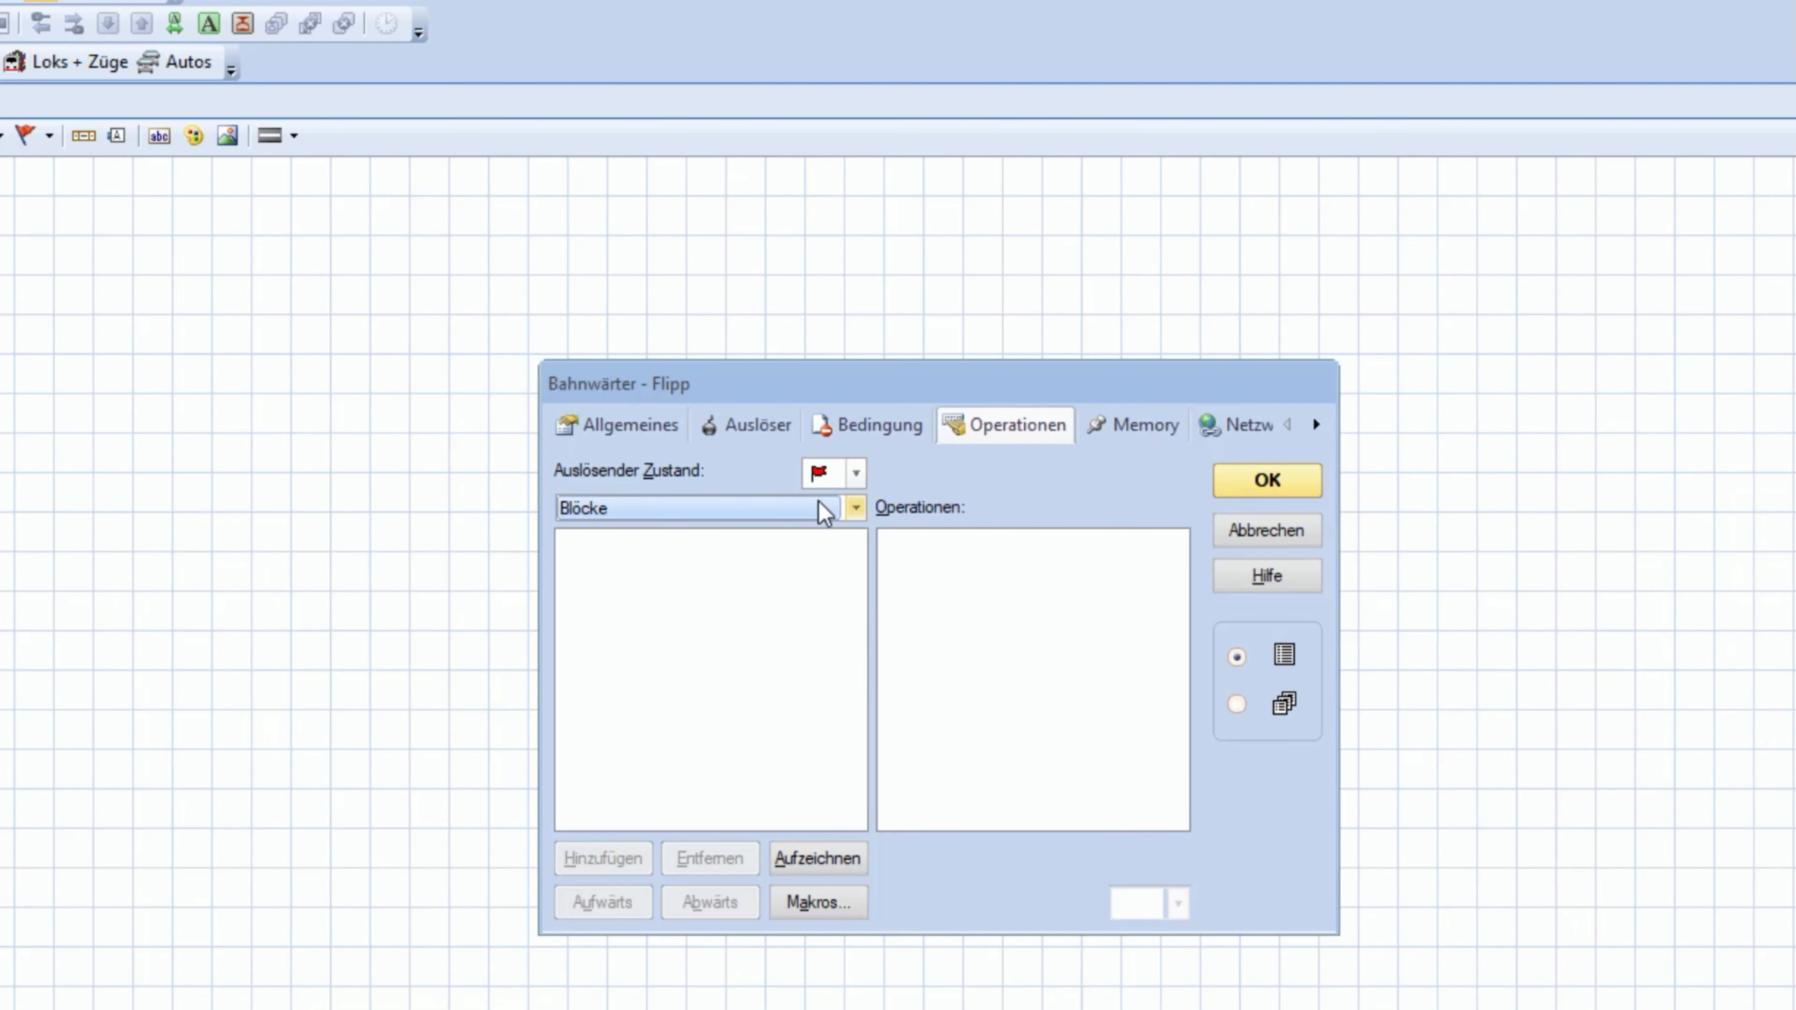
{"action": "left_click", "coordinate": [857, 507]}
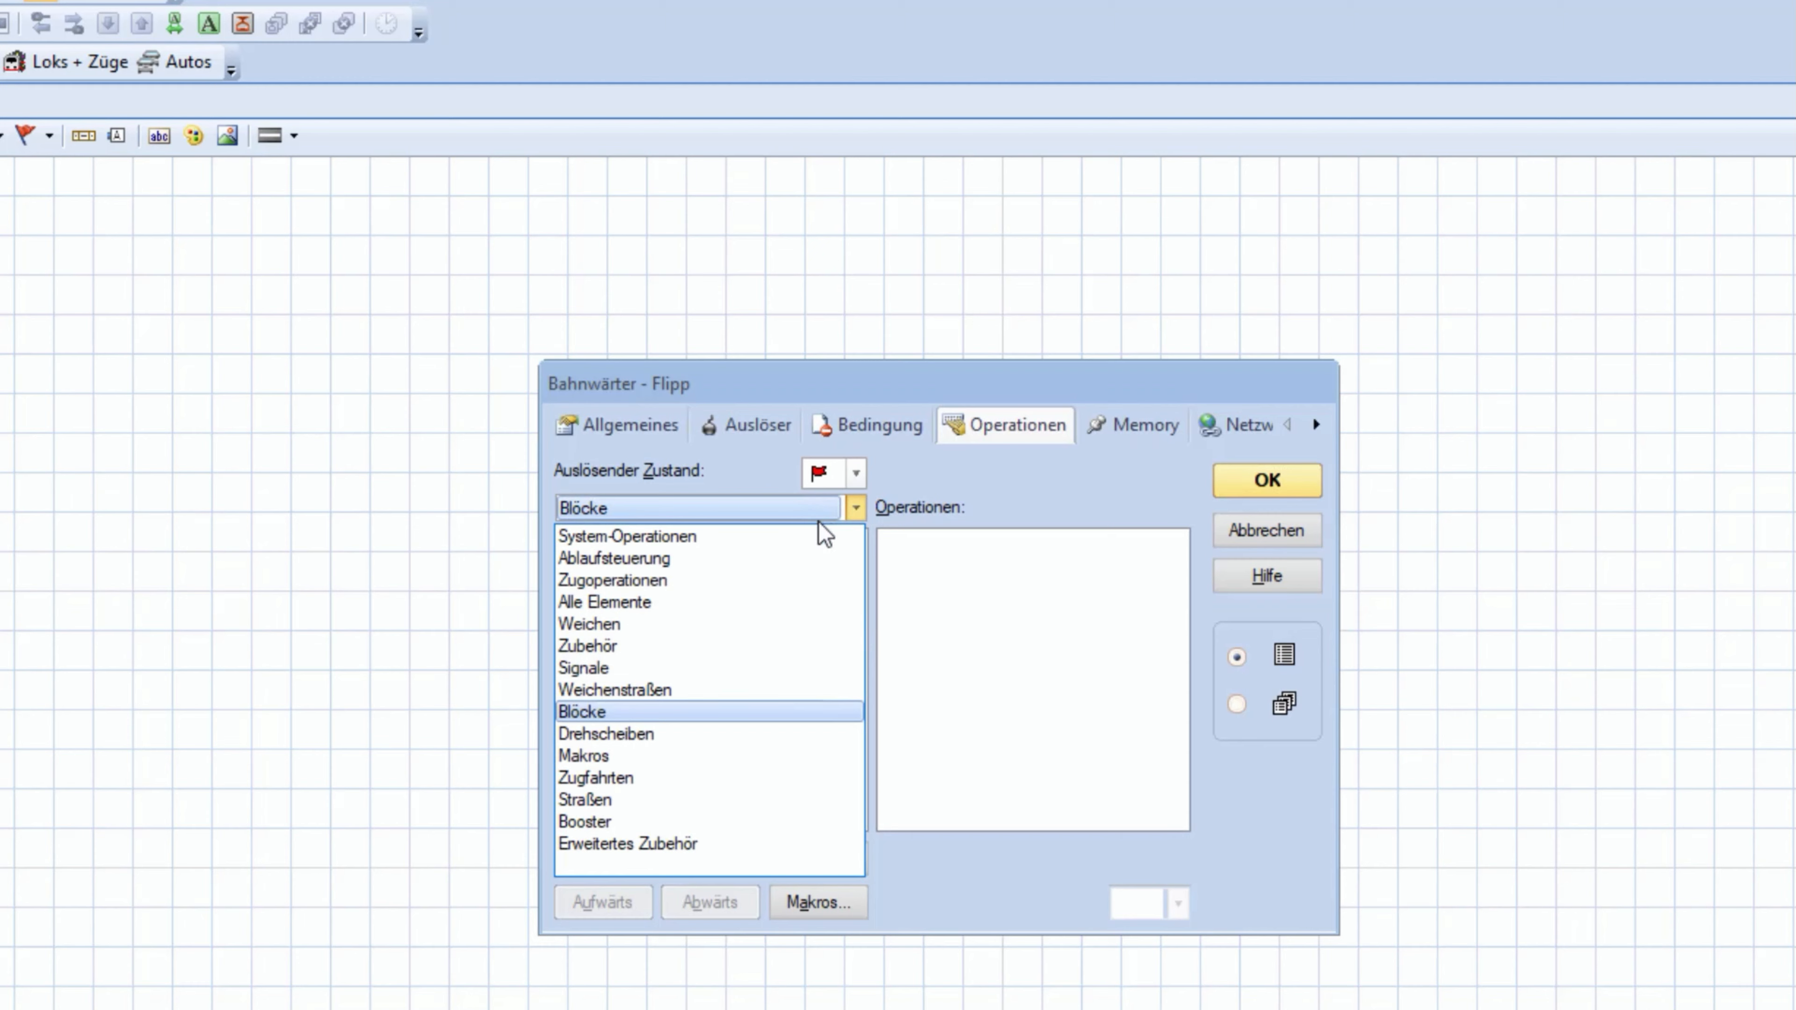
{"action": "mouse_move", "coordinate": [724, 739]}
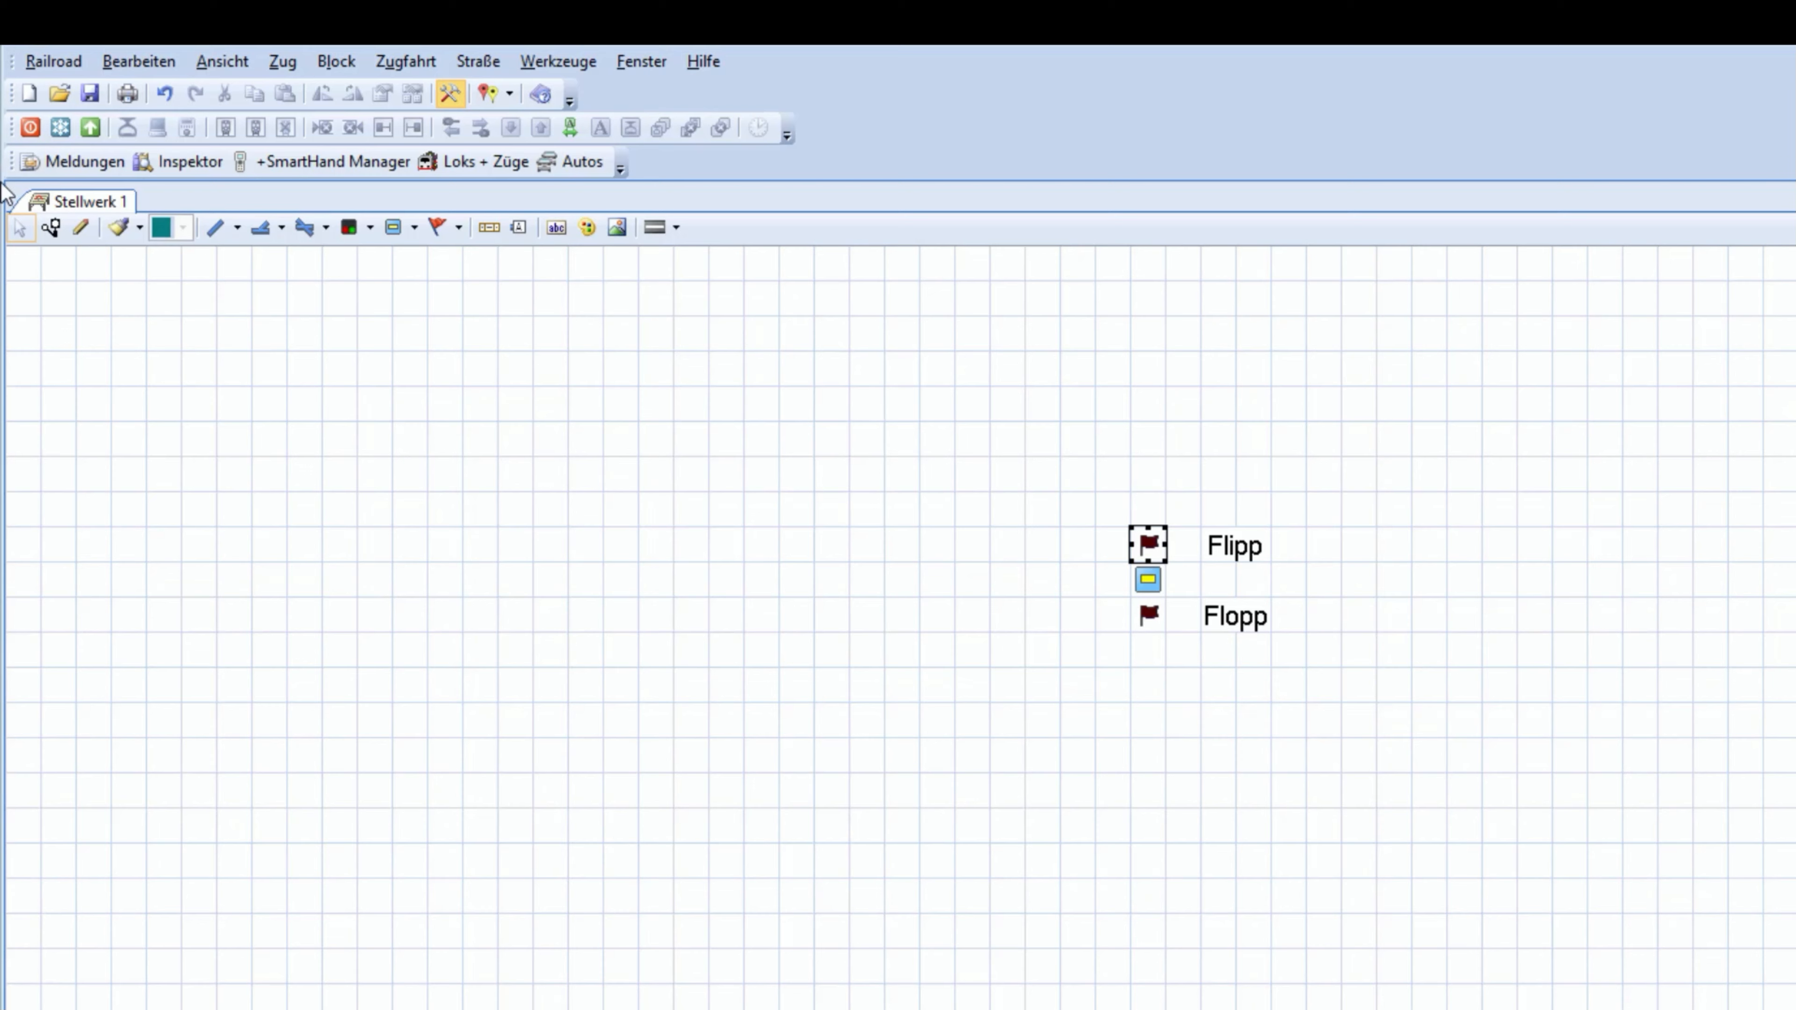
Create a new macro Anzeige and pick the Ablaufsteuerung category for its operations
{"action": "left_click", "coordinate": [280, 61]}
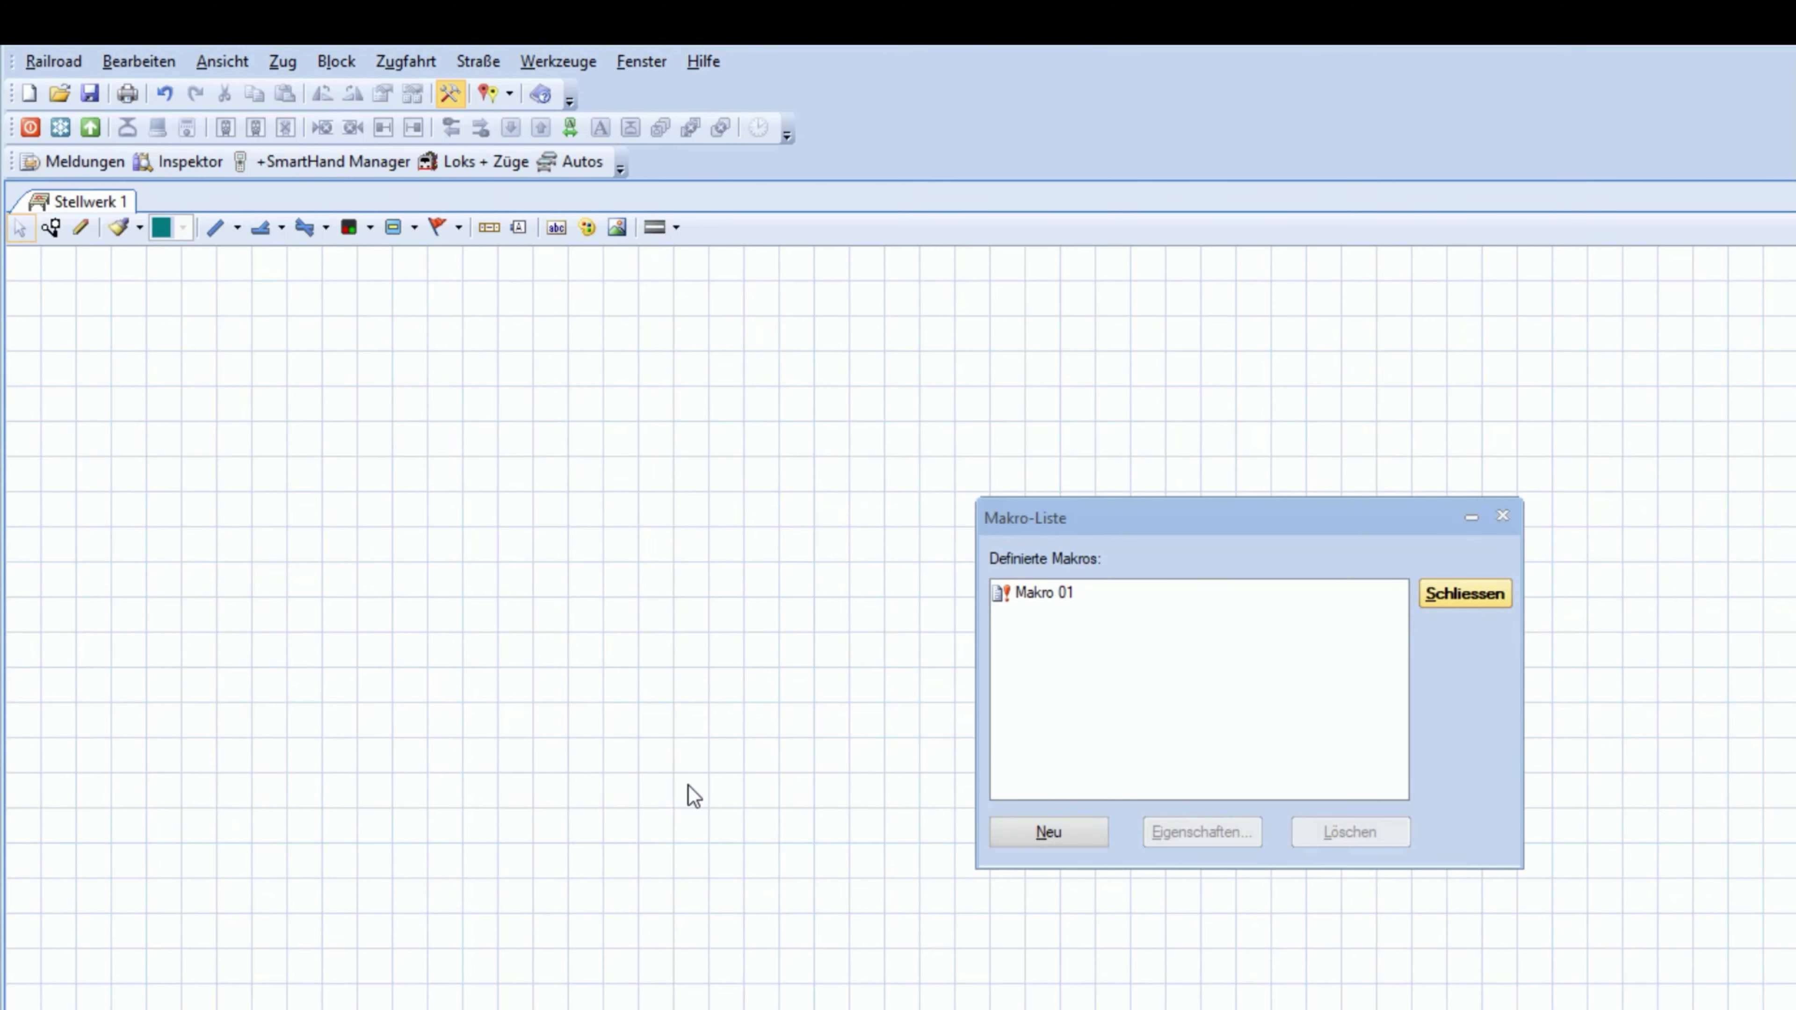
{"action": "left_click", "coordinate": [1033, 595]}
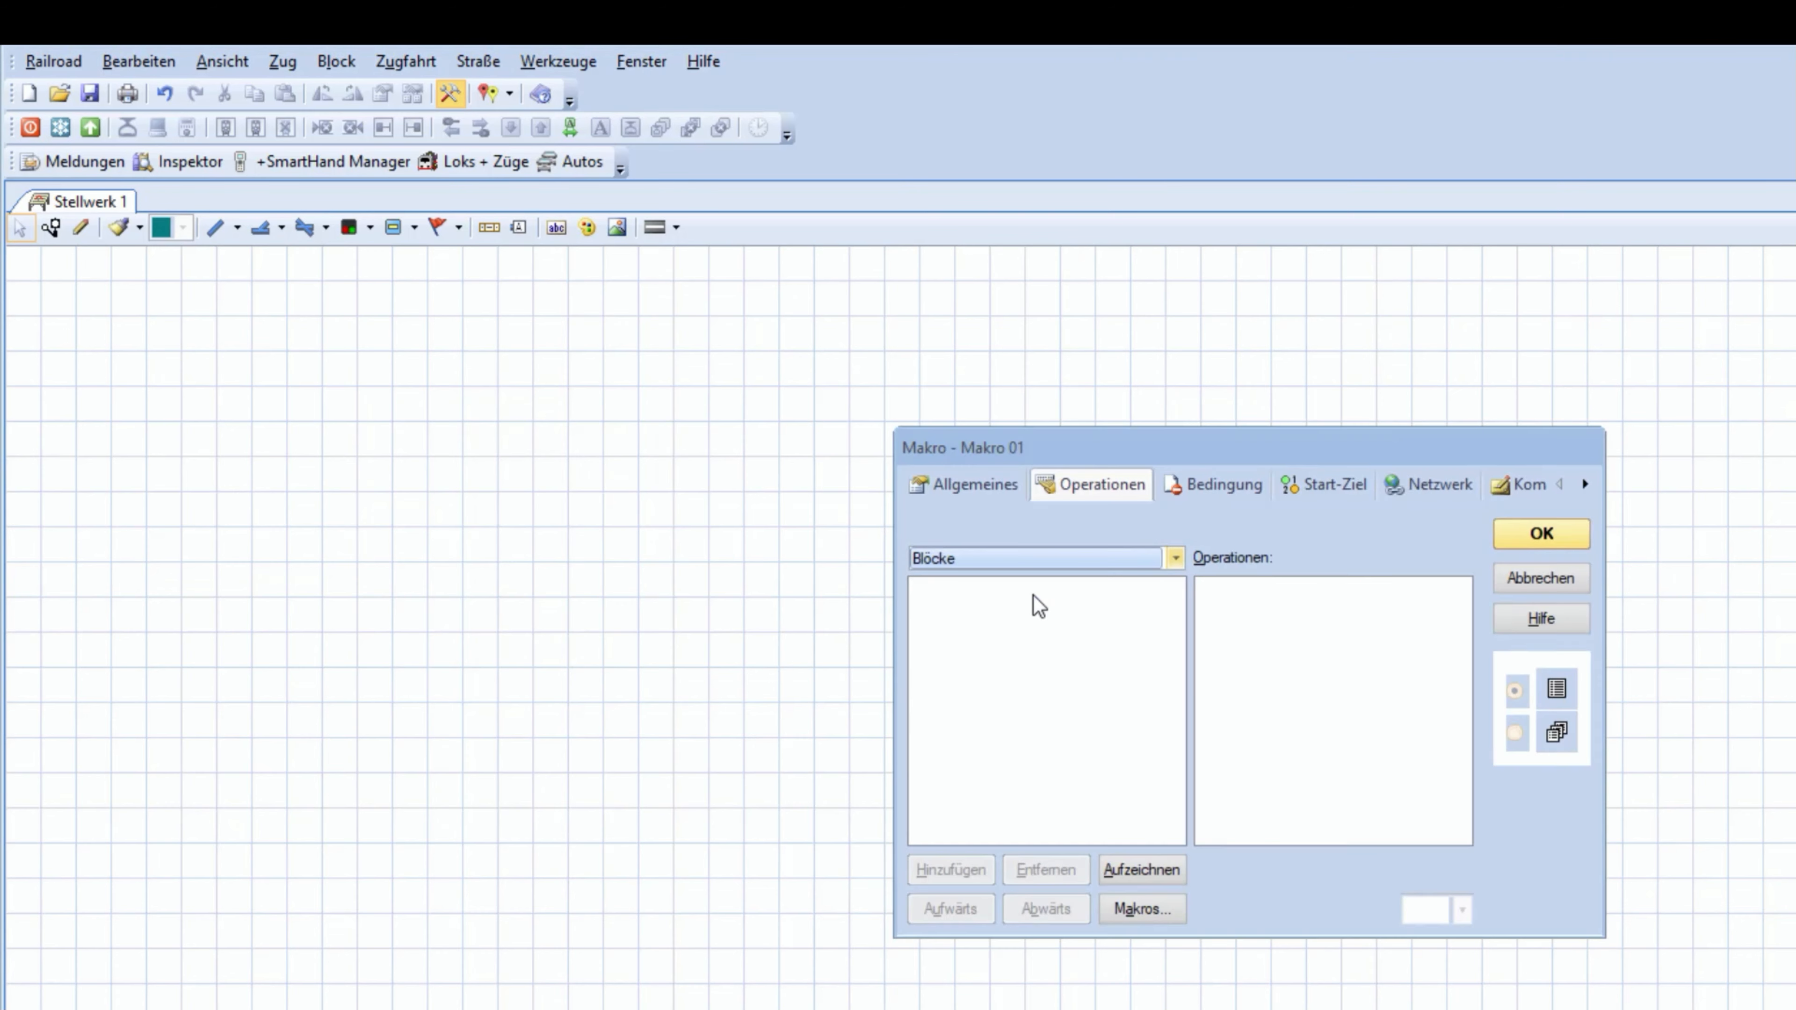
{"action": "left_click", "coordinate": [966, 484]}
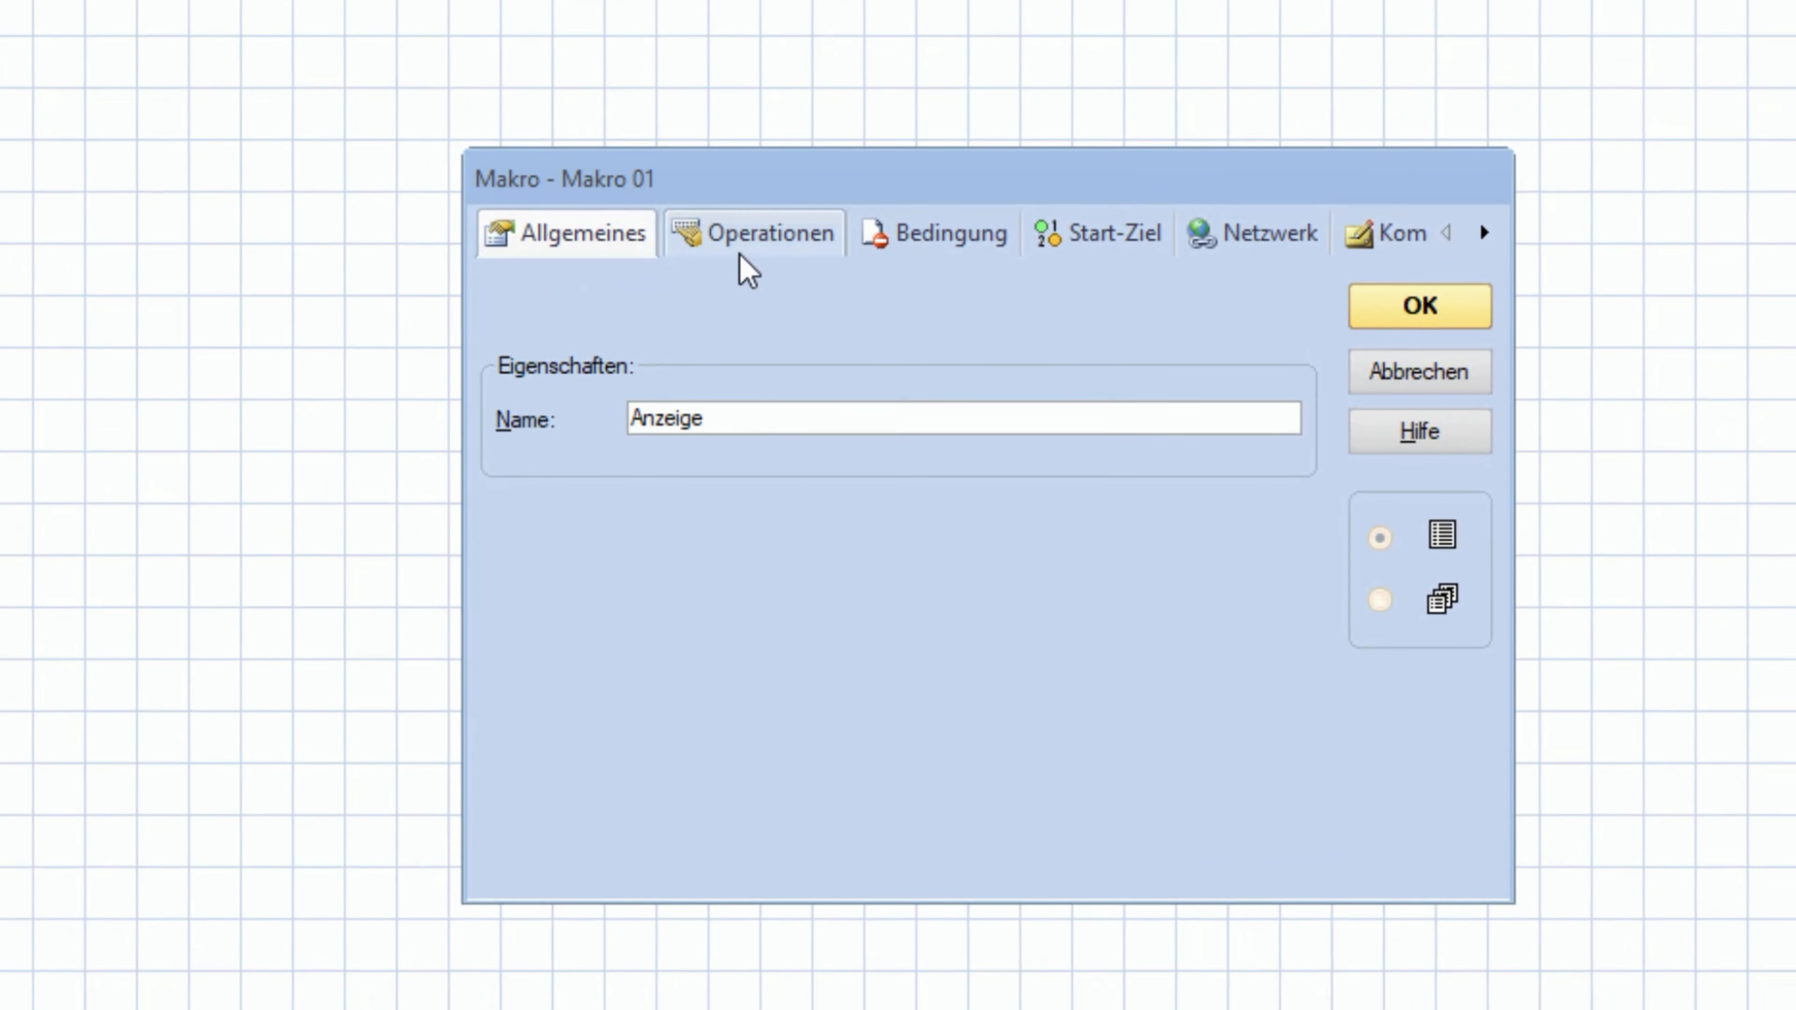
{"action": "left_click", "coordinate": [756, 234]}
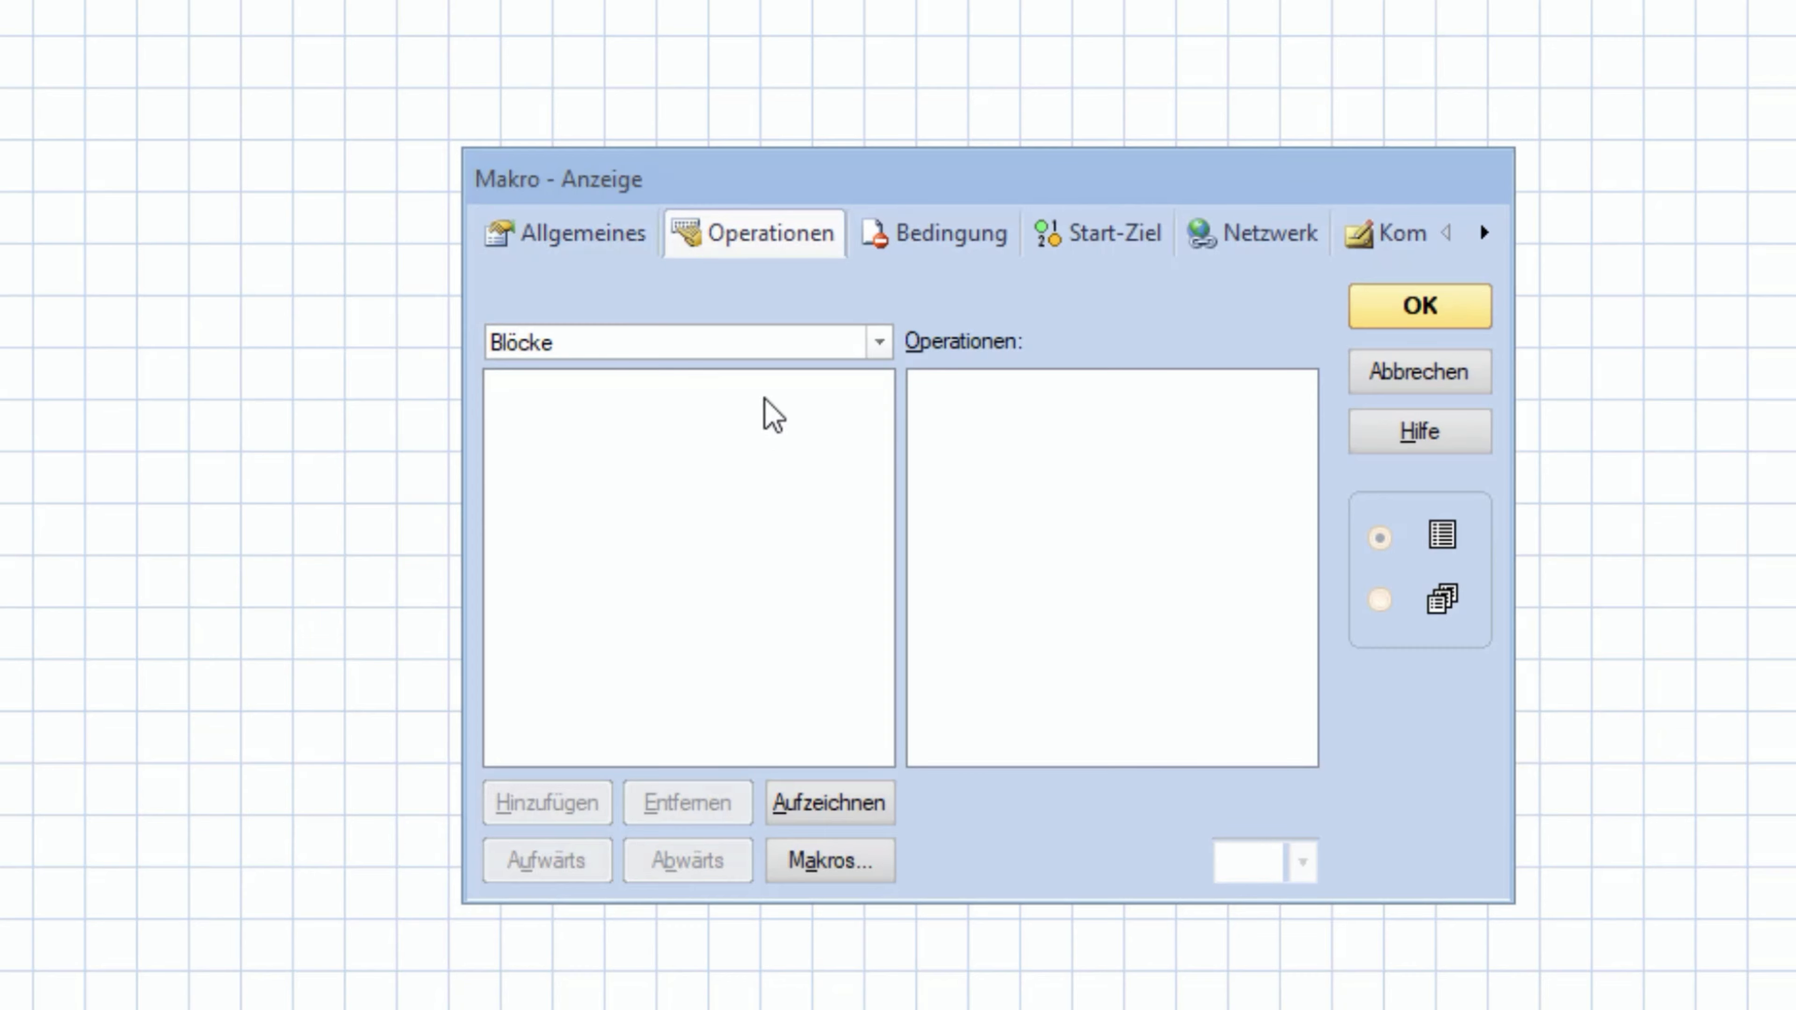
{"action": "left_click", "coordinate": [880, 345]}
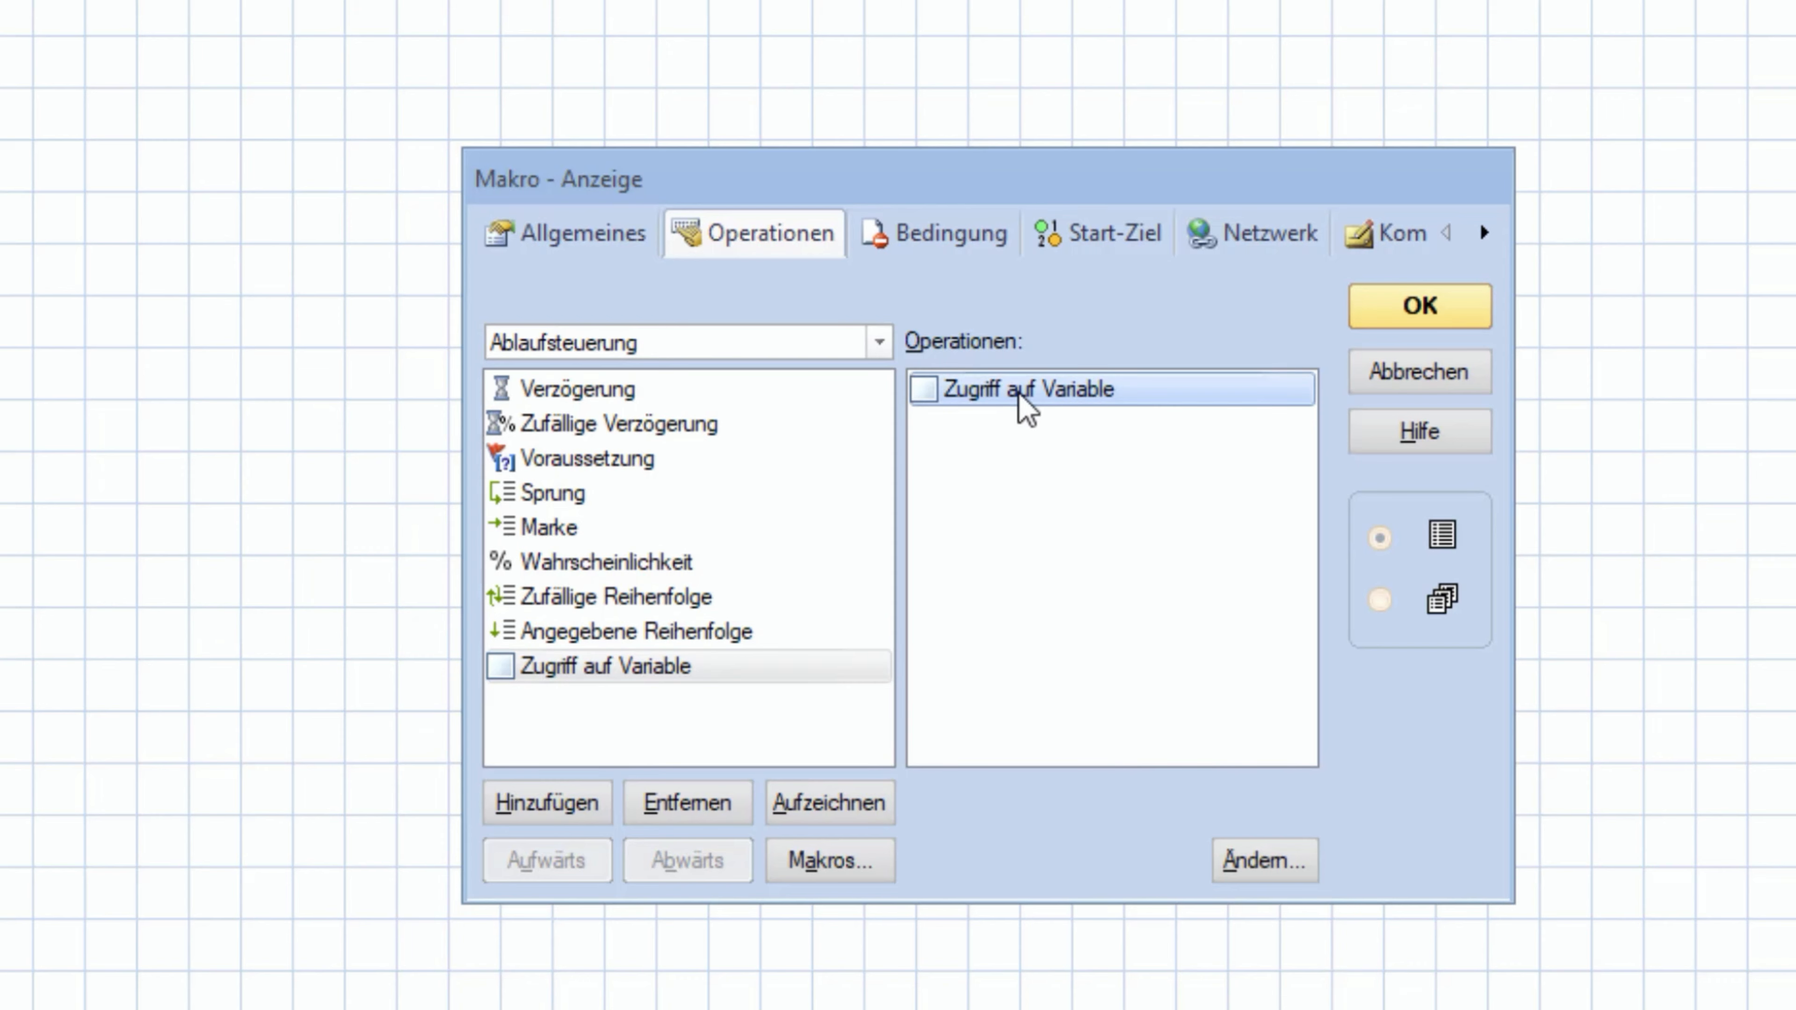
Assign variable Test the System operand value Fahrende Züge with '= (Zuweisung)'
{"action": "double_click", "coordinate": [1017, 394]}
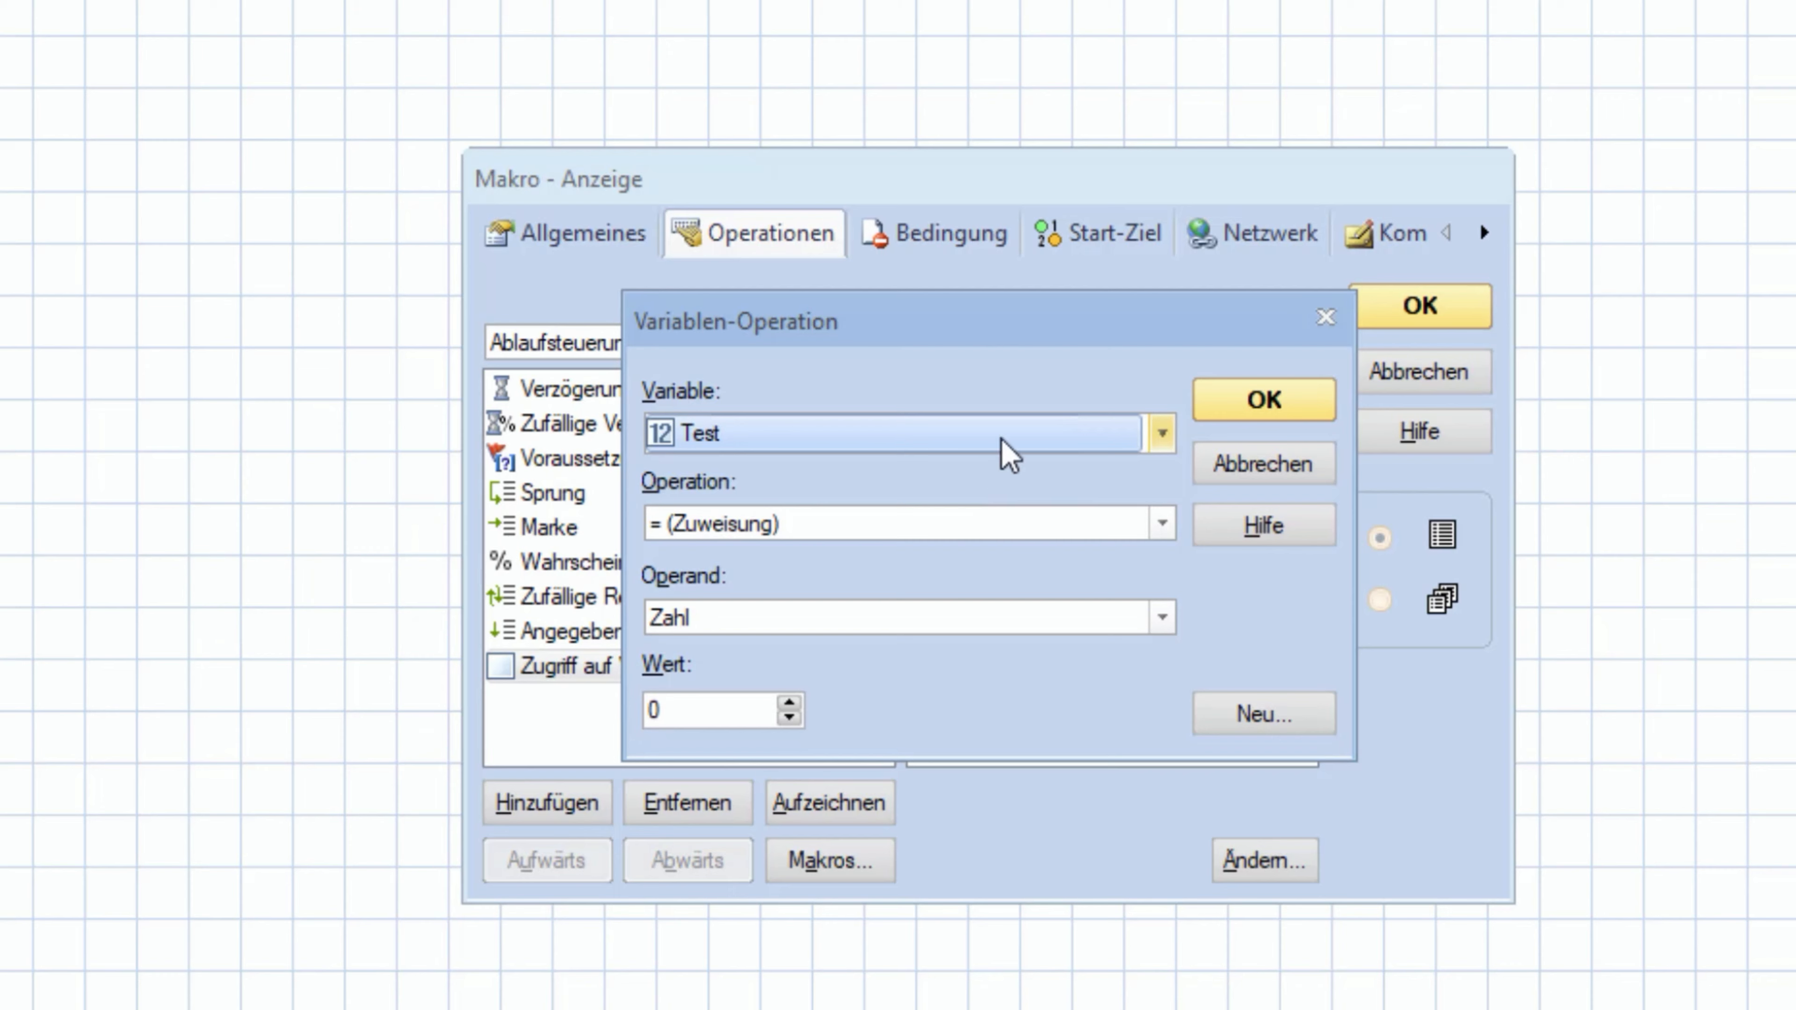
{"action": "left_click", "coordinate": [1163, 432]}
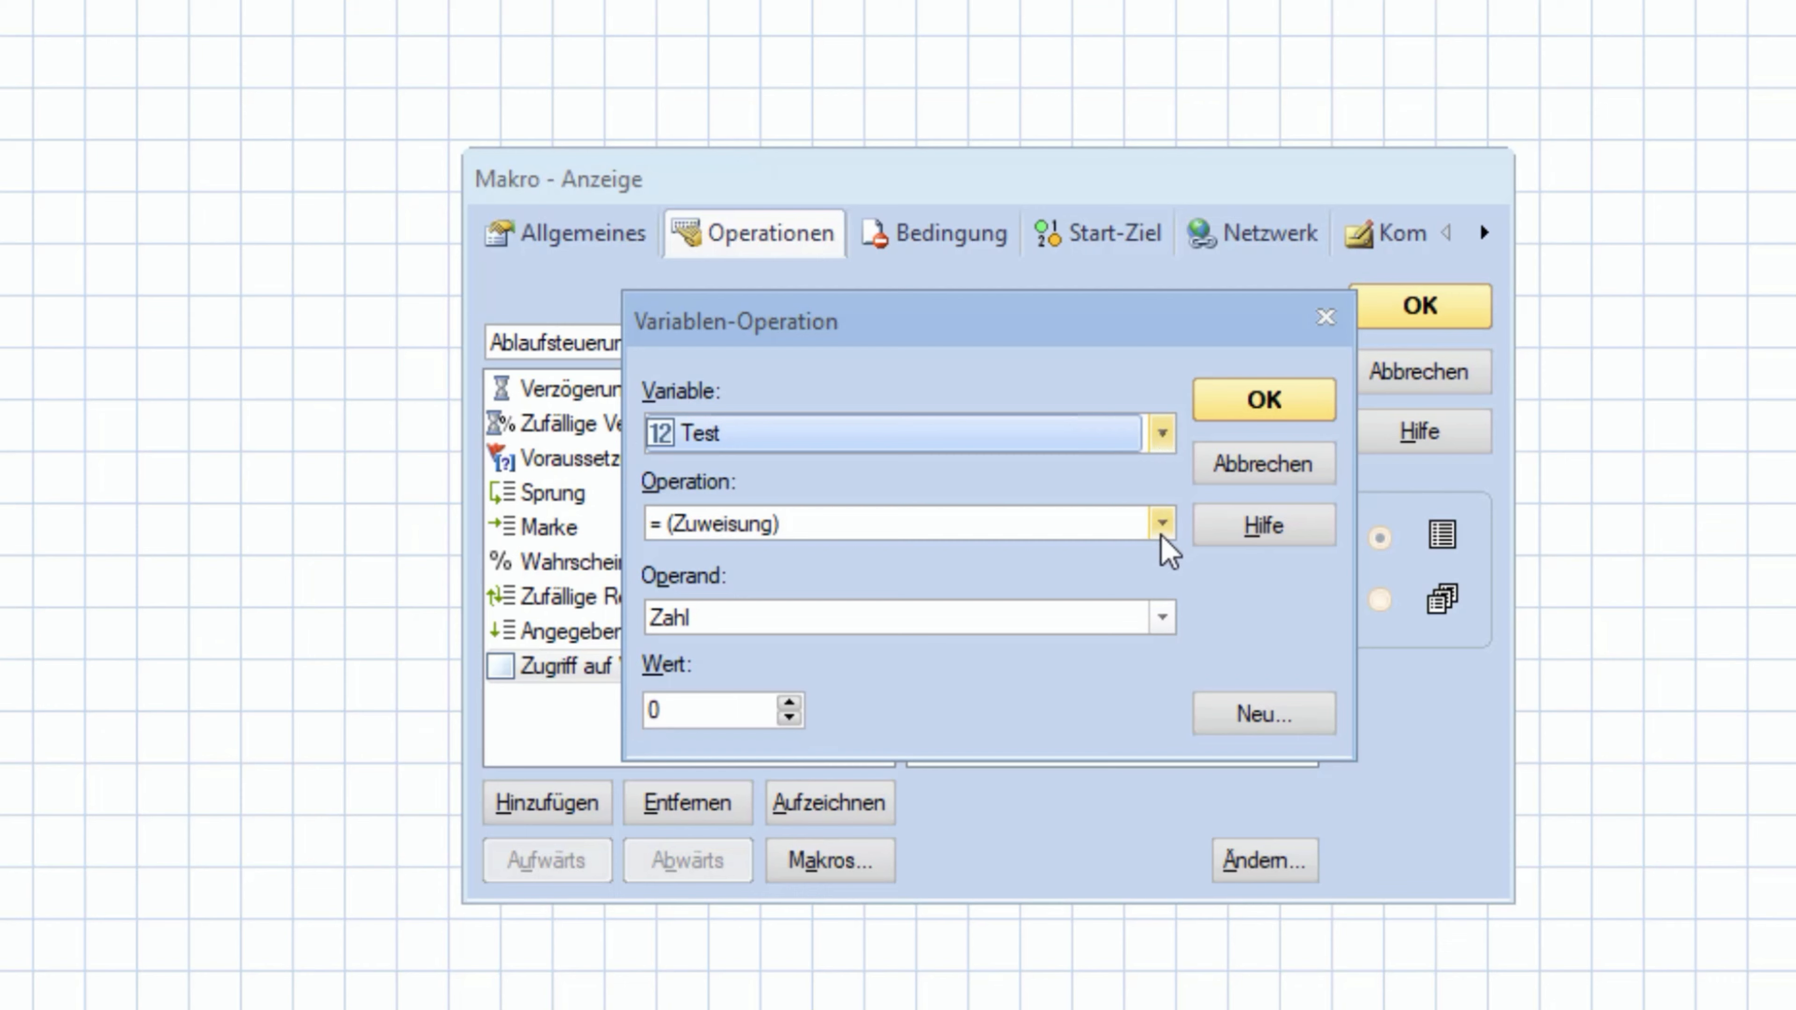
{"action": "left_click", "coordinate": [1162, 533]}
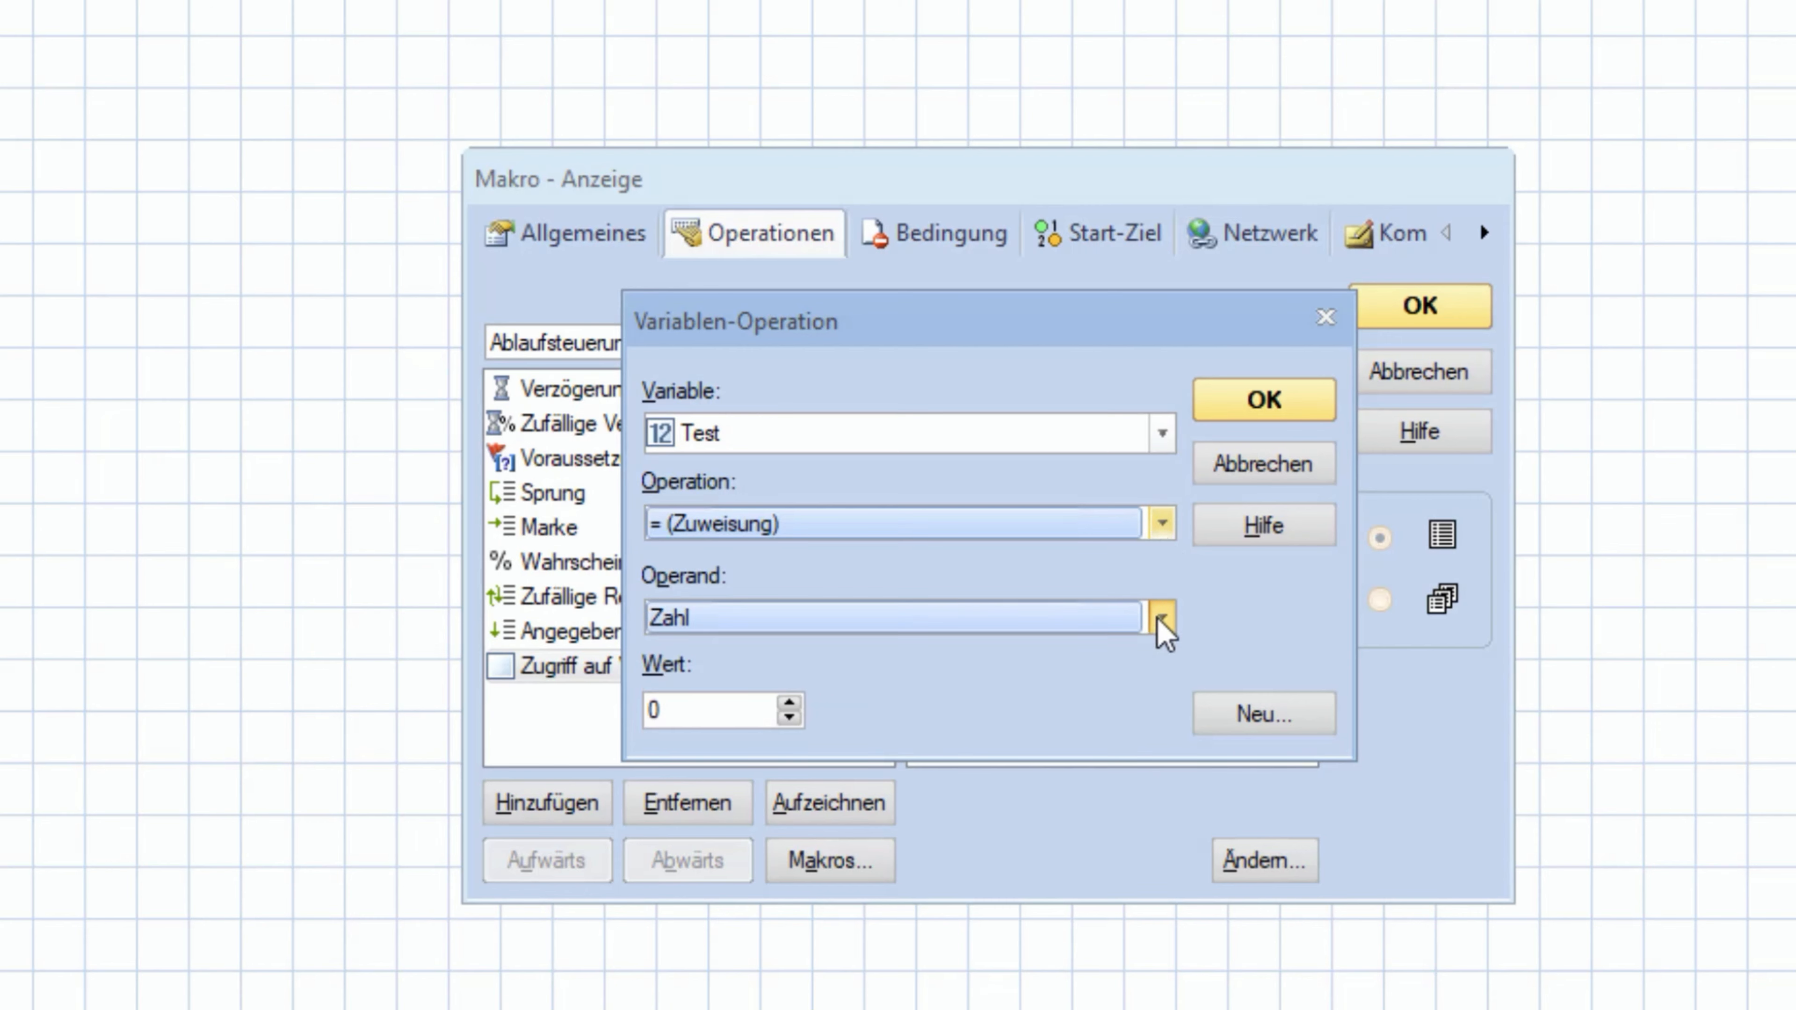
{"action": "left_click", "coordinate": [1163, 618]}
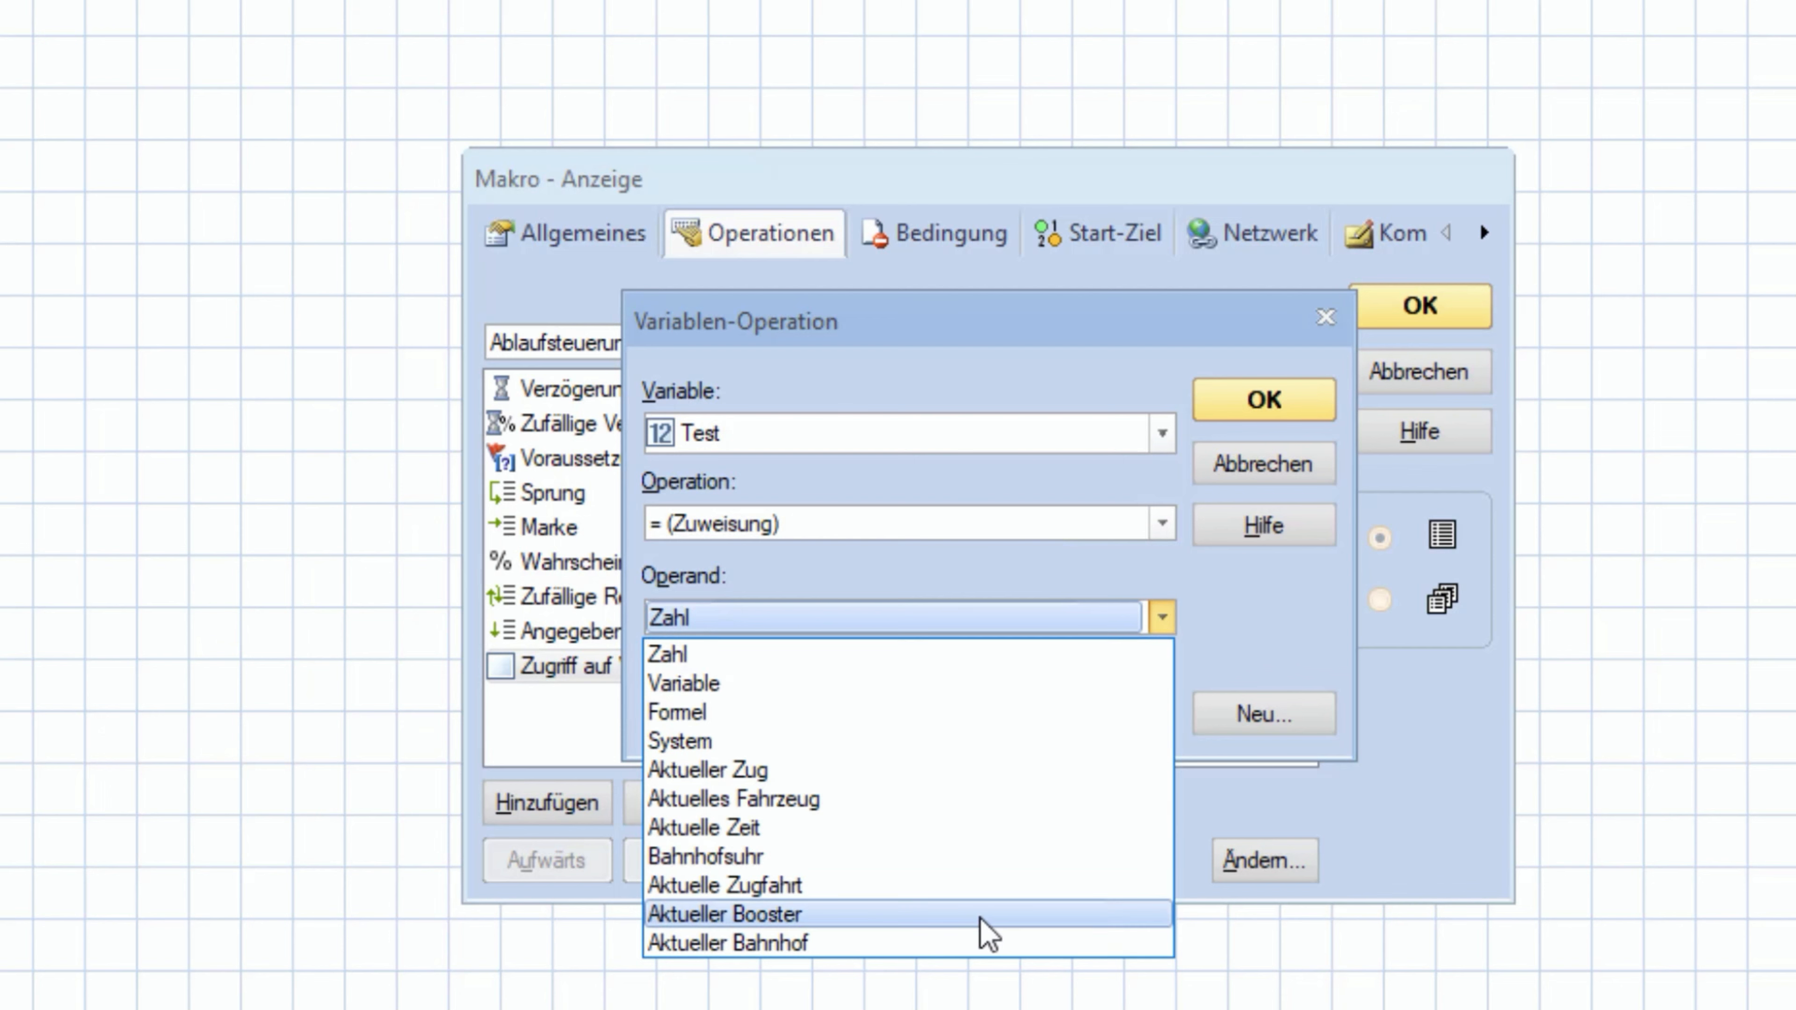
{"action": "left_click", "coordinate": [679, 742]}
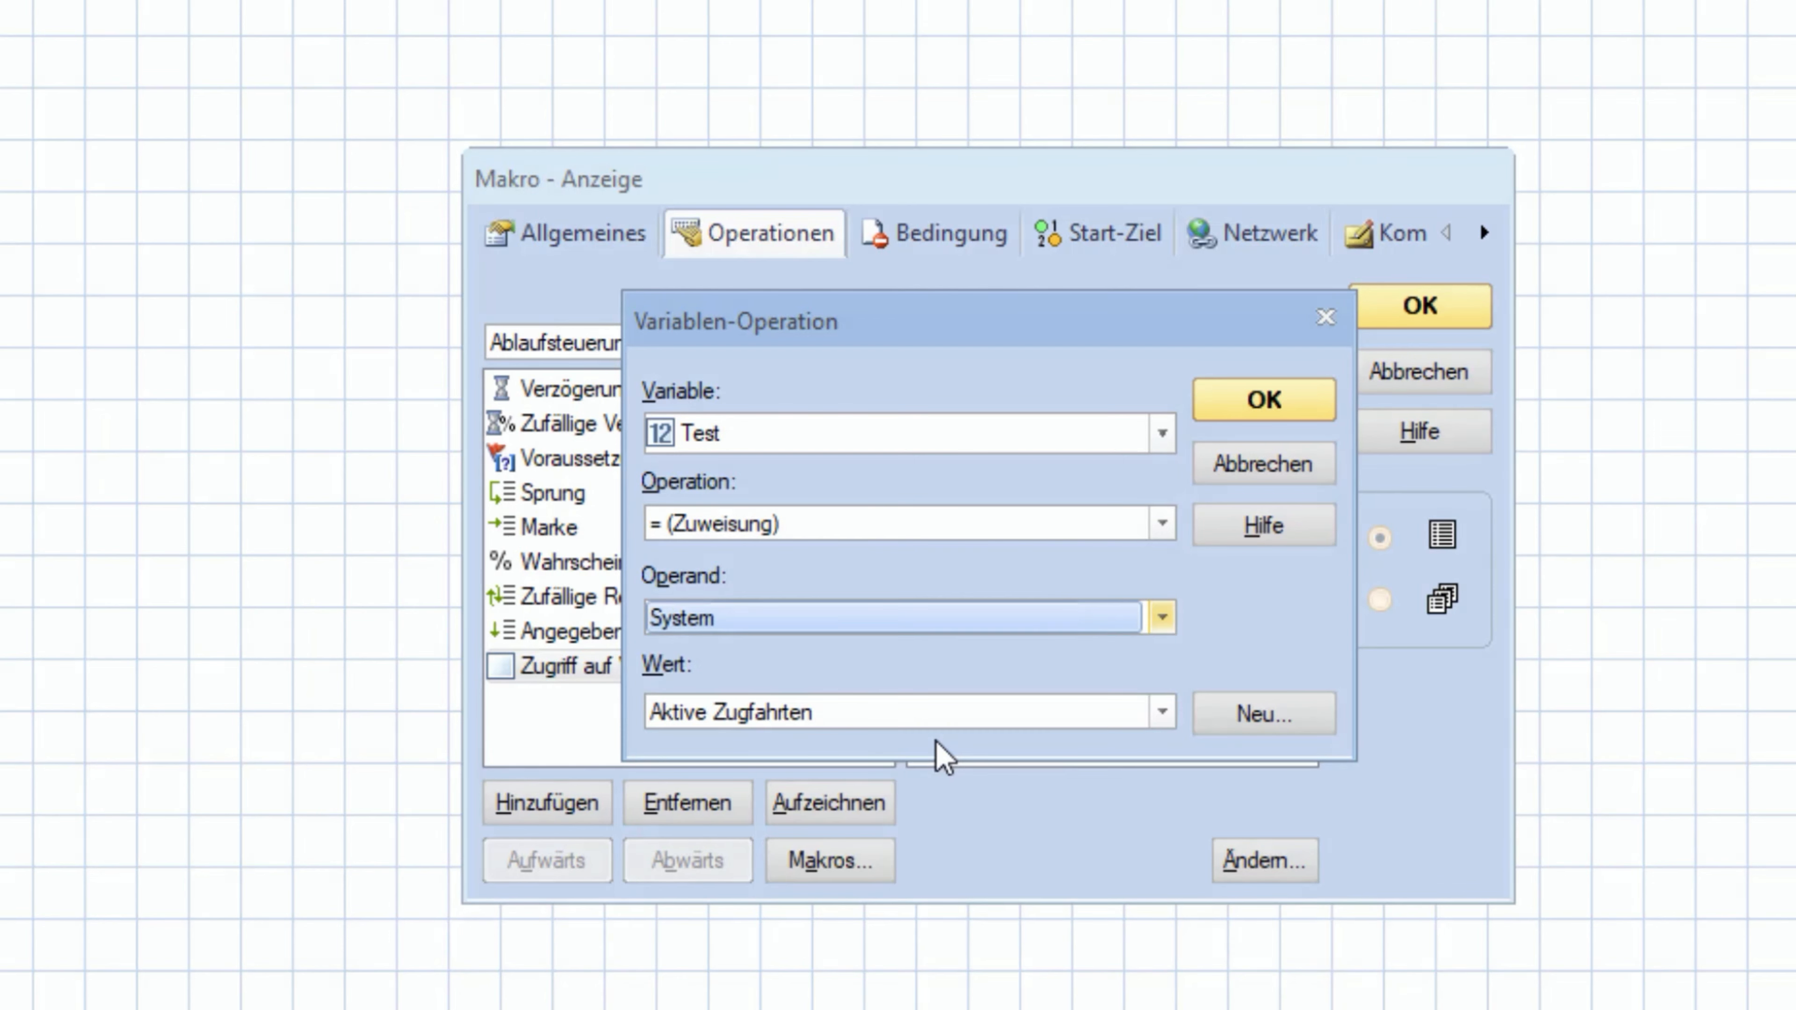
{"action": "left_click", "coordinate": [1163, 711]}
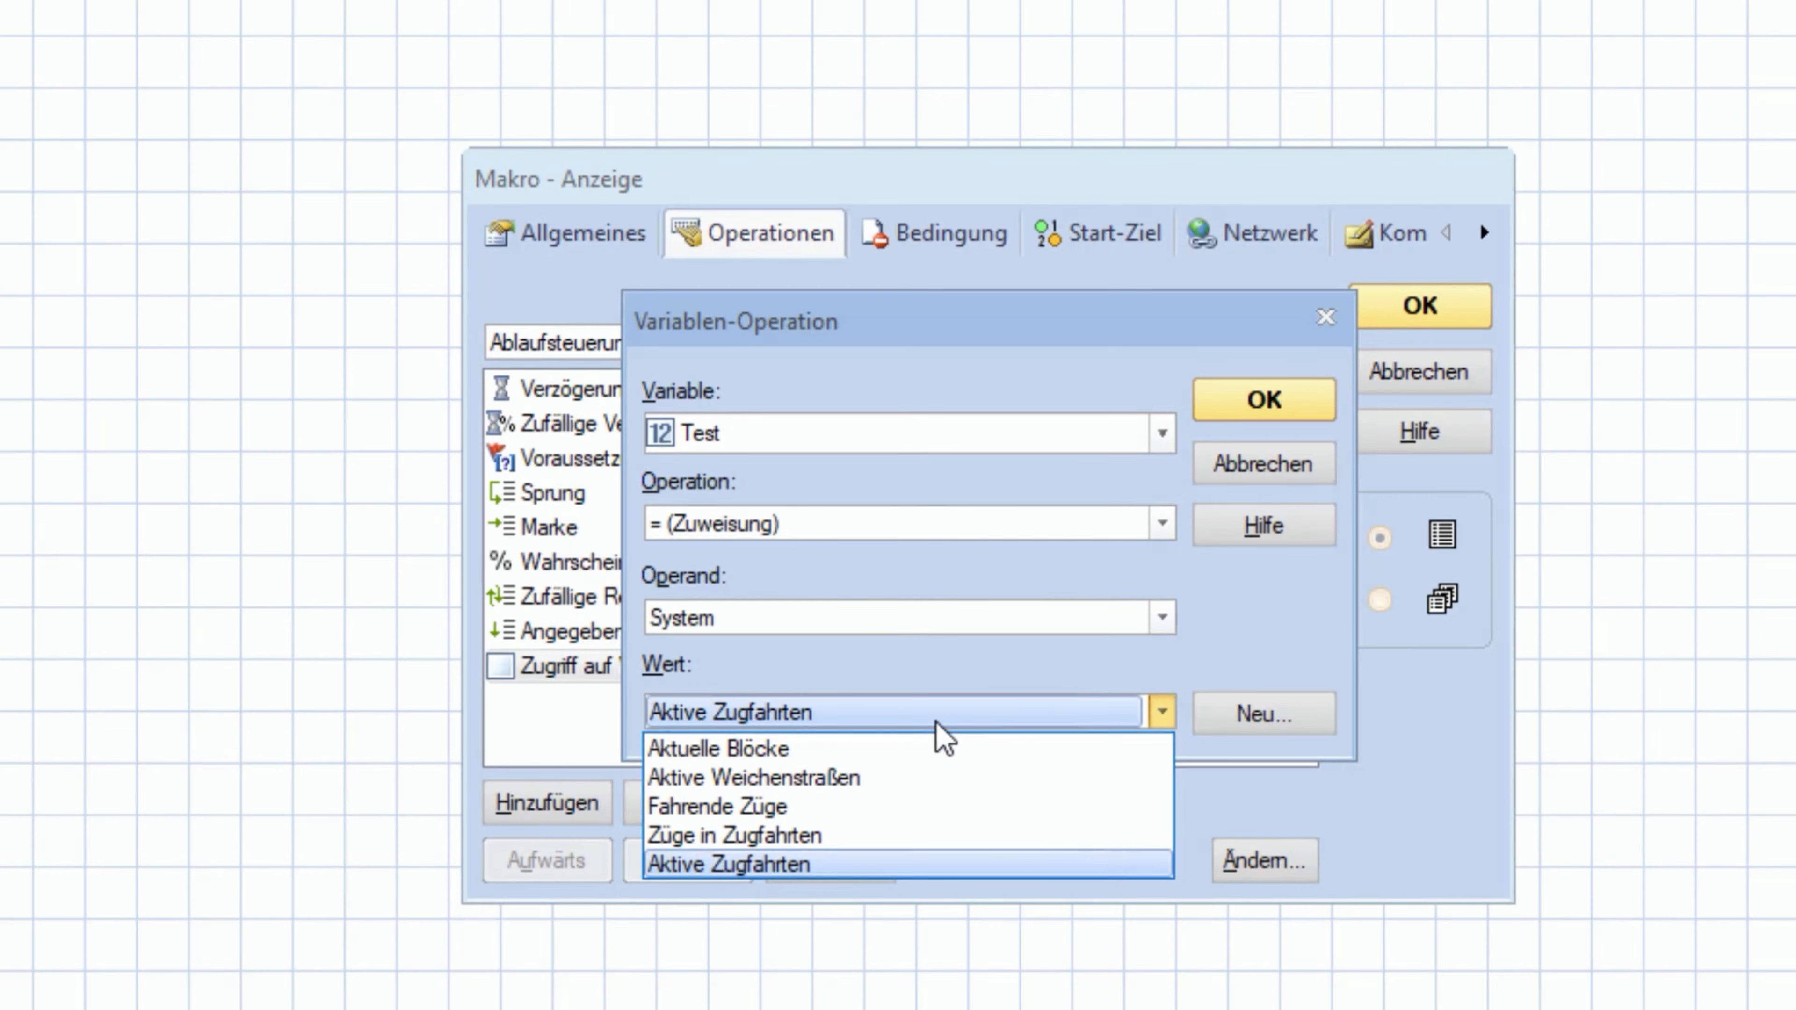
{"action": "mouse_move", "coordinate": [904, 825]}
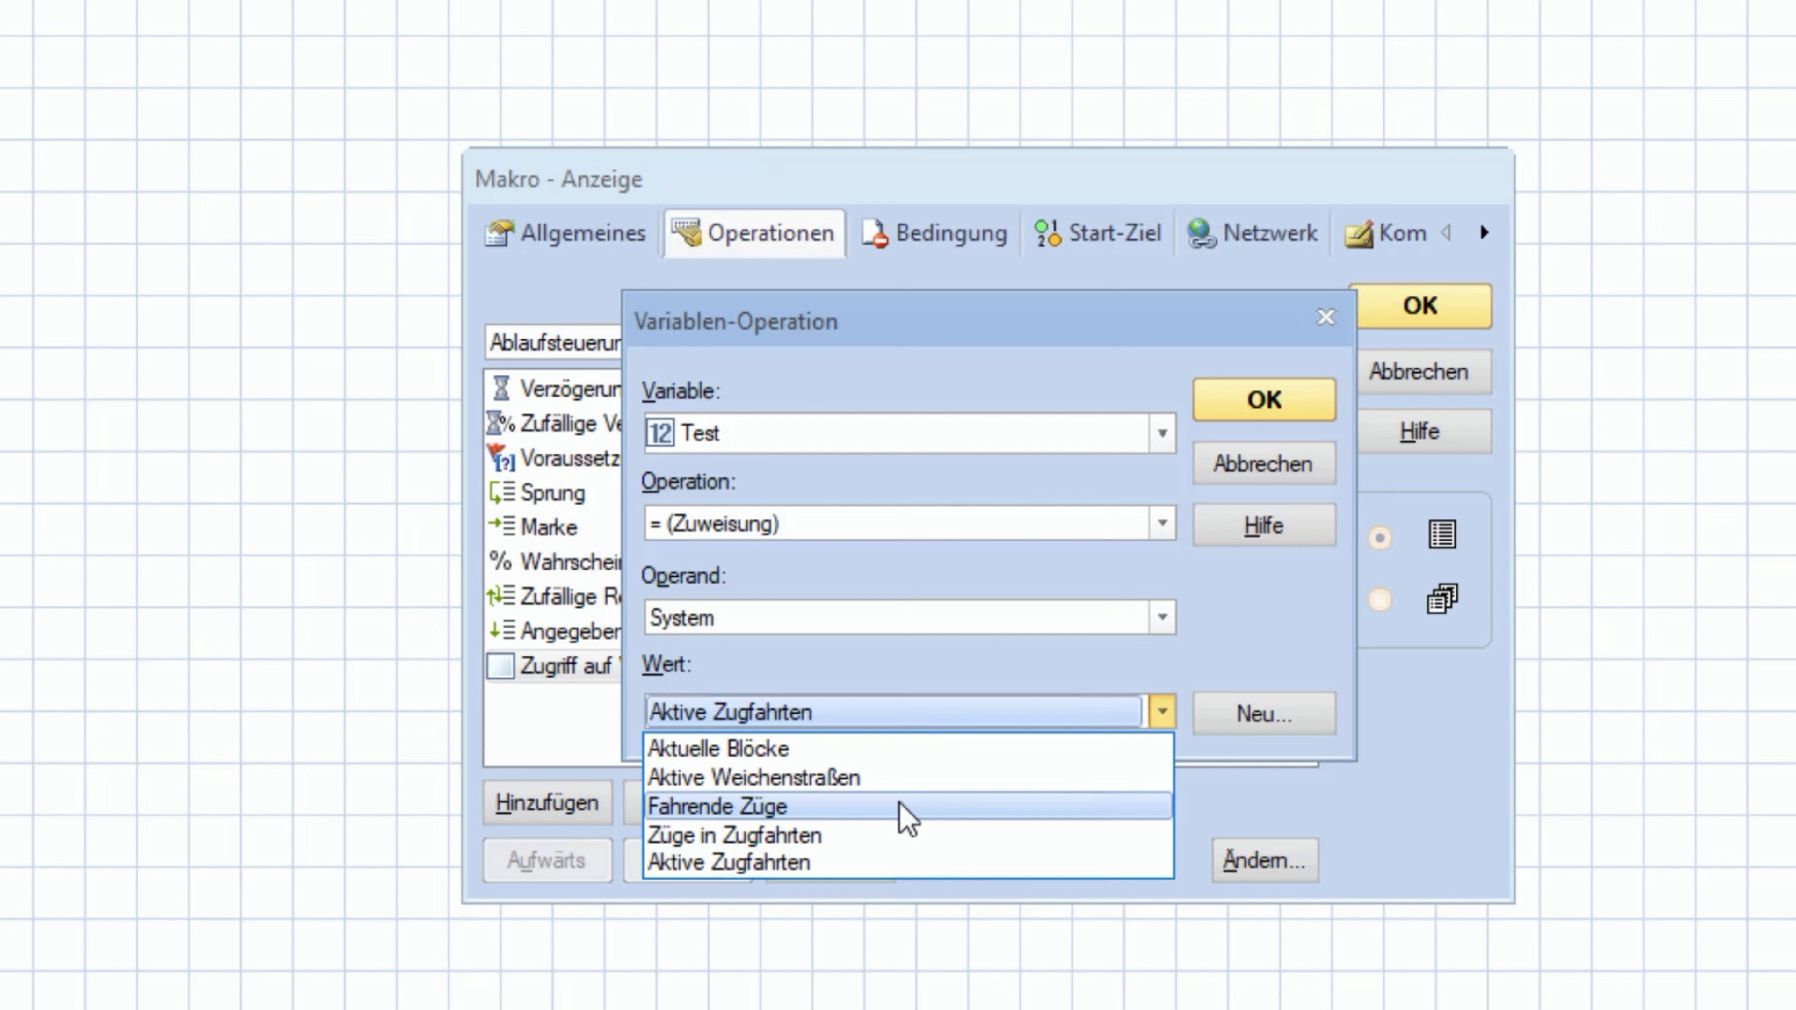
{"action": "left_click", "coordinate": [722, 806]}
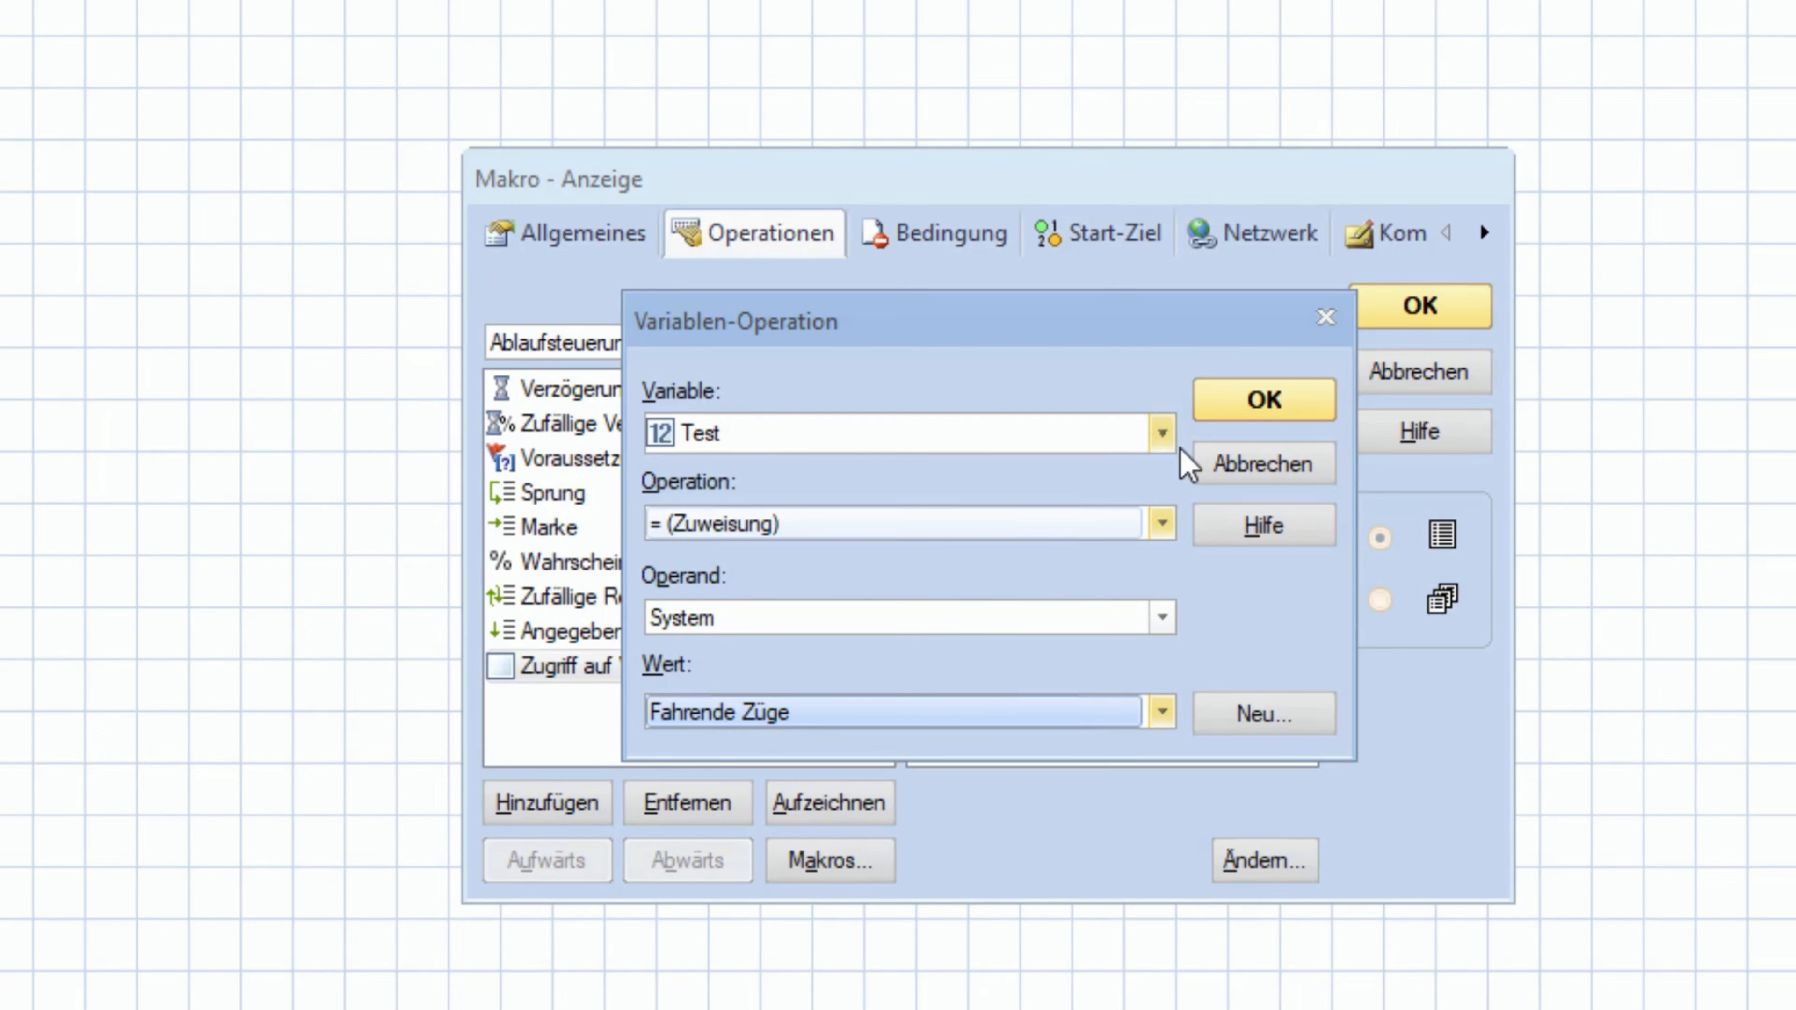
{"action": "left_click", "coordinate": [1263, 398]}
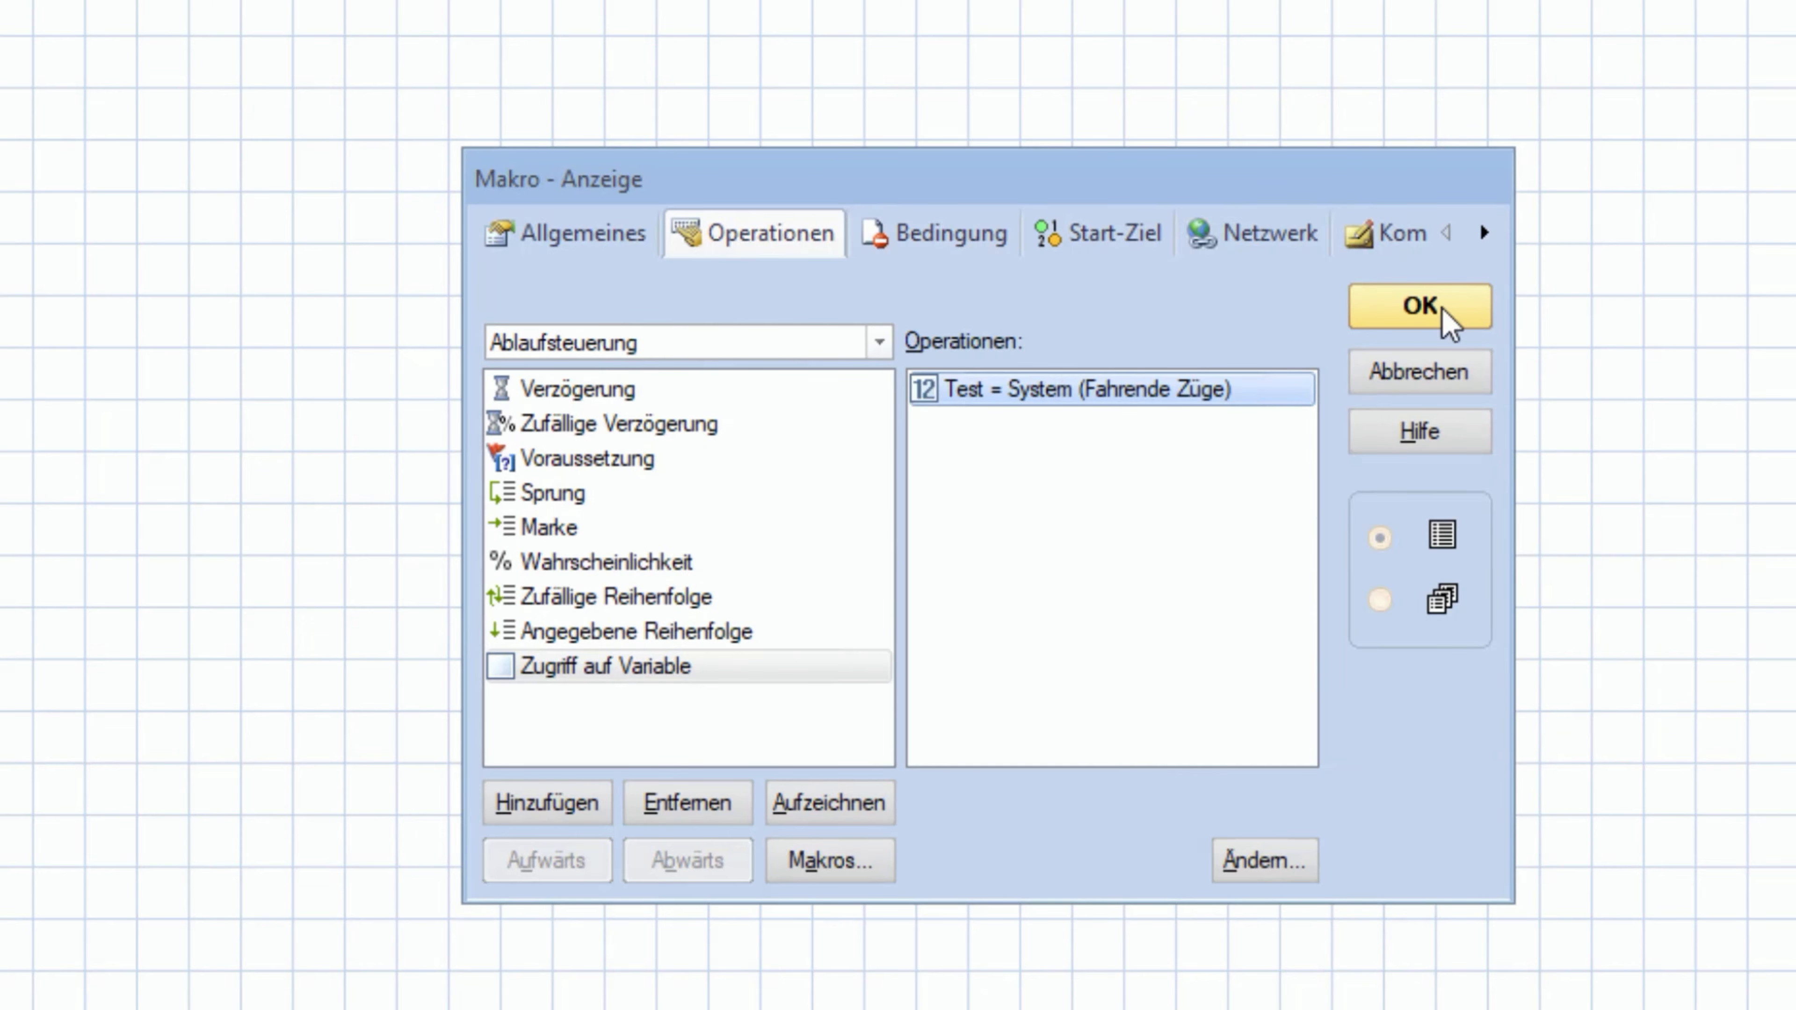
Confirm the Anzeige macro and close the Makro-Liste back to the switchboard
{"action": "left_click", "coordinate": [1419, 307]}
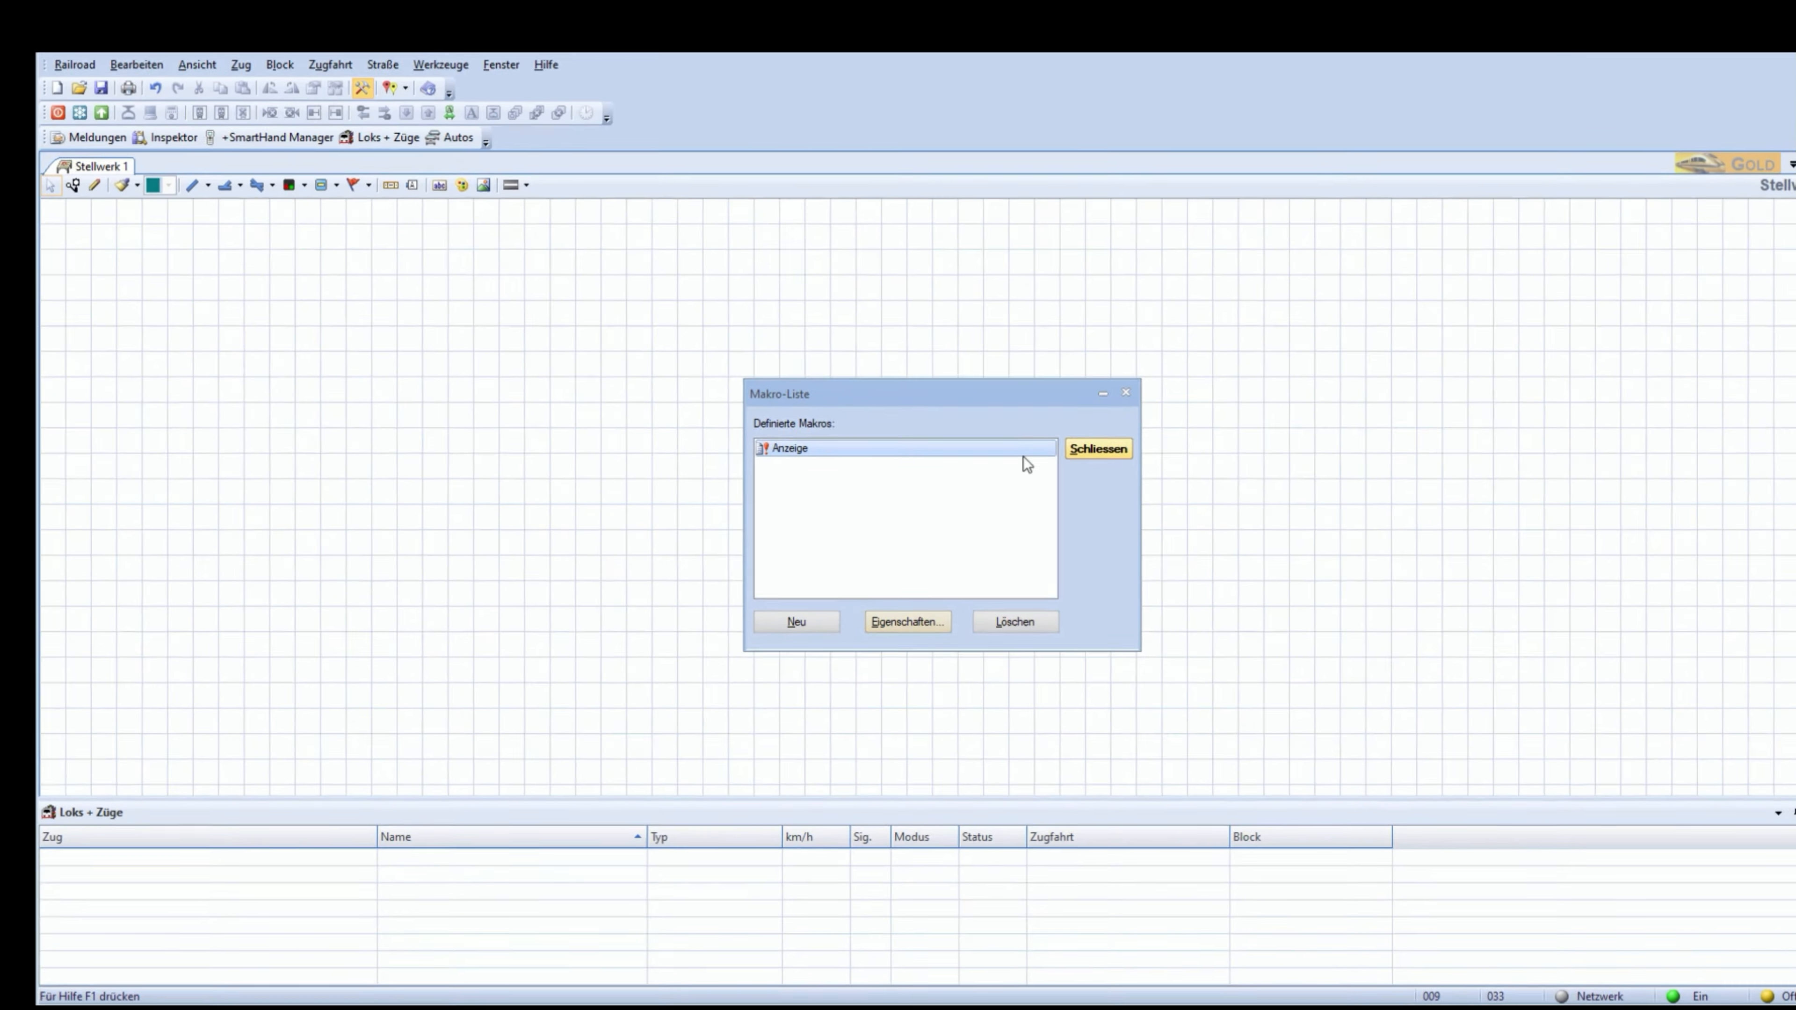
{"action": "left_click", "coordinate": [1098, 449]}
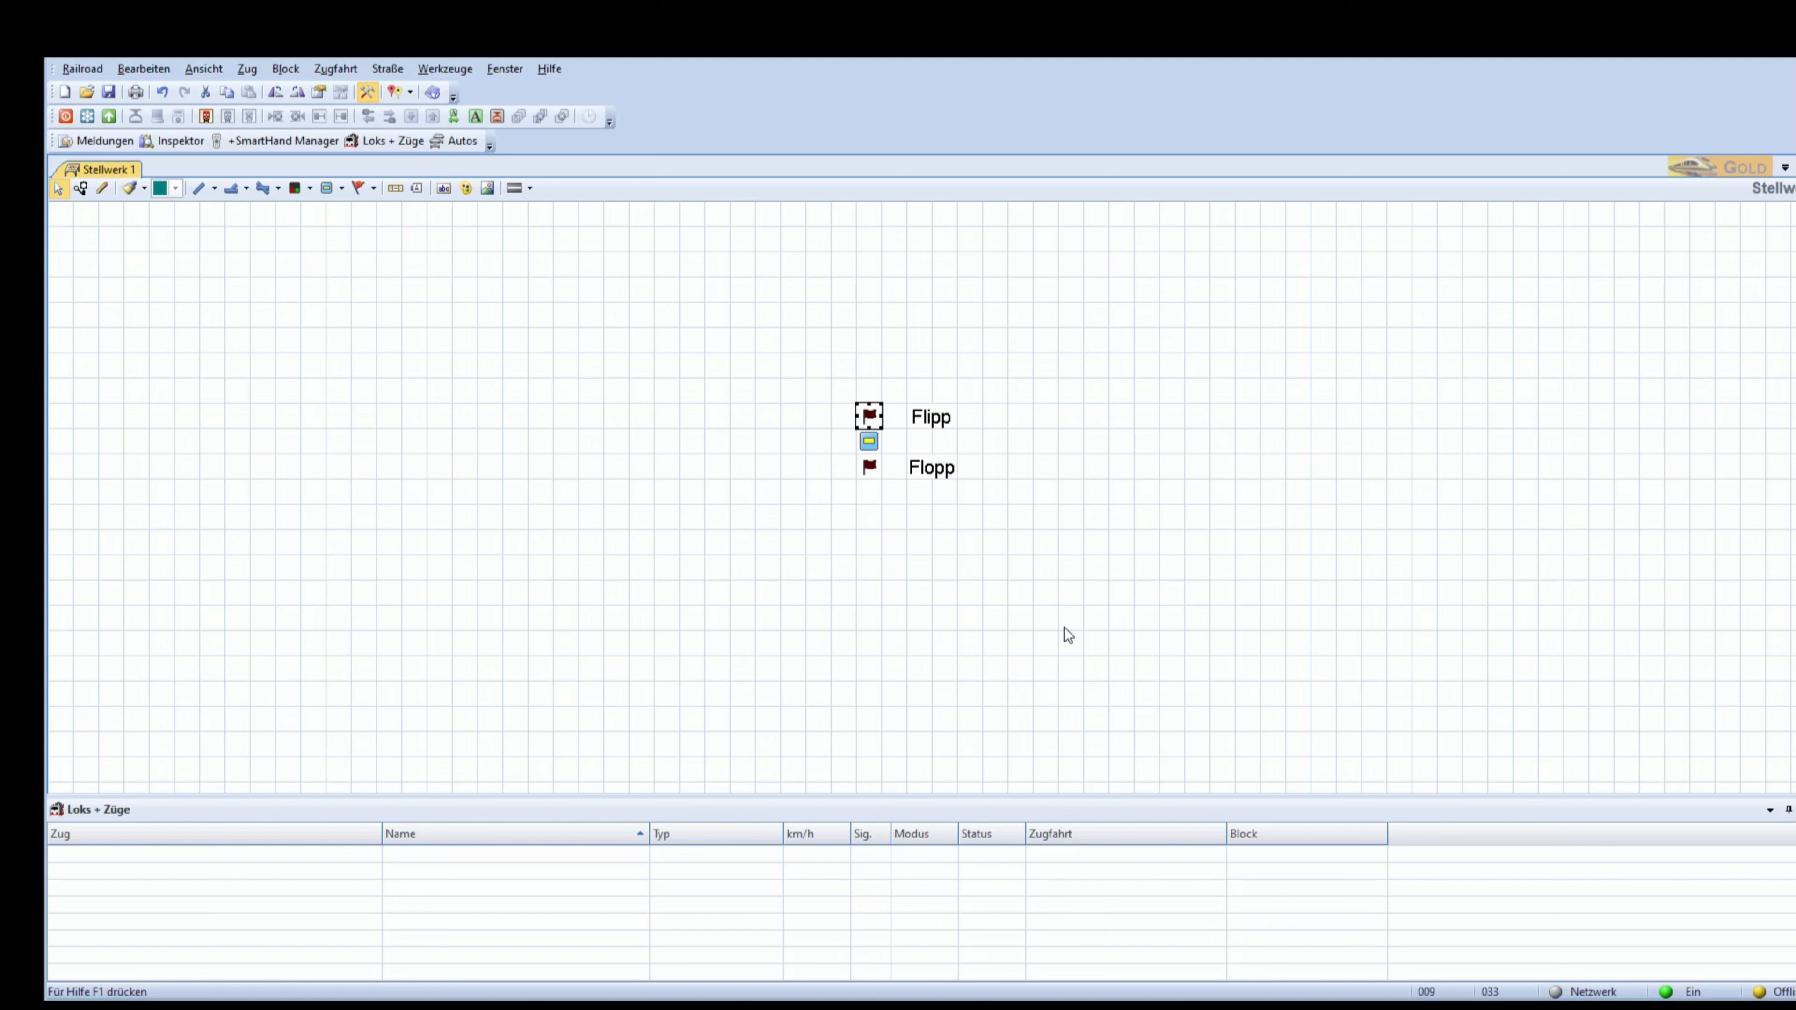
{"action": "mouse_move", "coordinate": [1020, 543]}
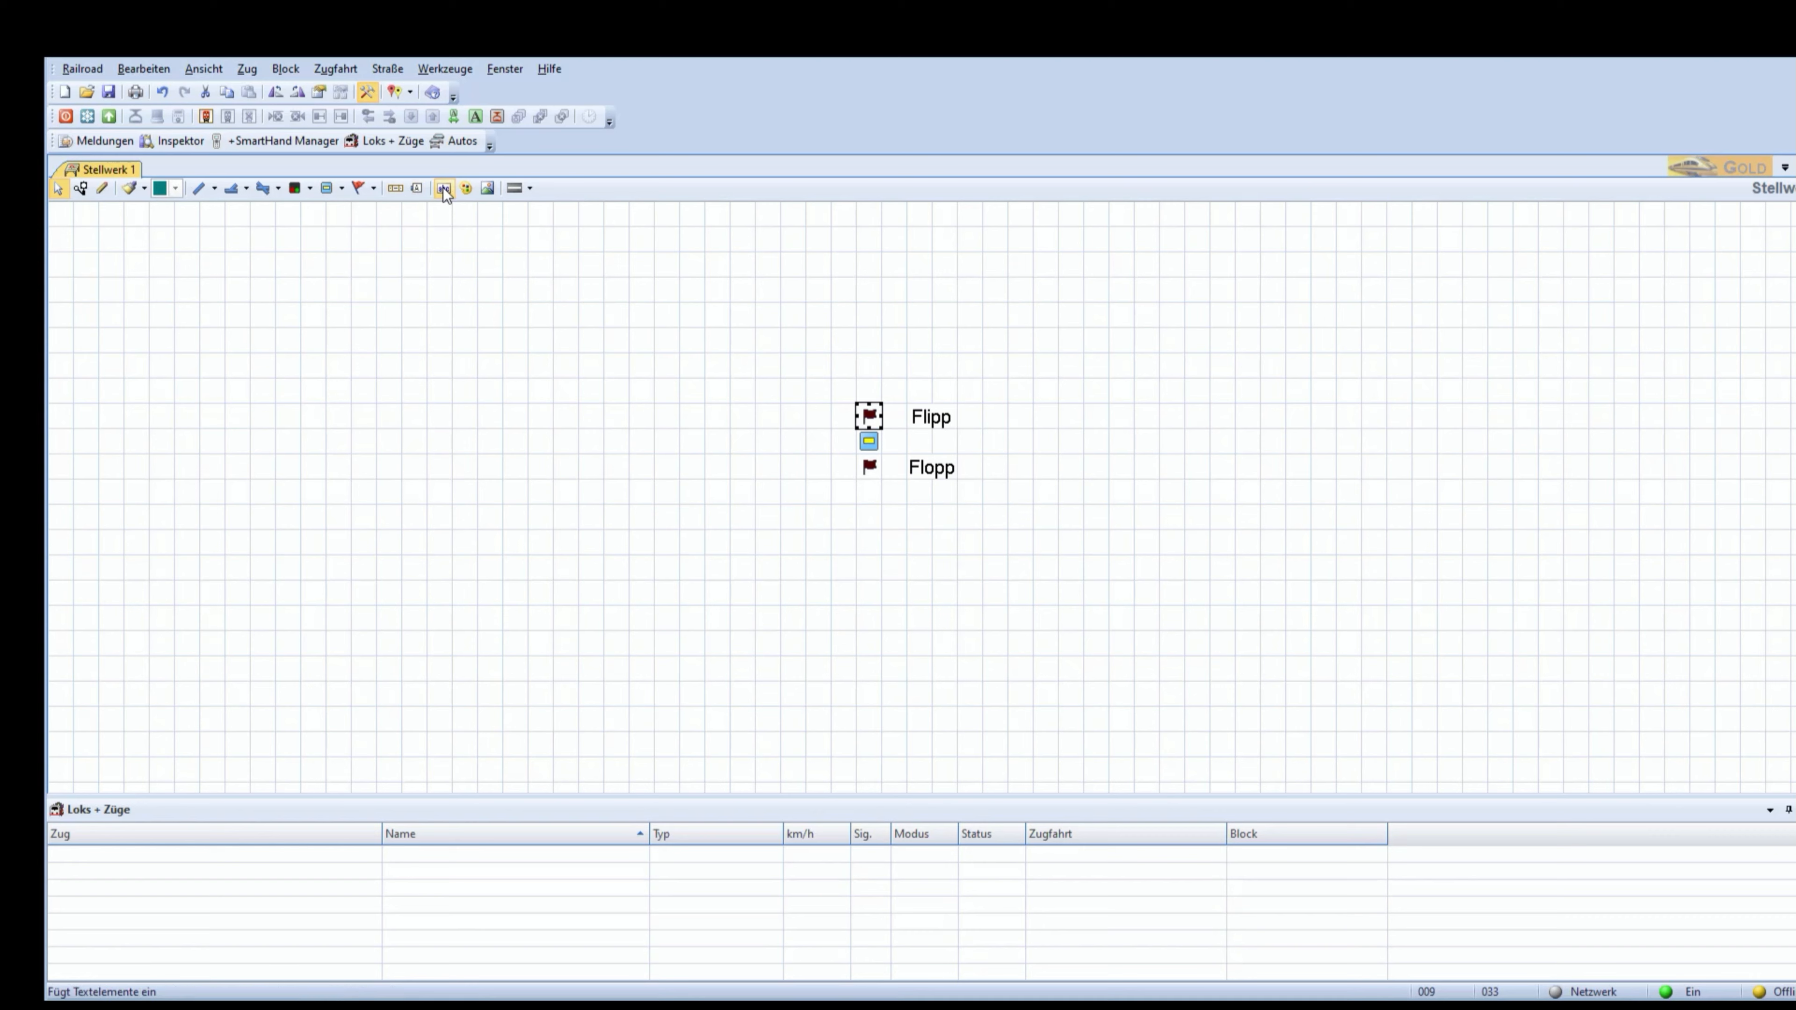
Add a text element 'Anzahl fahrender Züge: ' followed by the variable %V[Test]
{"action": "left_click", "coordinate": [443, 188]}
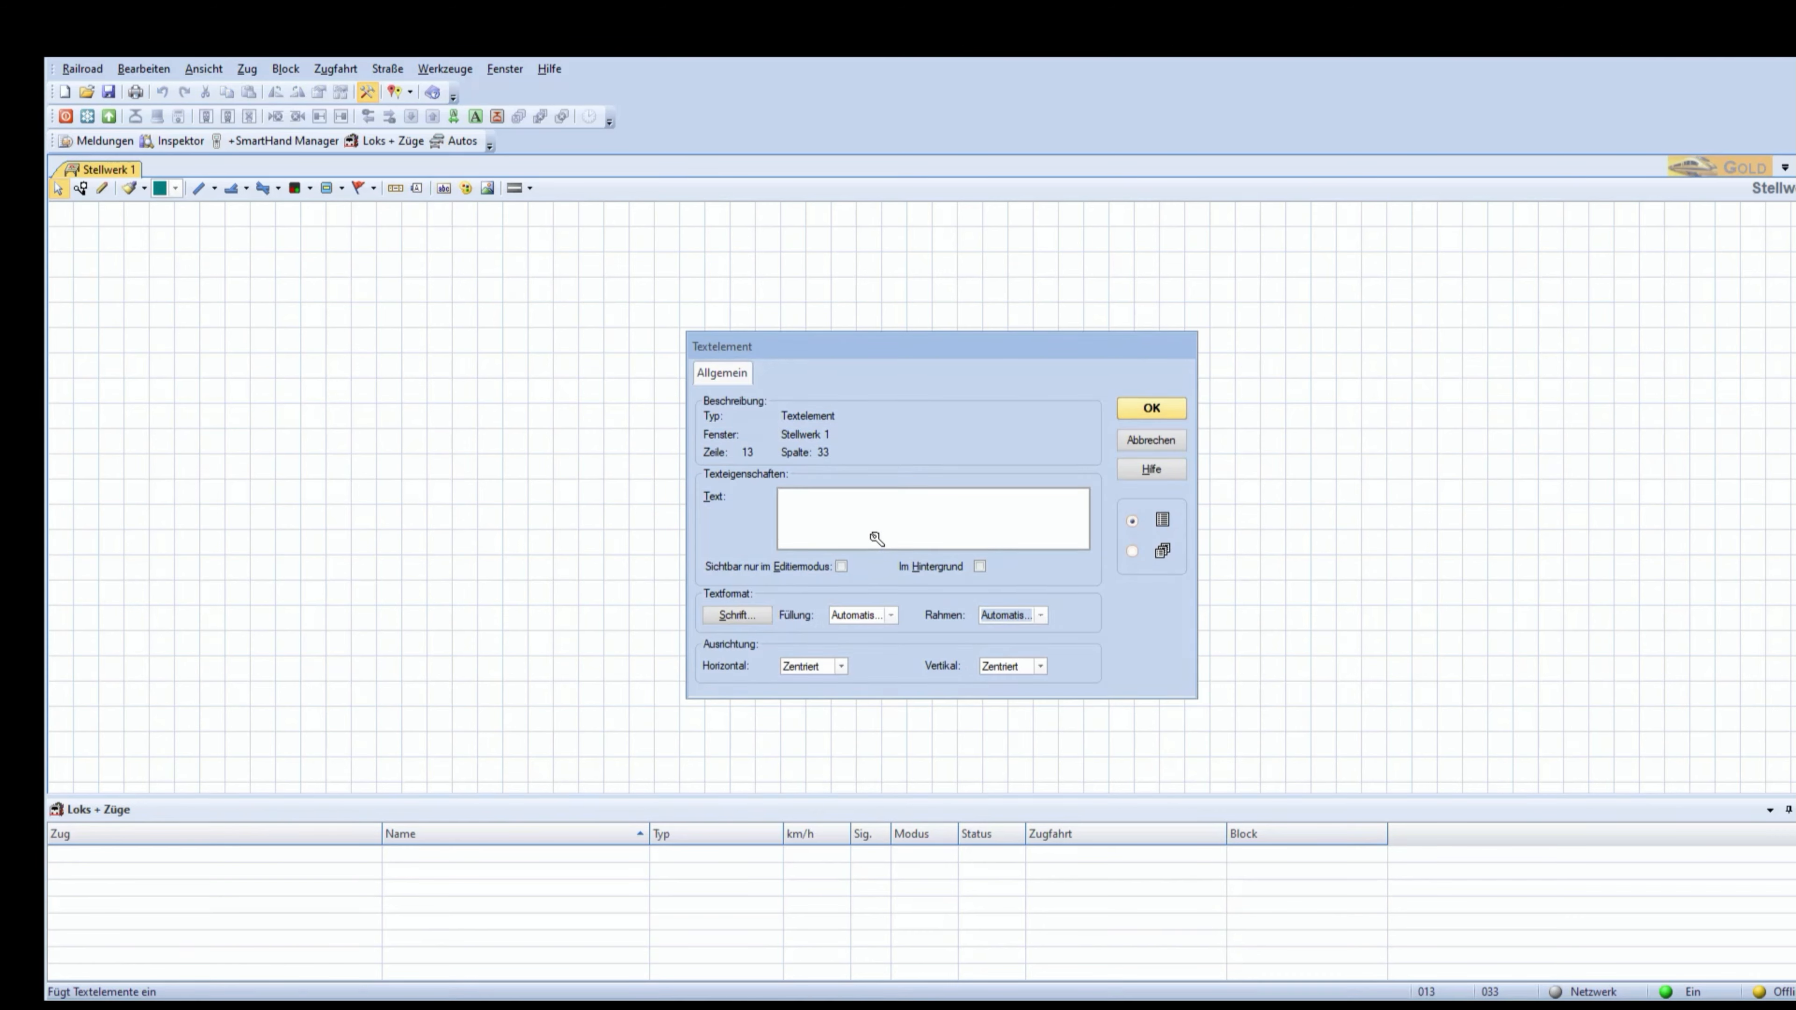
{"action": "type", "text": "Anzahl fa"}
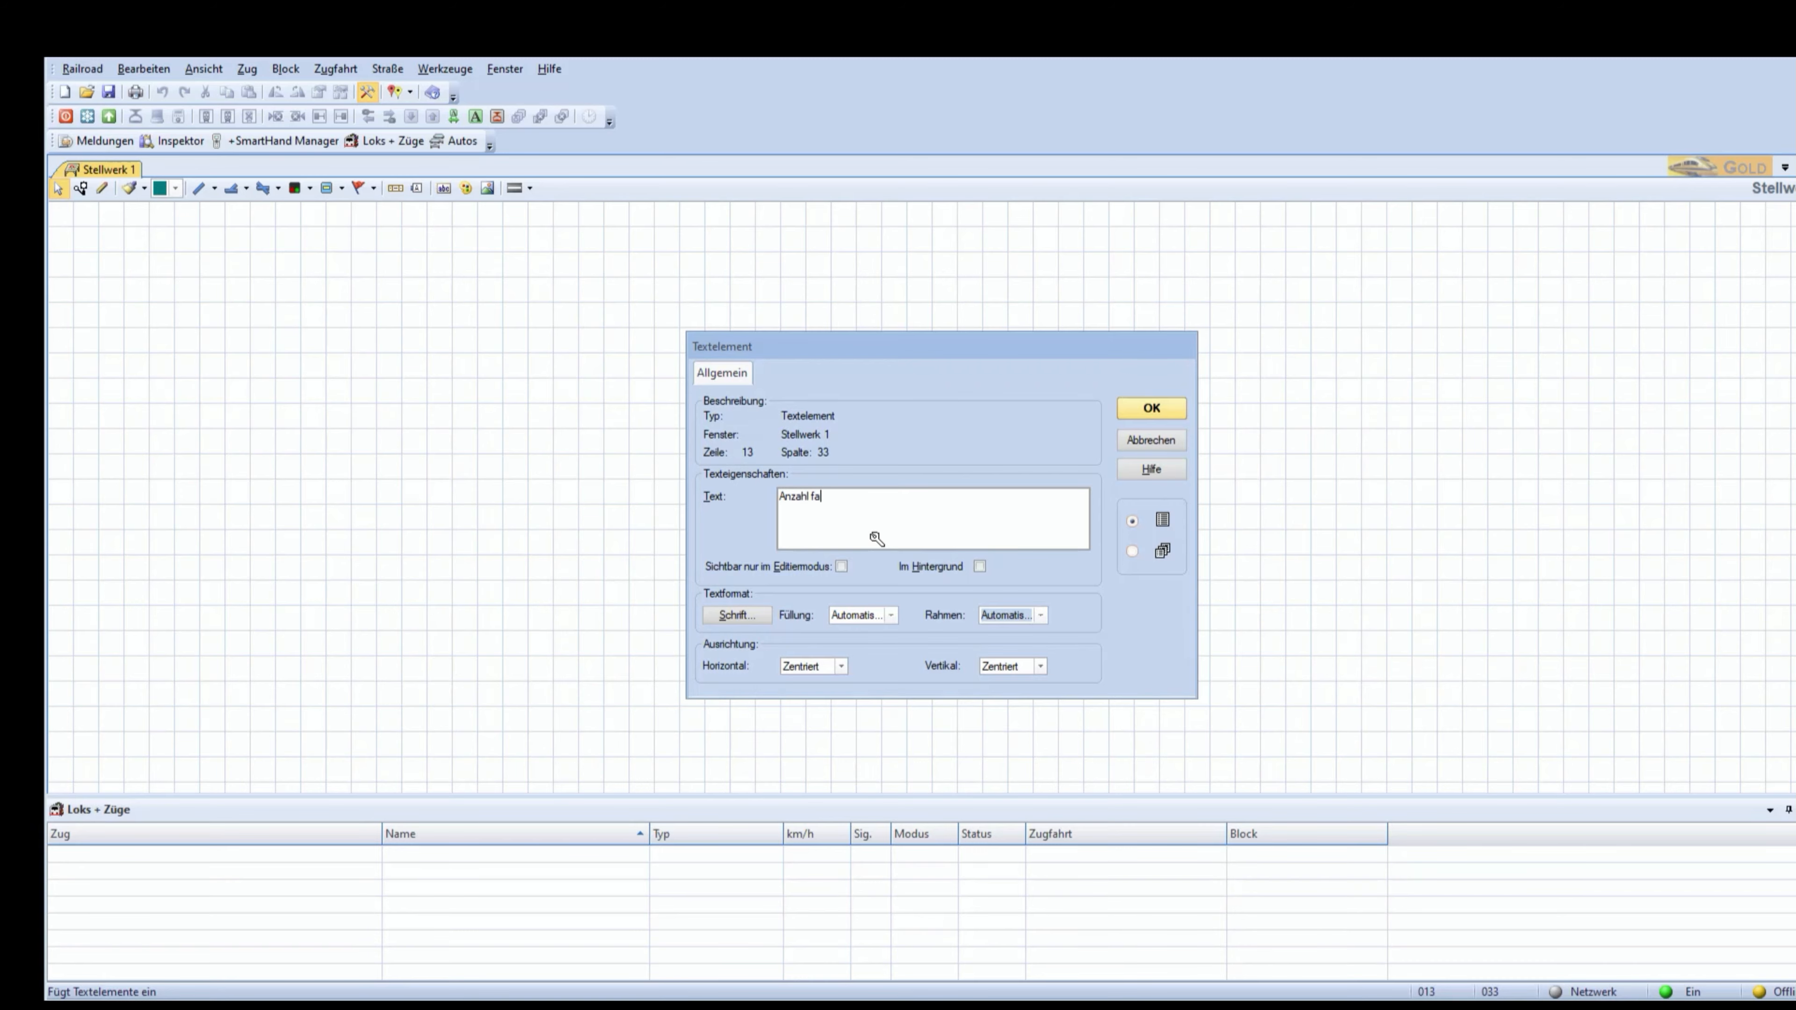
{"action": "type", "text": "hrender Züge:"}
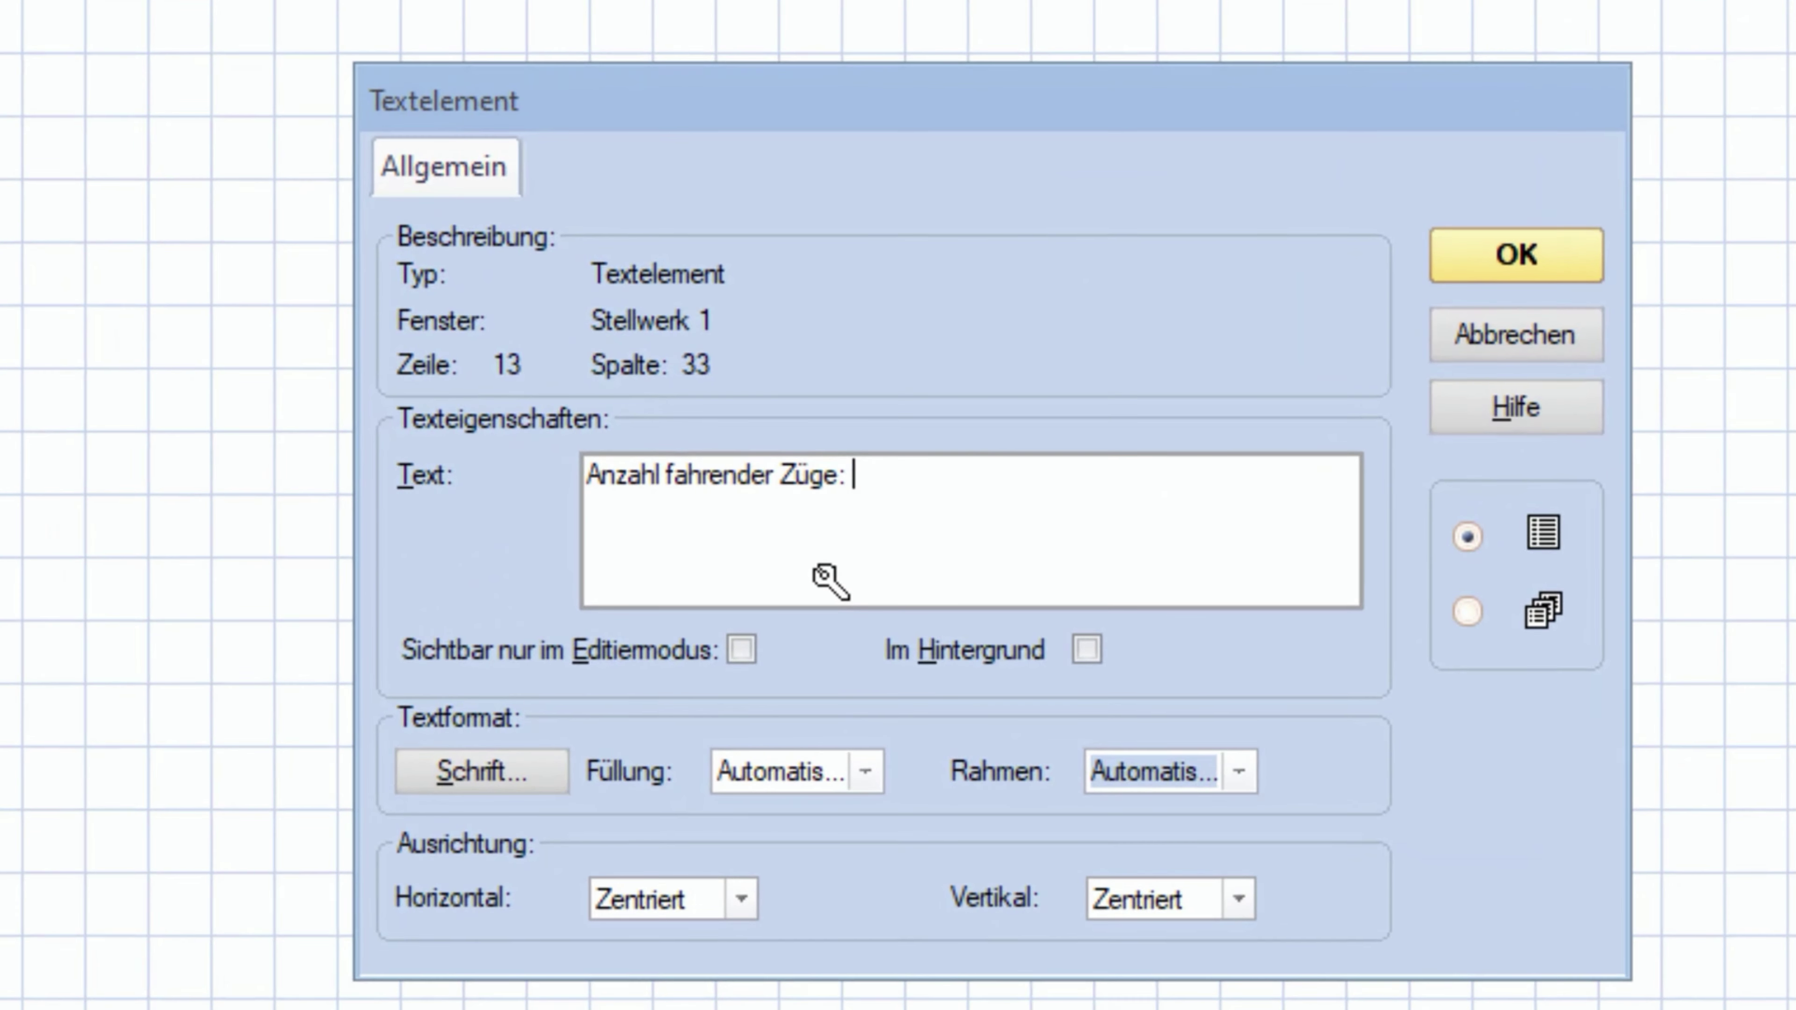
{"action": "type", "text": "%V[?]"}
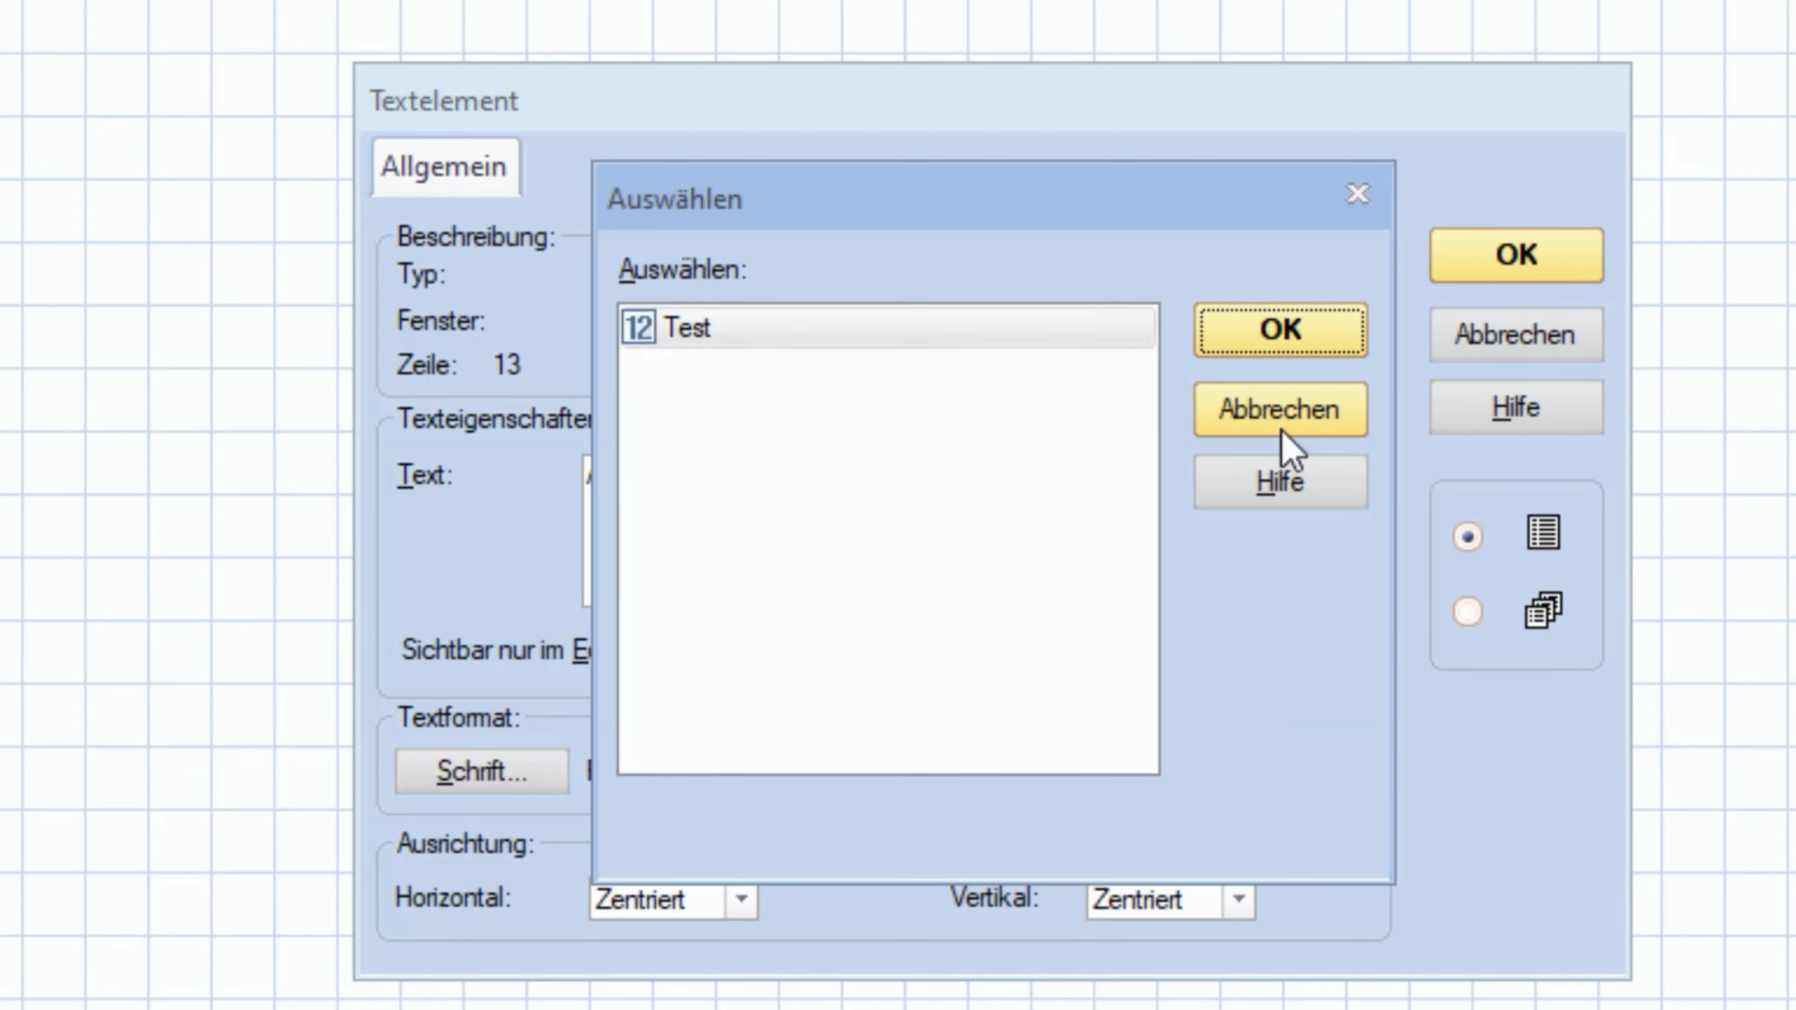
{"action": "left_click", "coordinate": [1280, 331]}
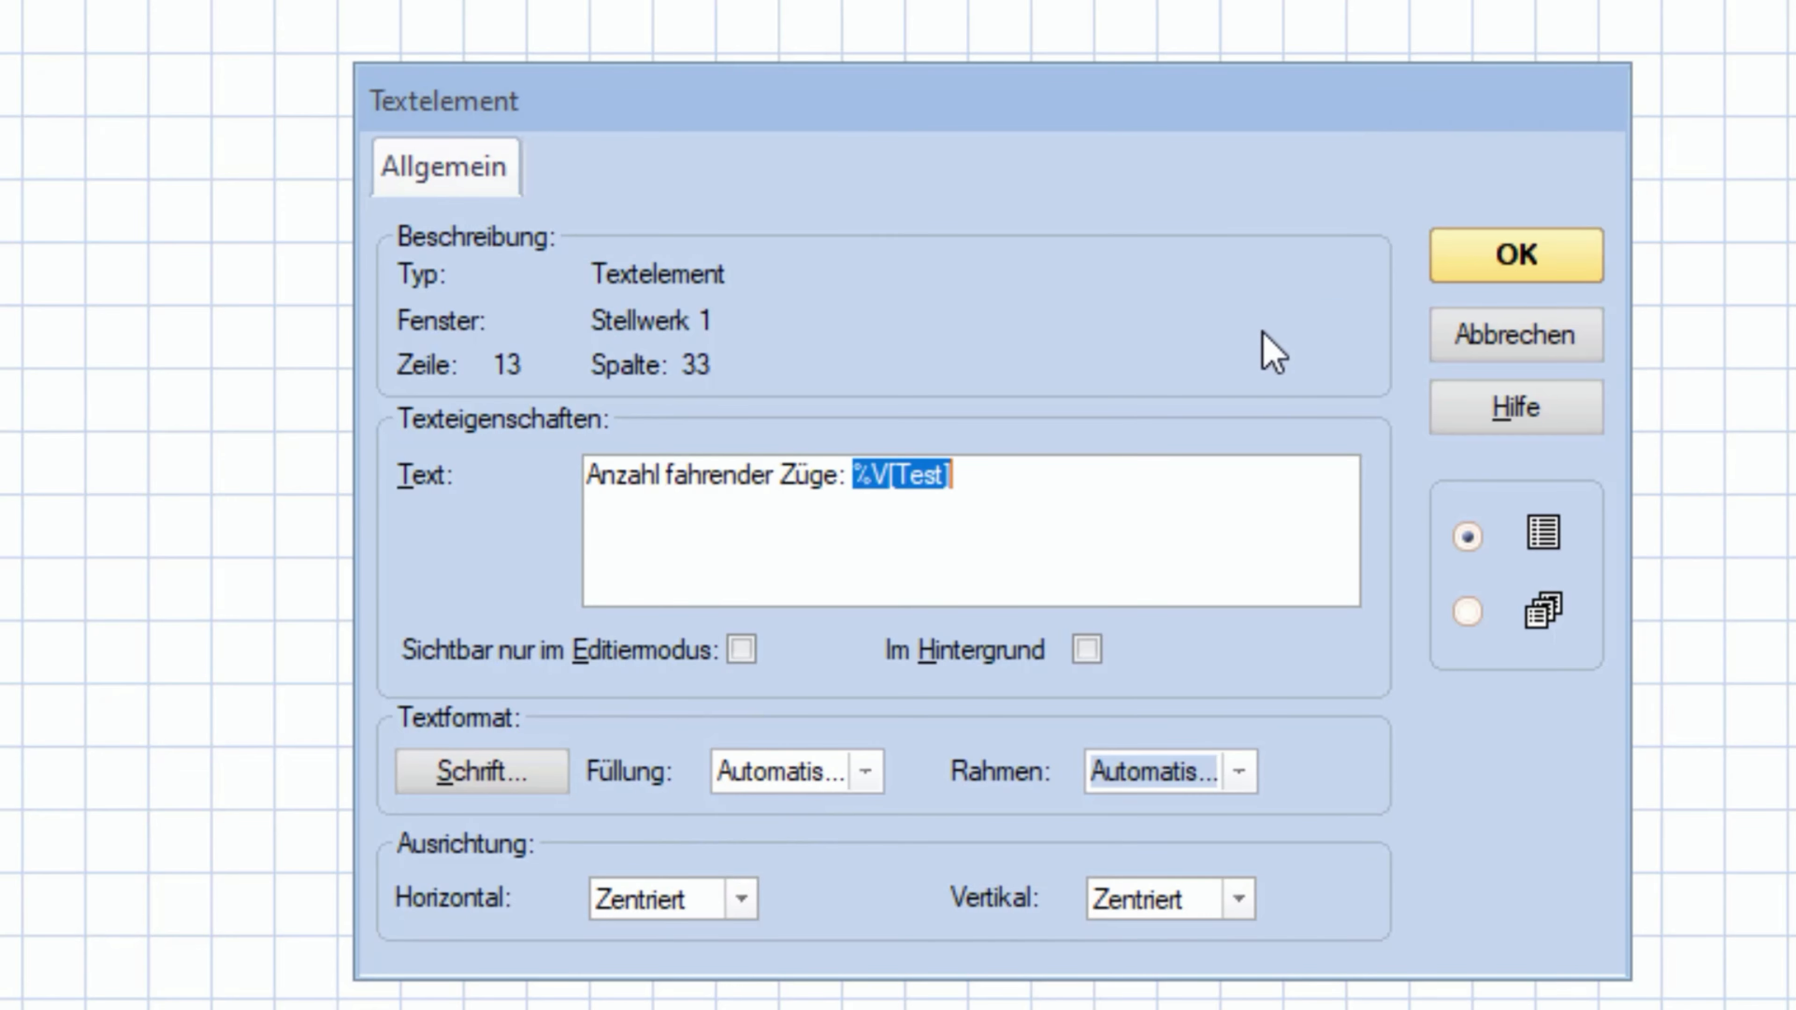
{"action": "mouse_move", "coordinate": [1478, 297]}
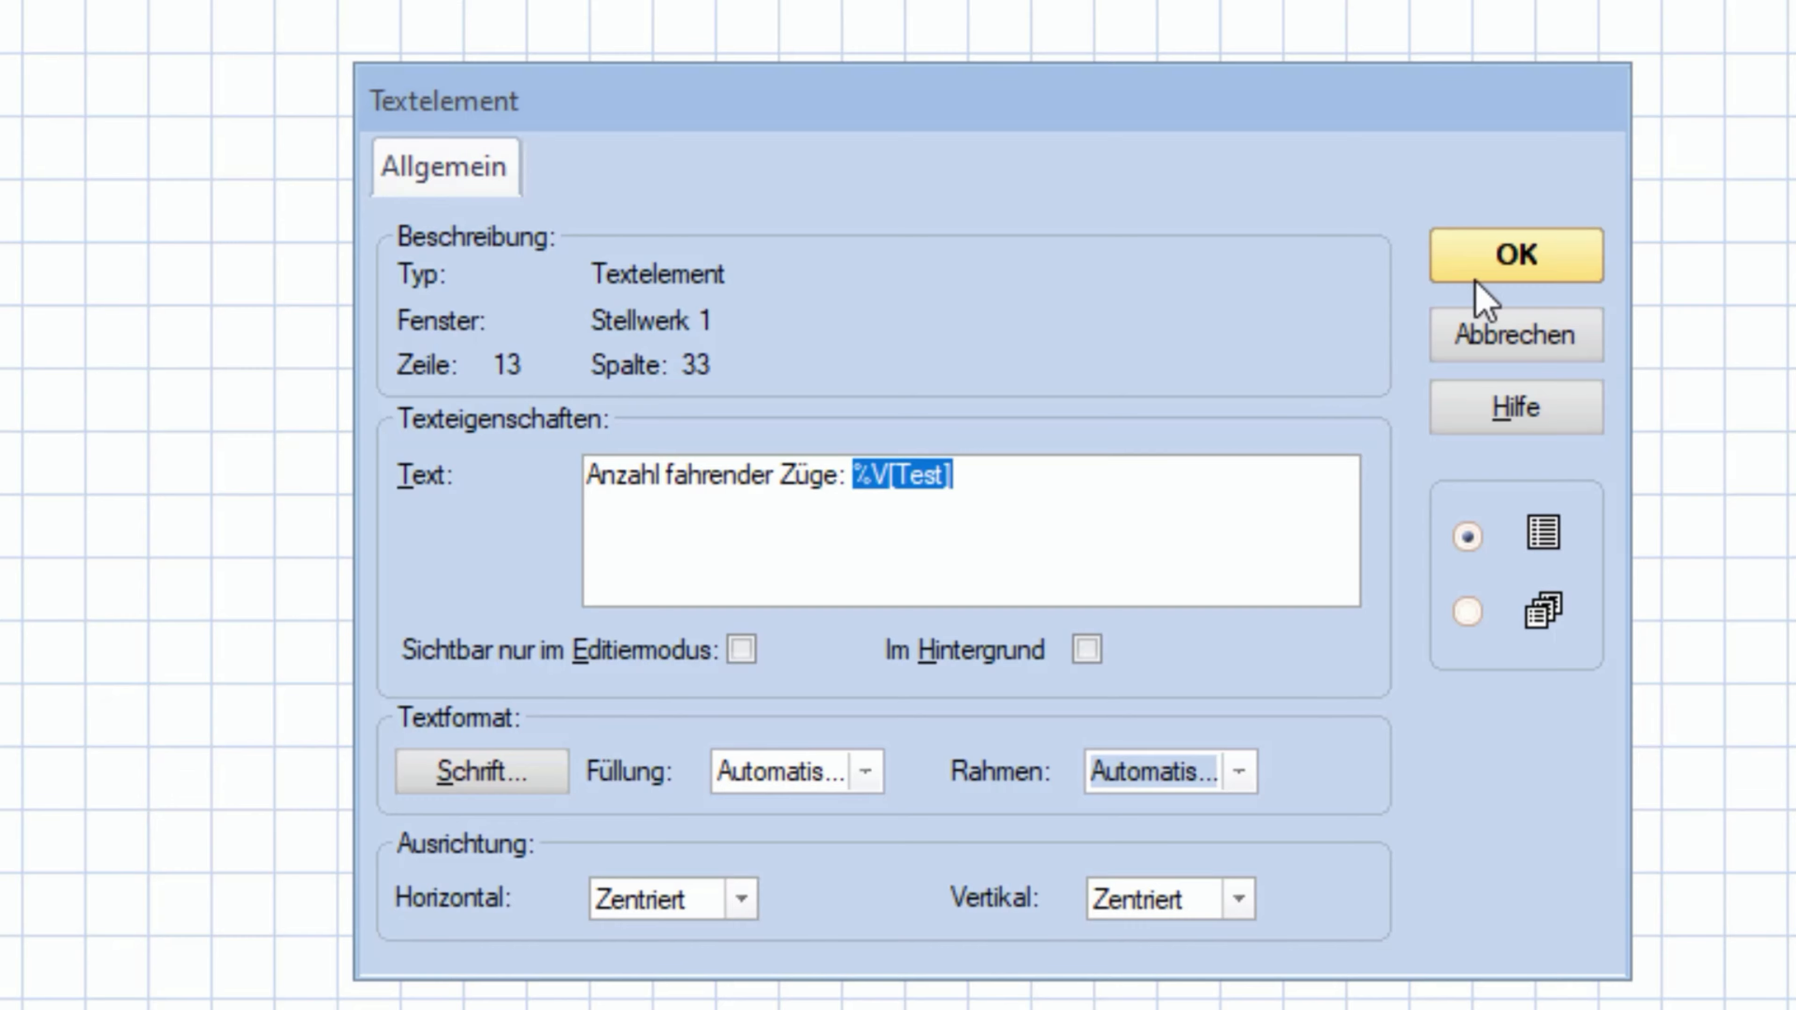
{"action": "left_click", "coordinate": [1517, 255]}
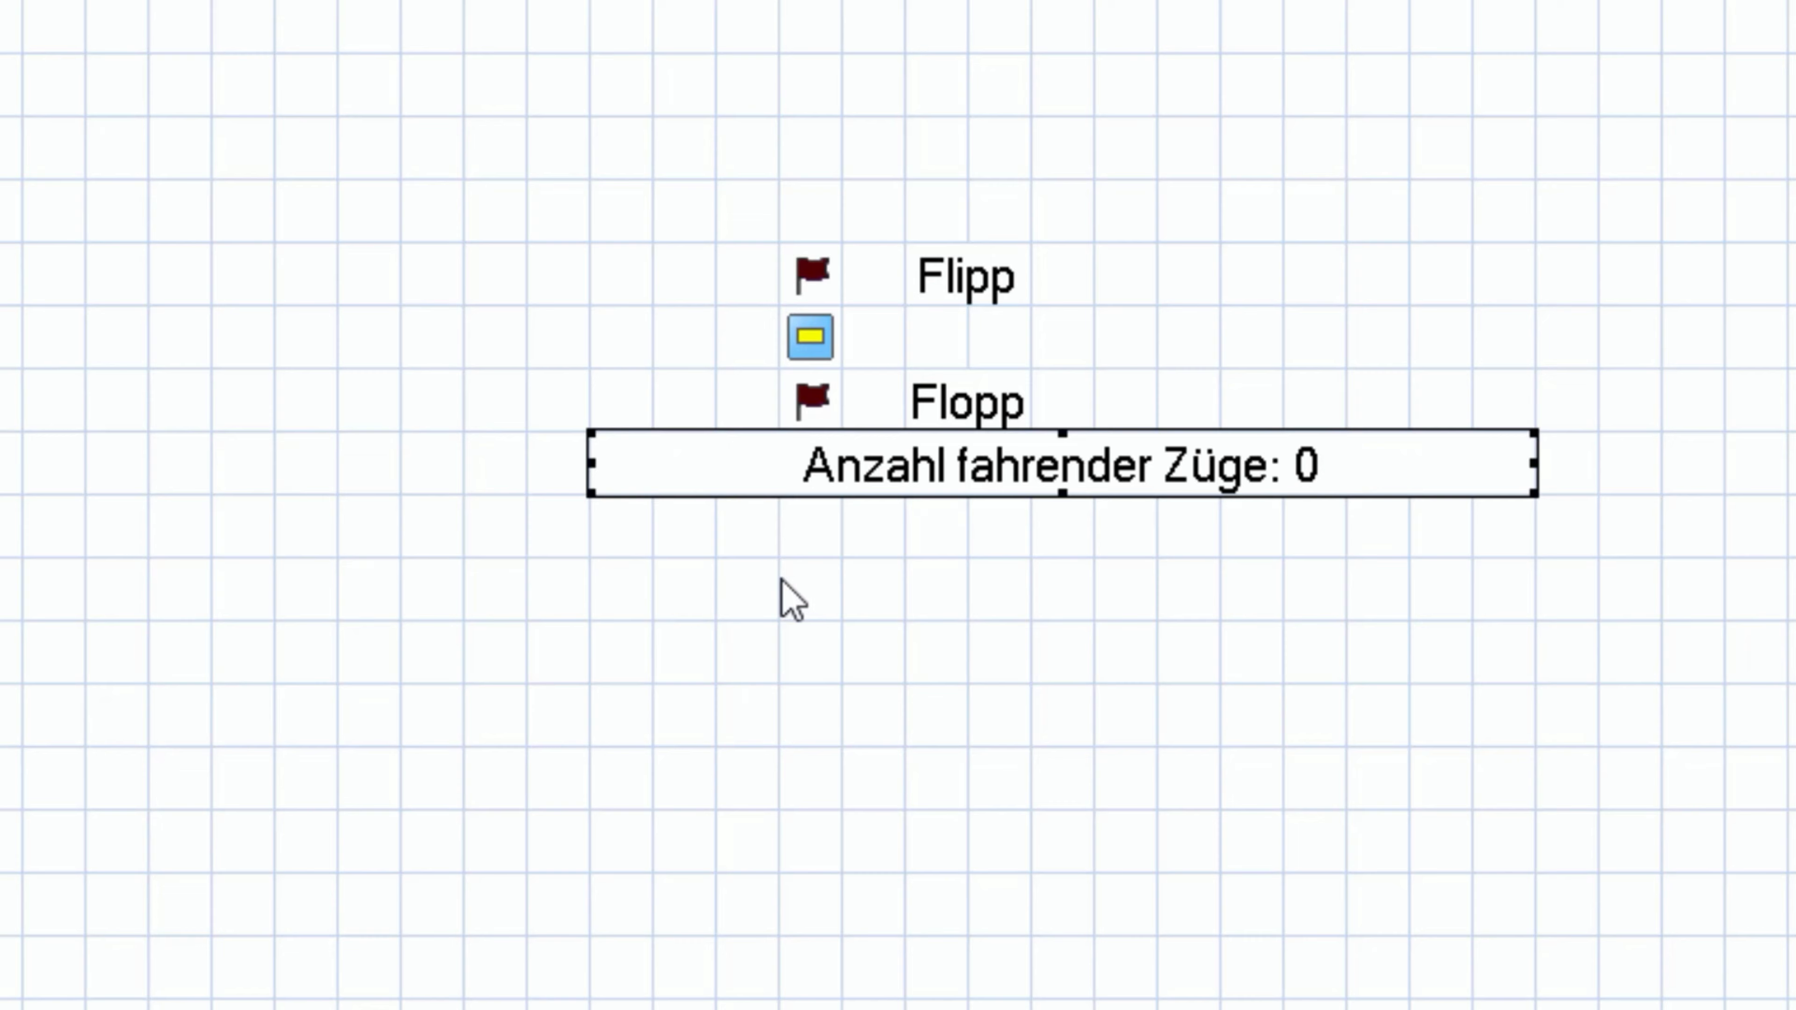
Review the new Taster's Operationen tab and its category list, then close it
{"action": "double_click", "coordinate": [808, 336]}
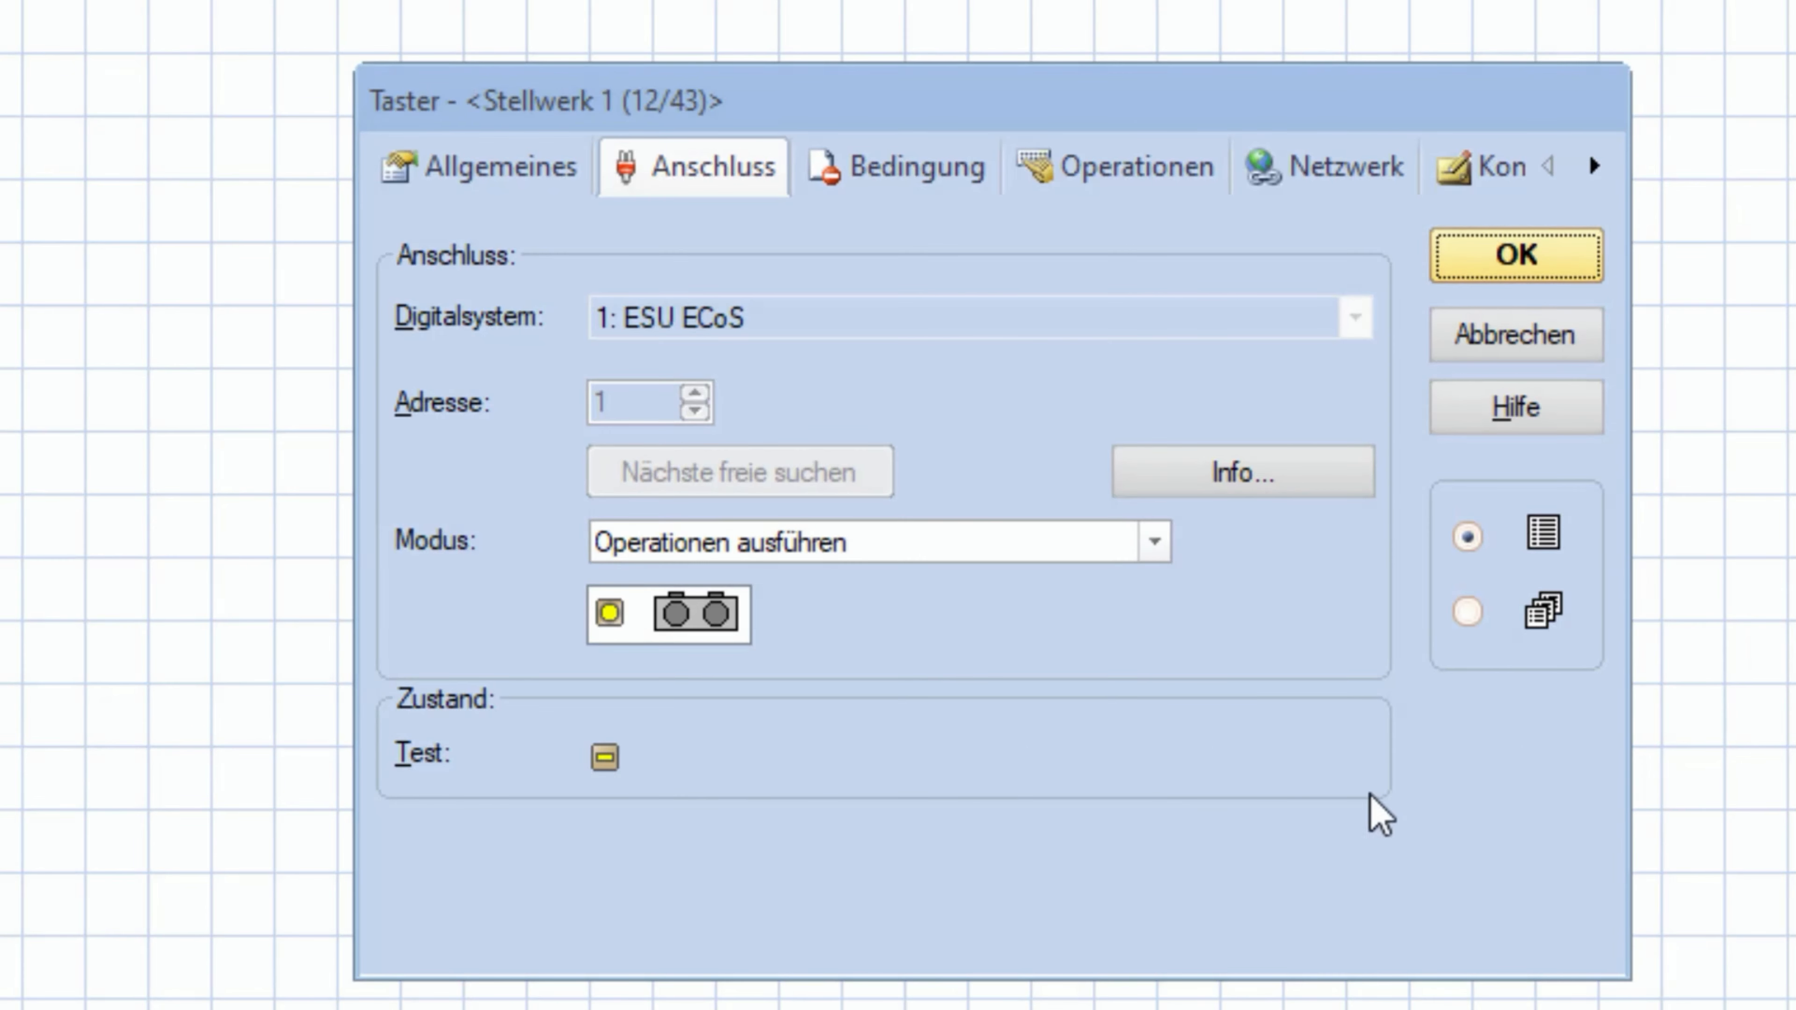
{"action": "left_click", "coordinate": [1124, 166]}
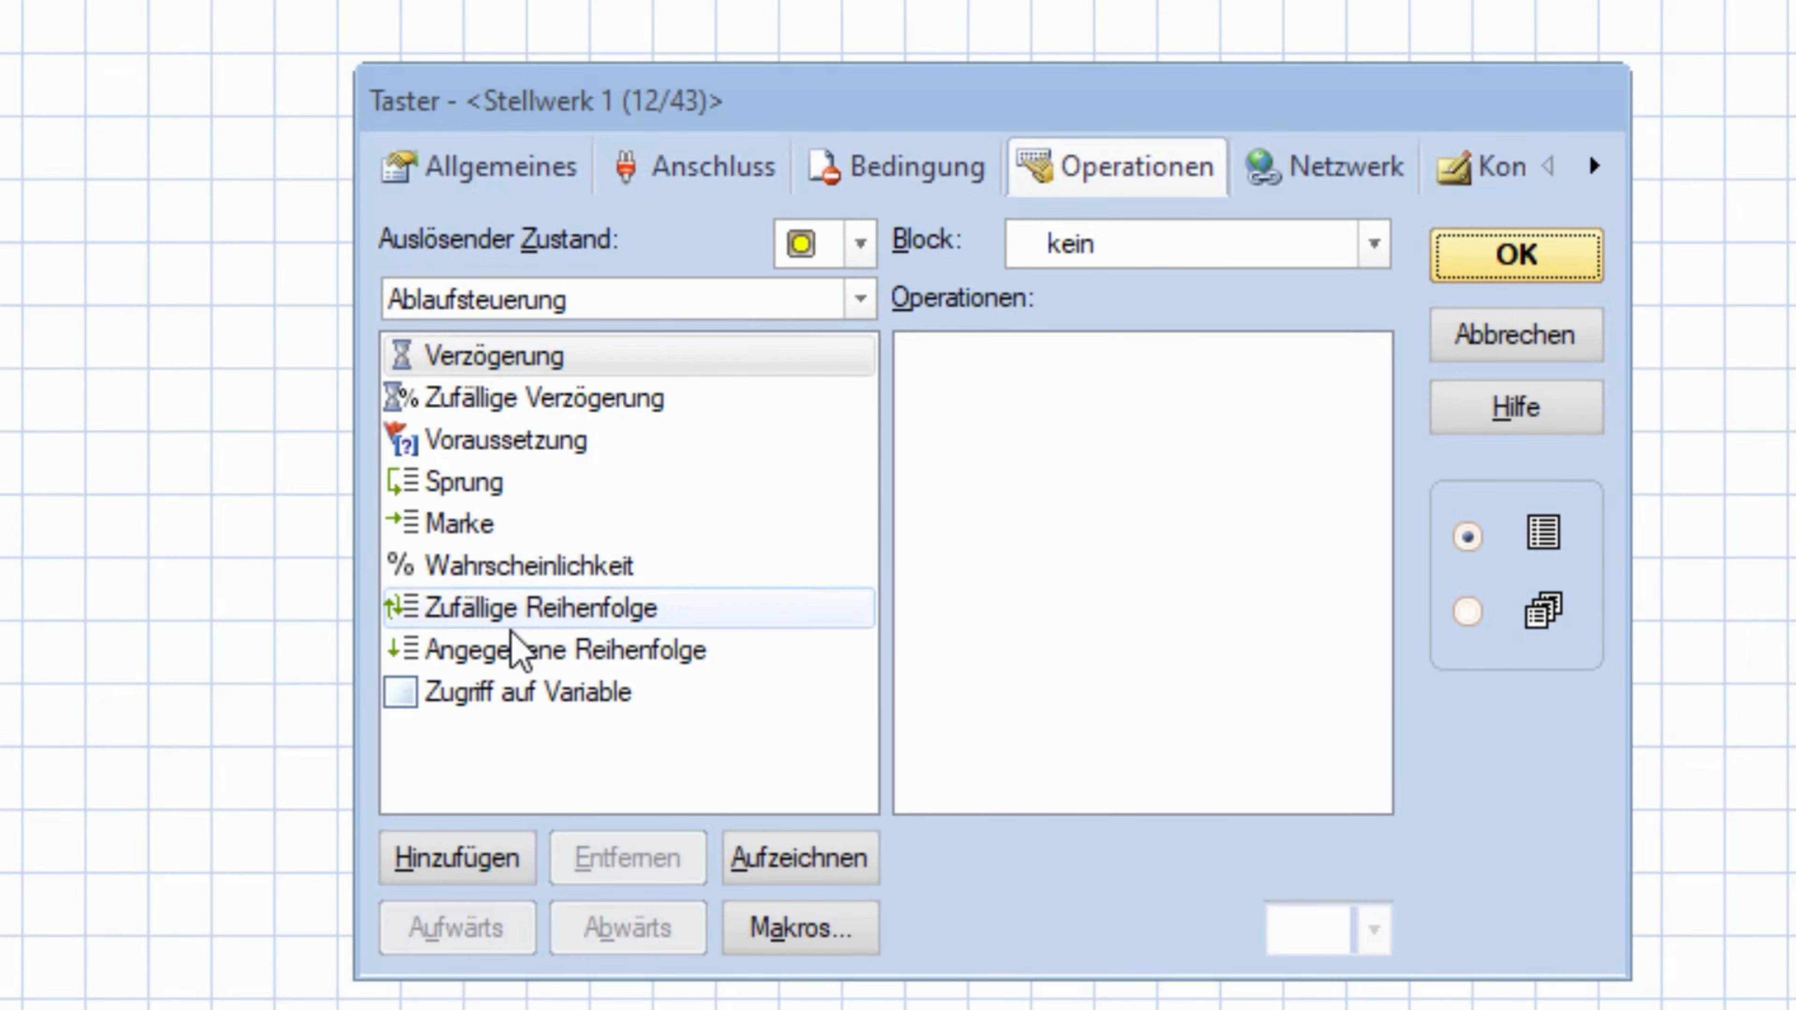
{"action": "left_click", "coordinate": [859, 298]}
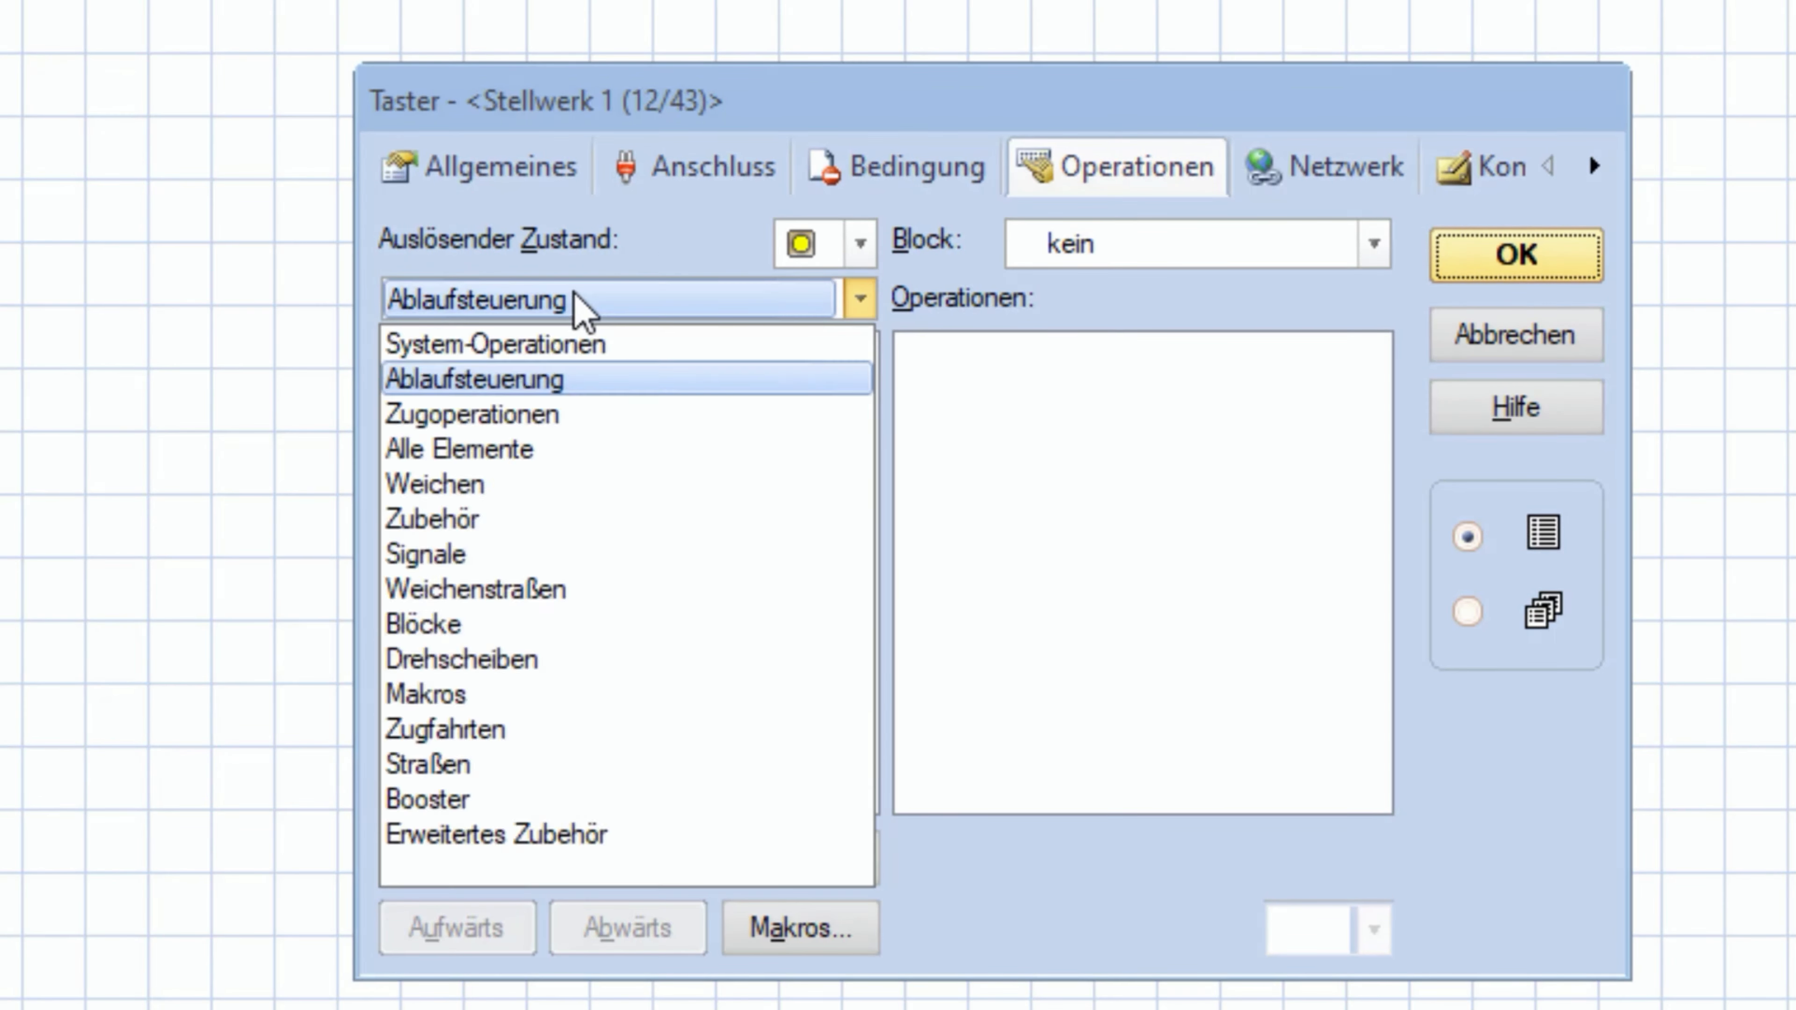
{"action": "left_click", "coordinate": [424, 694]}
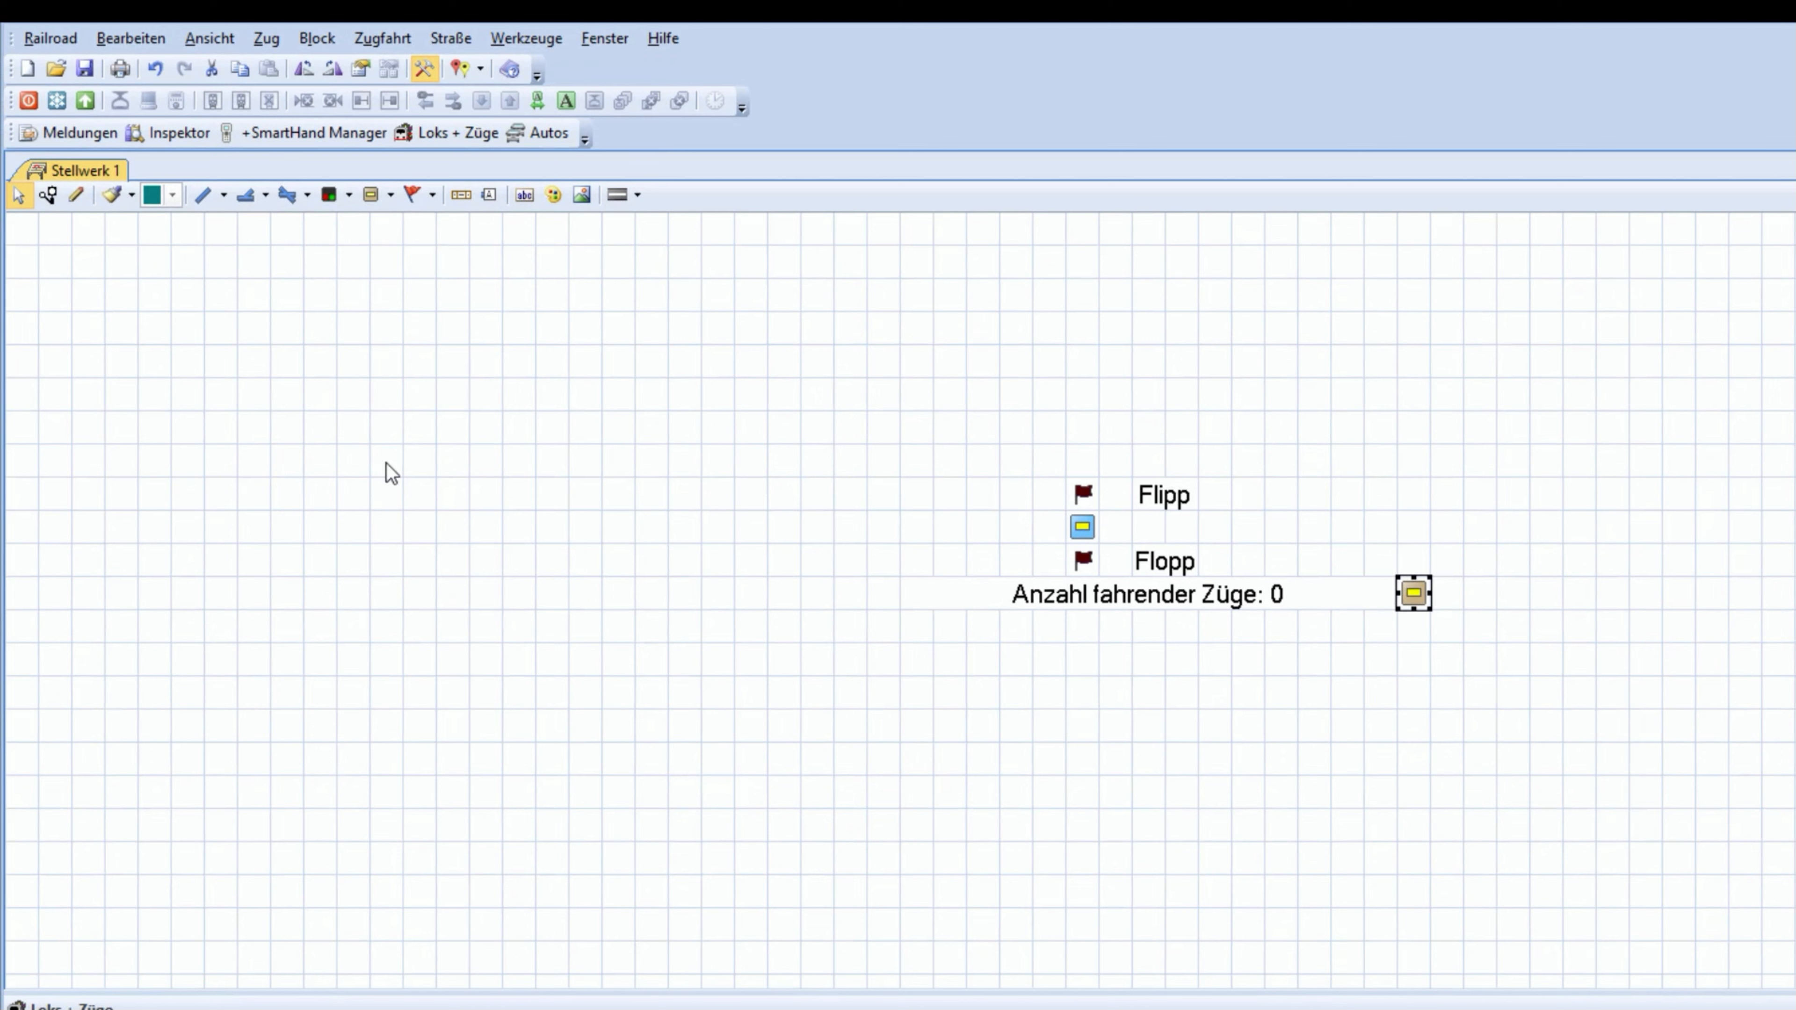
{"action": "mouse_move", "coordinate": [1594, 580]}
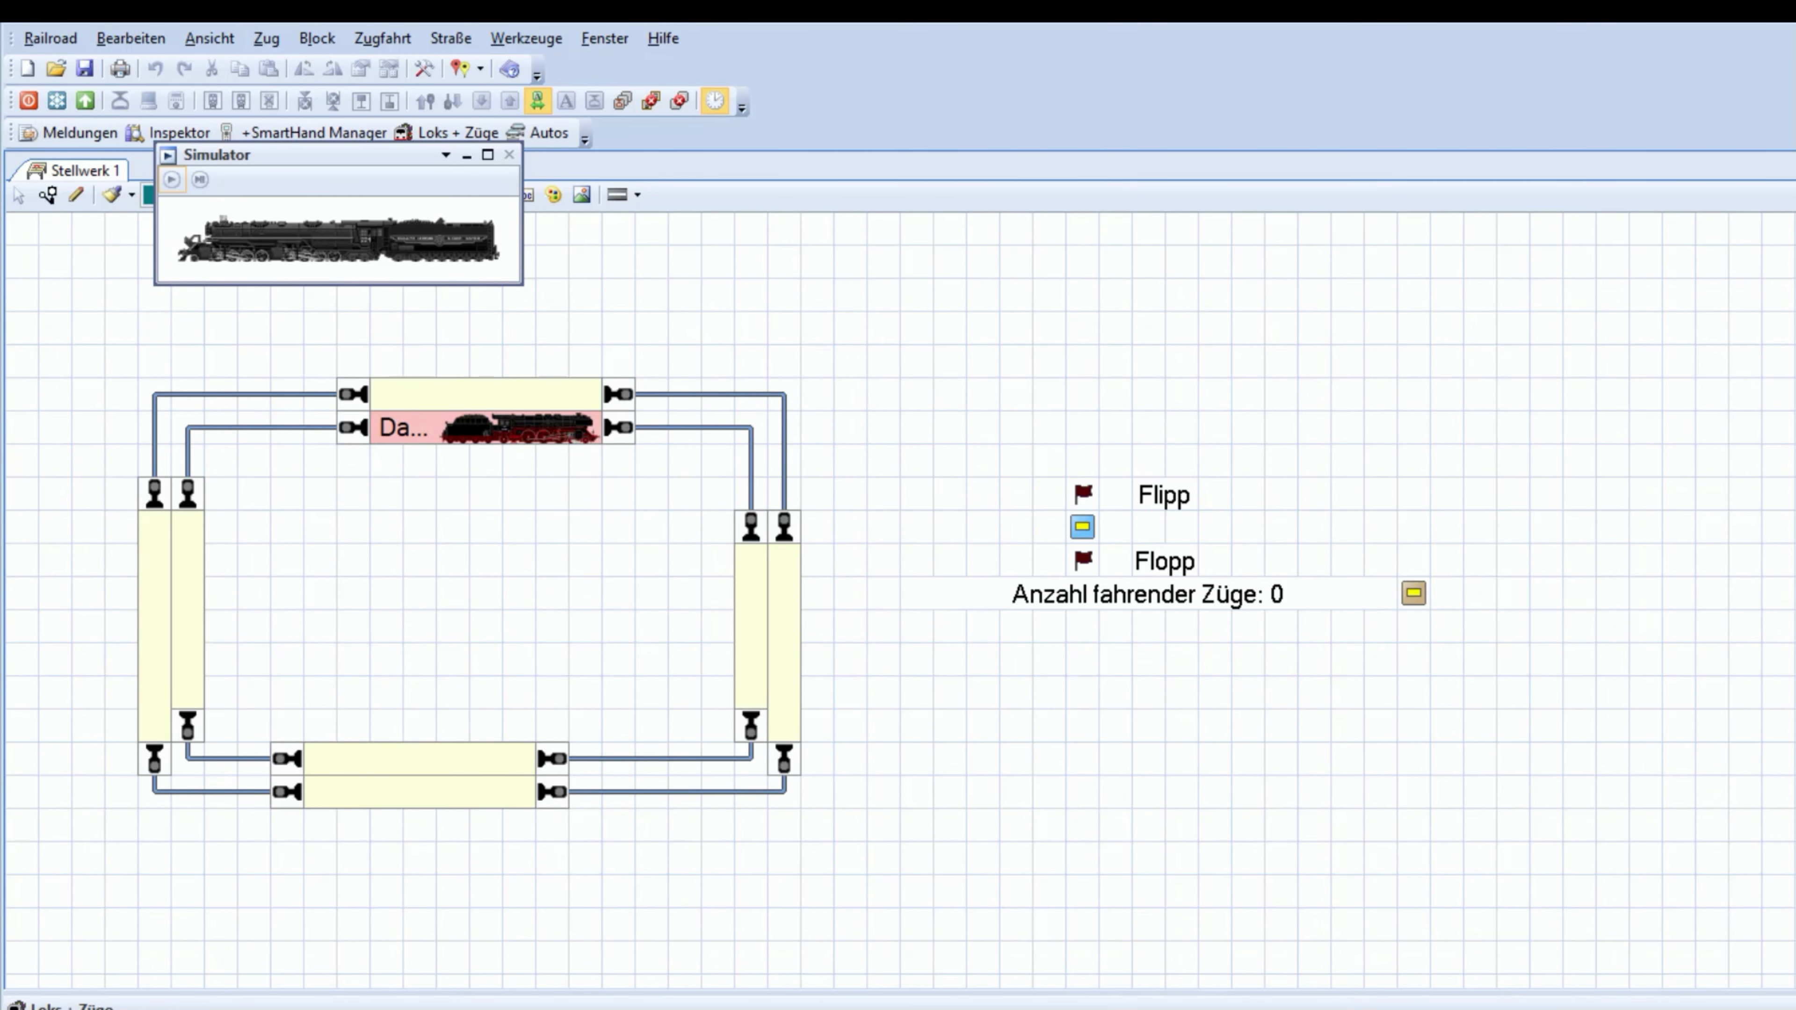
{"action": "mouse_move", "coordinate": [1228, 779]}
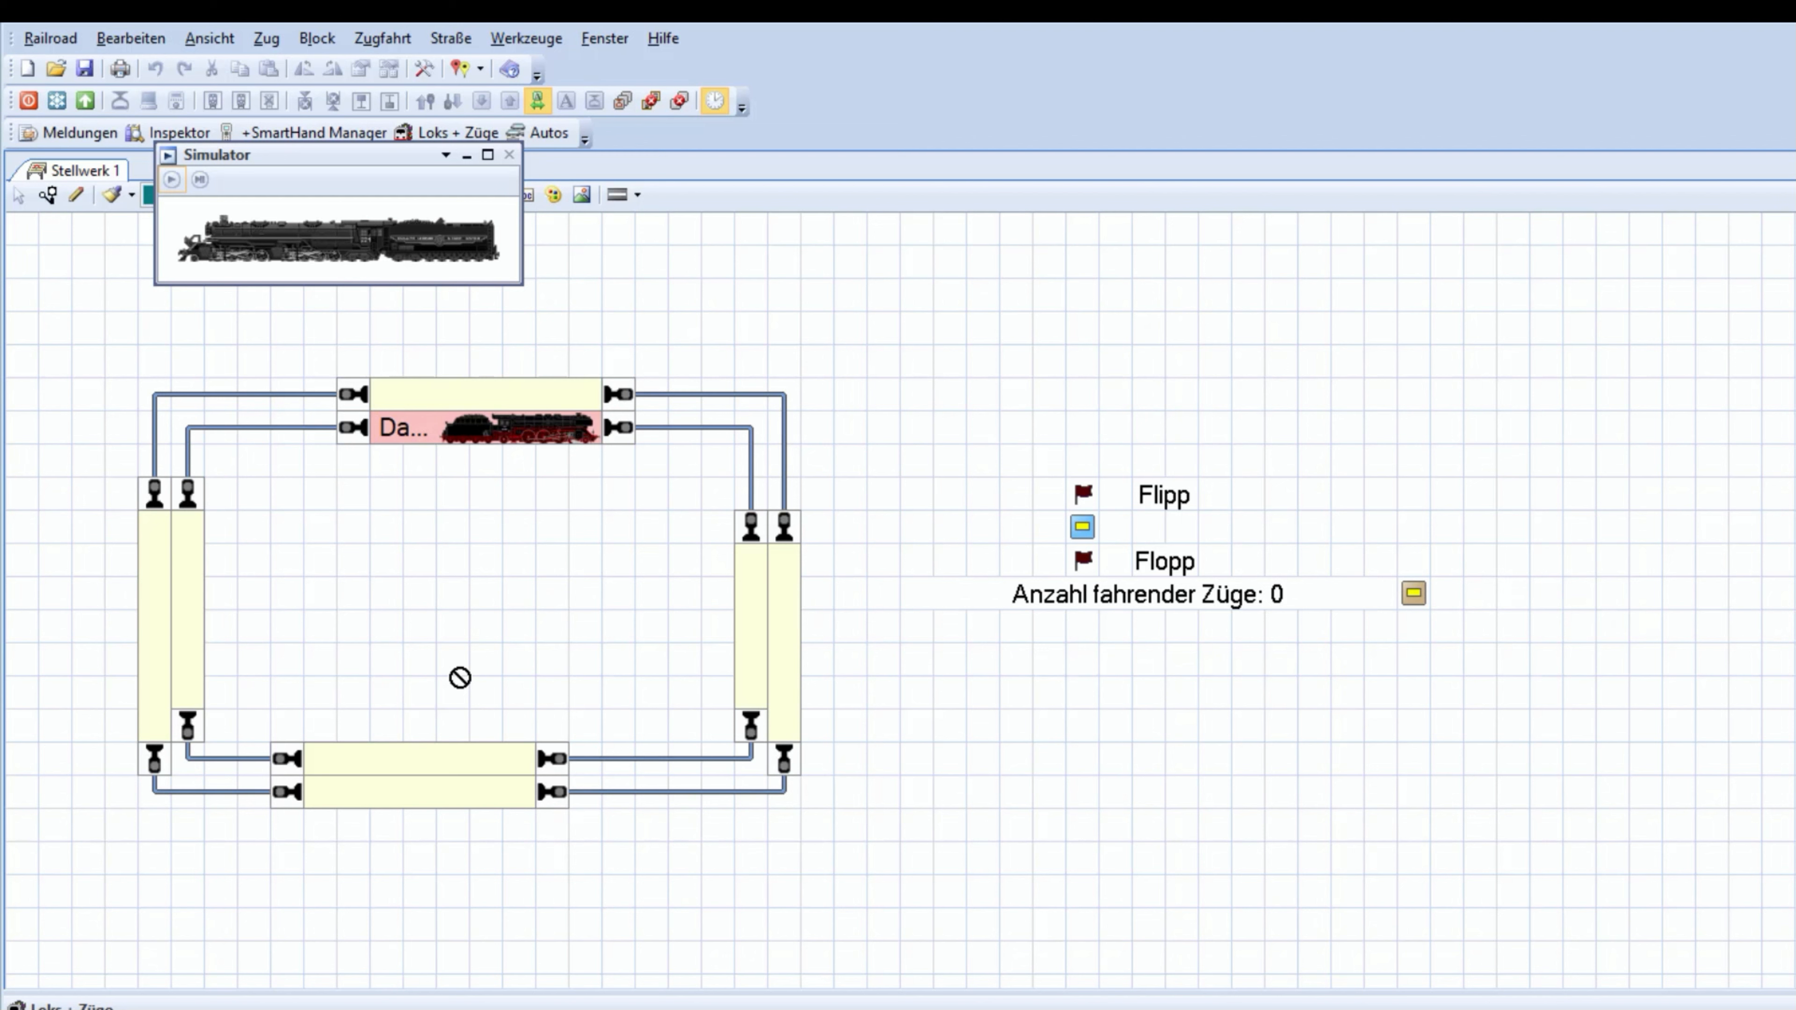
{"action": "mouse_move", "coordinate": [461, 499]}
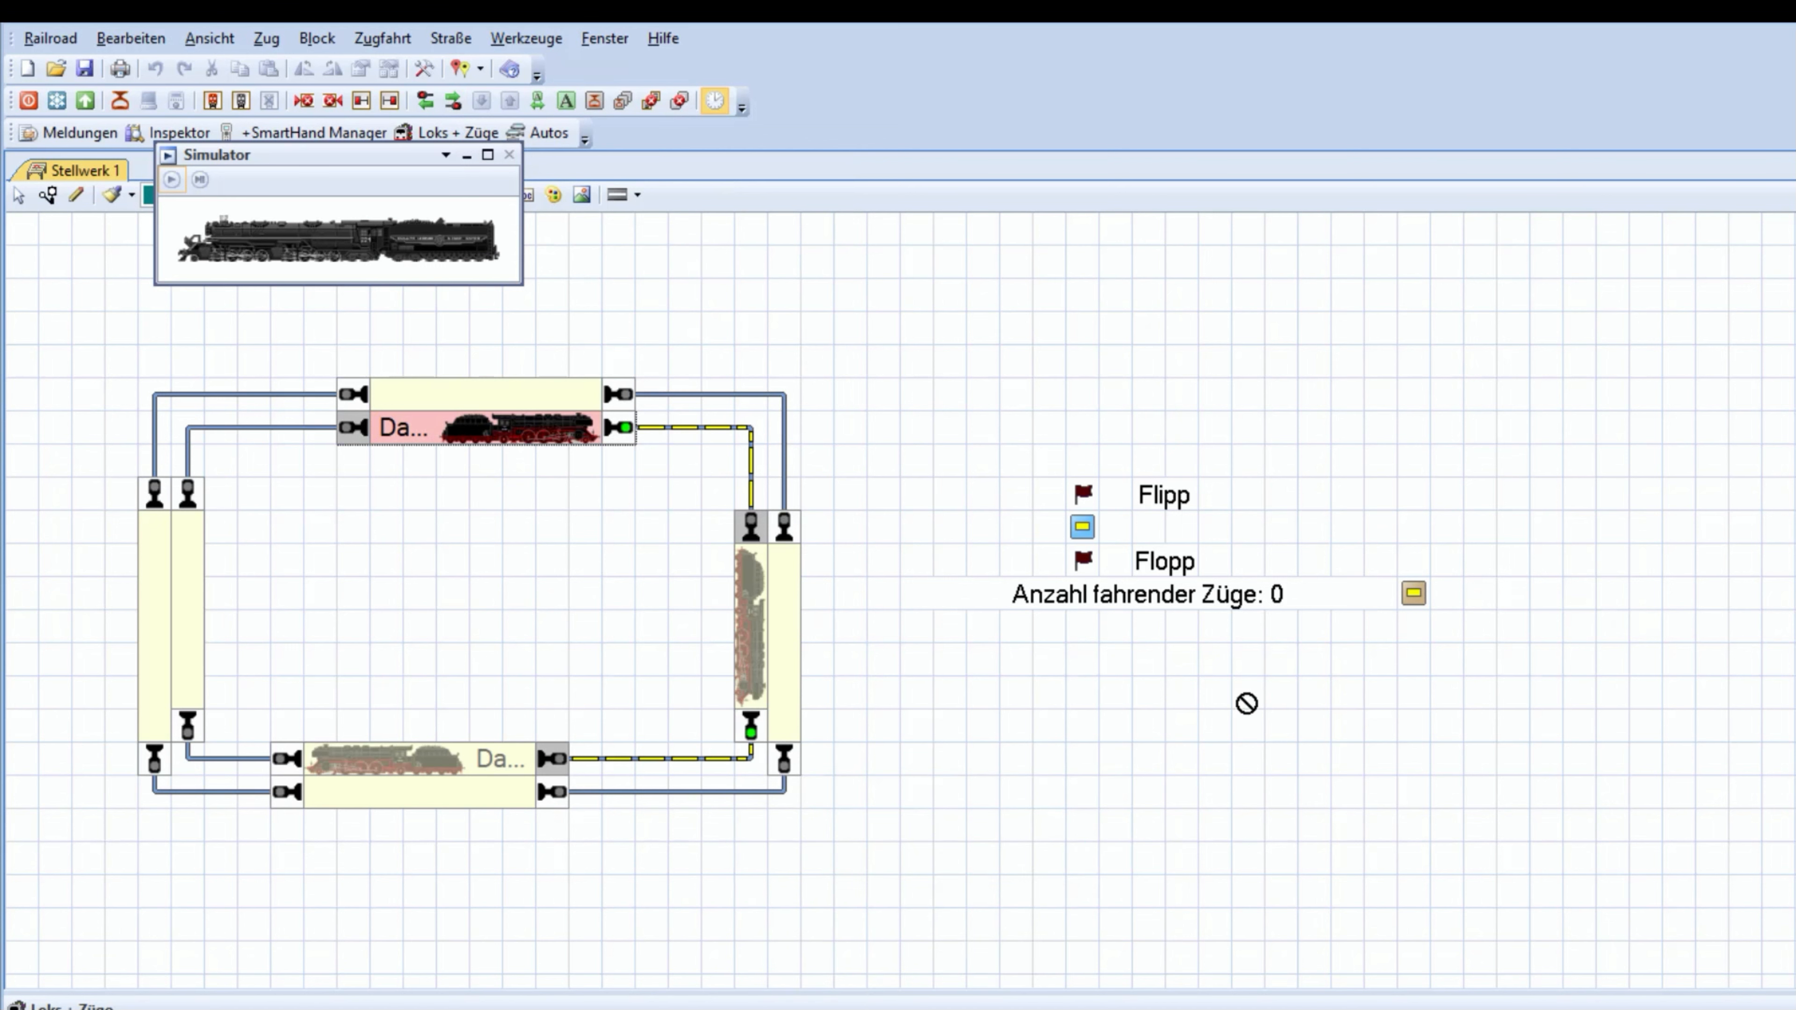
{"action": "mouse_move", "coordinate": [1174, 595]}
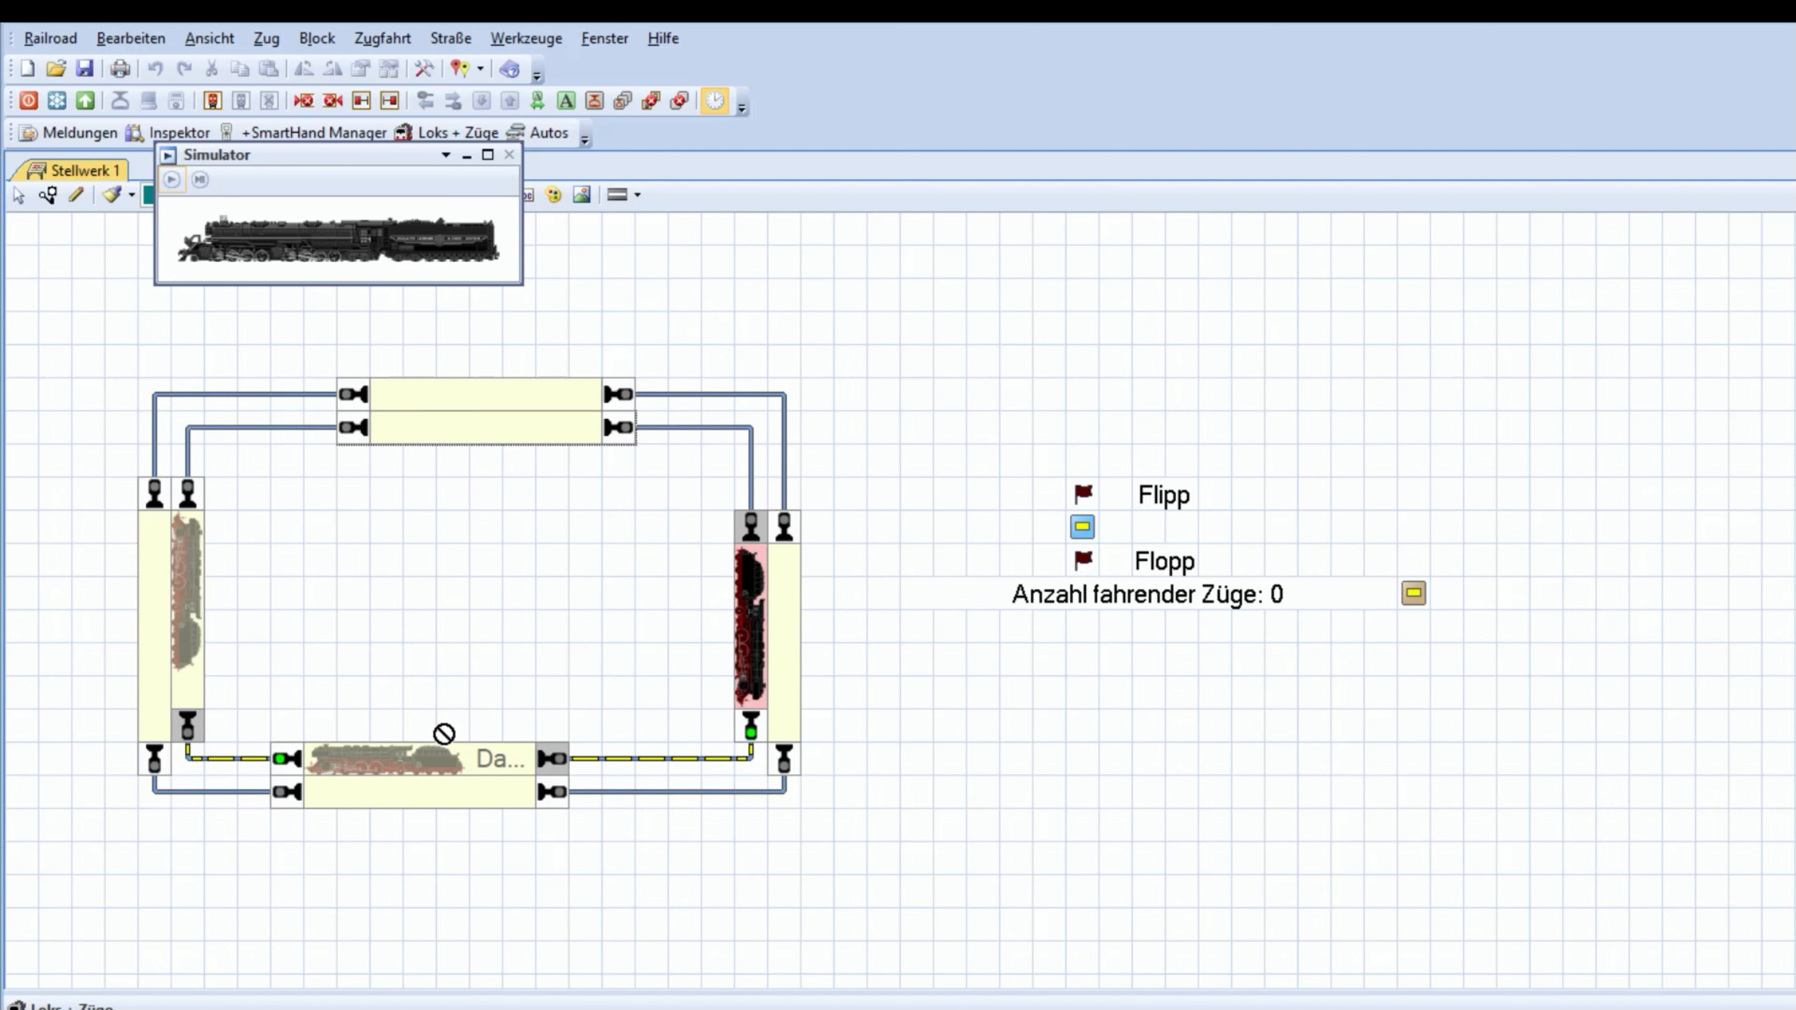
{"action": "mouse_move", "coordinate": [556, 692]}
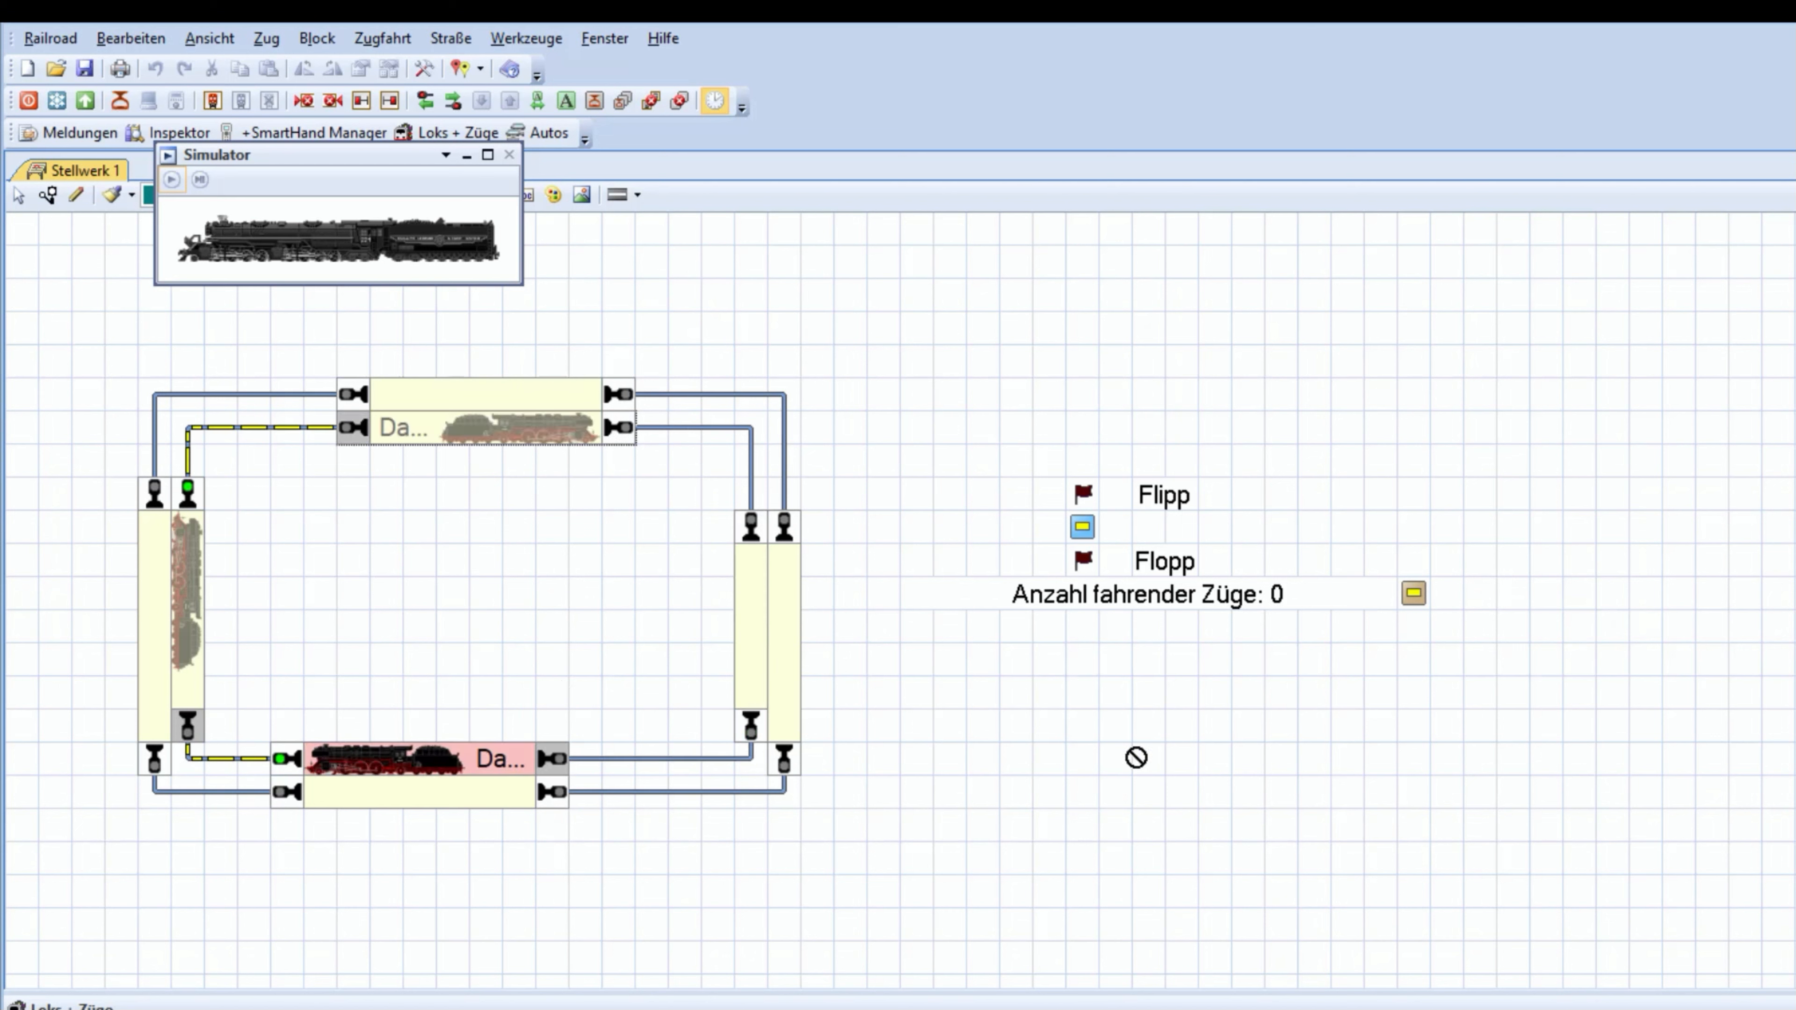
{"action": "mouse_move", "coordinate": [1135, 765]}
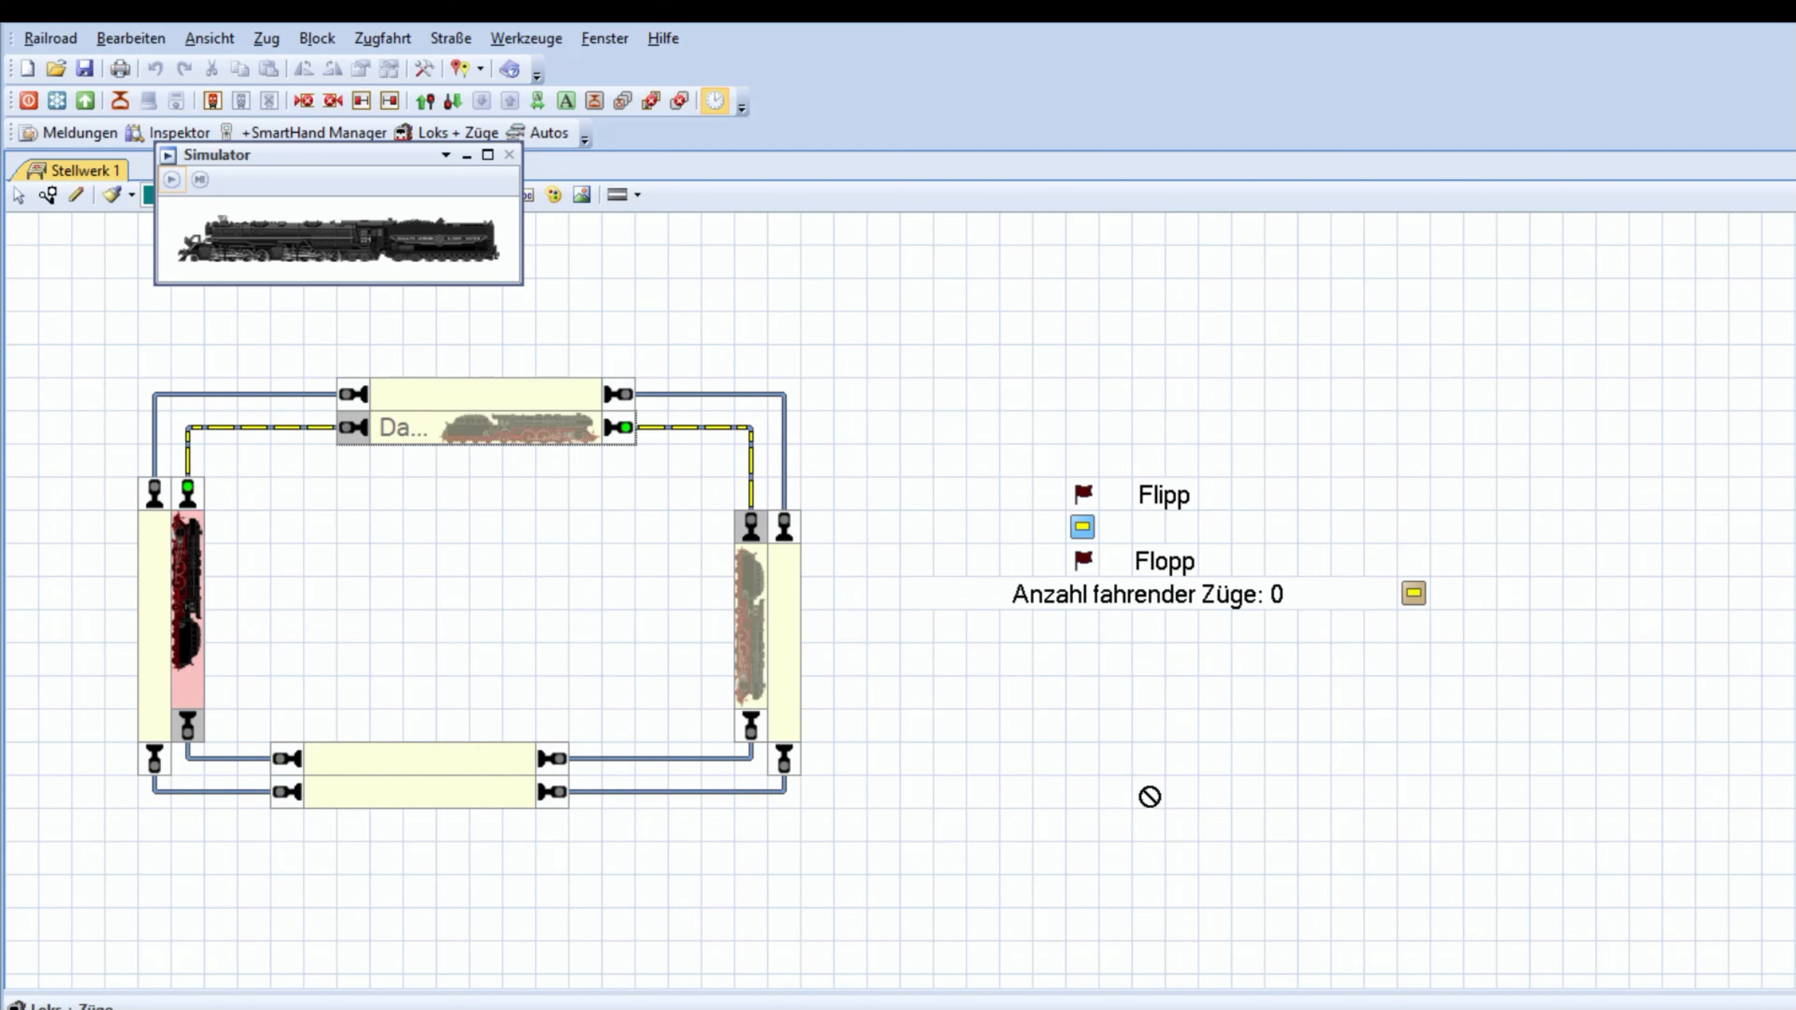
{"action": "mouse_move", "coordinate": [1239, 826]}
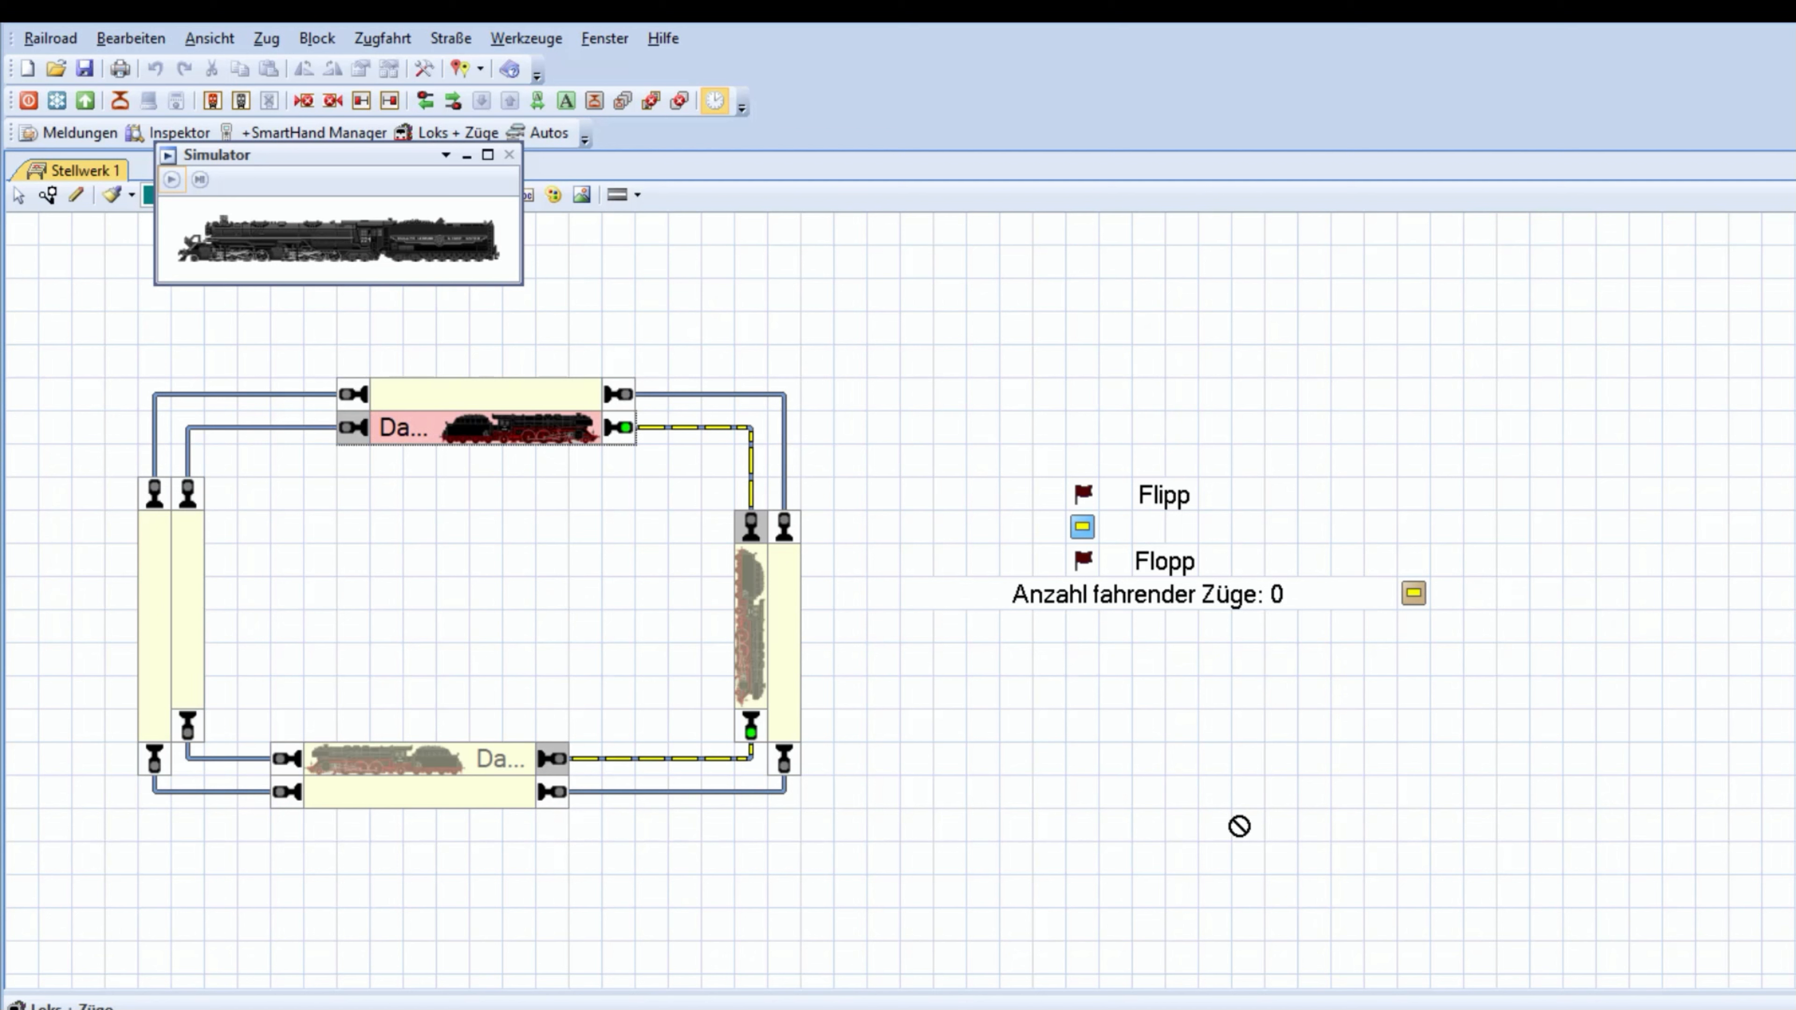
{"action": "mouse_move", "coordinate": [1049, 595]}
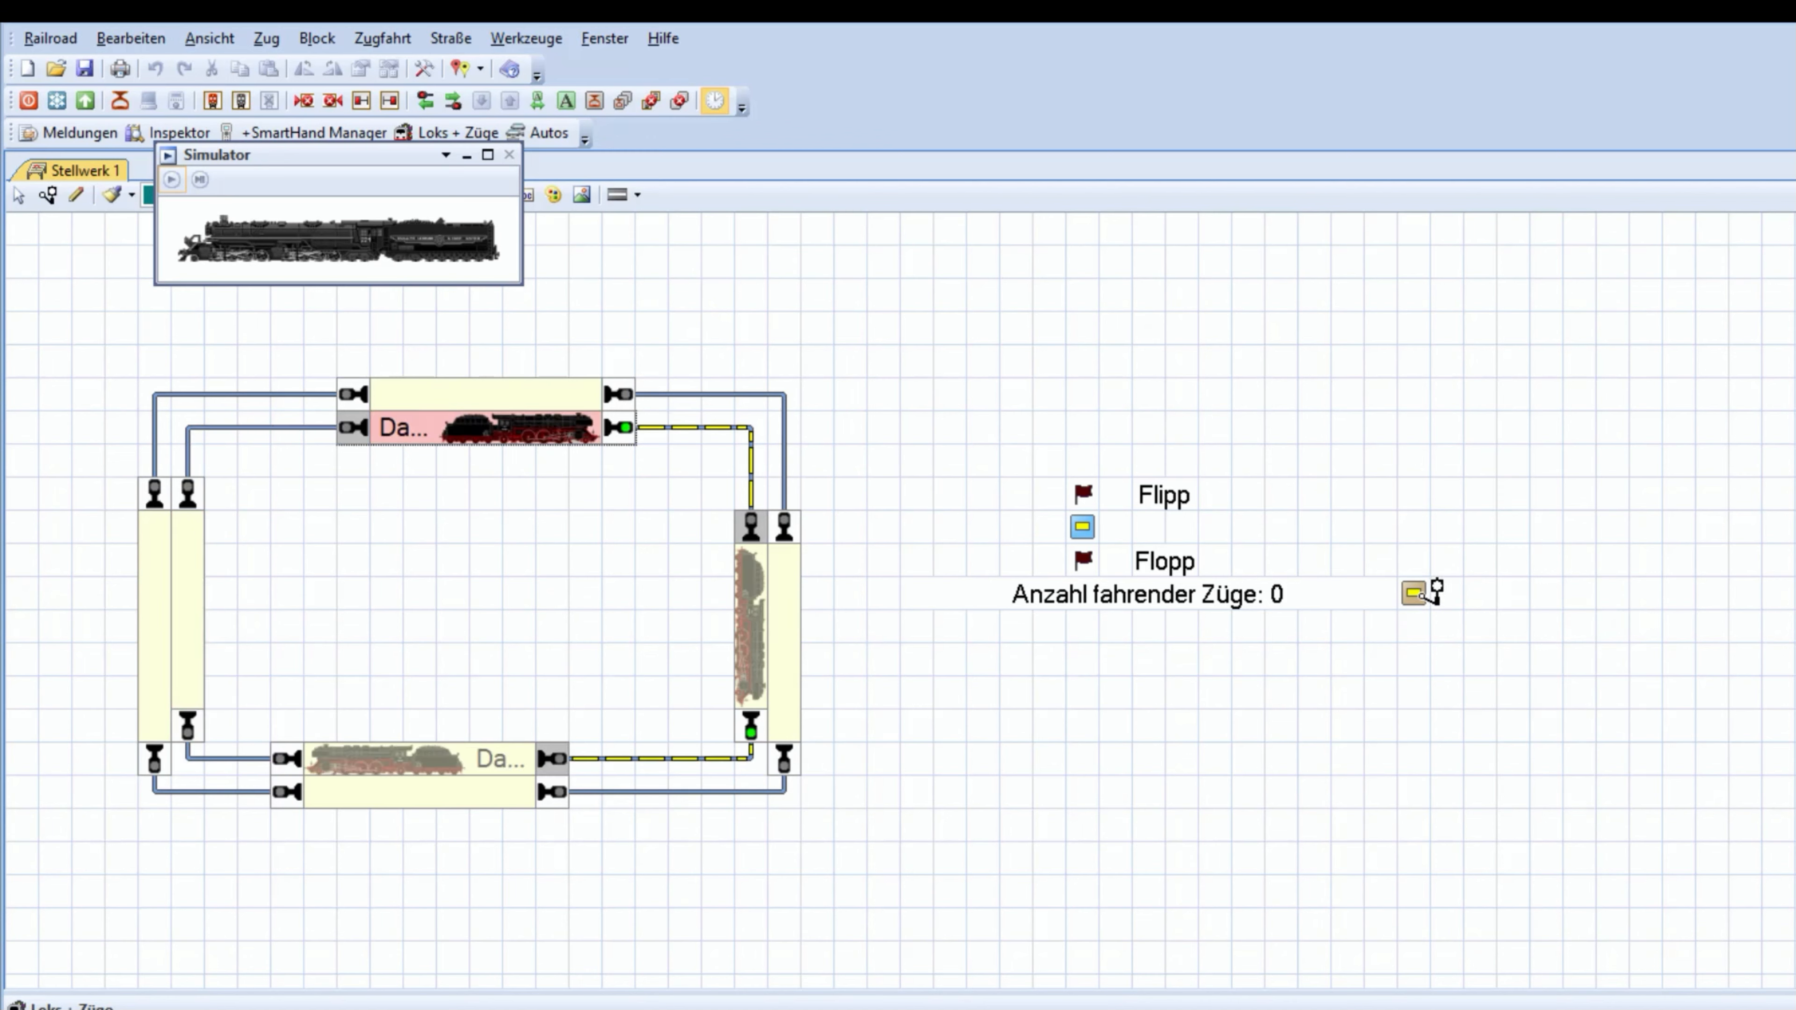
Refresh the running-train count via the switchboard indicator so it reads 1
{"action": "left_click", "coordinate": [1413, 595]}
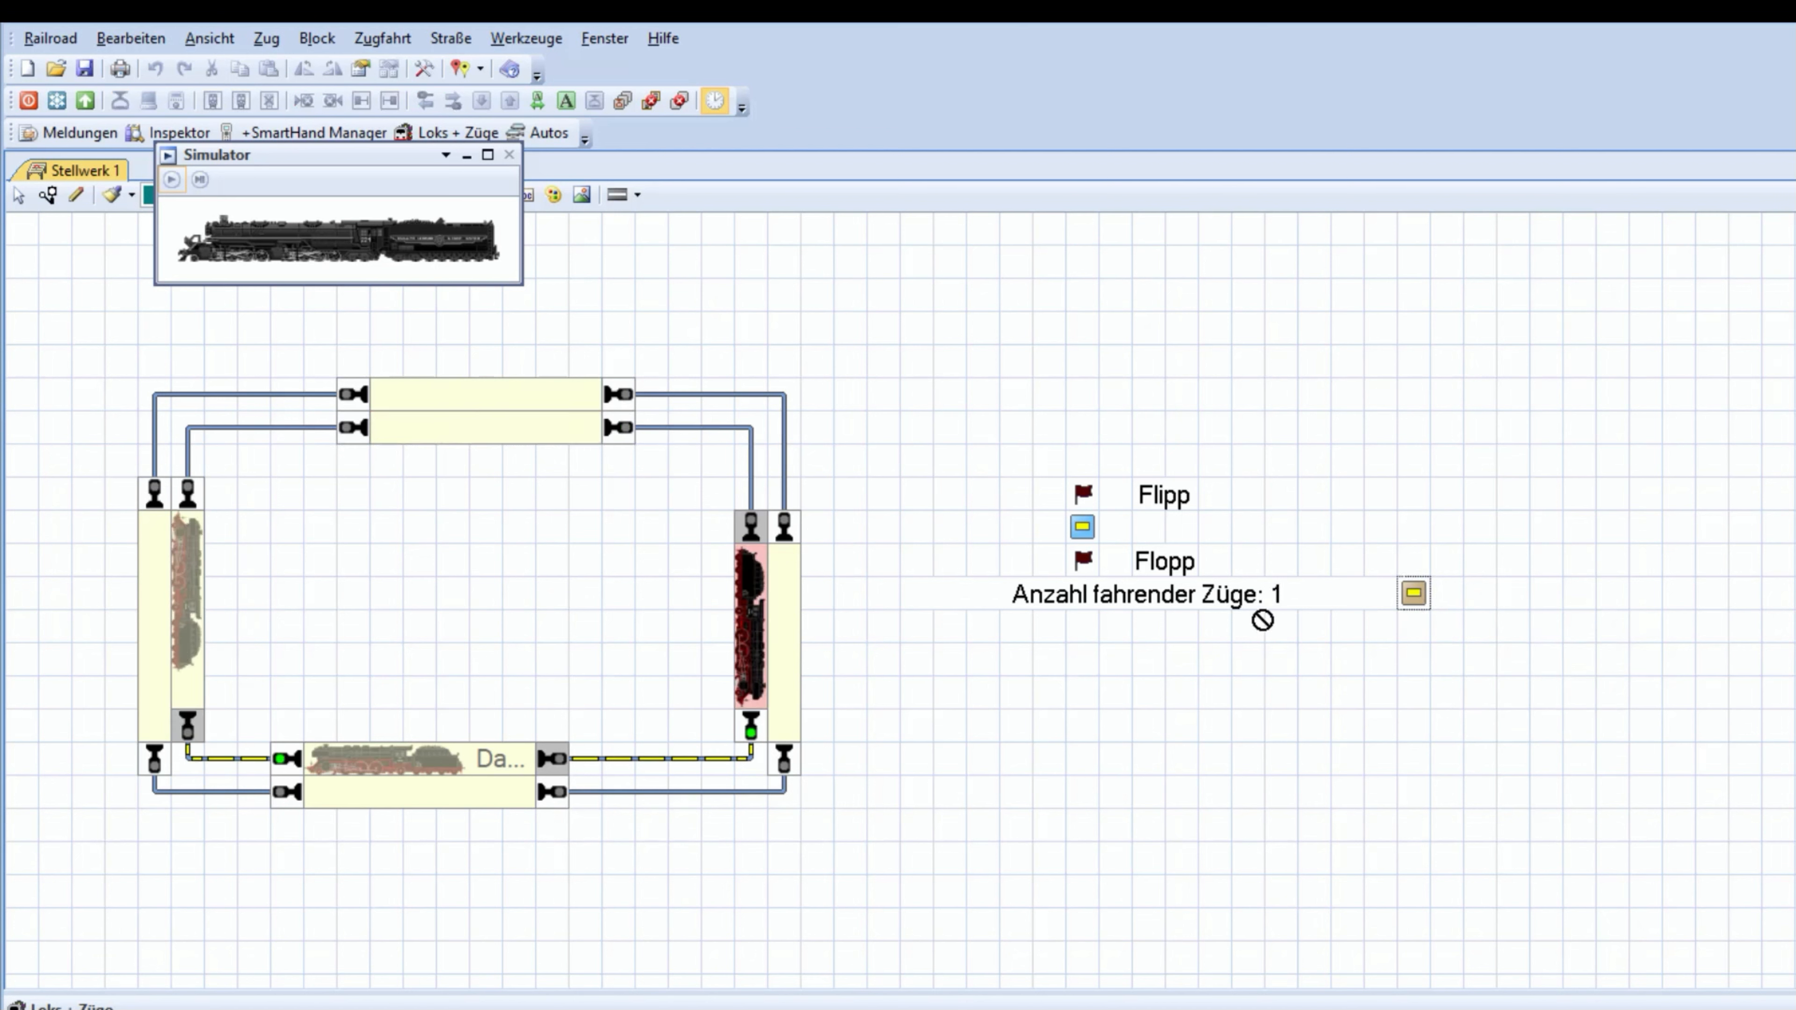
{"action": "mouse_move", "coordinate": [1010, 809]}
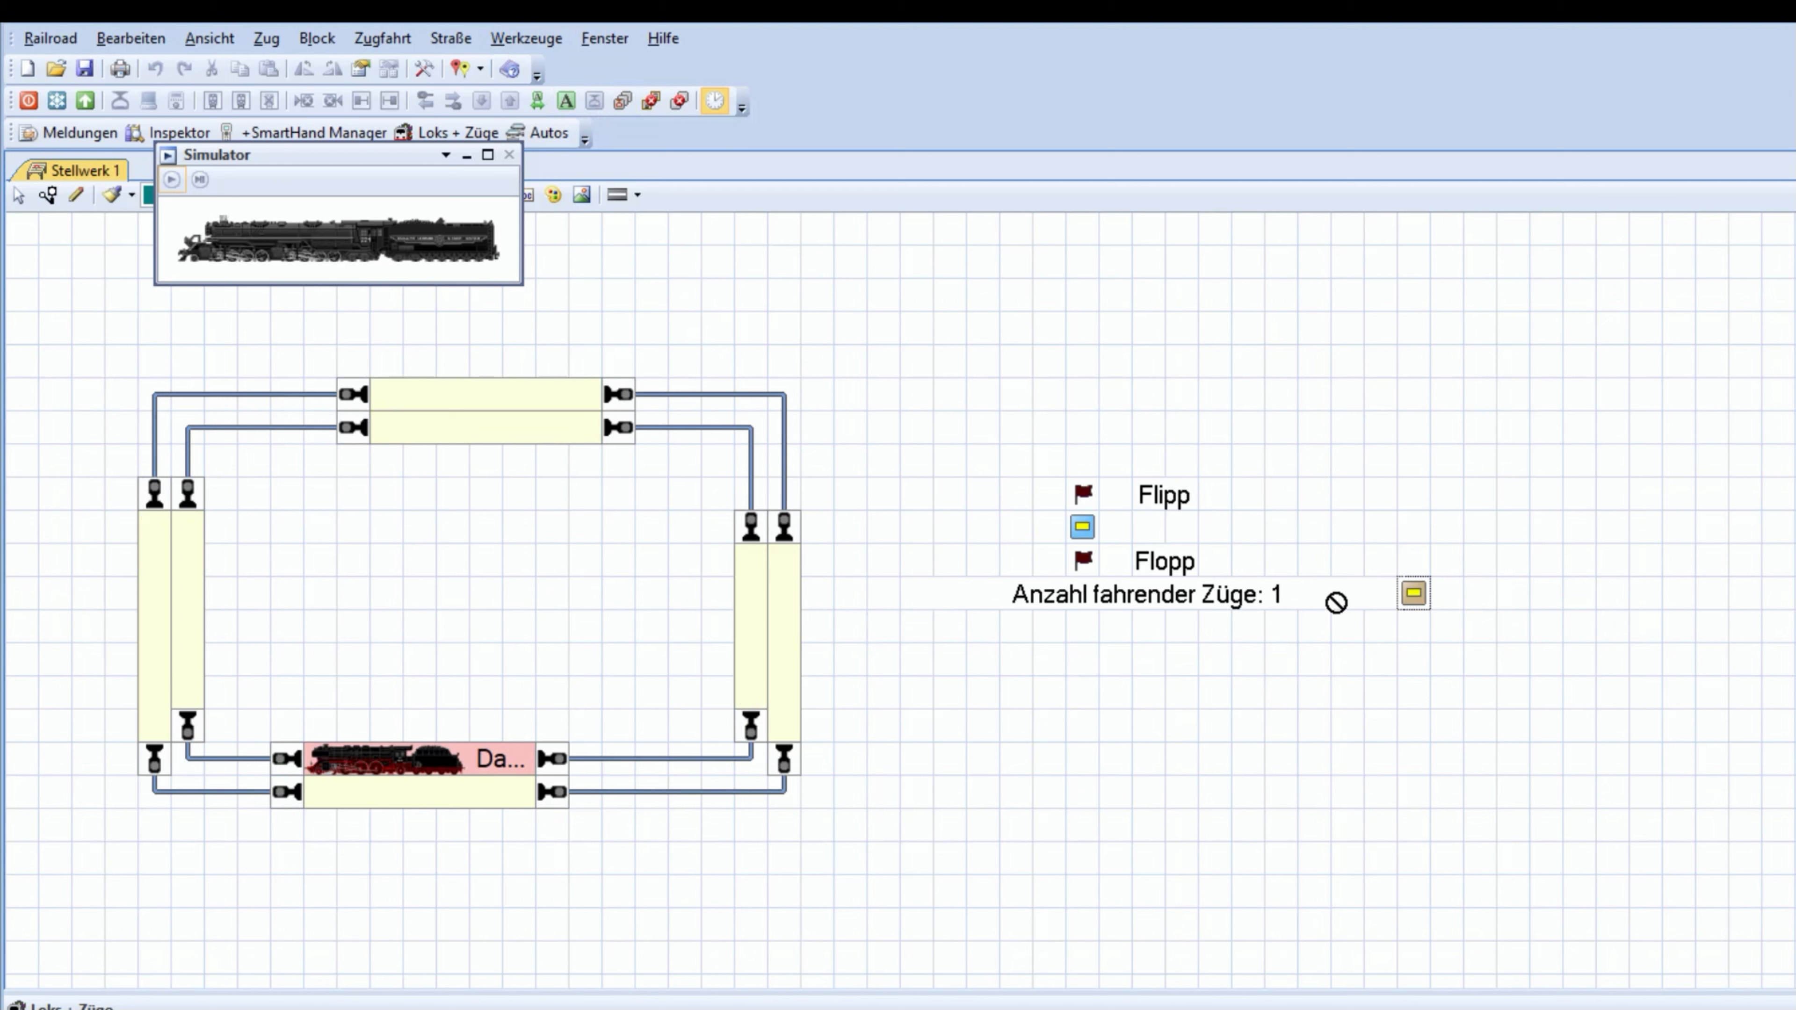
{"action": "mouse_move", "coordinate": [1286, 686]}
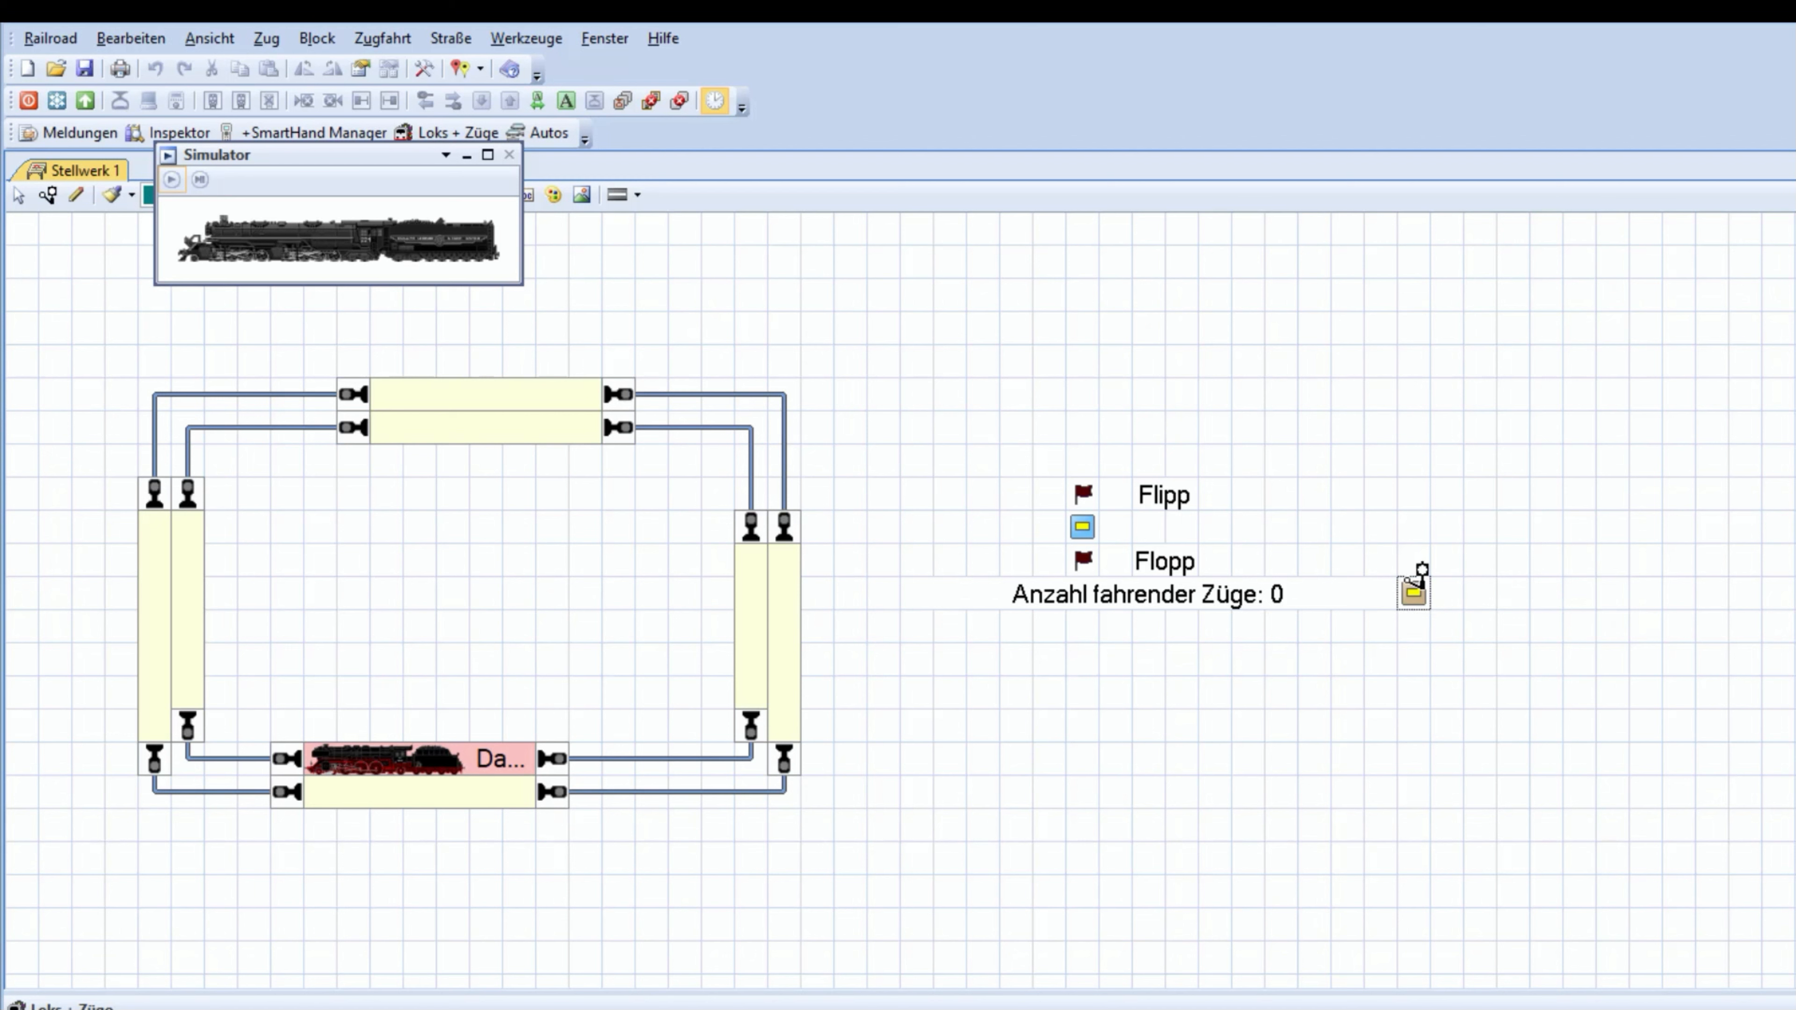
{"action": "mouse_move", "coordinate": [1426, 594]}
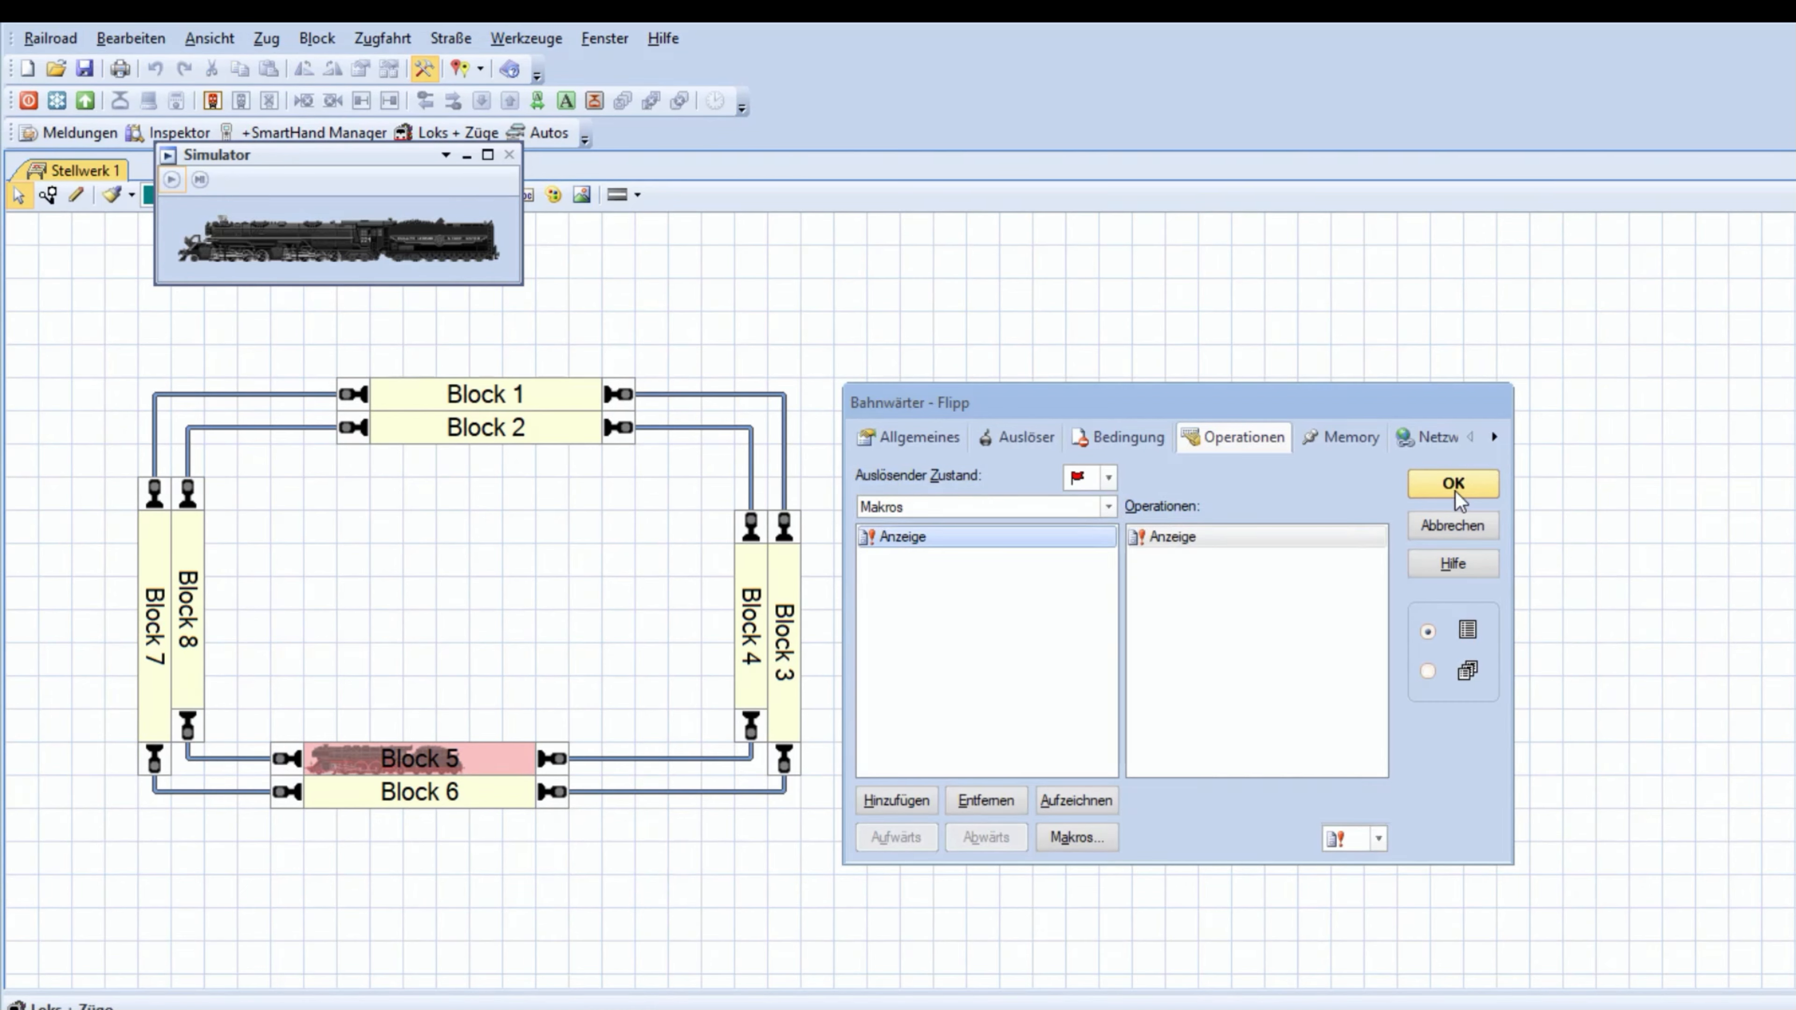
Check Flopp's Anzeige operation and its 1 Sek. Memory reset timer, then confirm
{"action": "left_click", "coordinate": [1454, 485]}
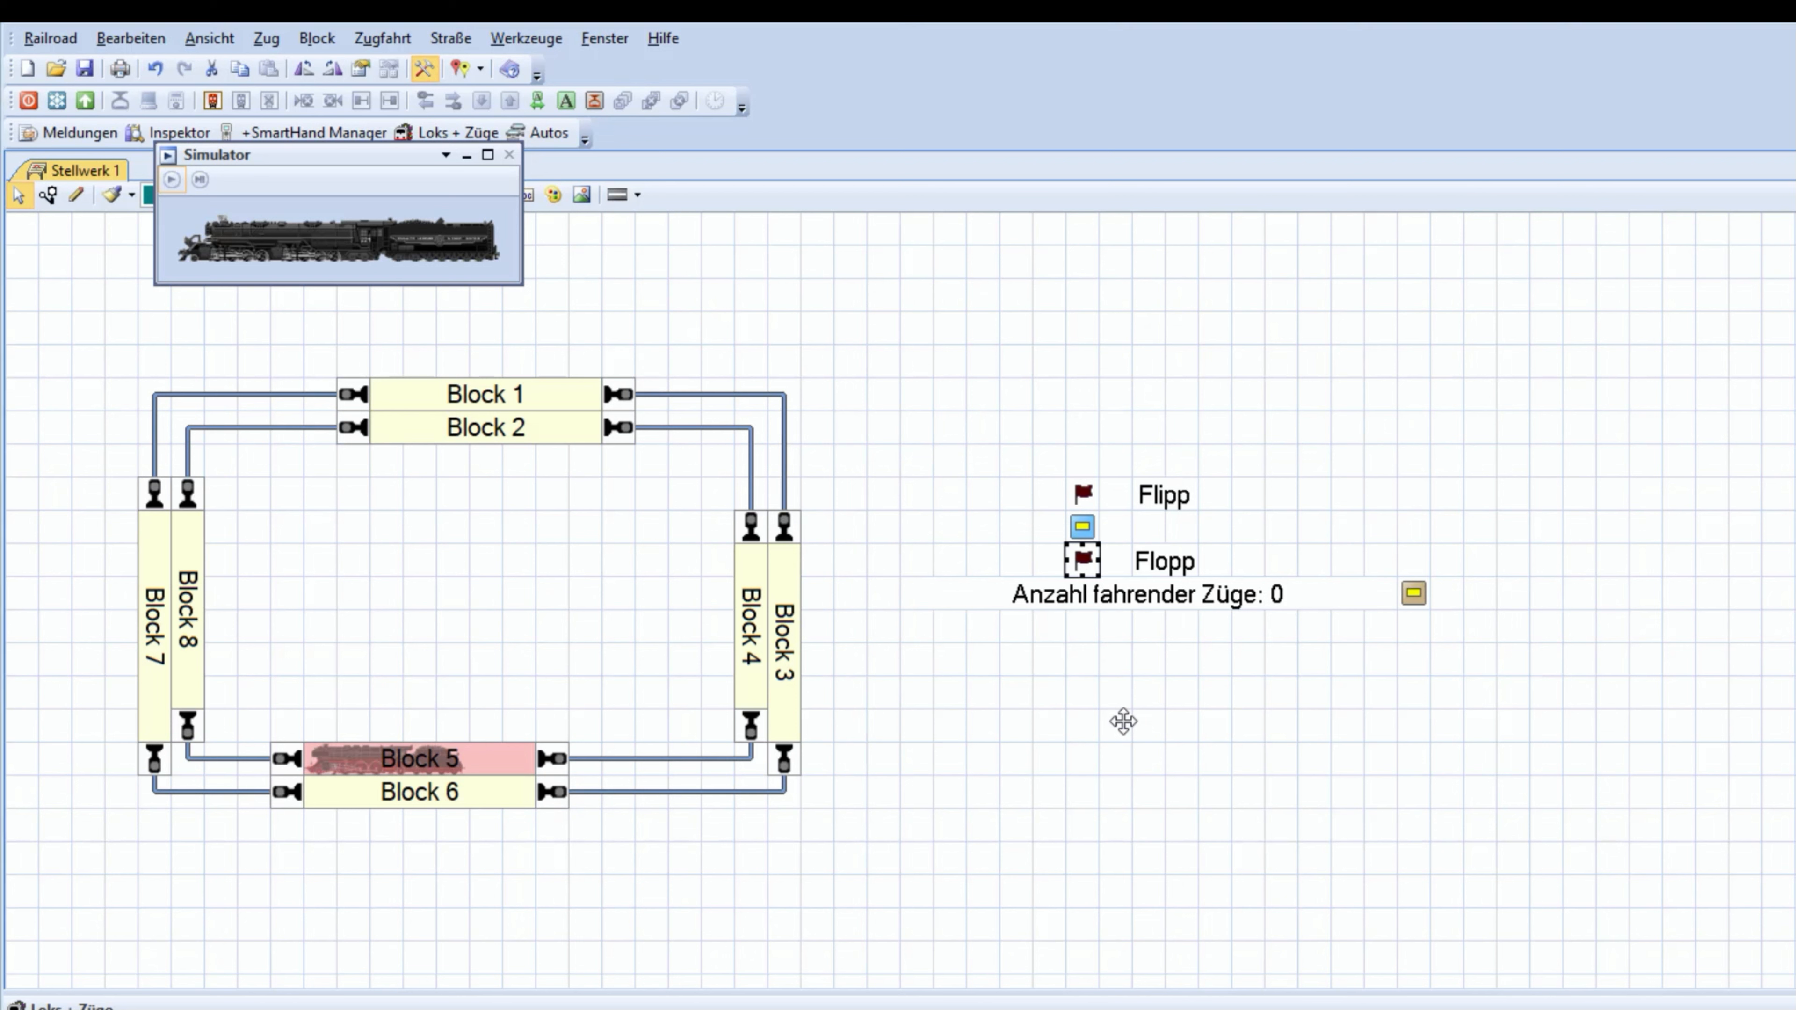
{"action": "double_click", "coordinate": [1082, 561]}
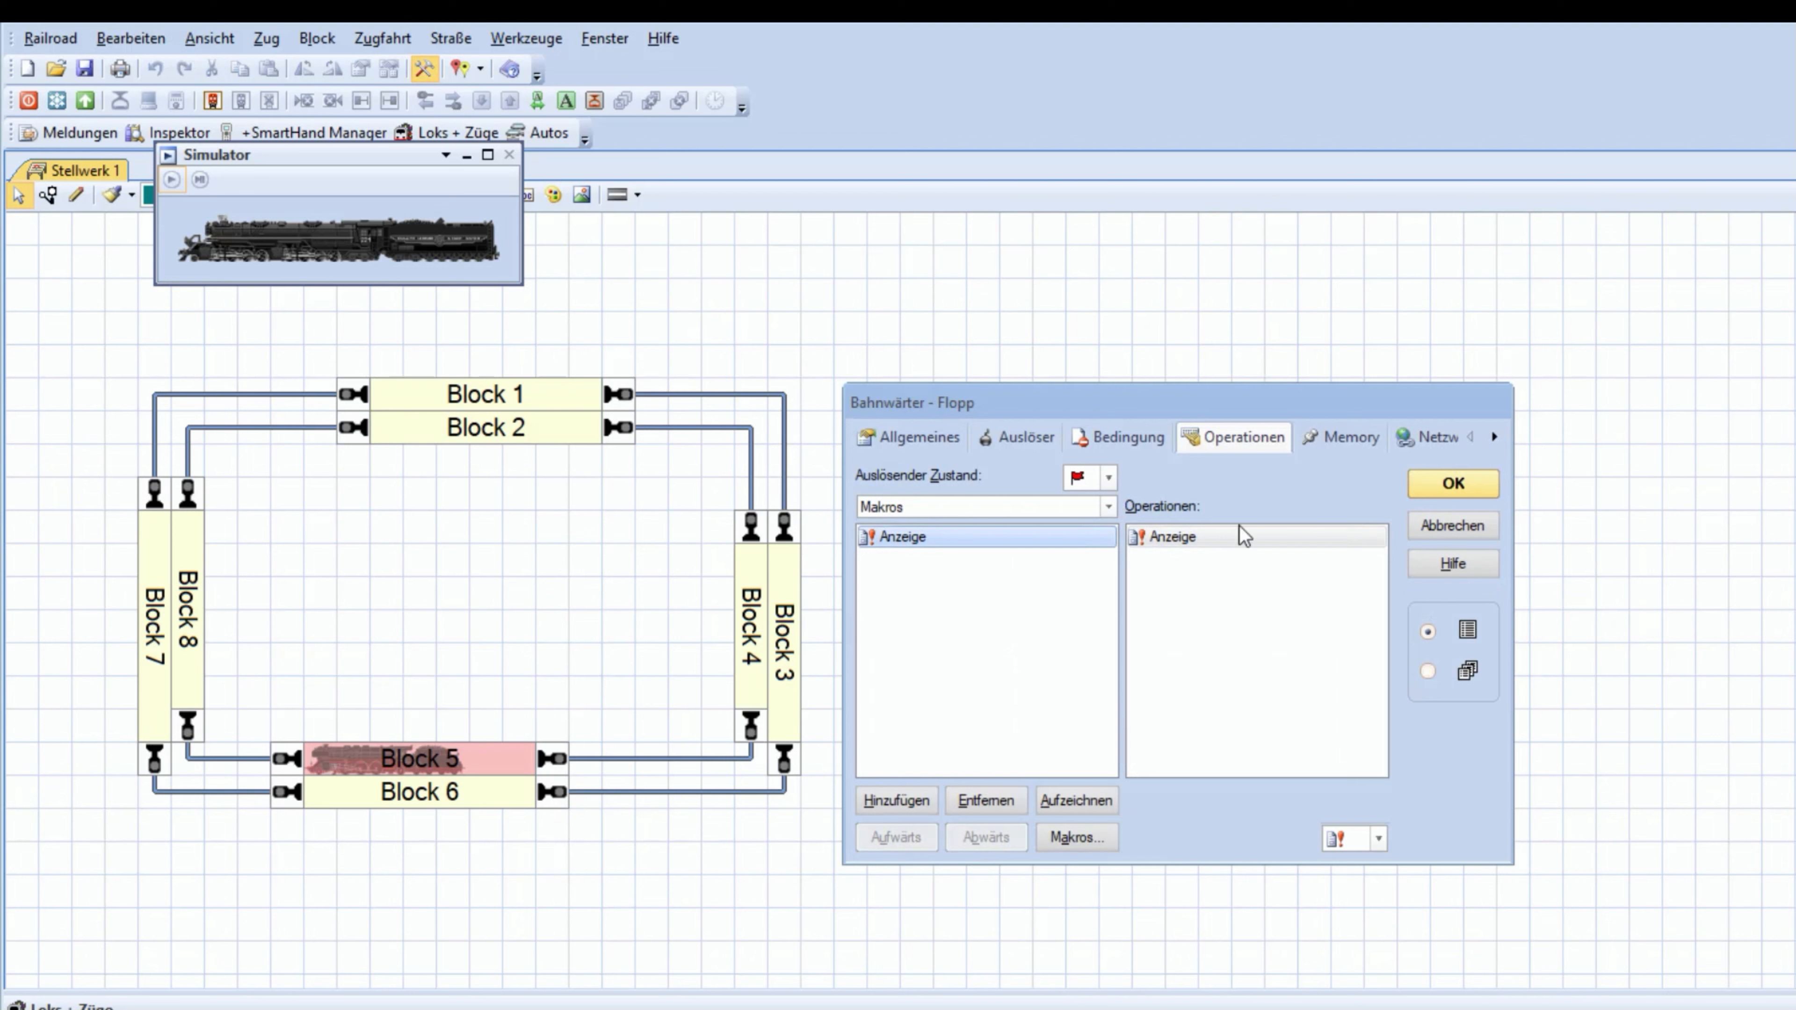
{"action": "left_click", "coordinate": [1351, 438]}
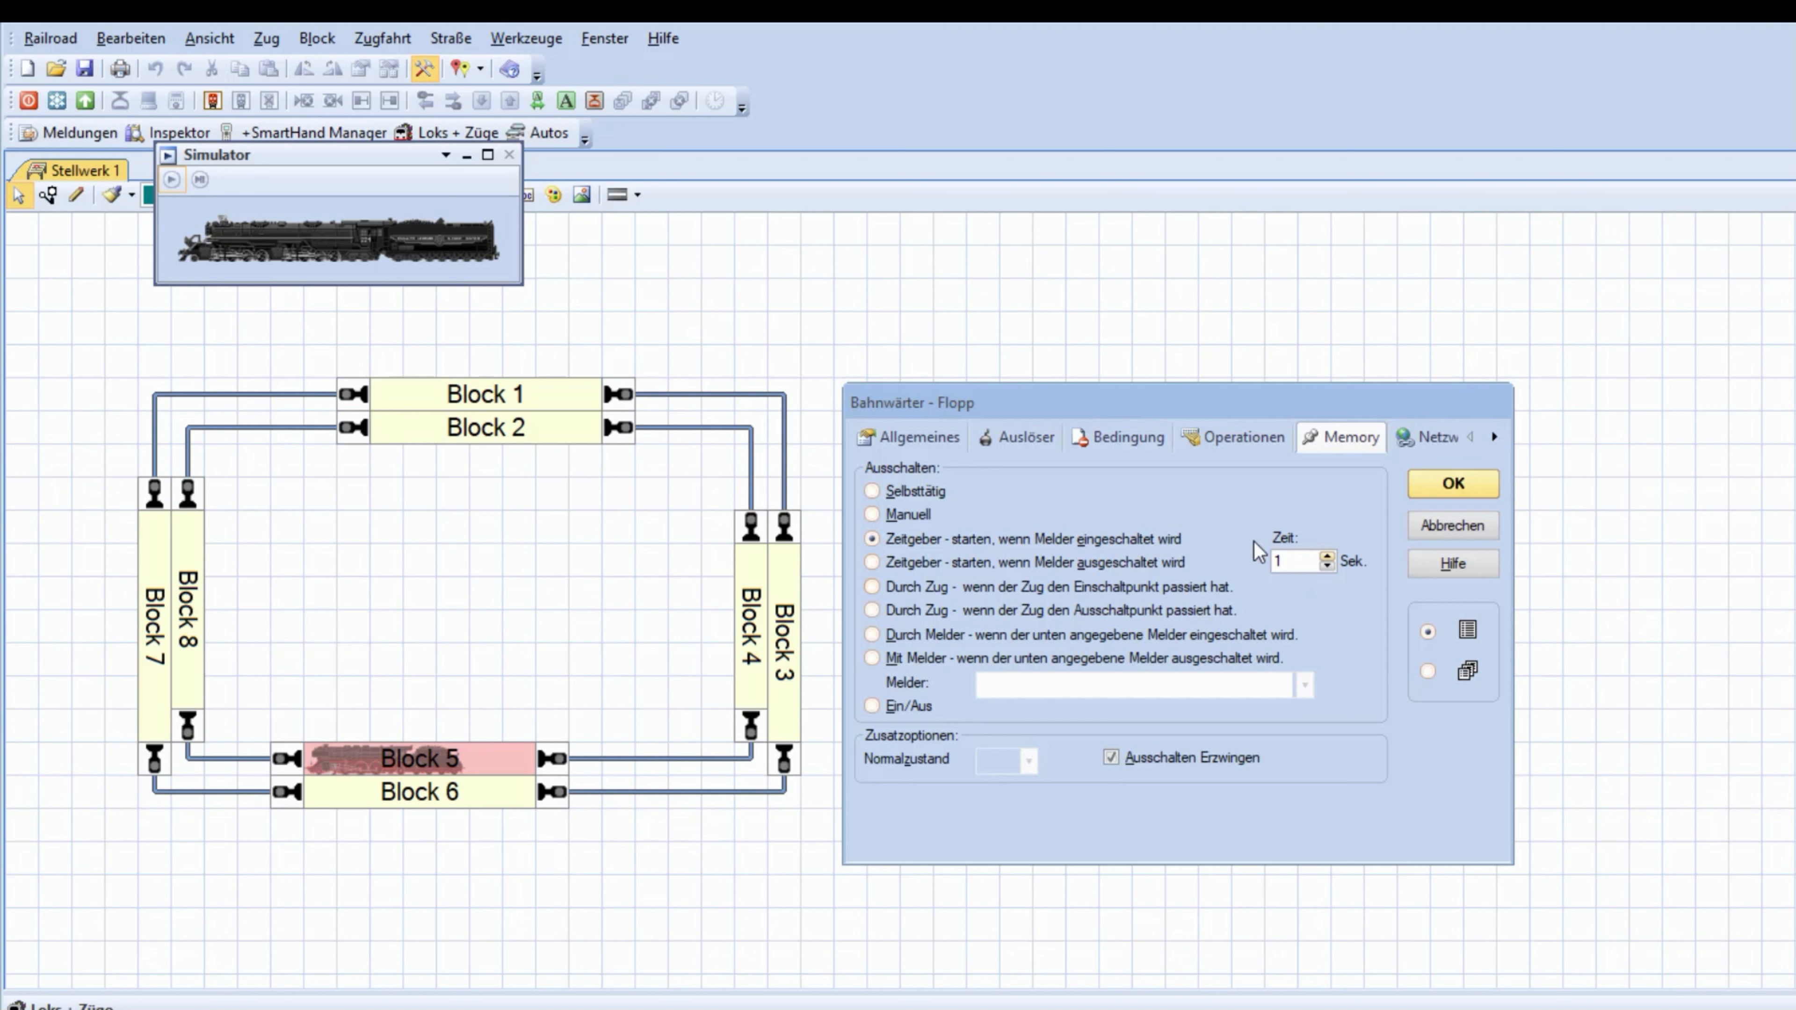
{"action": "mouse_move", "coordinate": [1286, 587]}
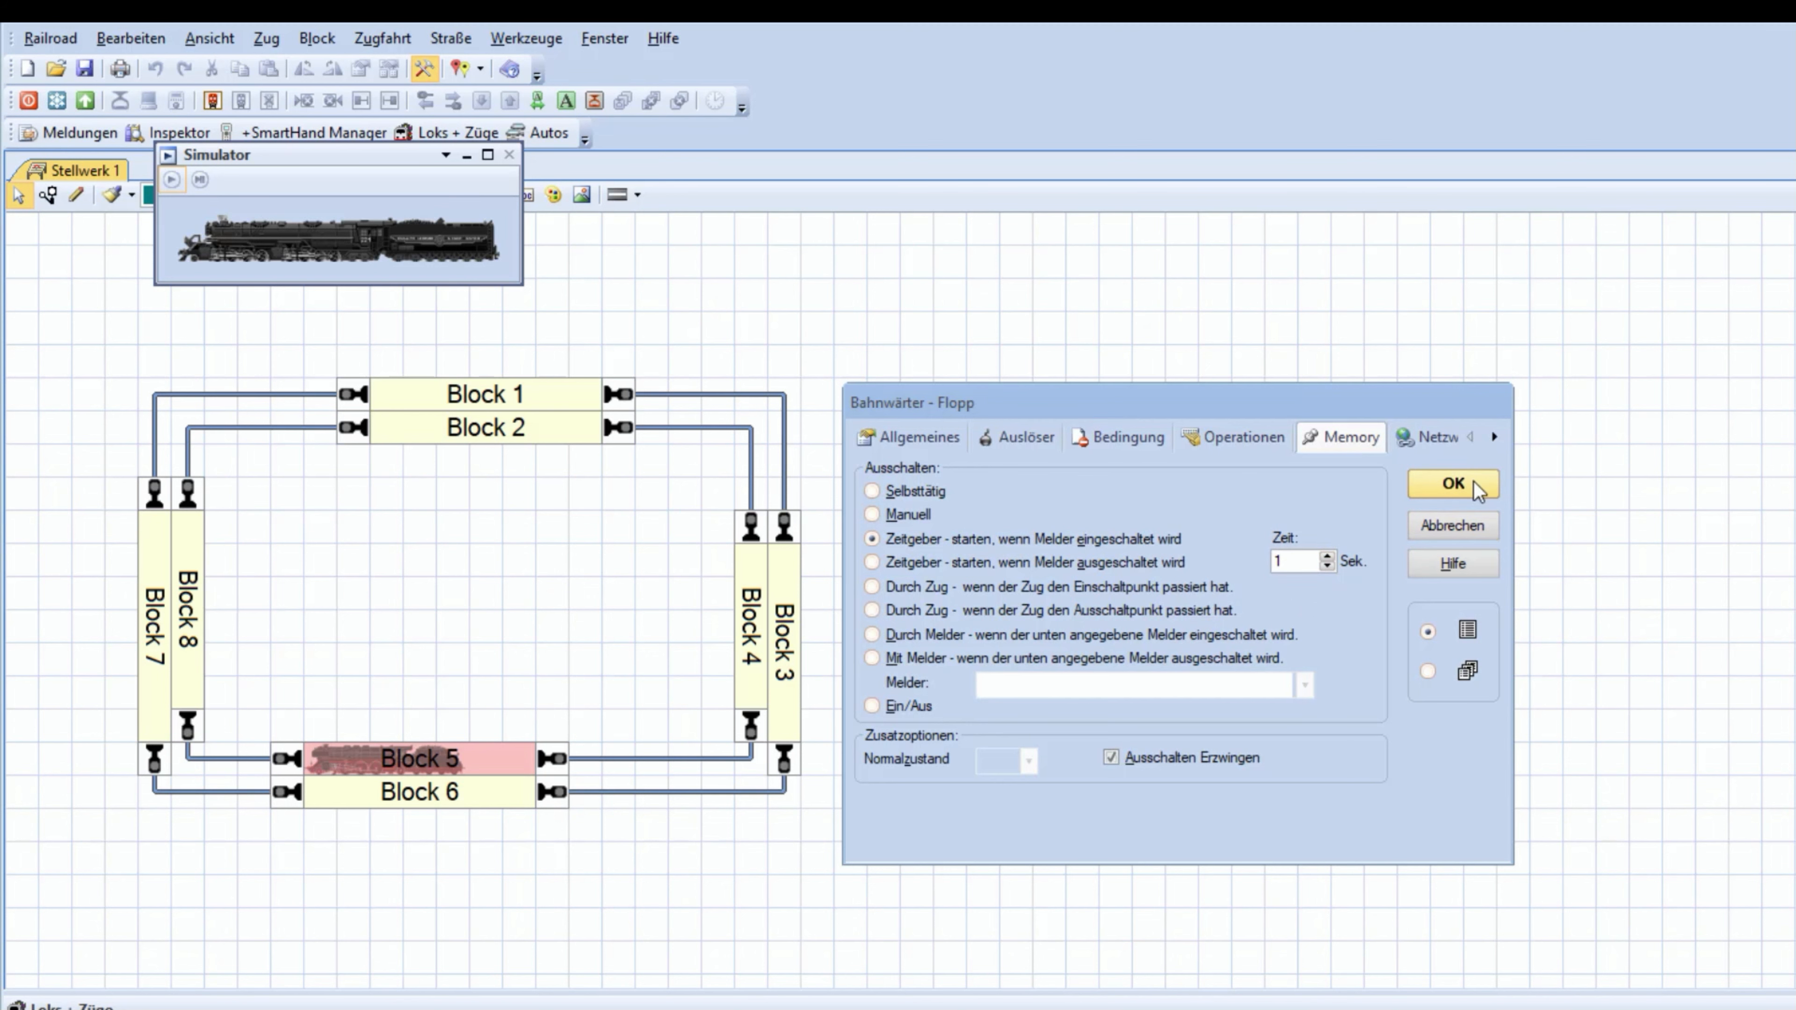
{"action": "left_click", "coordinate": [1454, 485]}
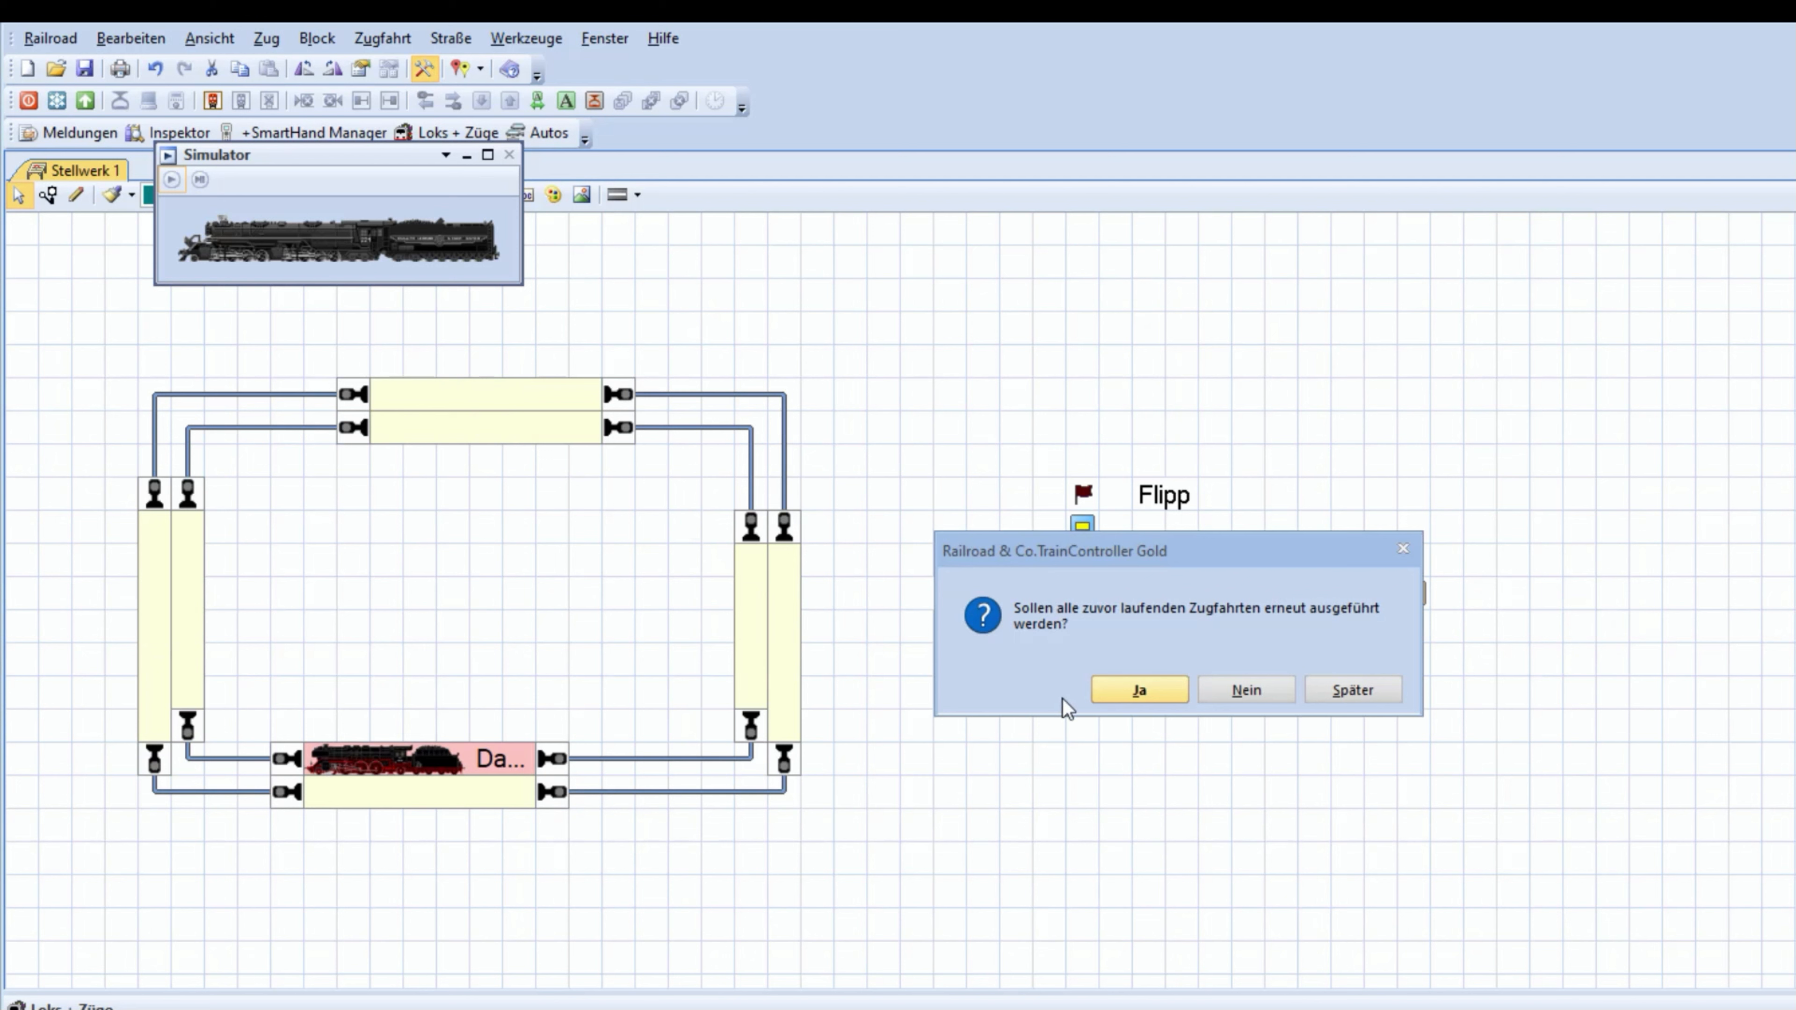
Answer 'Ja' to resume the earlier train routes and light the Flipp/Flopp indicator to start the loop
{"action": "left_click", "coordinate": [1140, 690]}
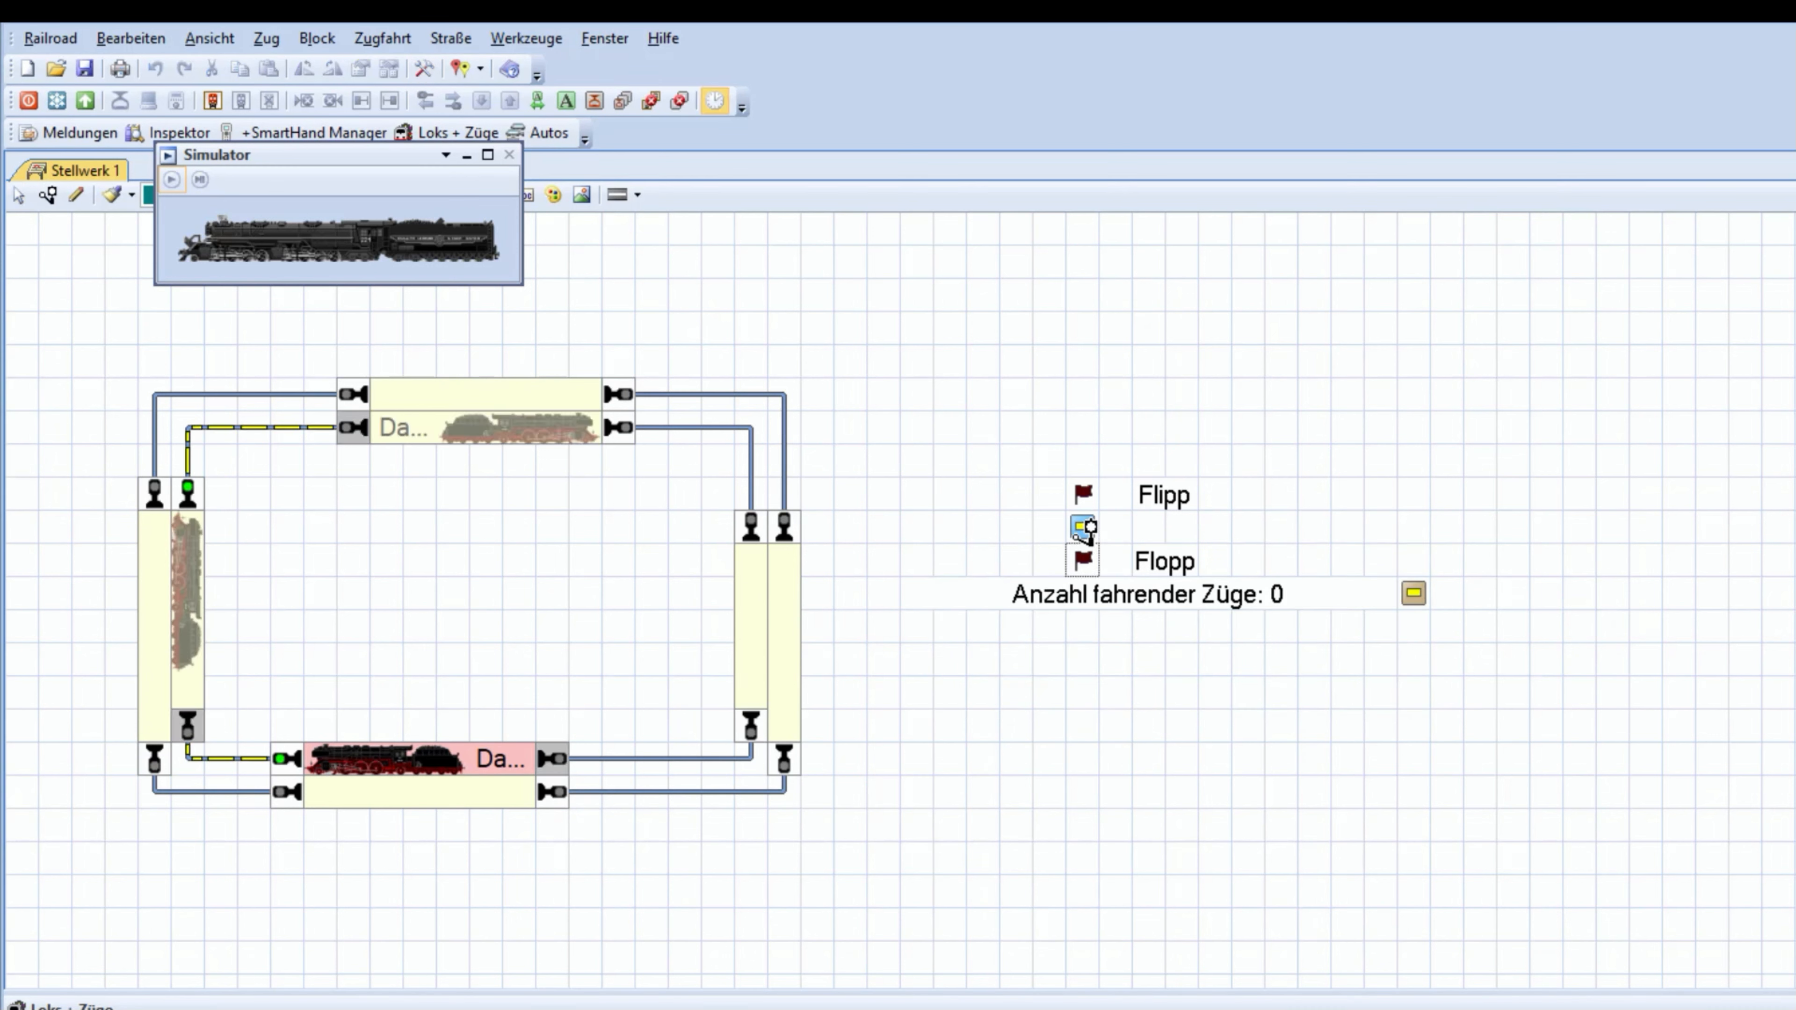
{"action": "left_click", "coordinate": [1083, 530]}
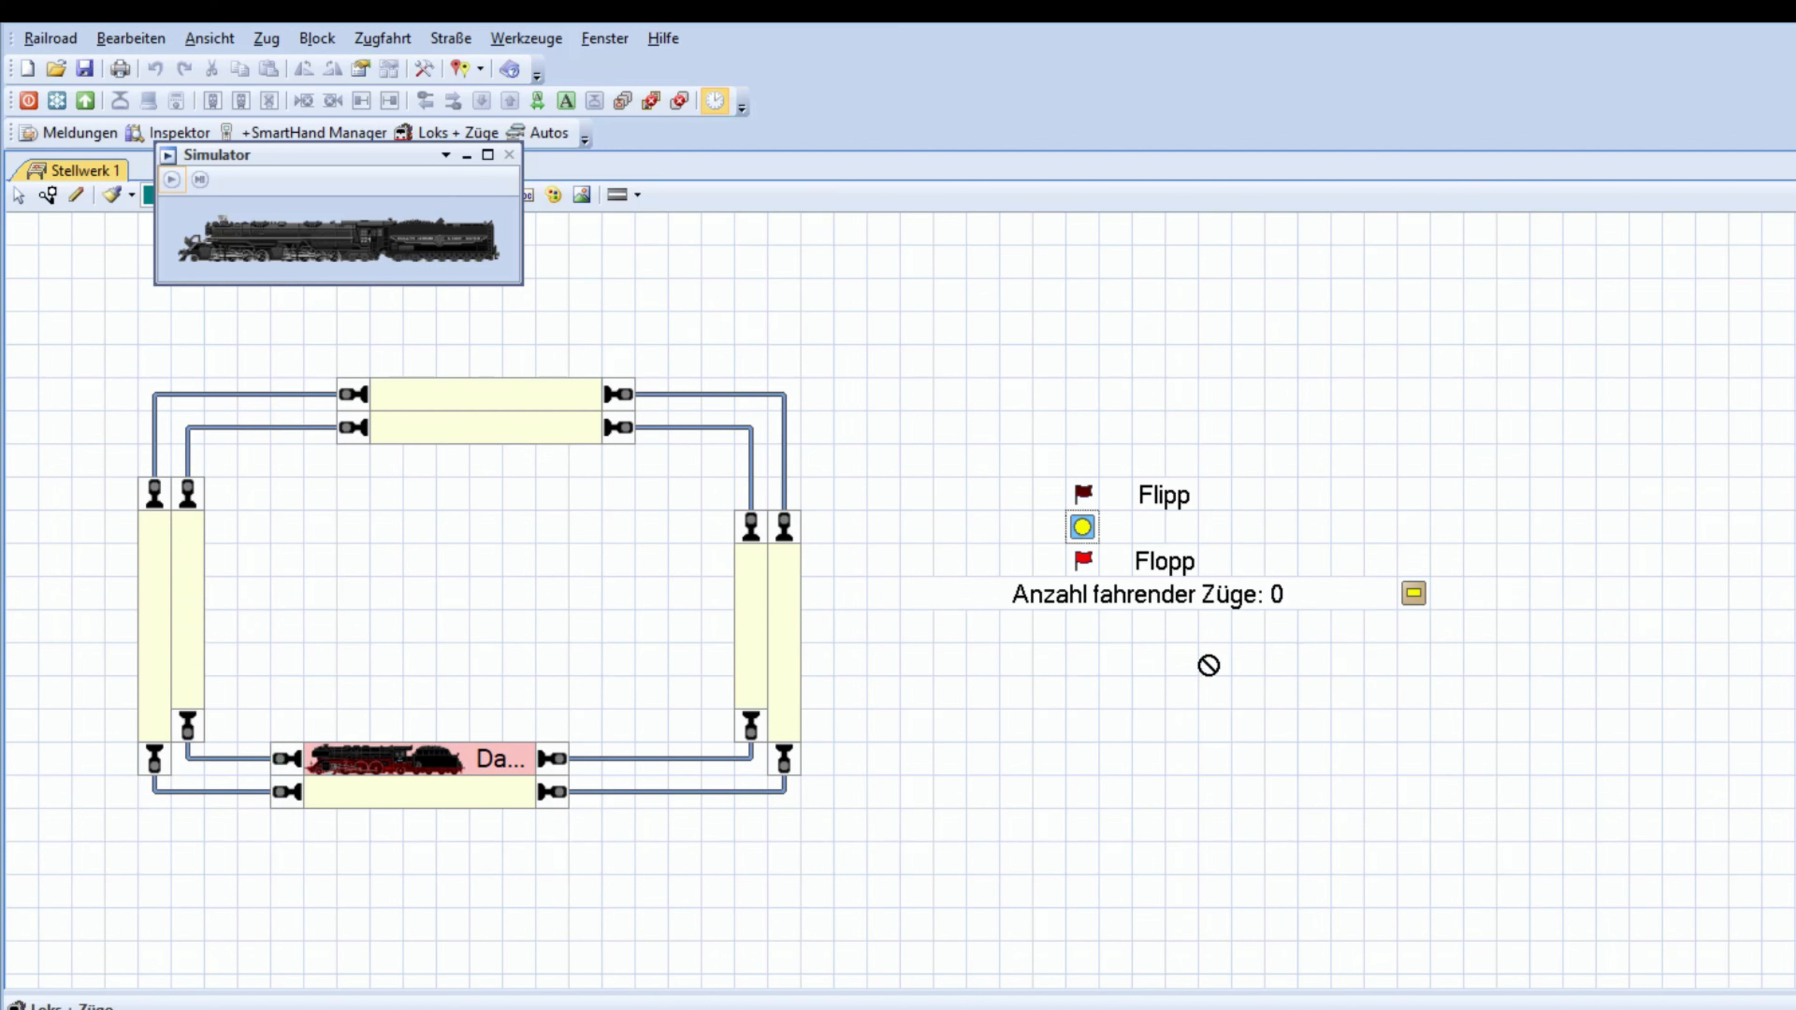
{"action": "mouse_move", "coordinate": [1280, 616]}
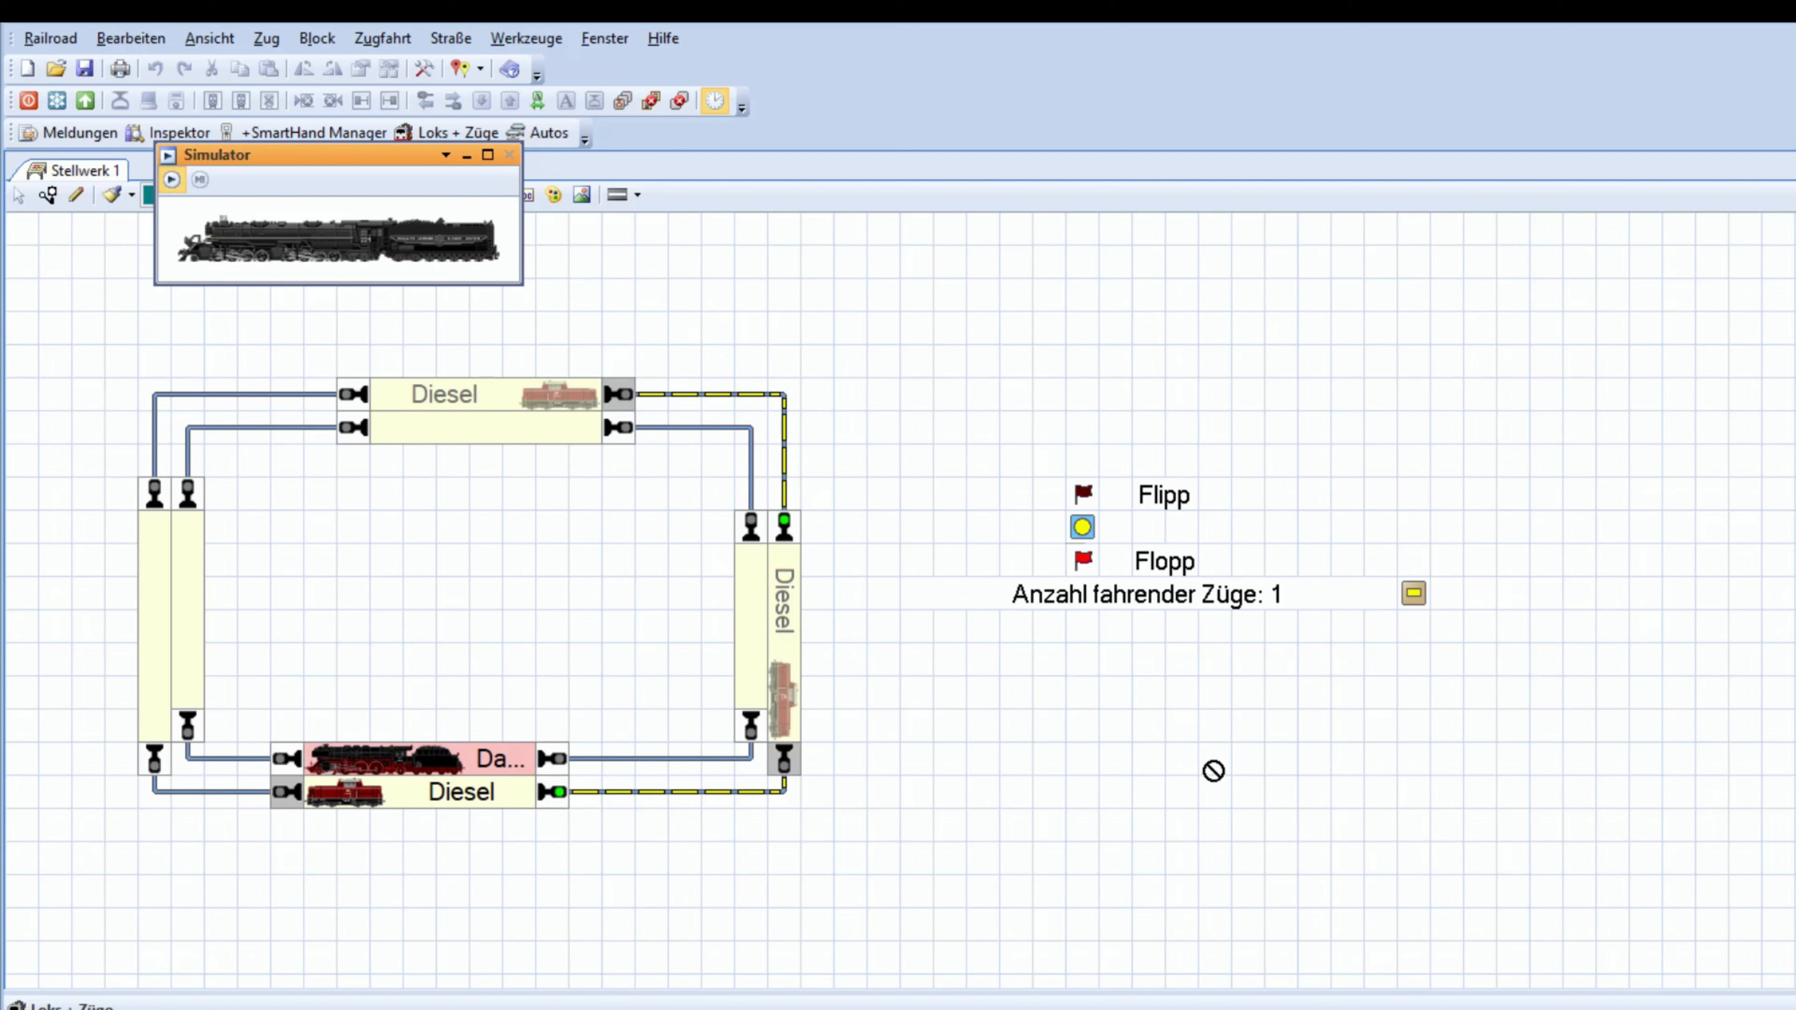
{"action": "mouse_move", "coordinate": [1291, 621]}
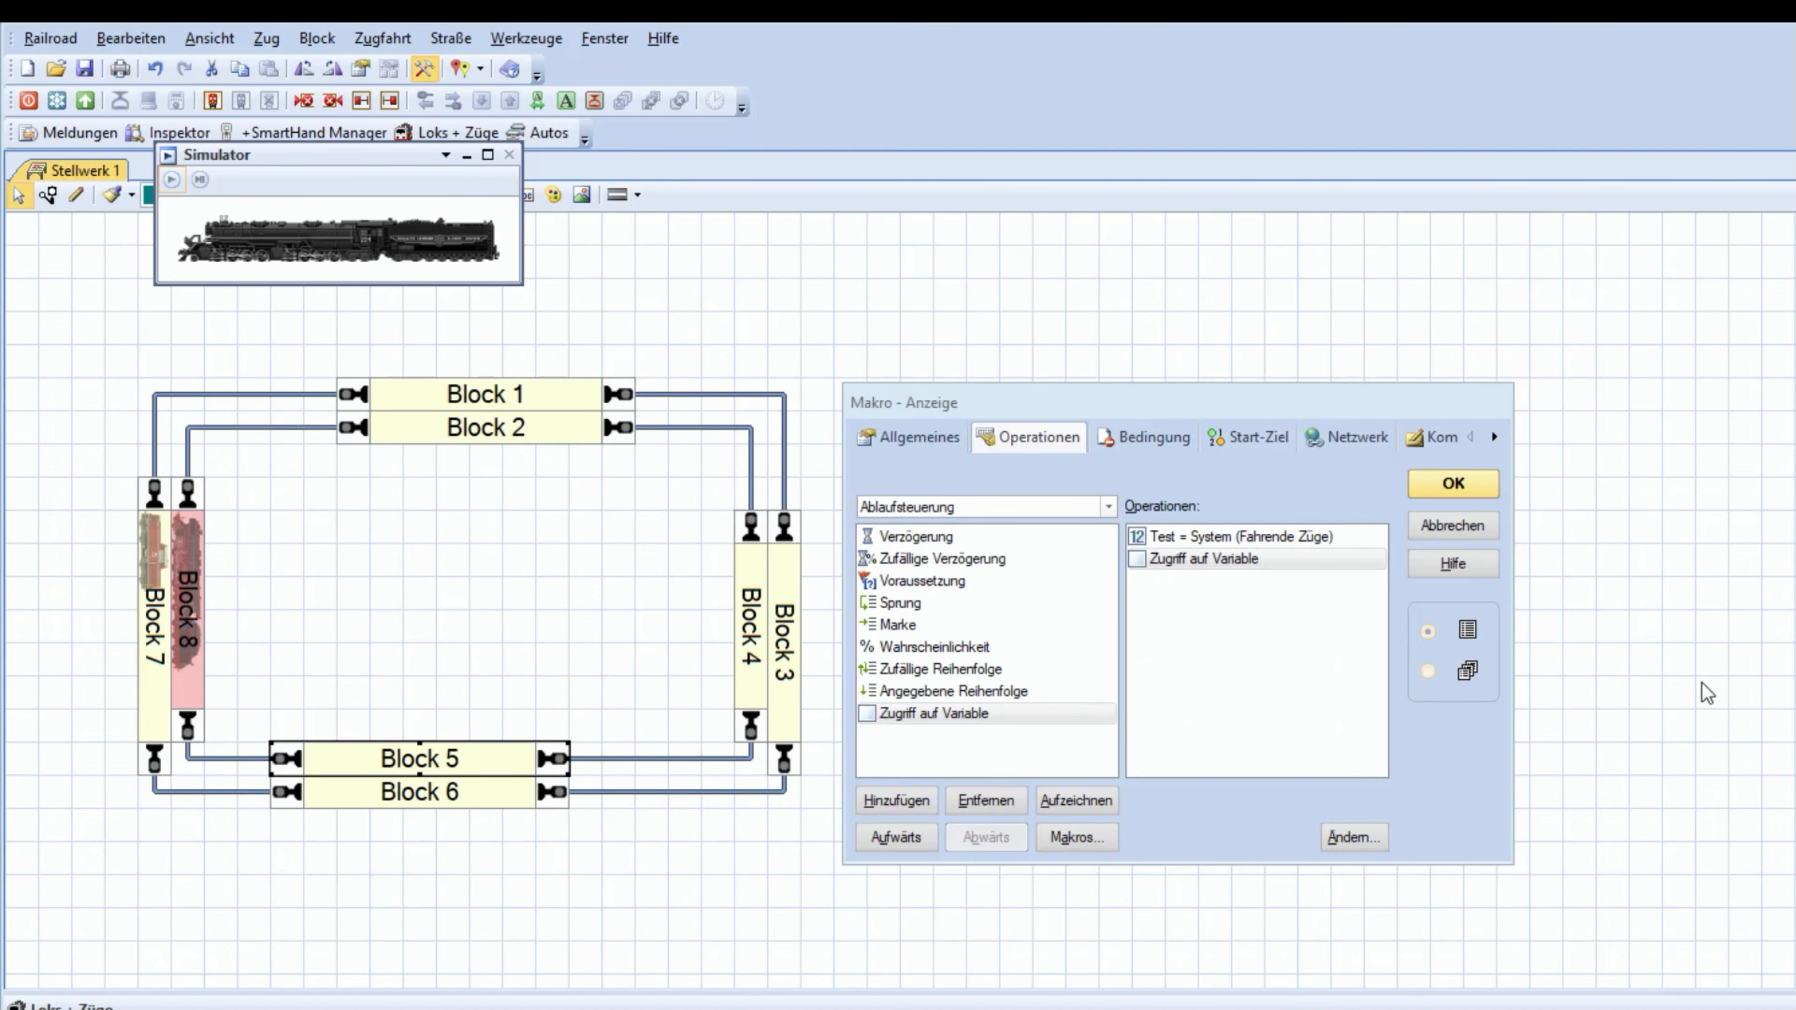
{"action": "mouse_move", "coordinate": [1600, 707]}
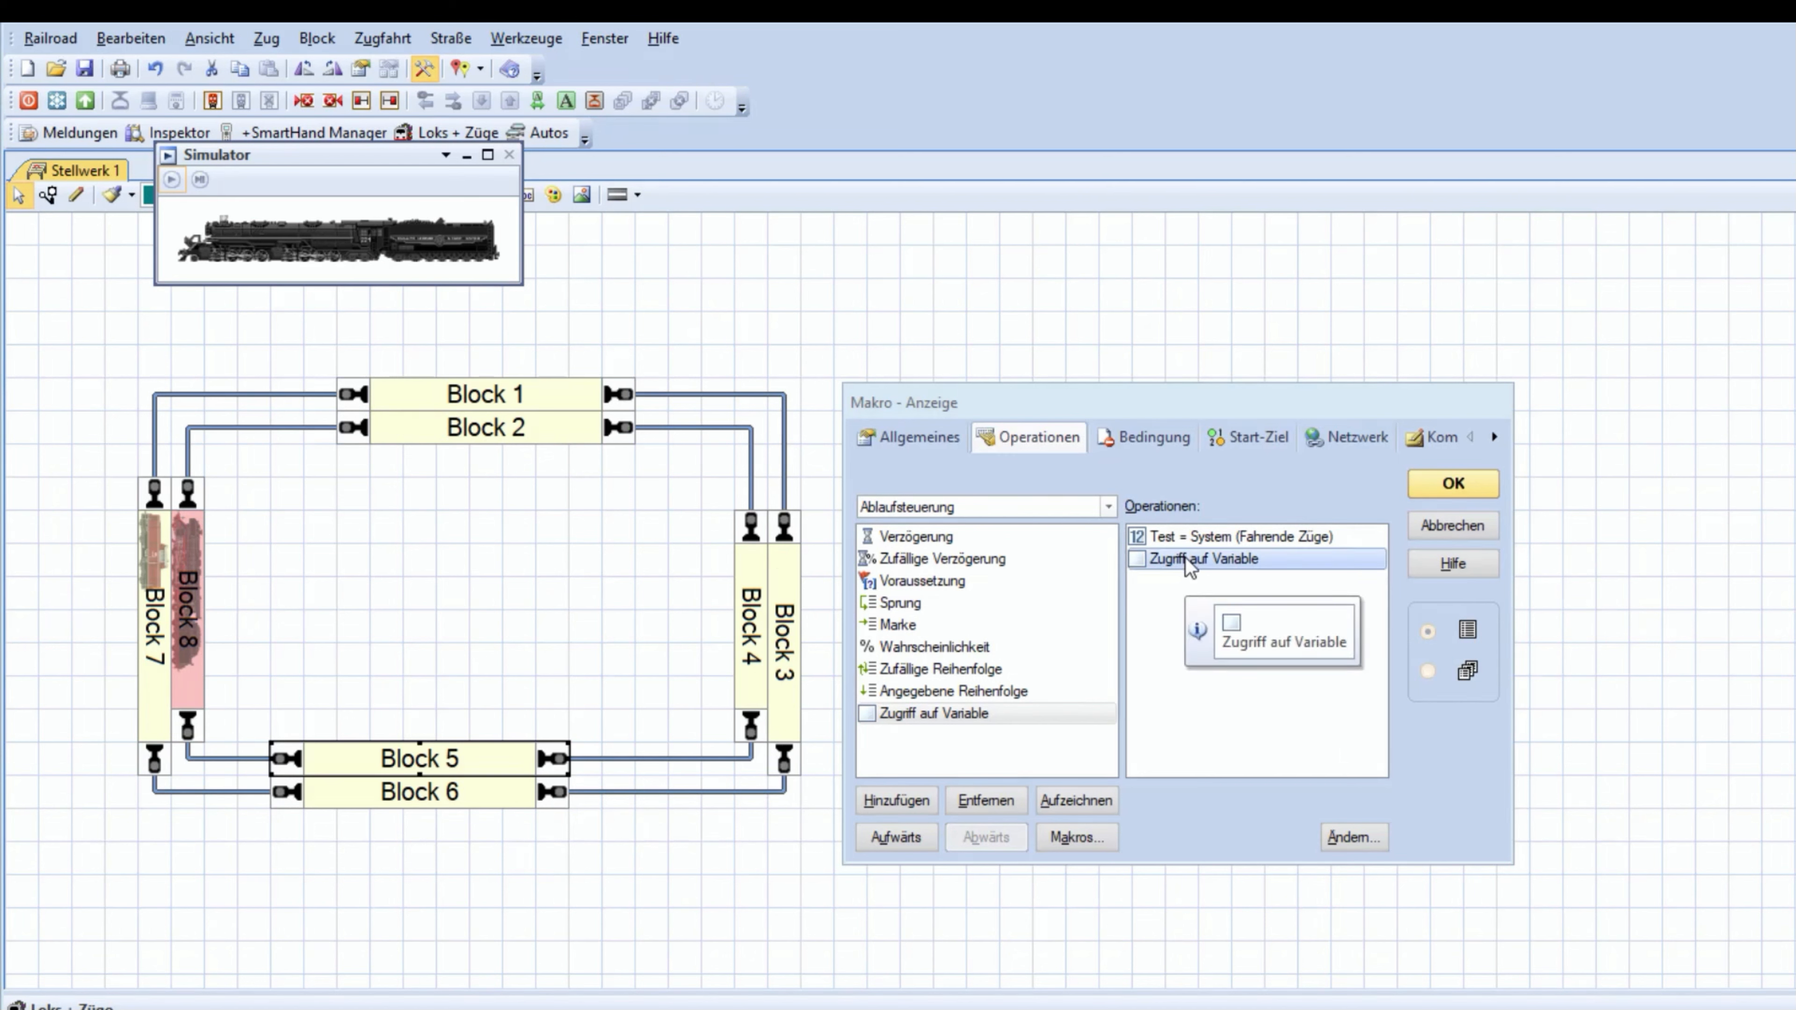
Make the variable-access operation assign the system value 'Aktive Zugfahrten' to Test2
{"action": "double_click", "coordinate": [1188, 560]}
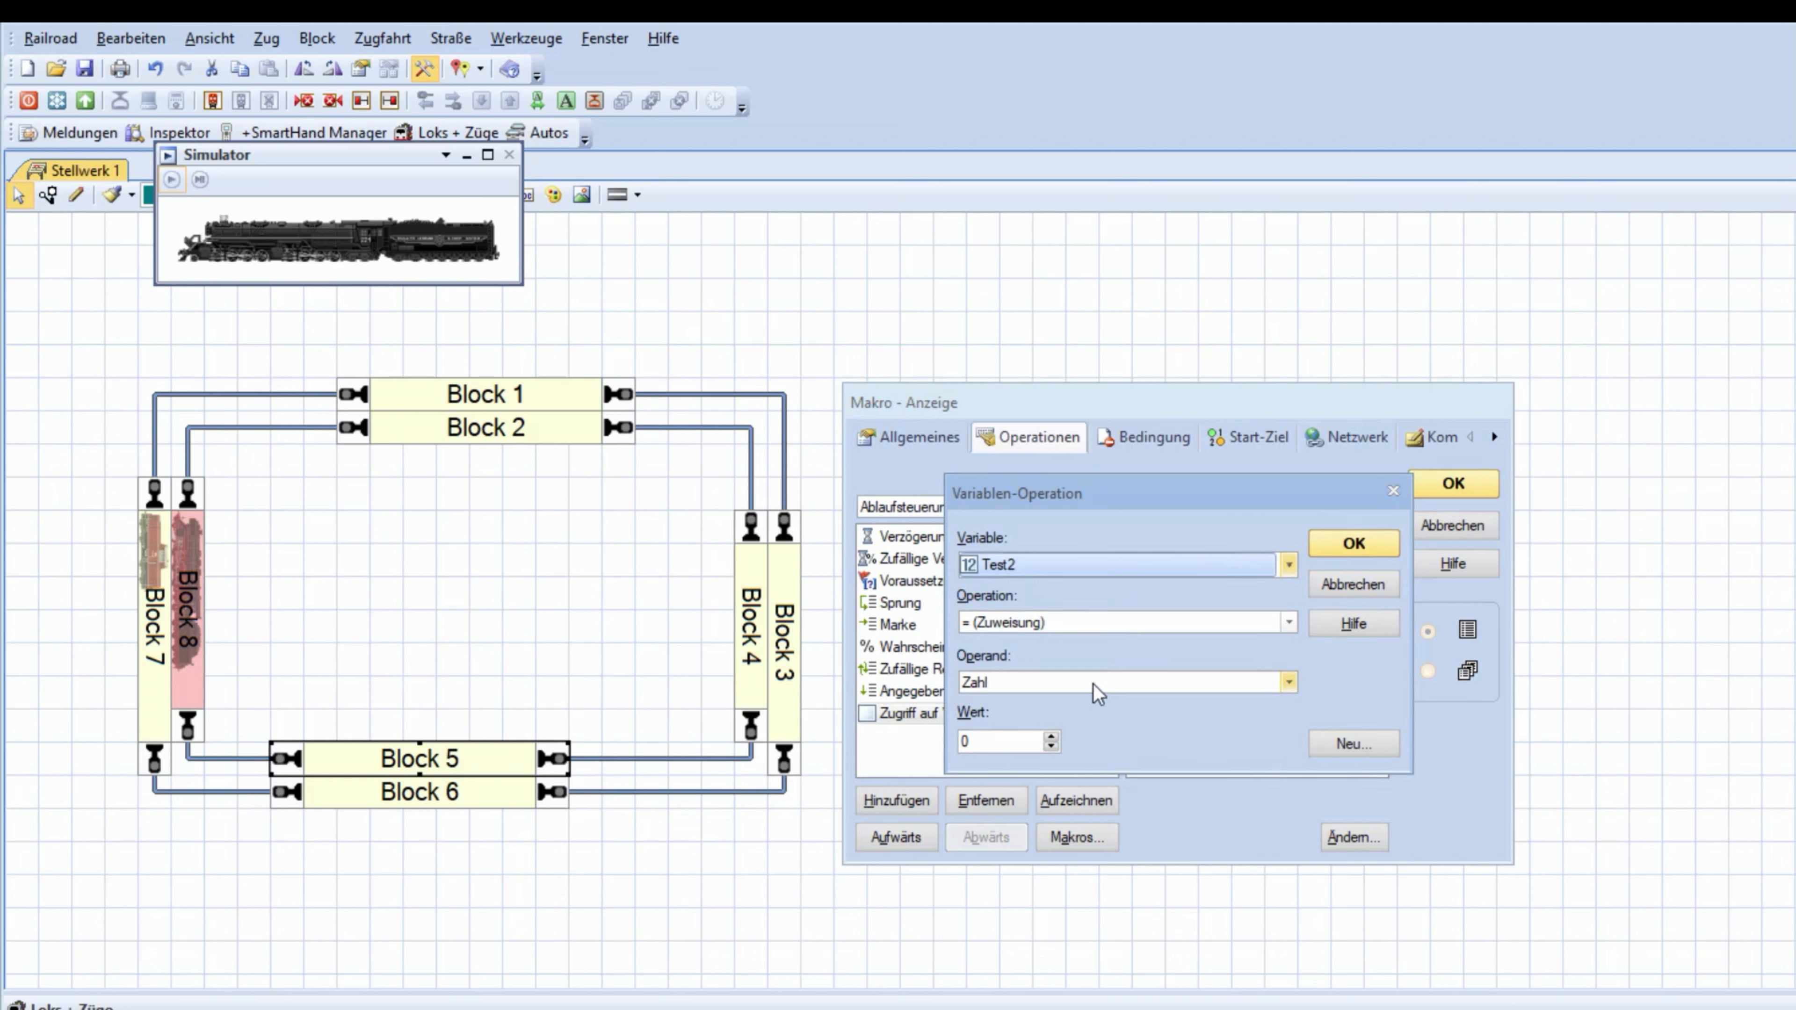
{"action": "left_click", "coordinate": [1289, 682]}
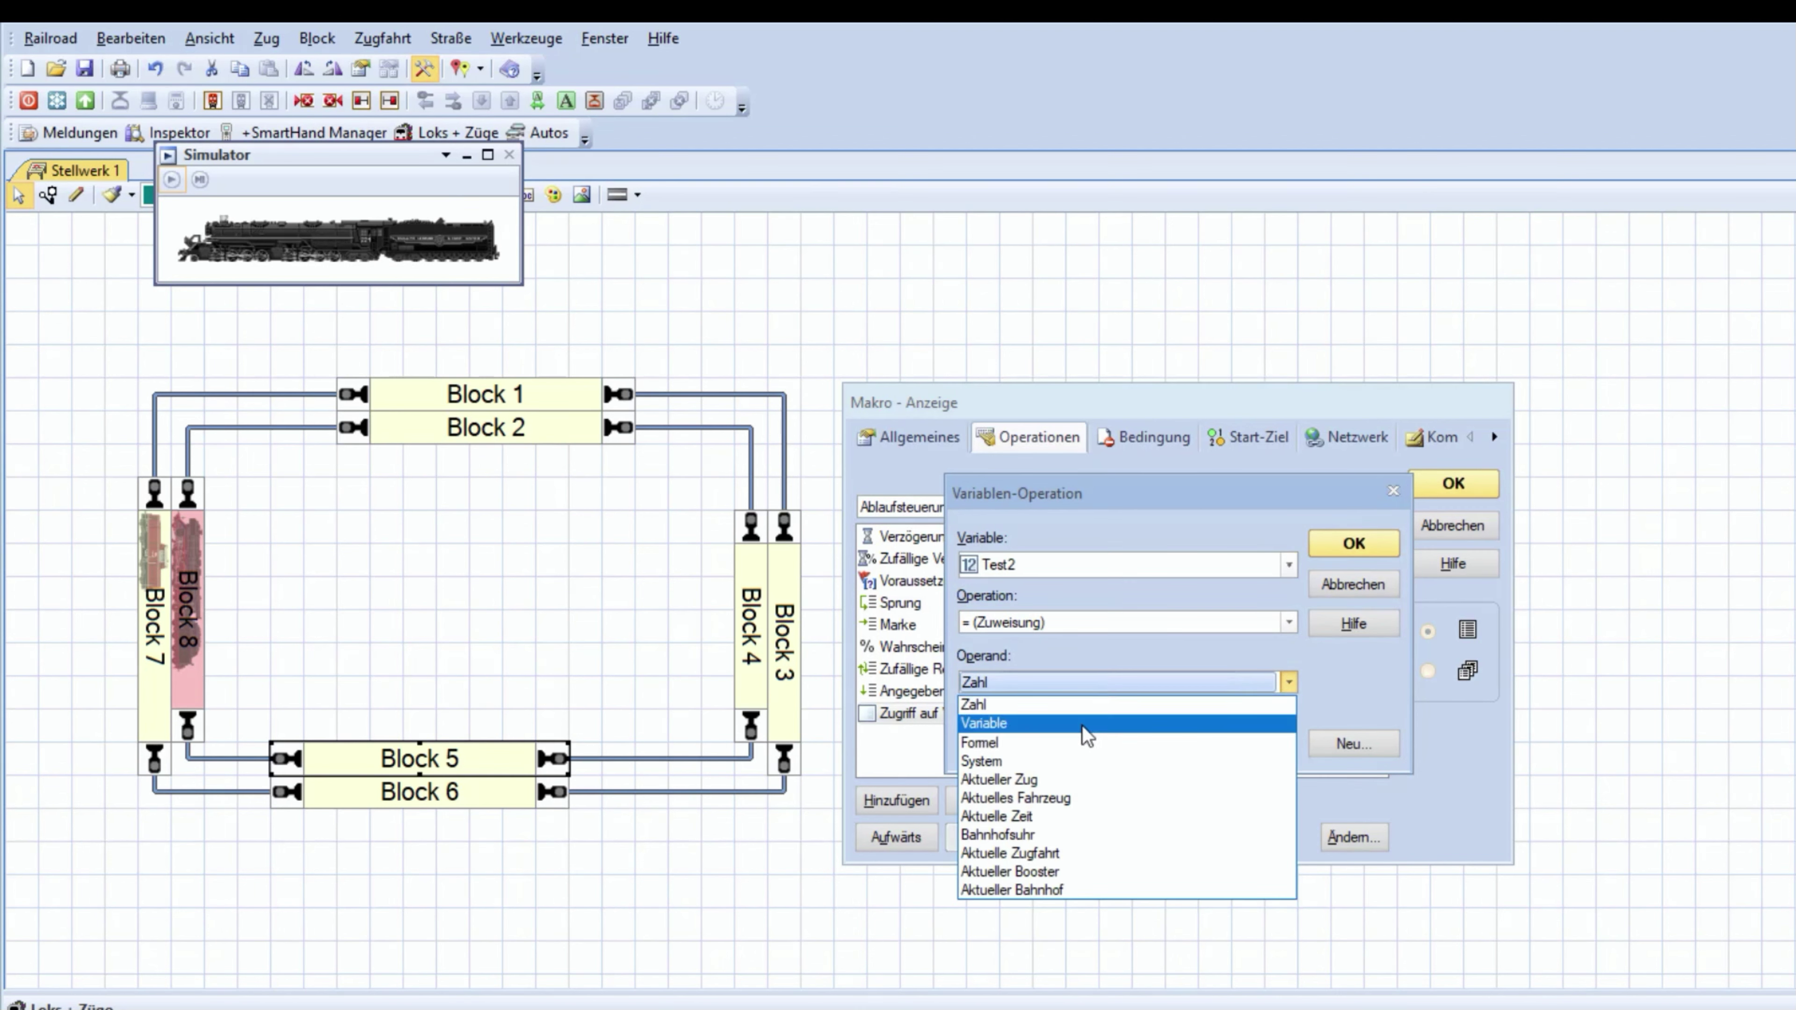
{"action": "left_click", "coordinate": [982, 762]}
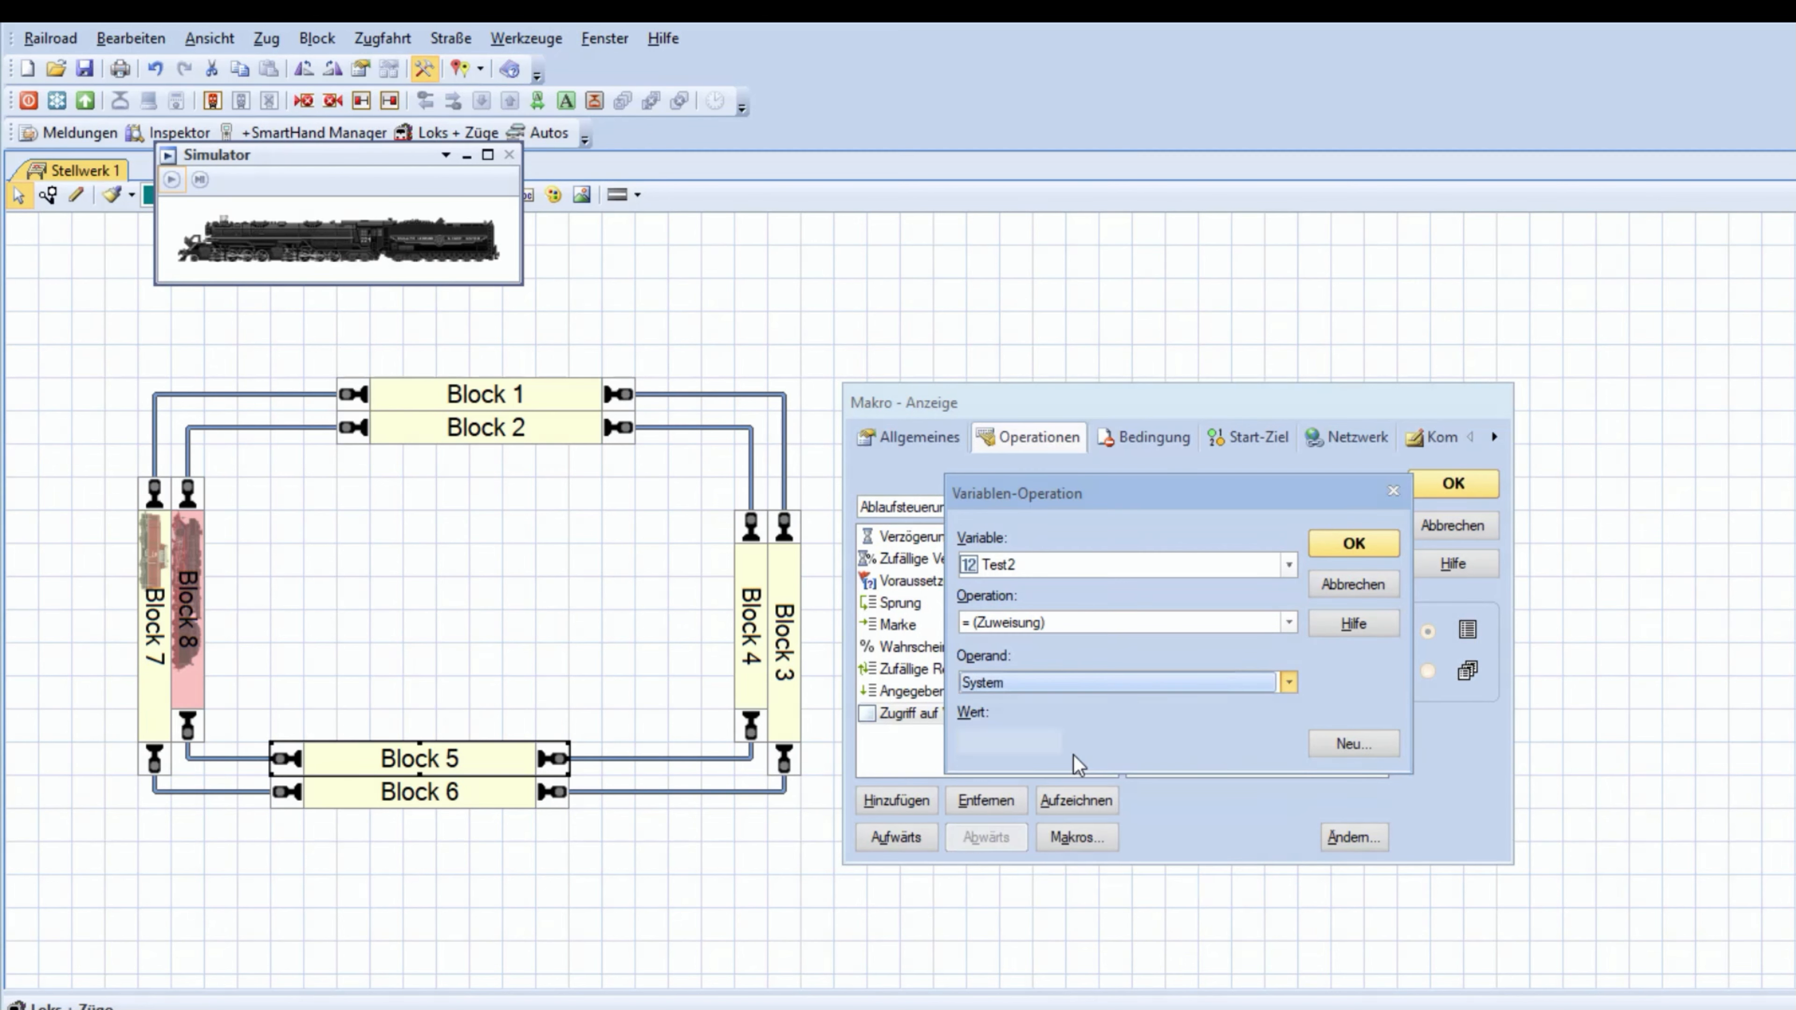
{"action": "left_click", "coordinate": [1289, 743]}
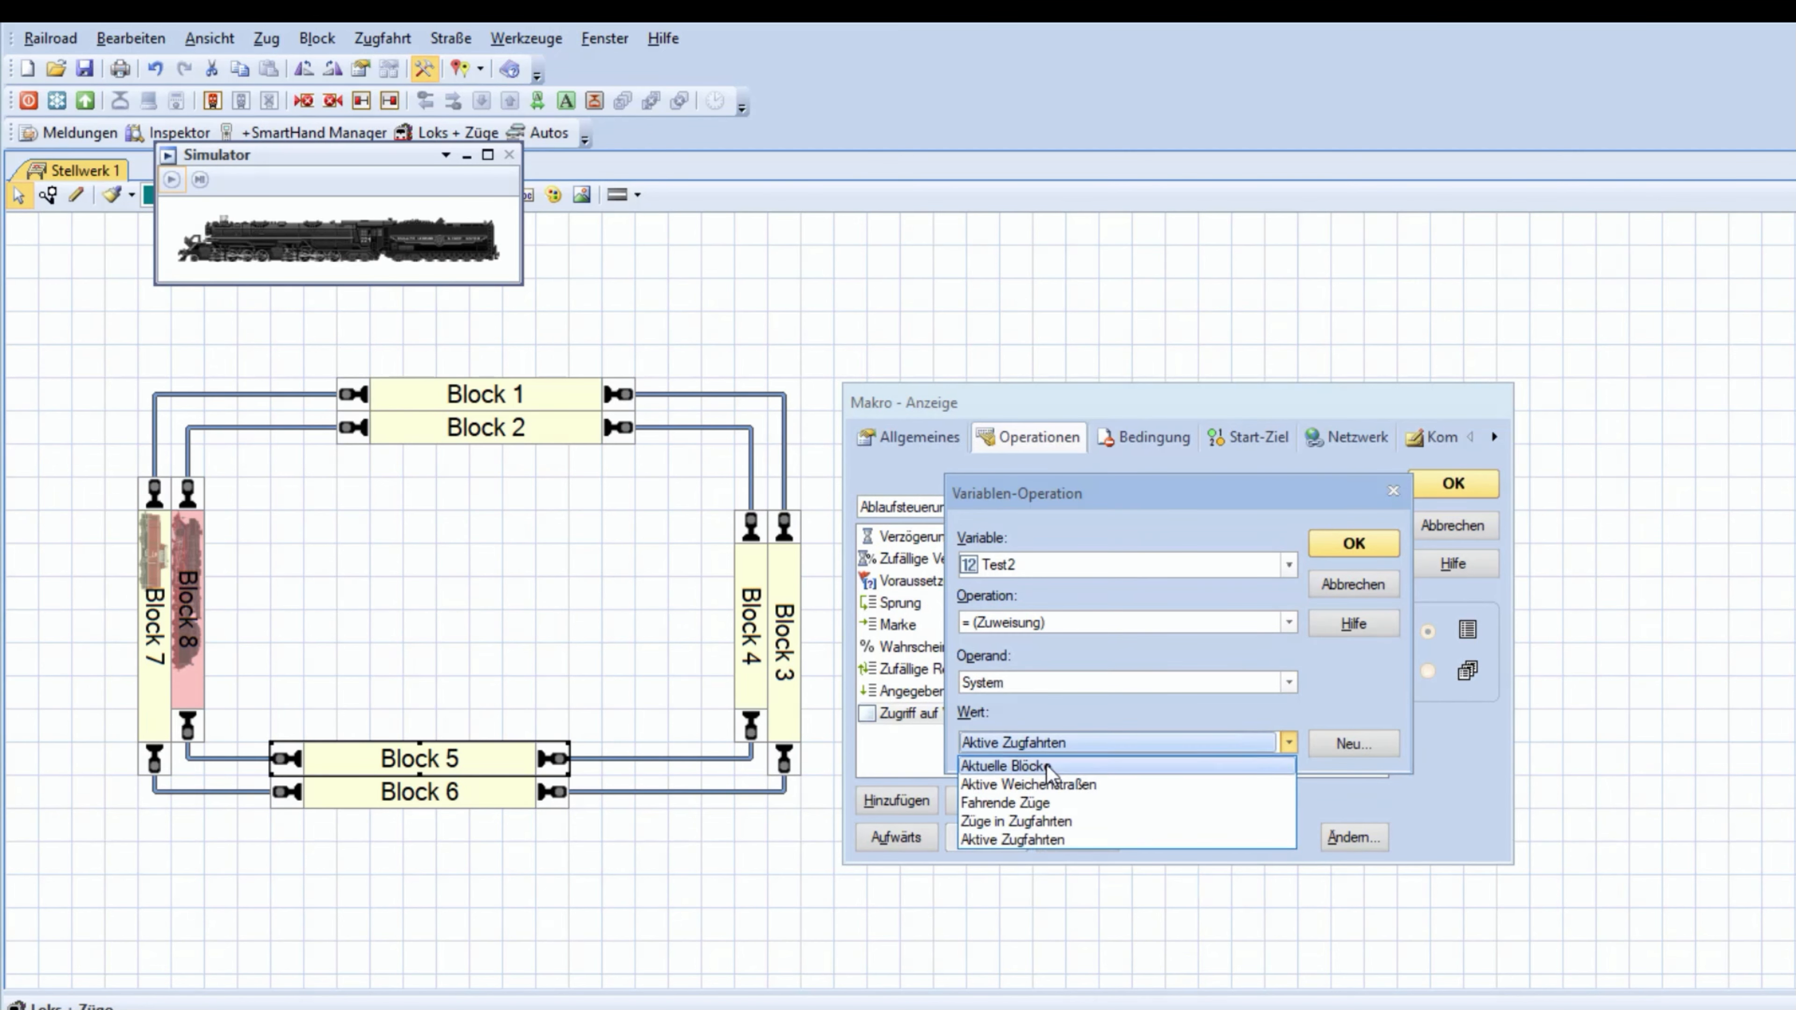
{"action": "mouse_move", "coordinate": [1114, 795]}
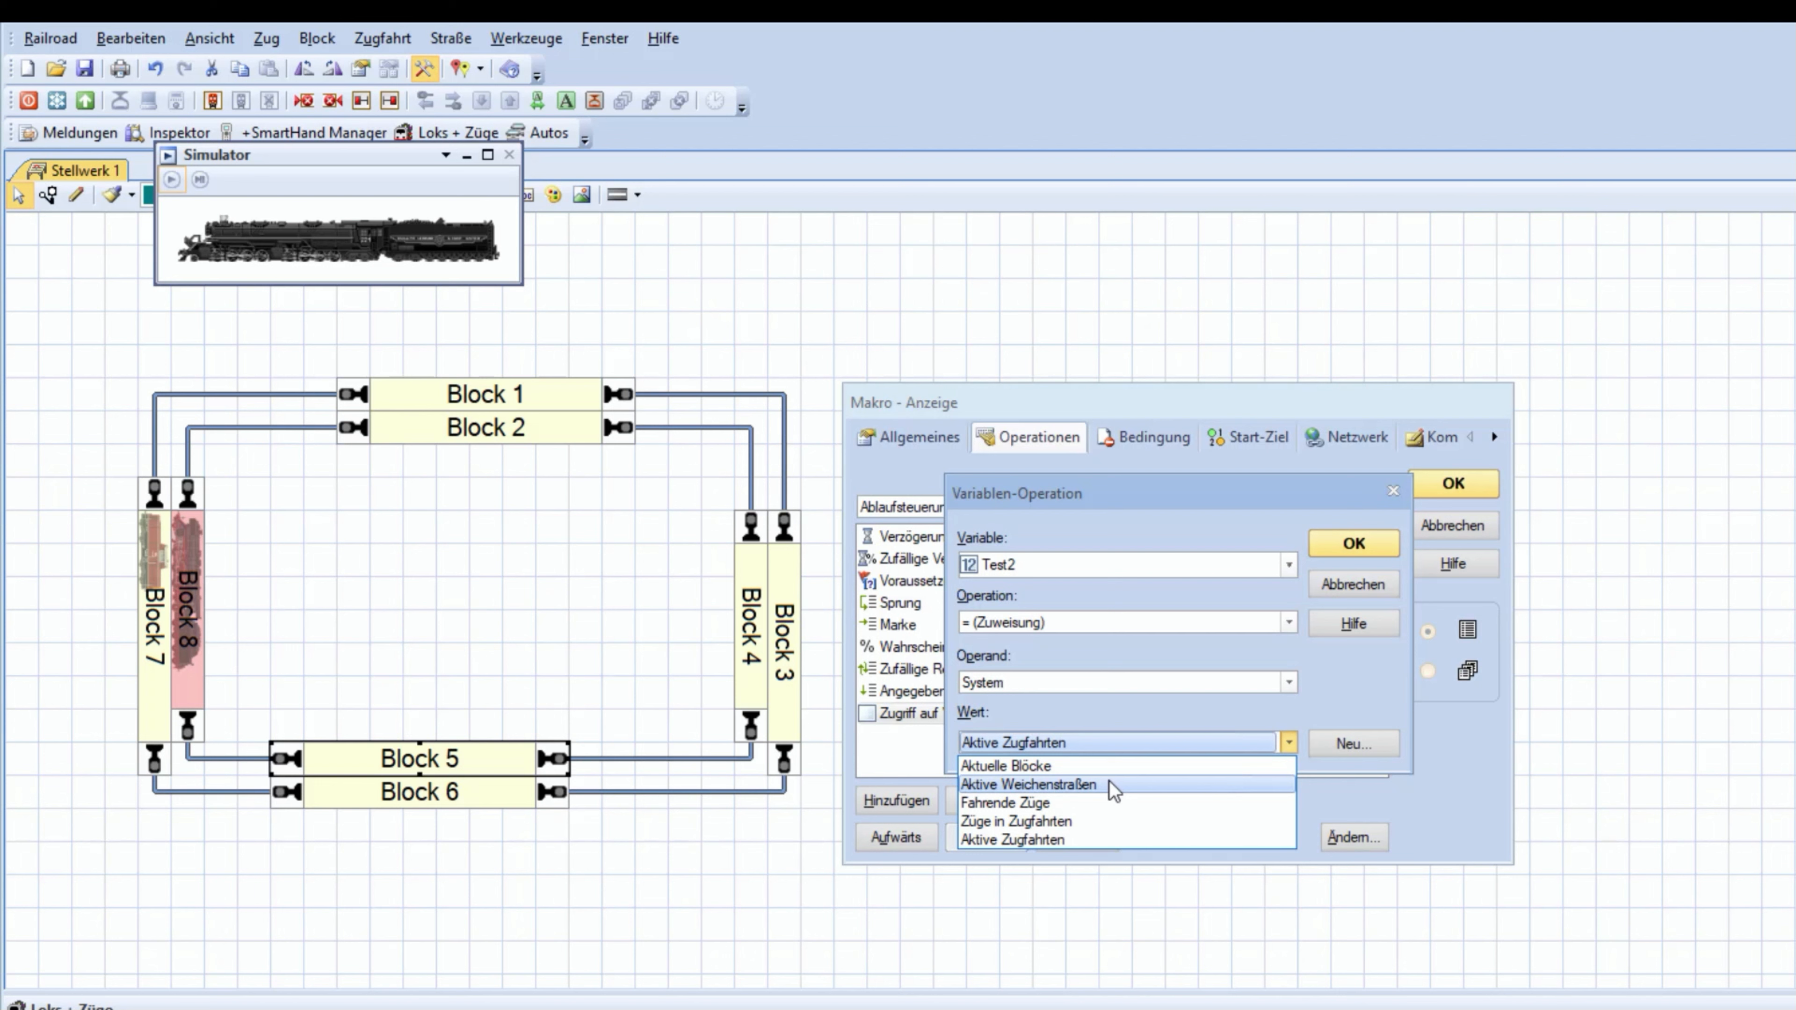
{"action": "mouse_move", "coordinate": [1111, 816]}
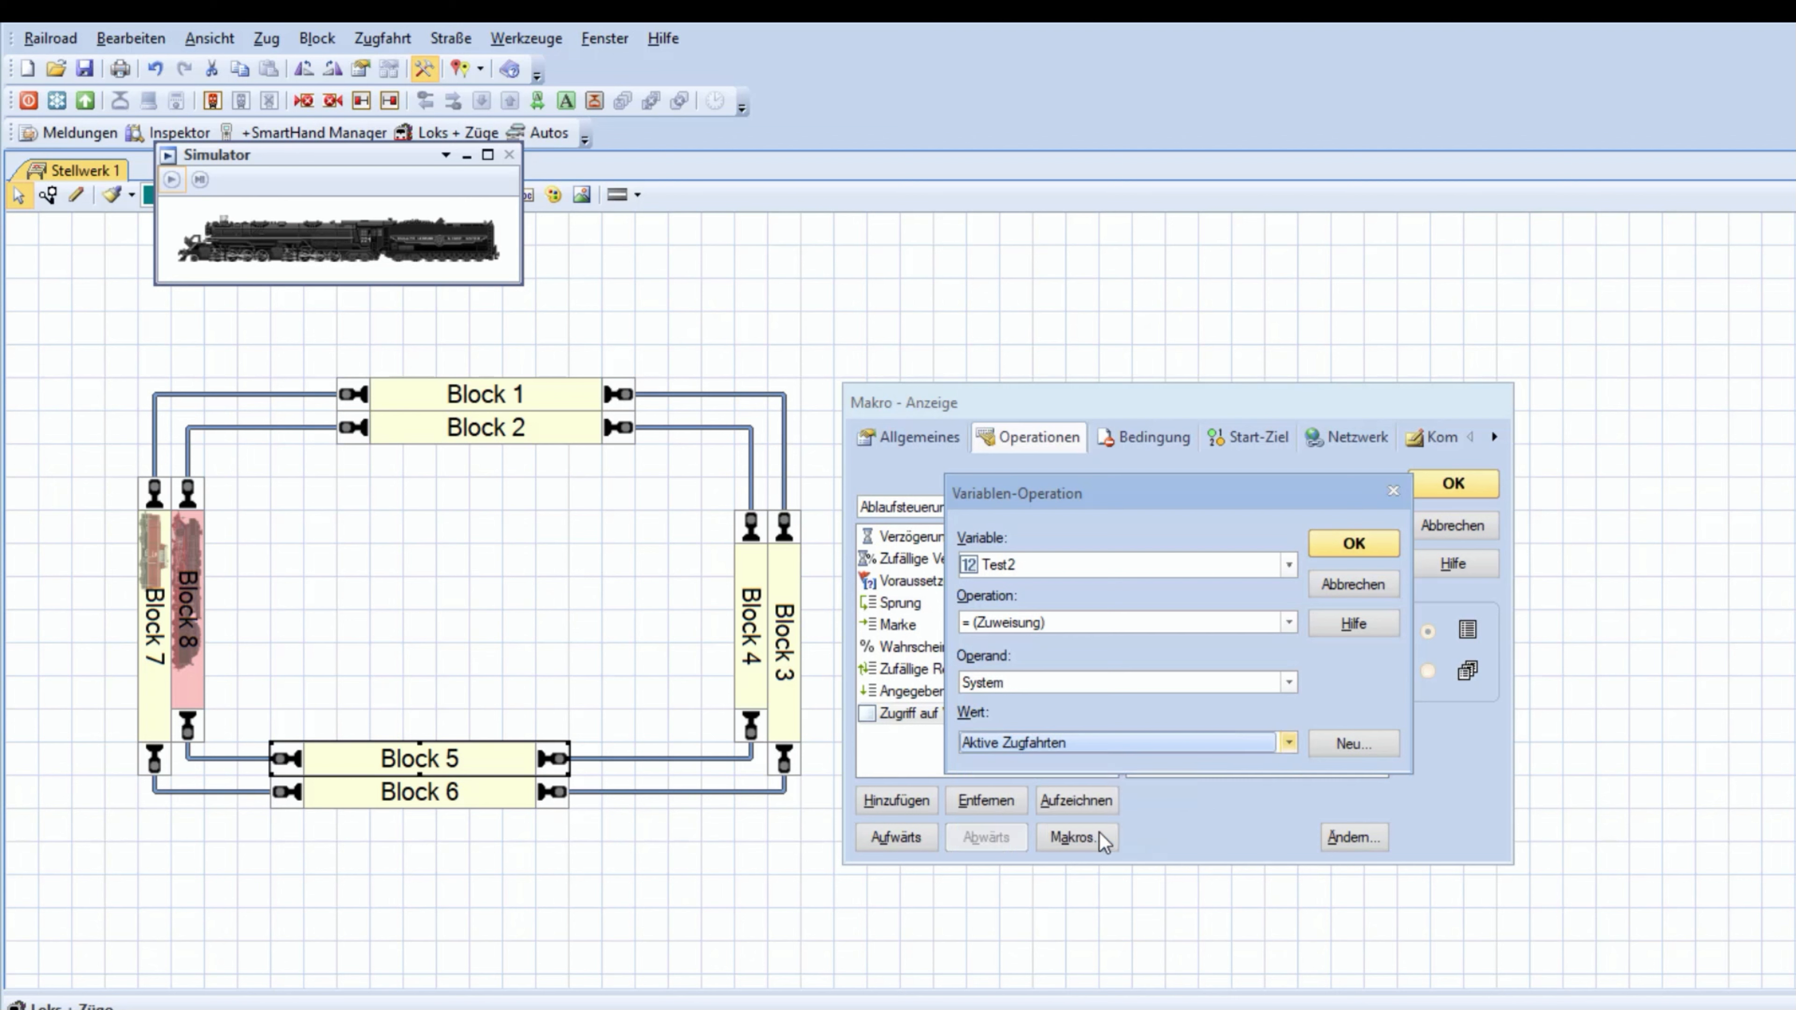
{"action": "mouse_move", "coordinate": [1130, 840]}
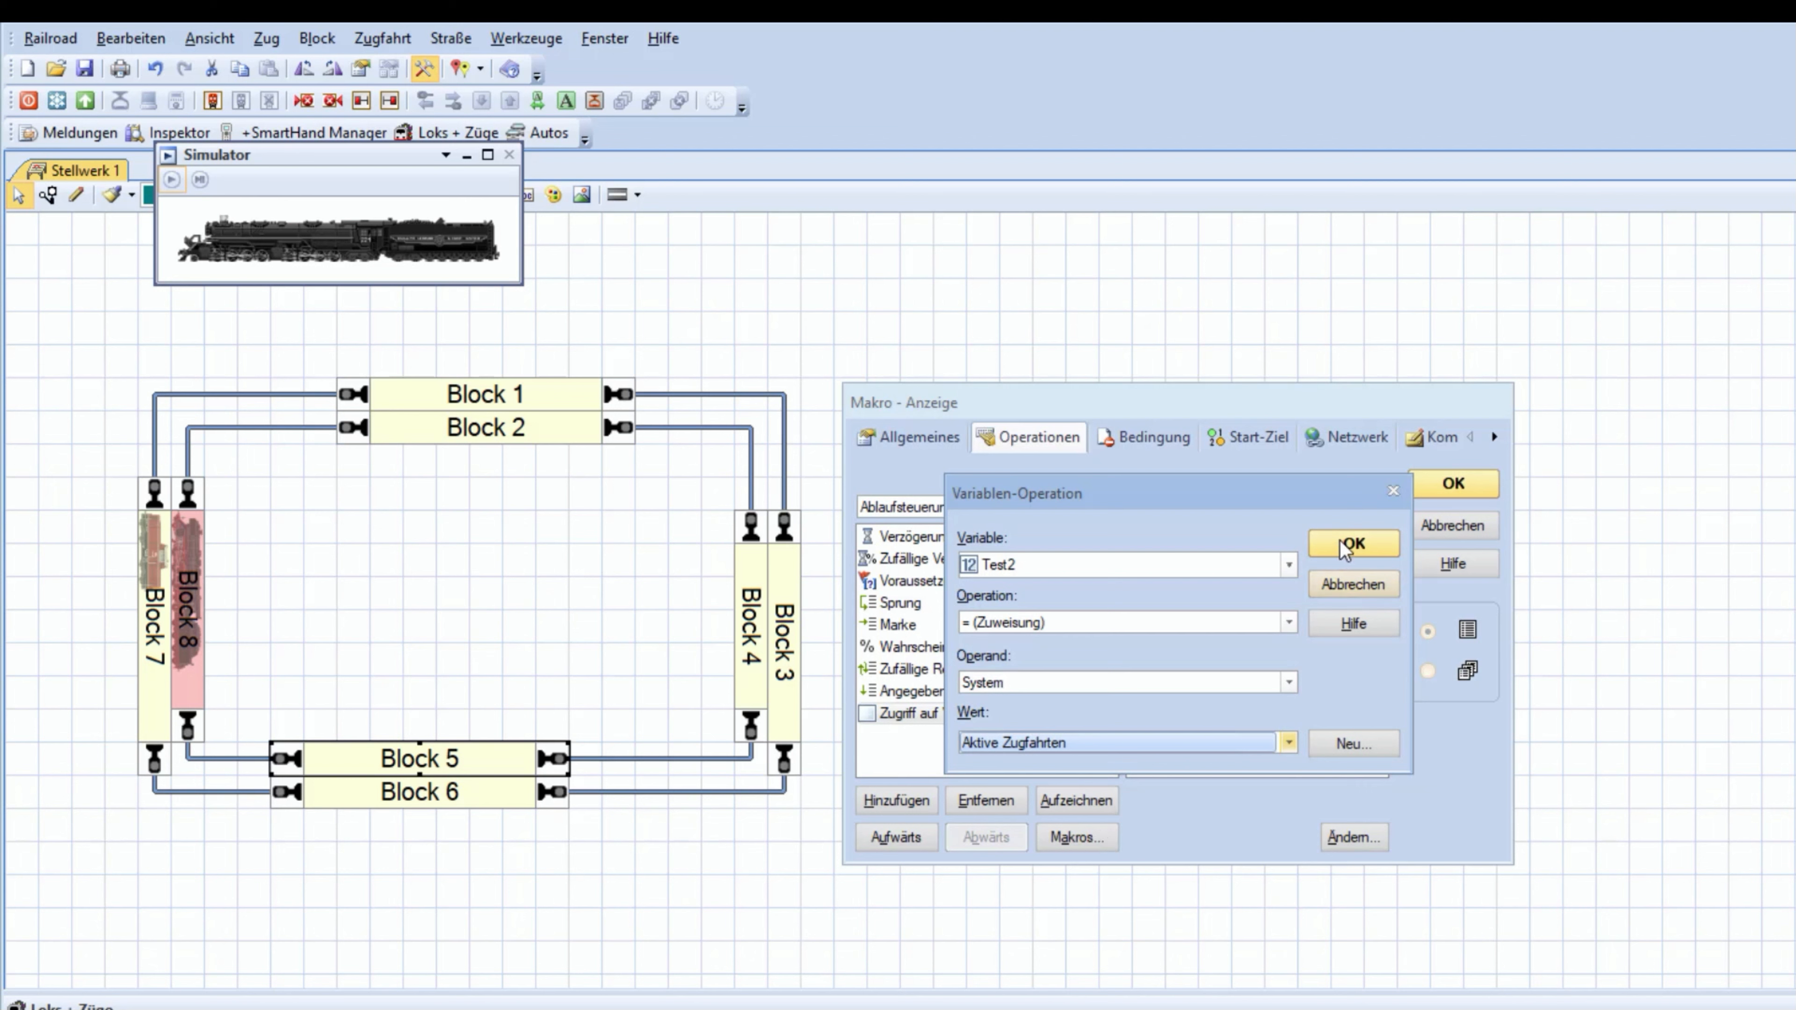
{"action": "left_click", "coordinate": [1353, 544]}
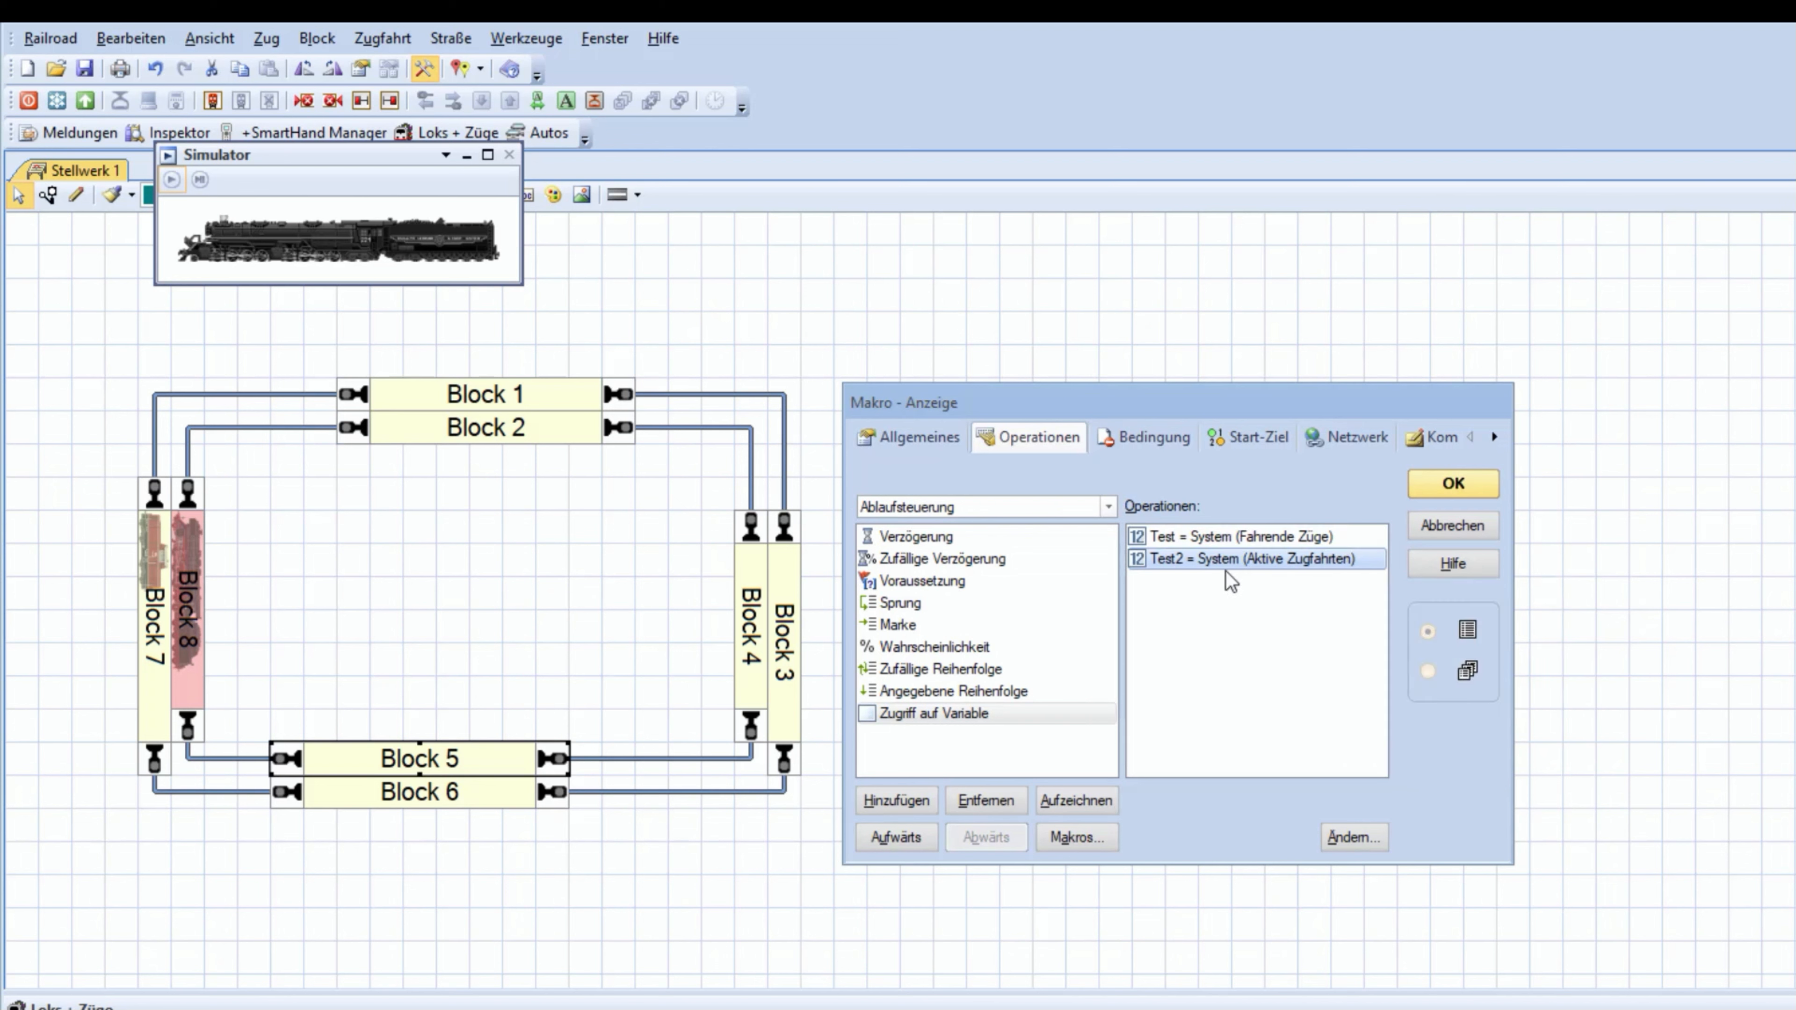
{"action": "mouse_move", "coordinate": [1300, 560]}
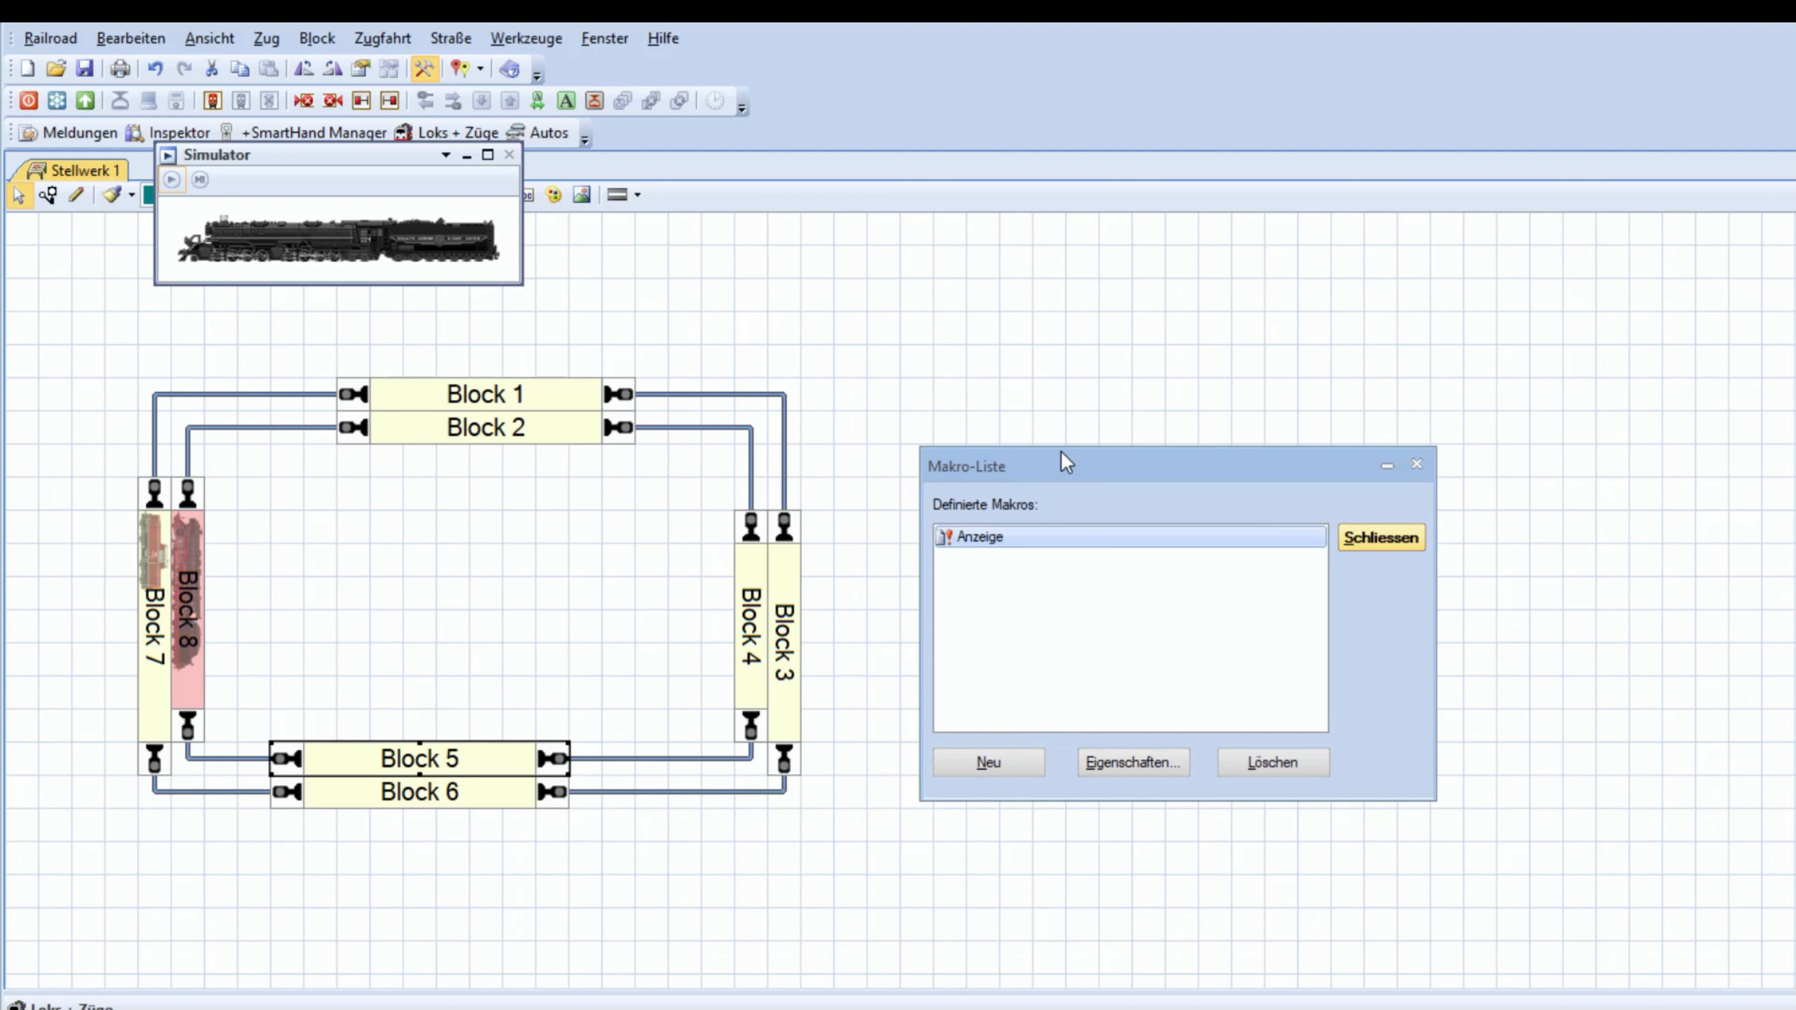
{"action": "mouse_move", "coordinate": [1276, 618]}
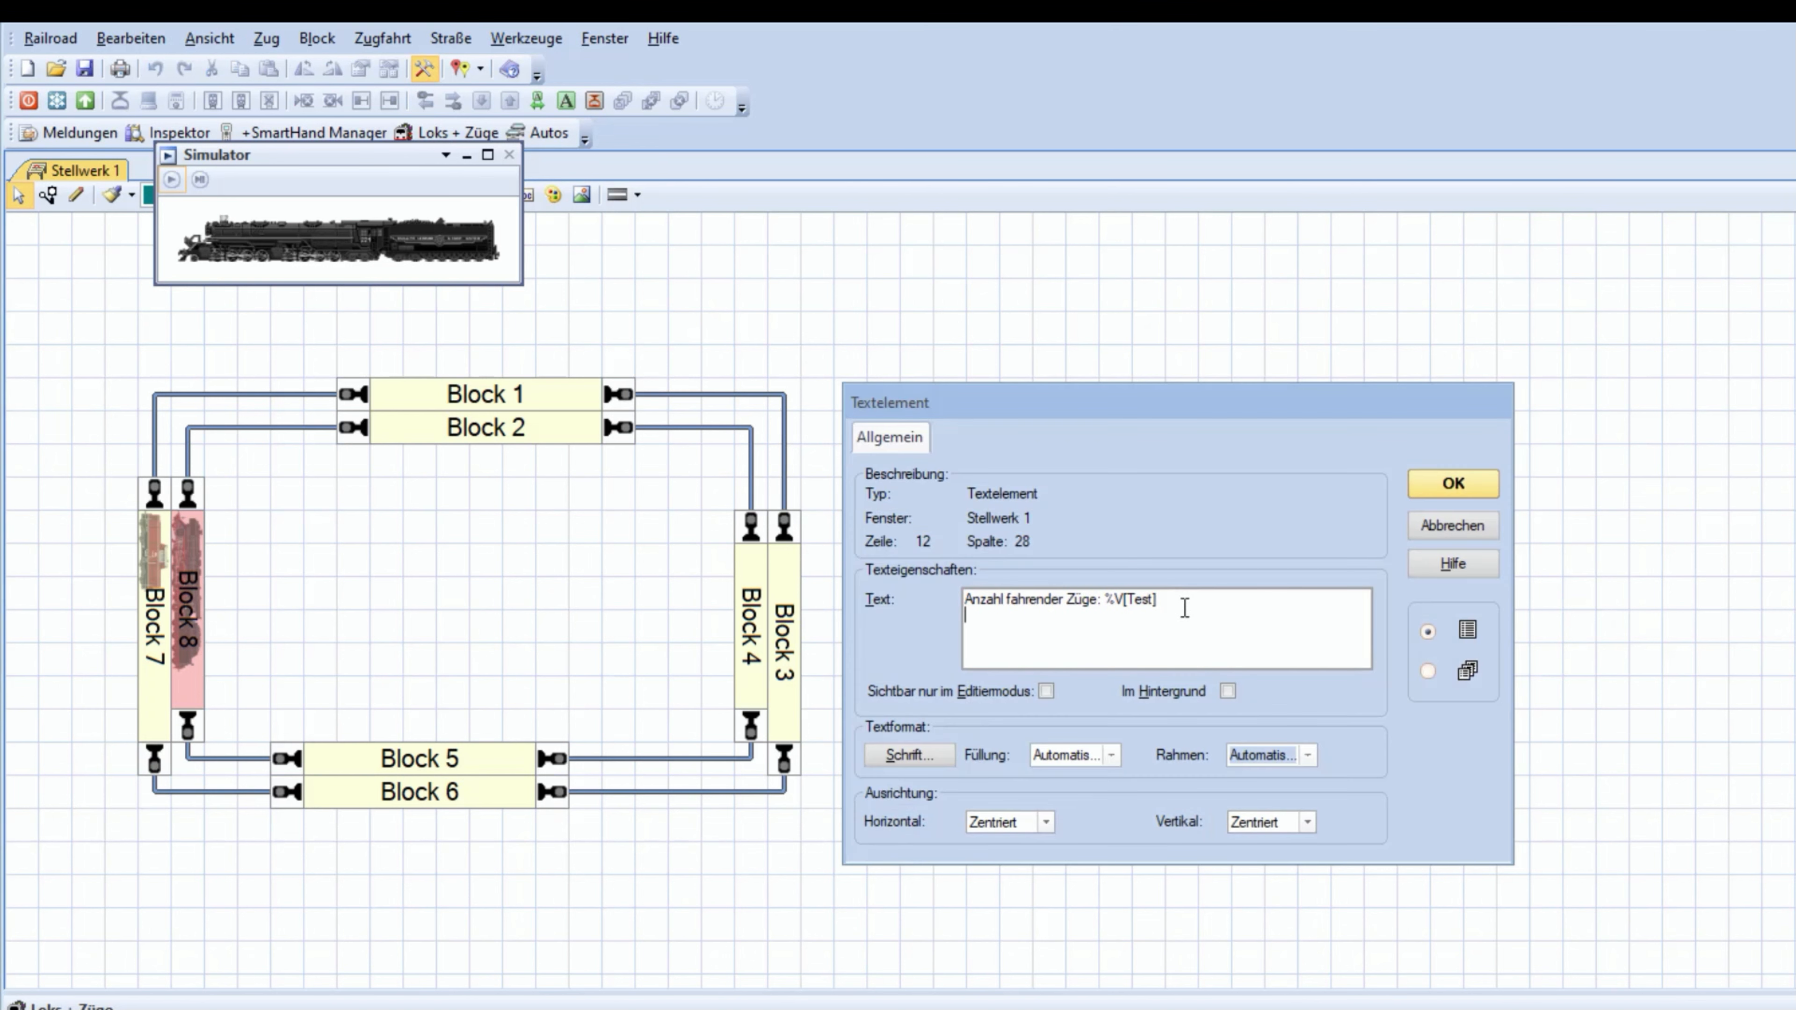
Add the line 'Anzahl der Zugfahrten: %V[?]' bound to variable Test2 and apply the text element
{"action": "type", "text": "Anzahl der aktiven"}
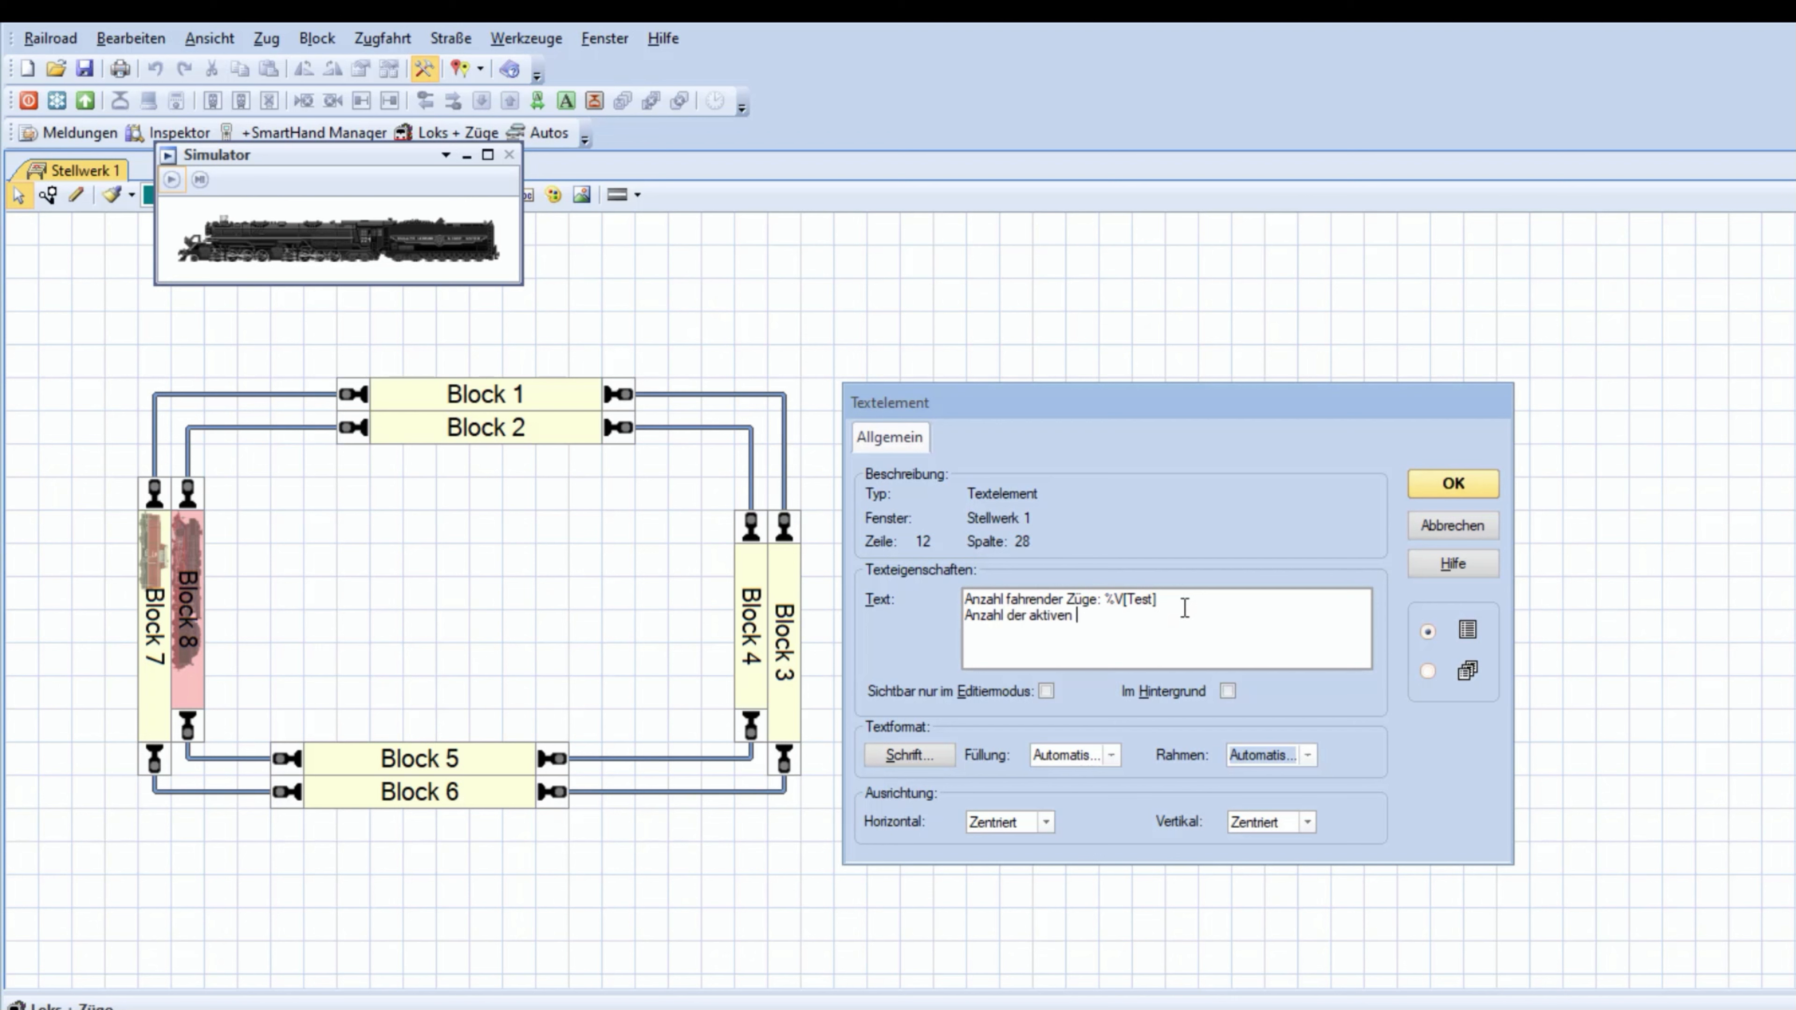
{"action": "type", "text": "Zugfahrten"}
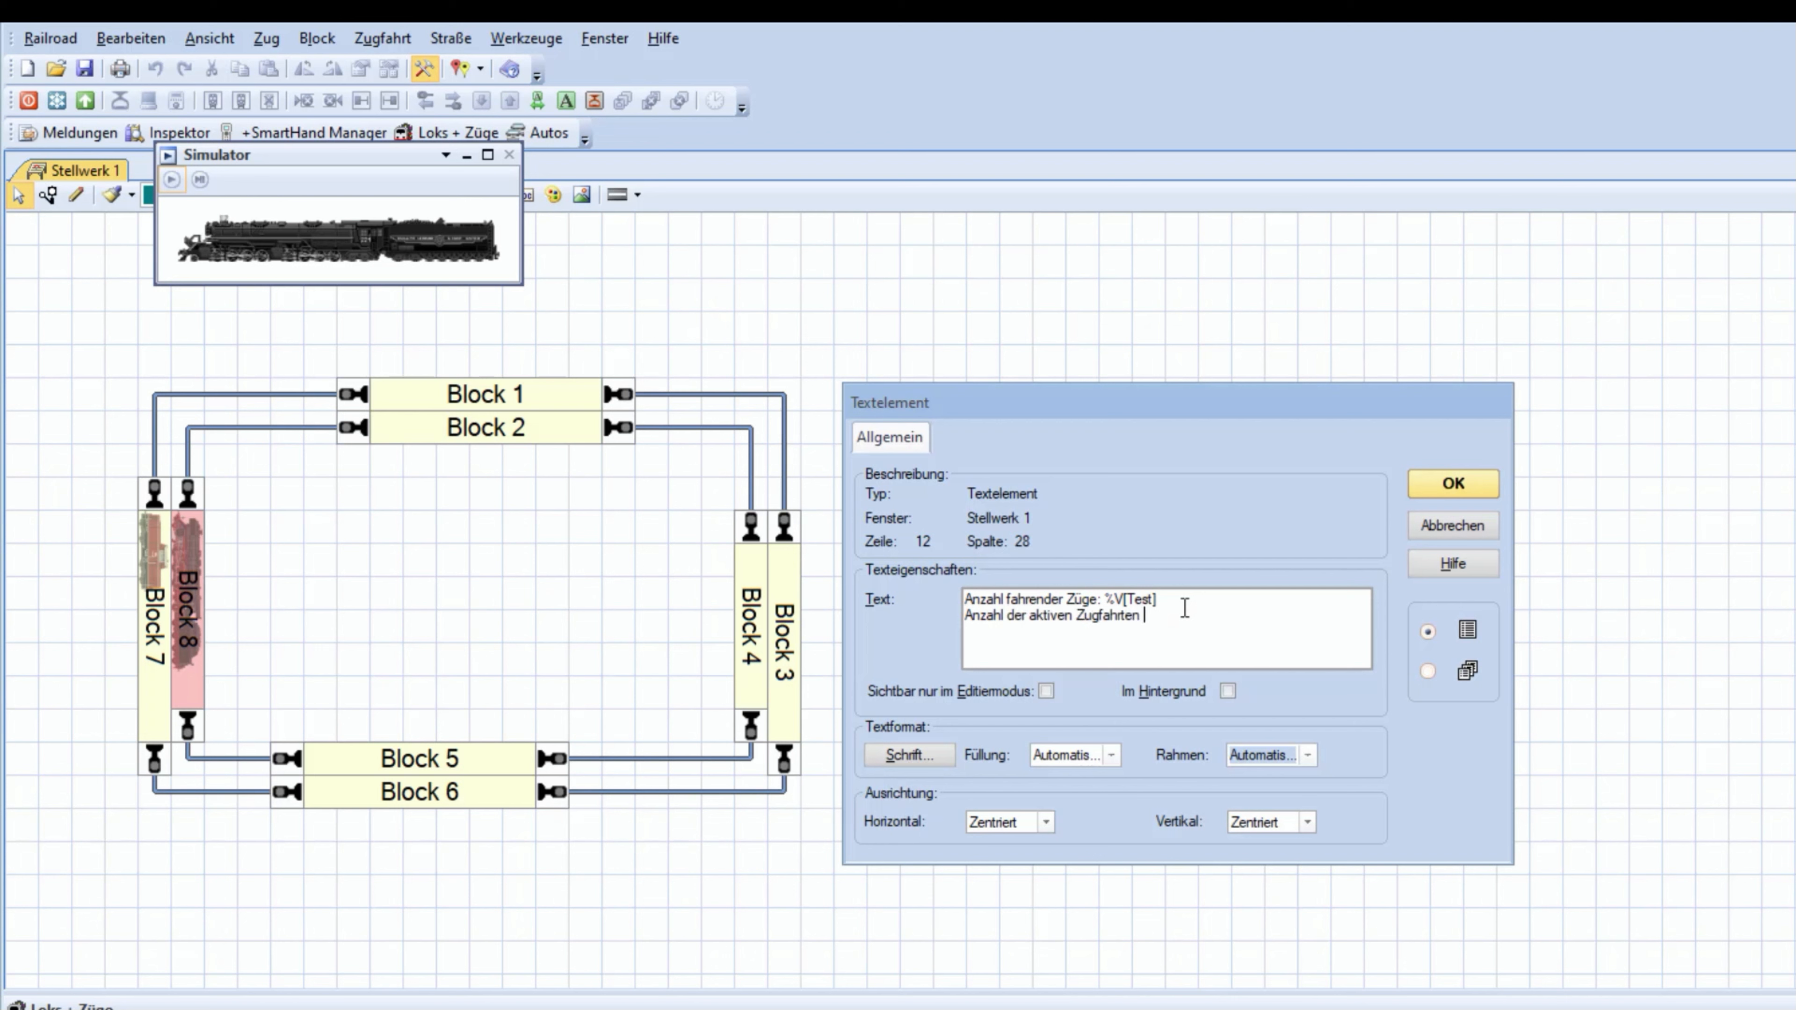
{"action": "type", "text": ":"}
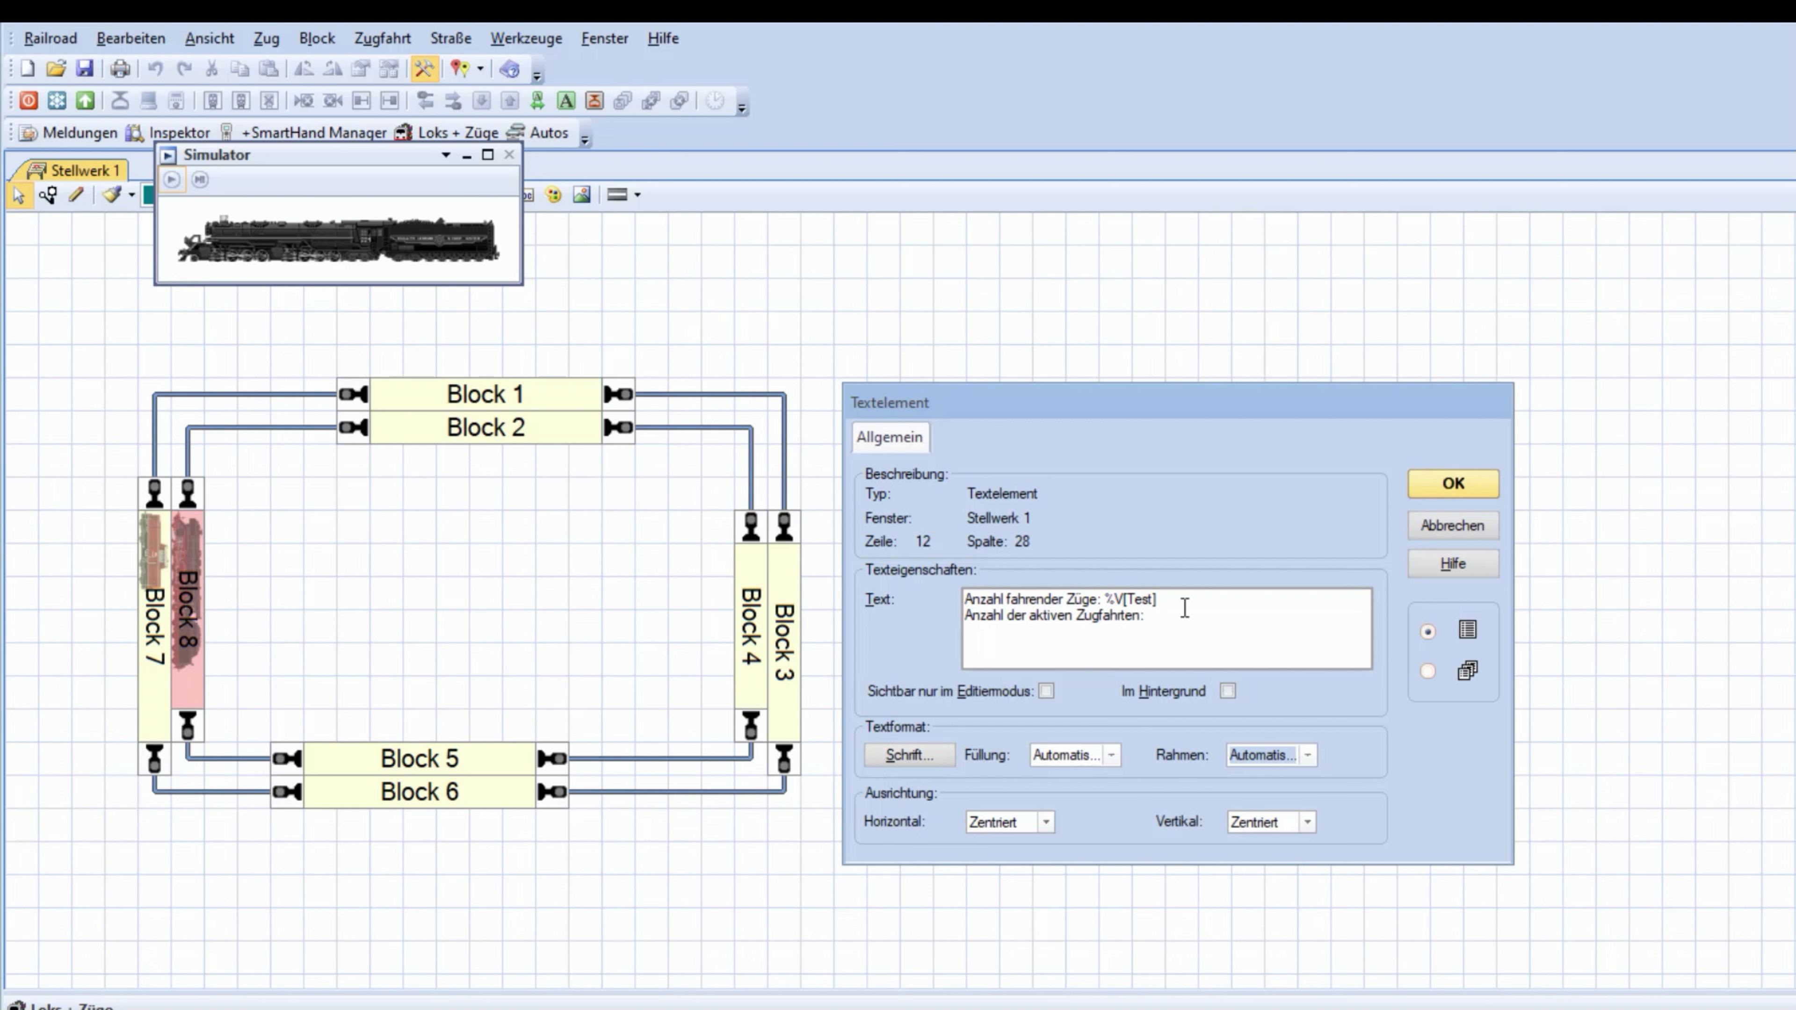
{"action": "type", "text": "%V[?]"}
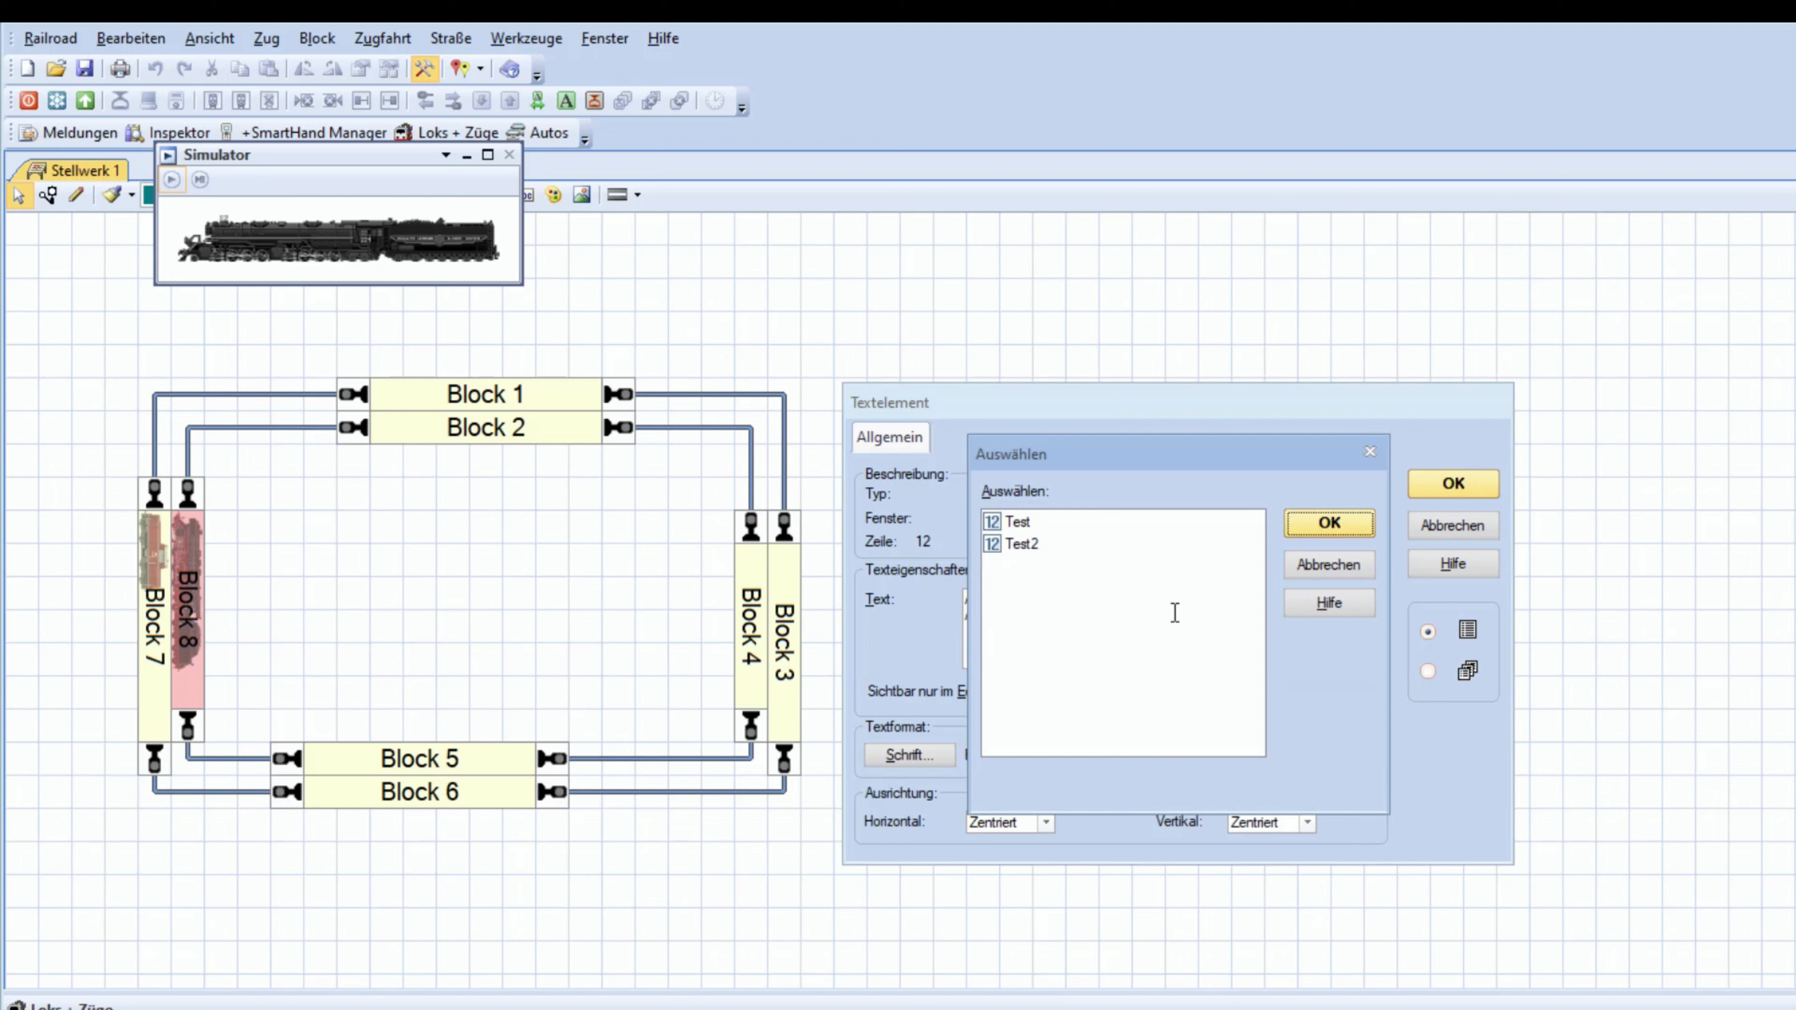
{"action": "left_click", "coordinate": [1328, 523]}
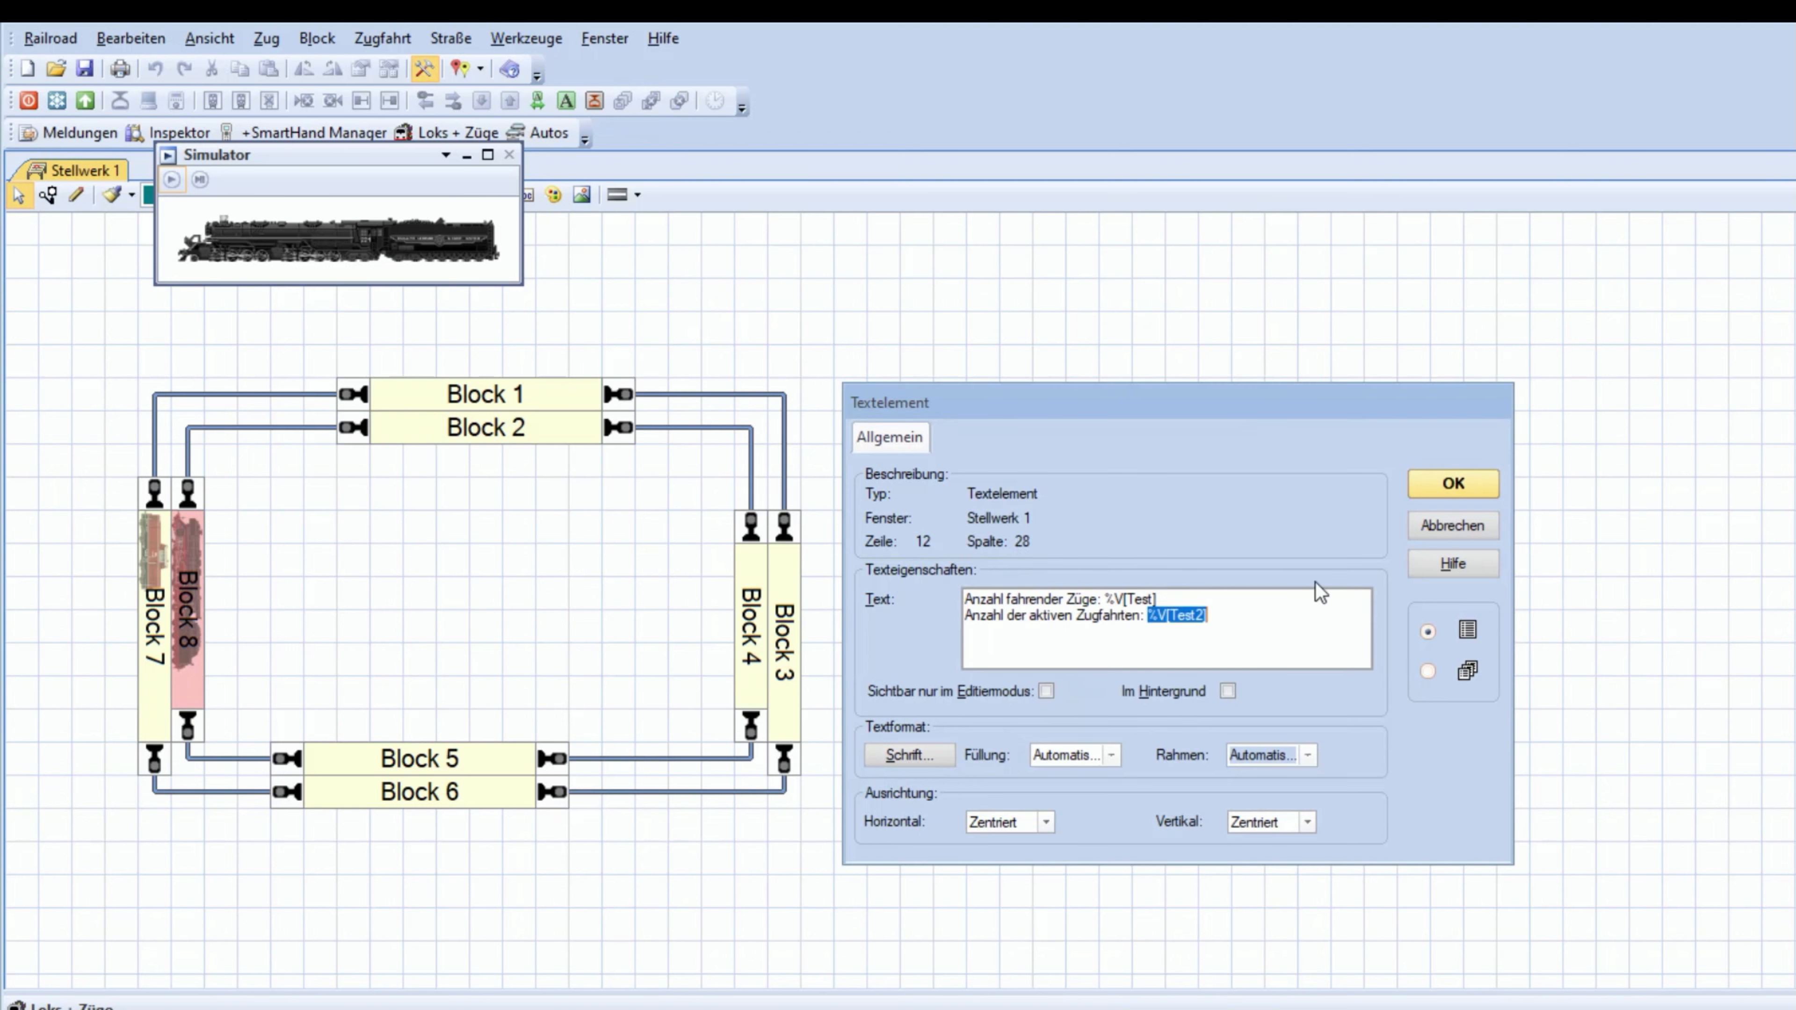
{"action": "left_click", "coordinate": [1454, 484]}
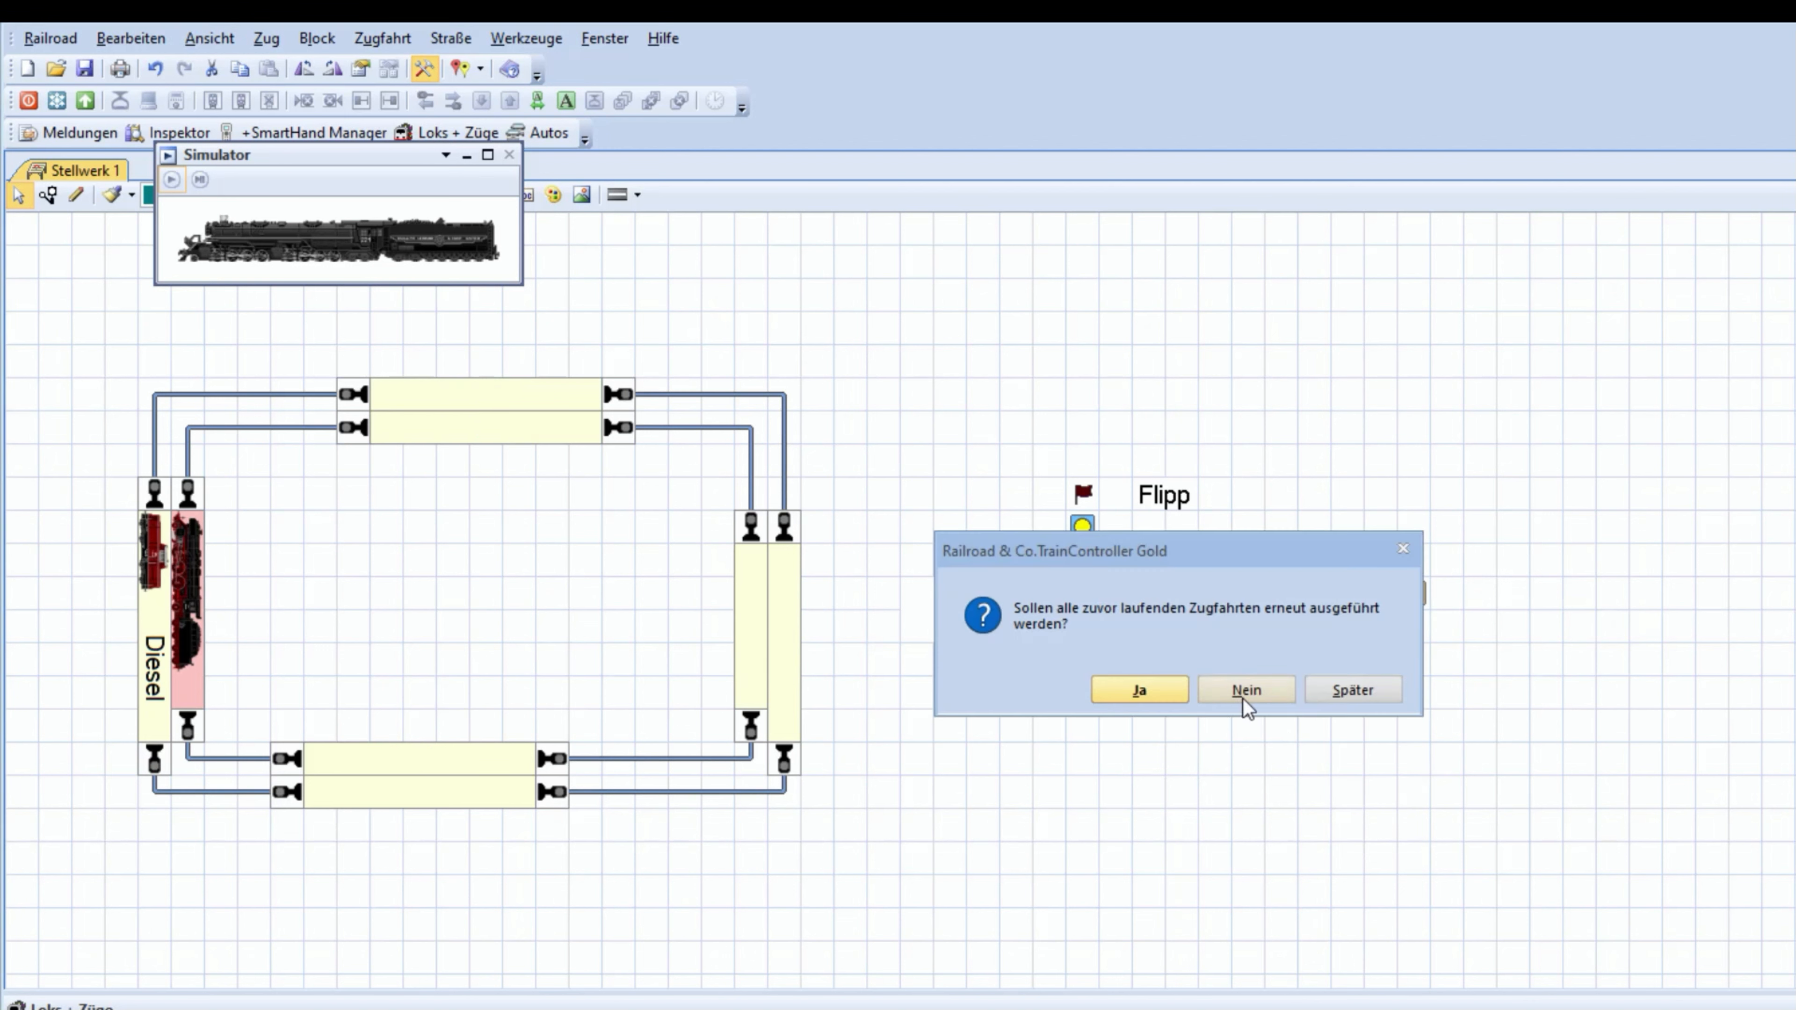
Decline rerunning old routes, then start a train via Flipp/Flopp so the counters read 1 and 1
{"action": "left_click", "coordinate": [1246, 689]}
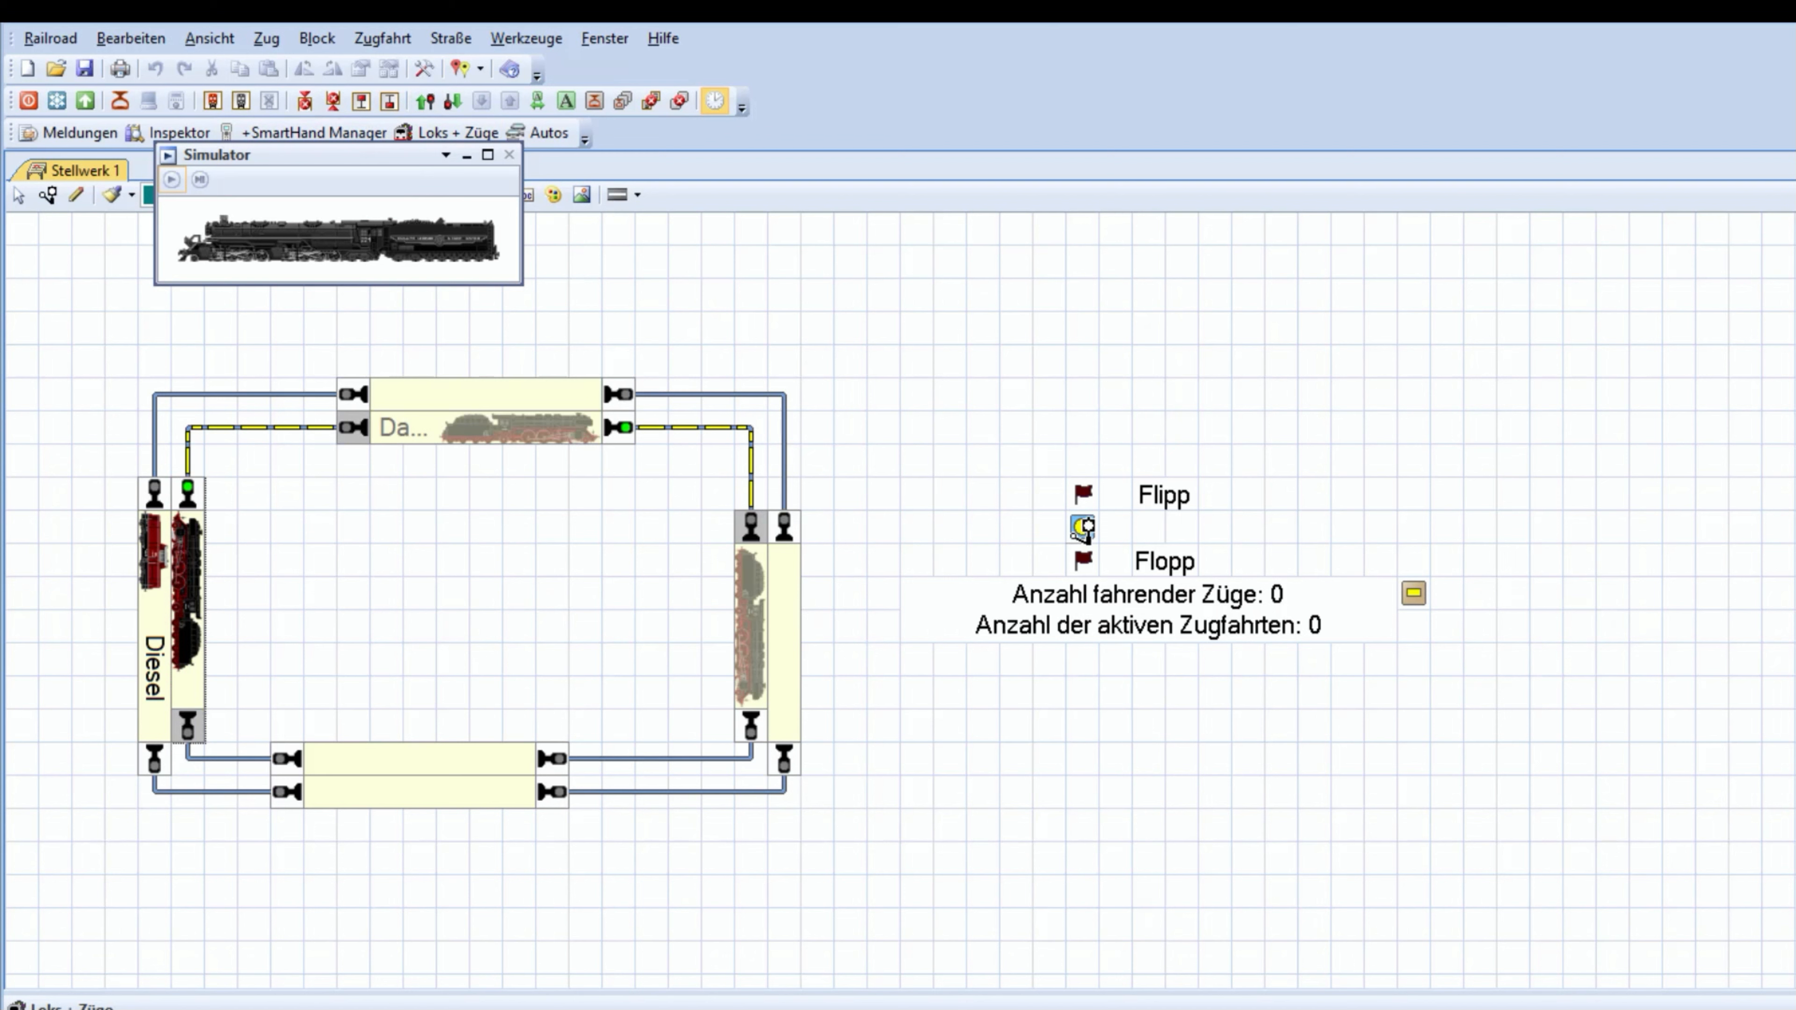
{"action": "left_click", "coordinate": [1082, 529]}
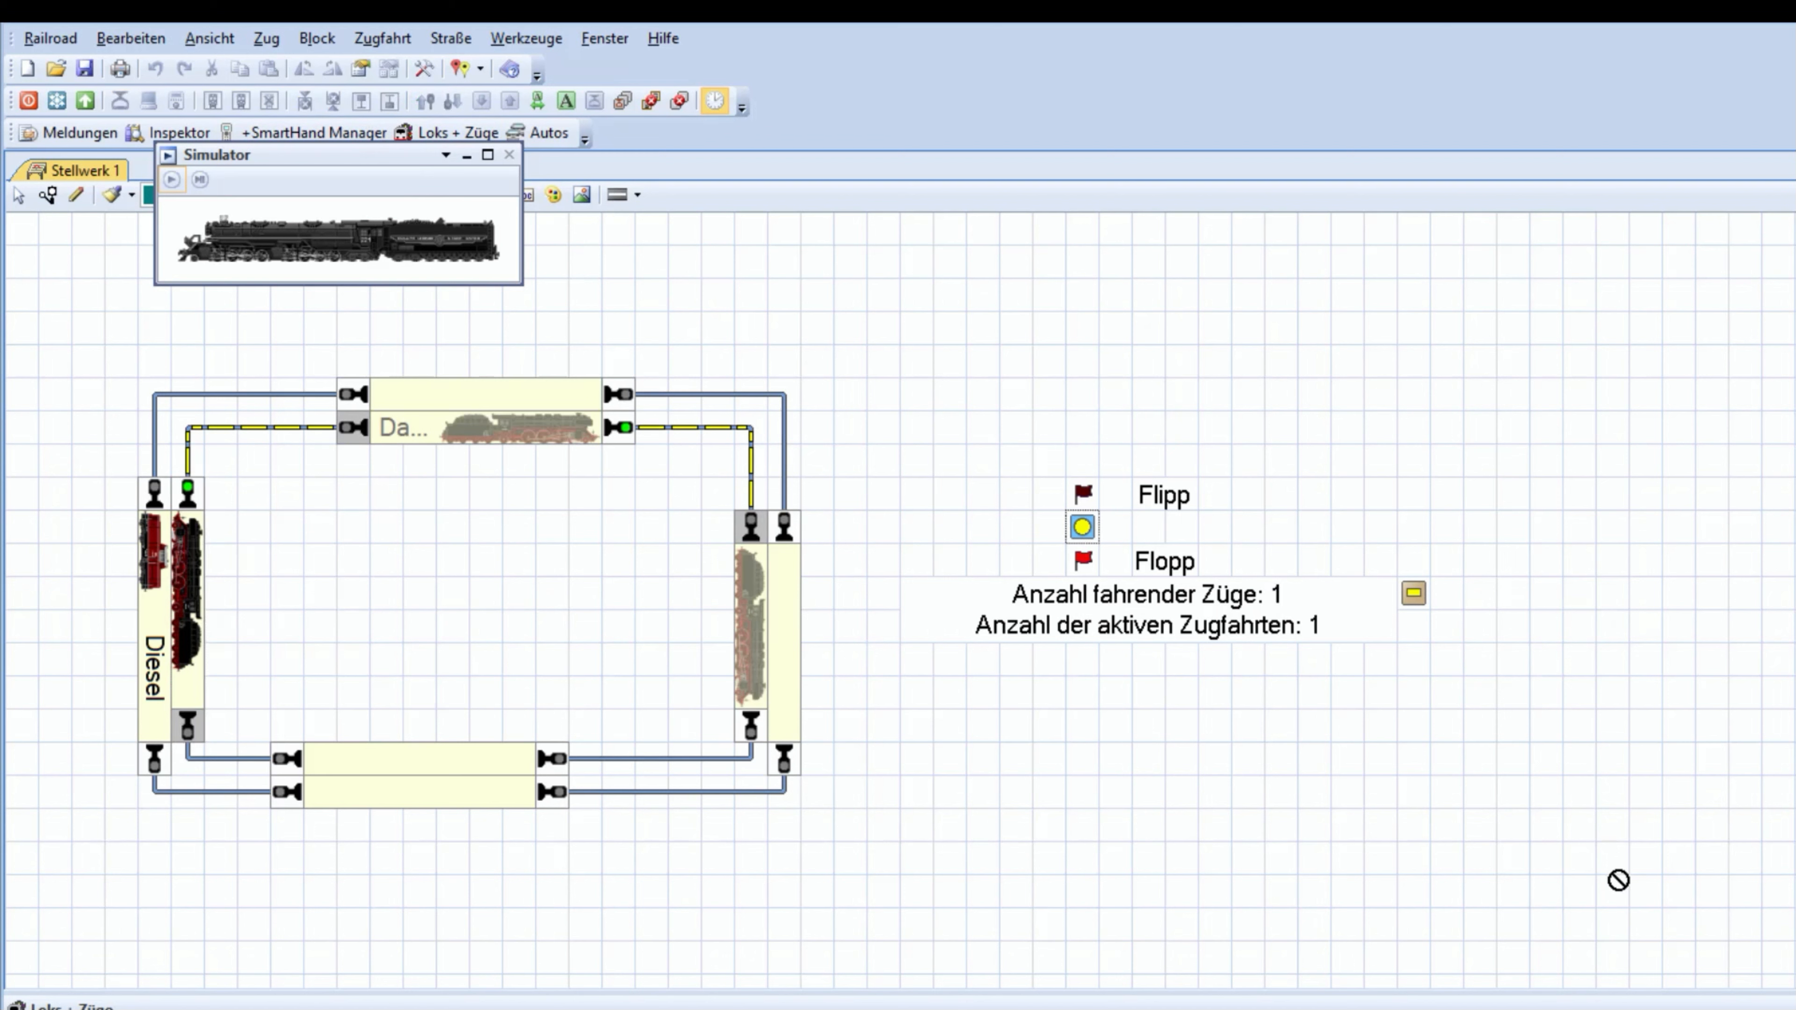
{"action": "mouse_move", "coordinate": [1145, 597]}
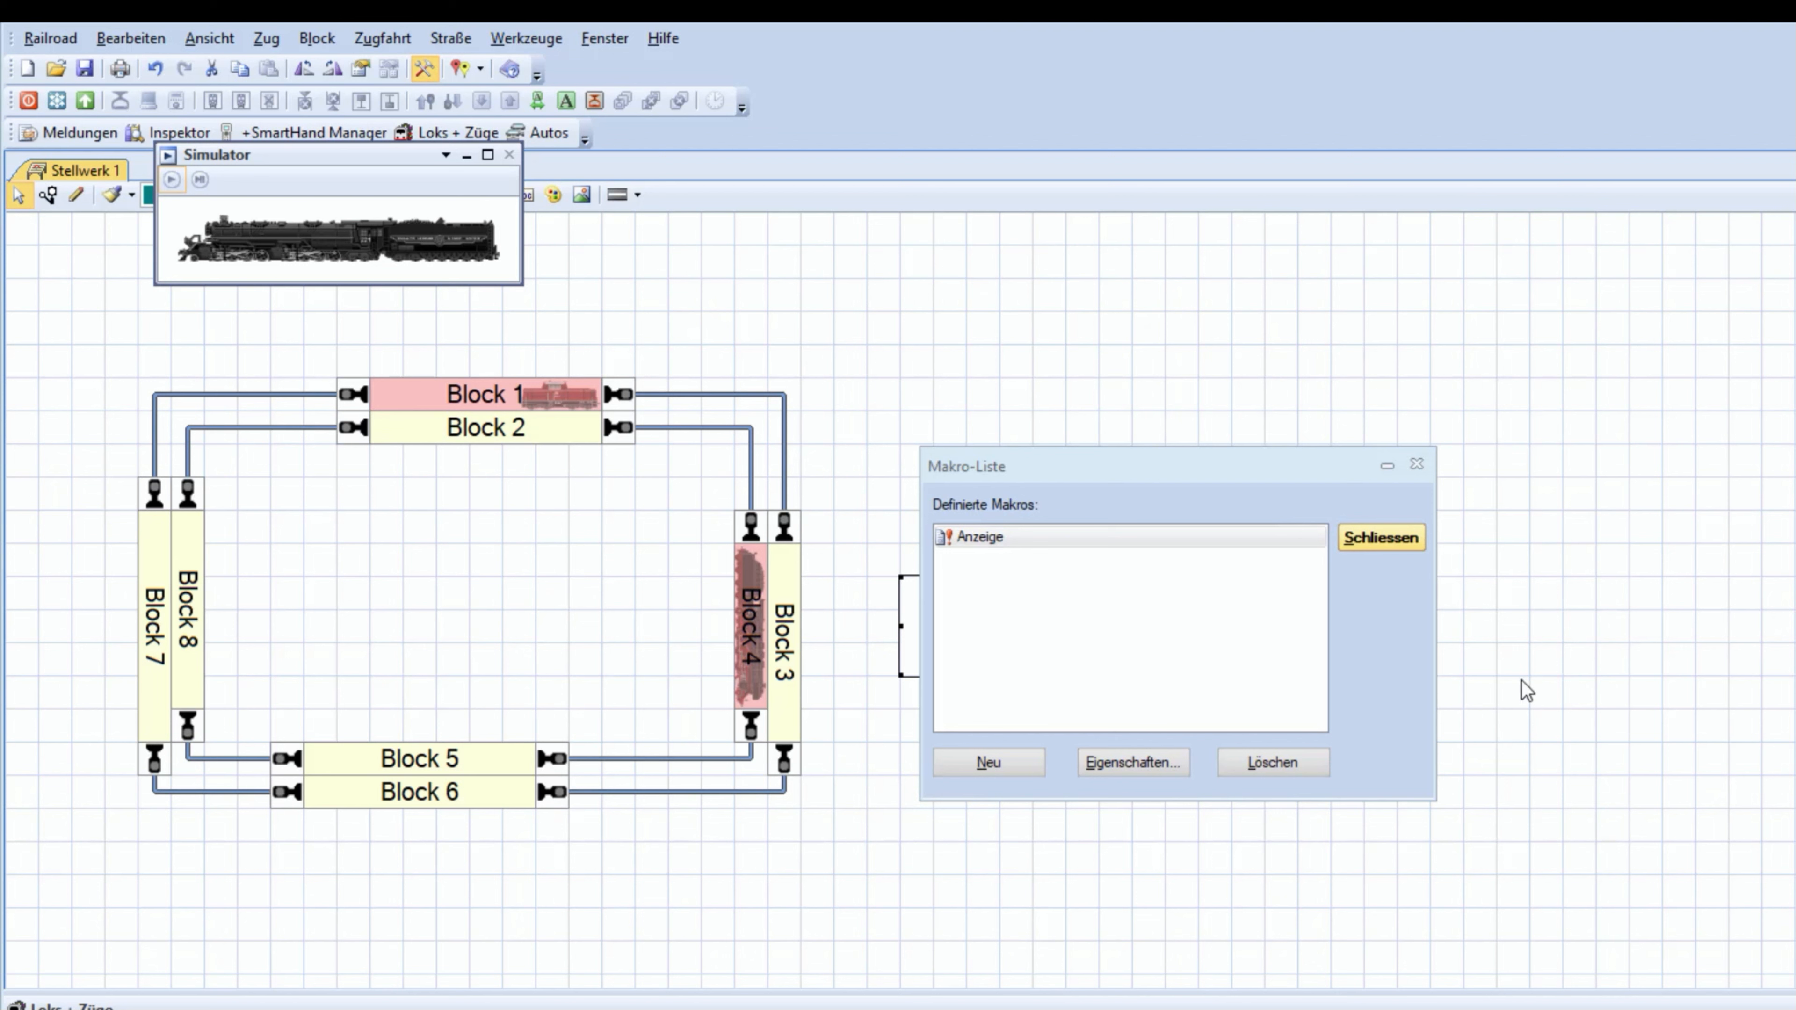
{"action": "mouse_move", "coordinate": [1468, 669]}
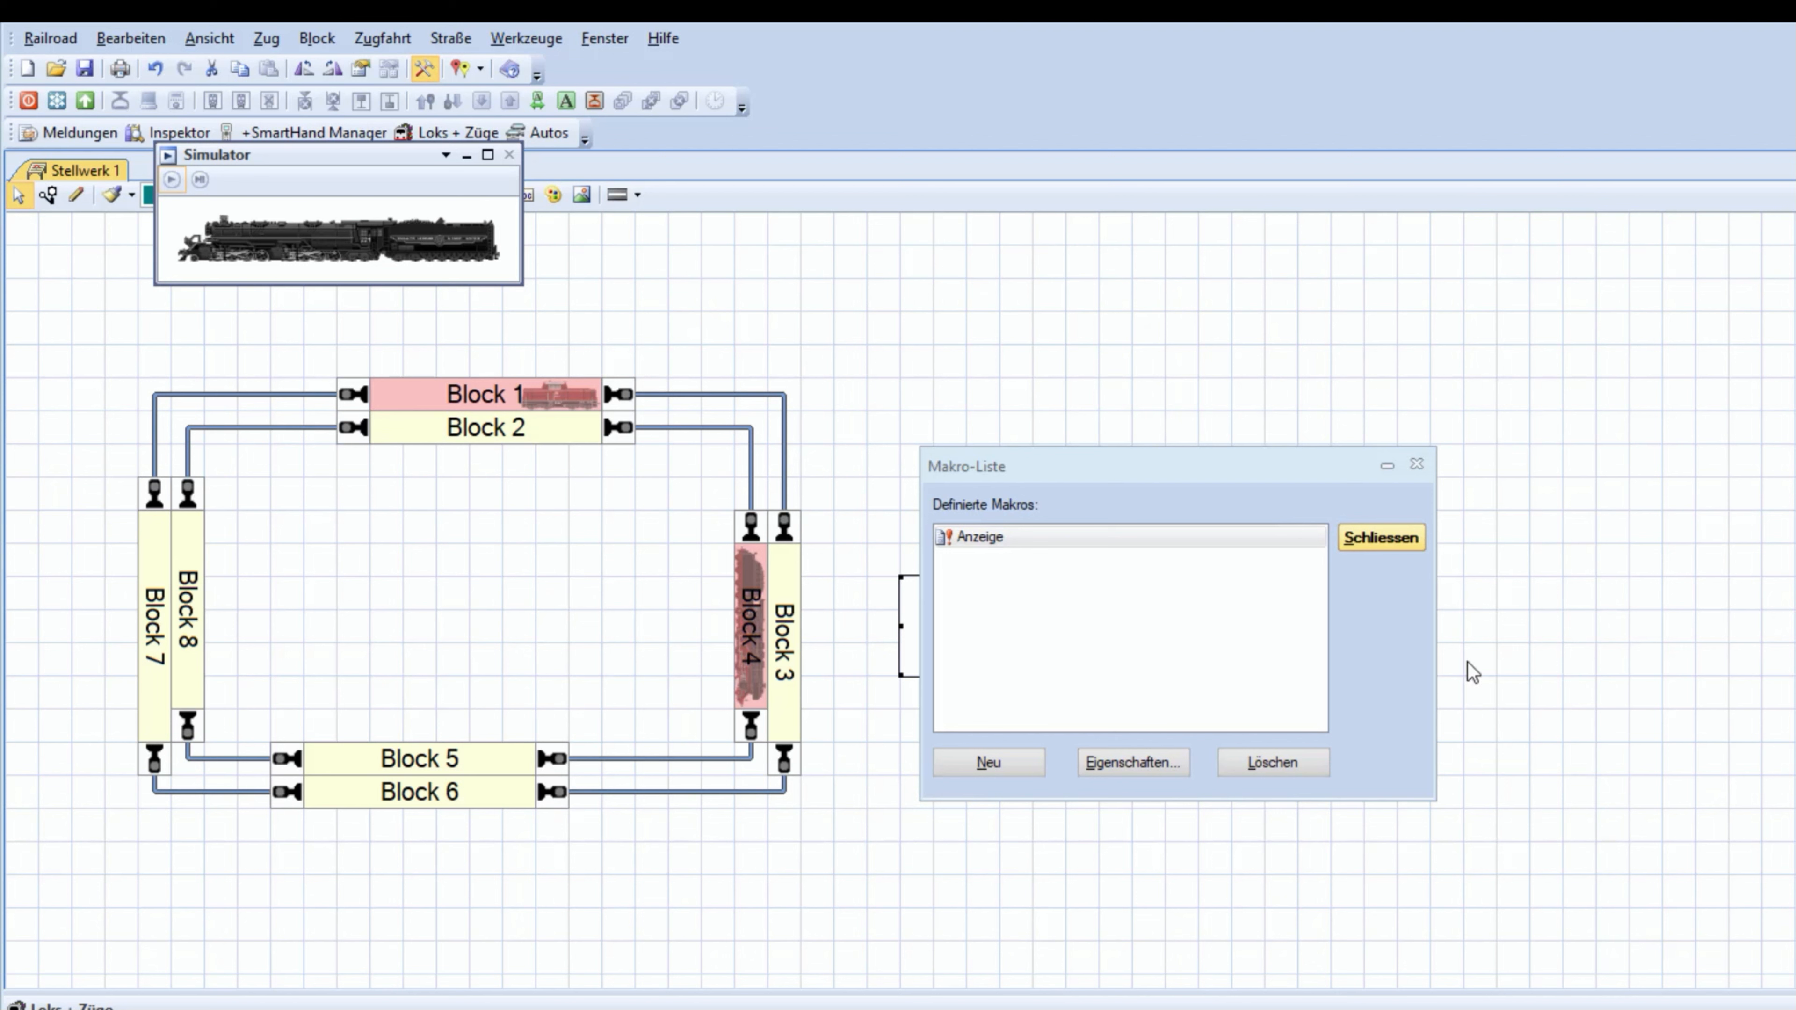
Add the line 'Max. fahrenden Zügen: %V[?]' bound to variable Test3 and apply the text element
{"action": "left_click", "coordinate": [1381, 537]}
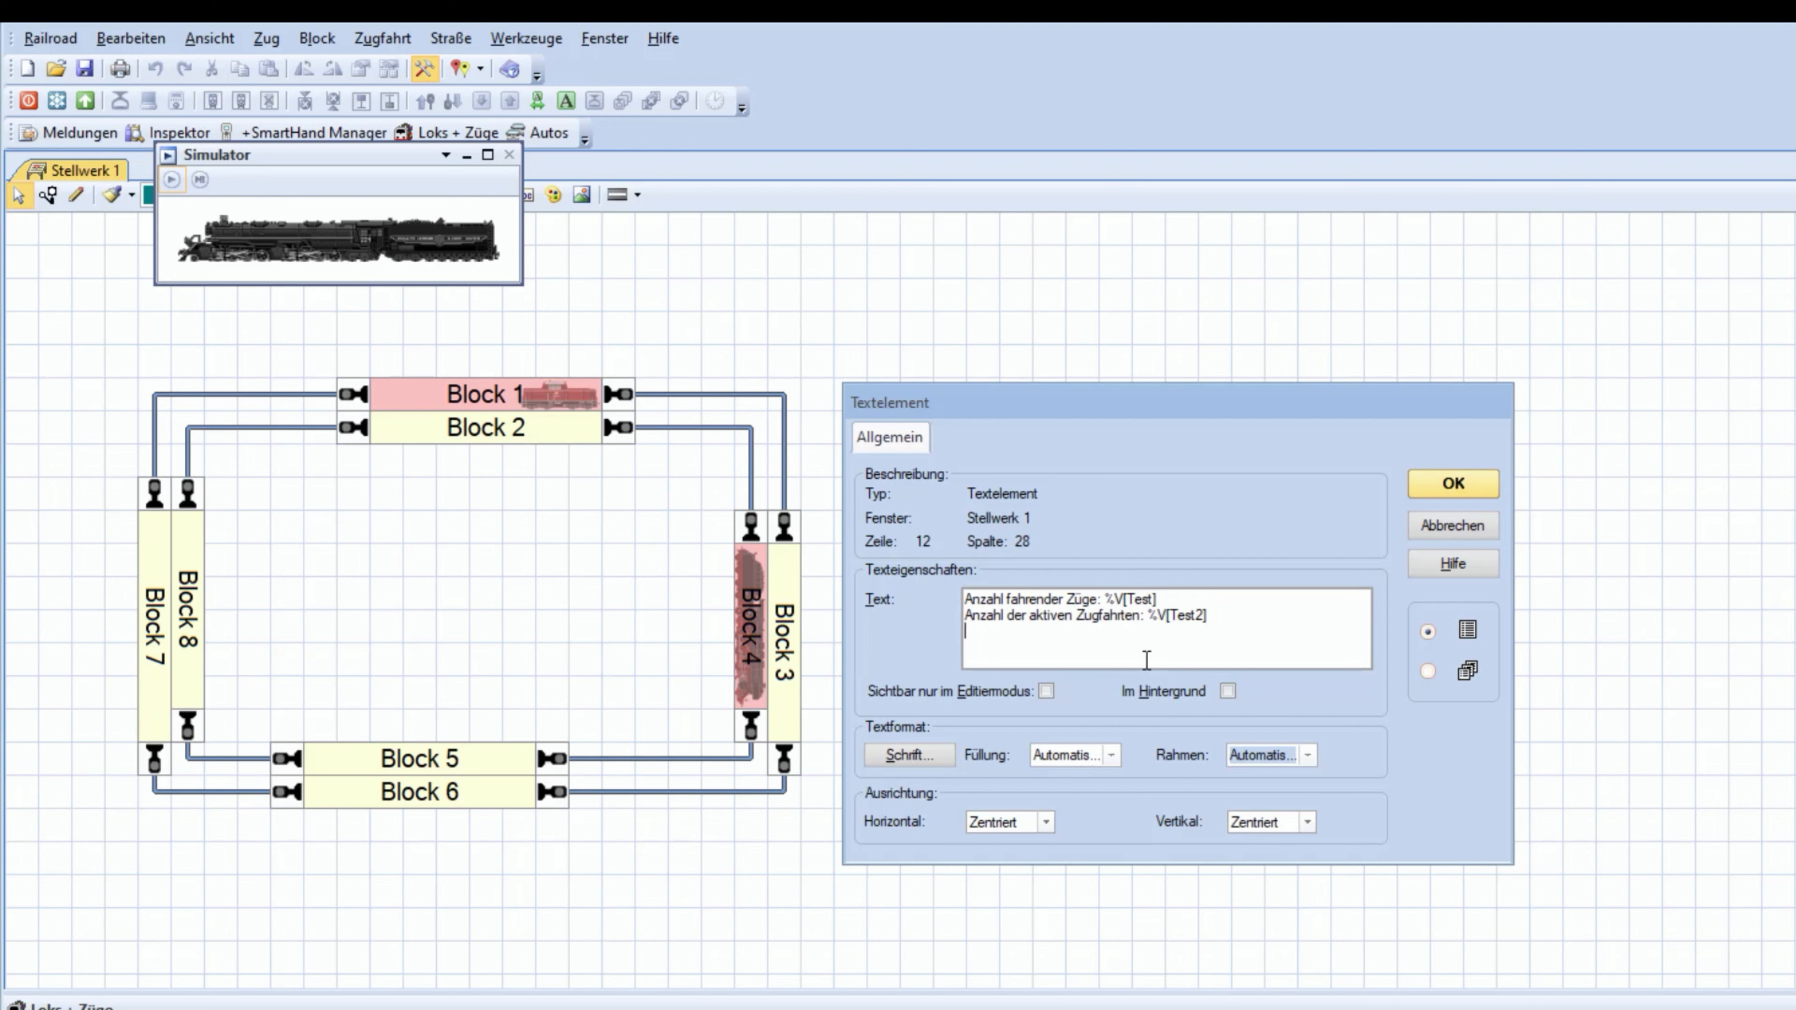
{"action": "type", "text": "Max."}
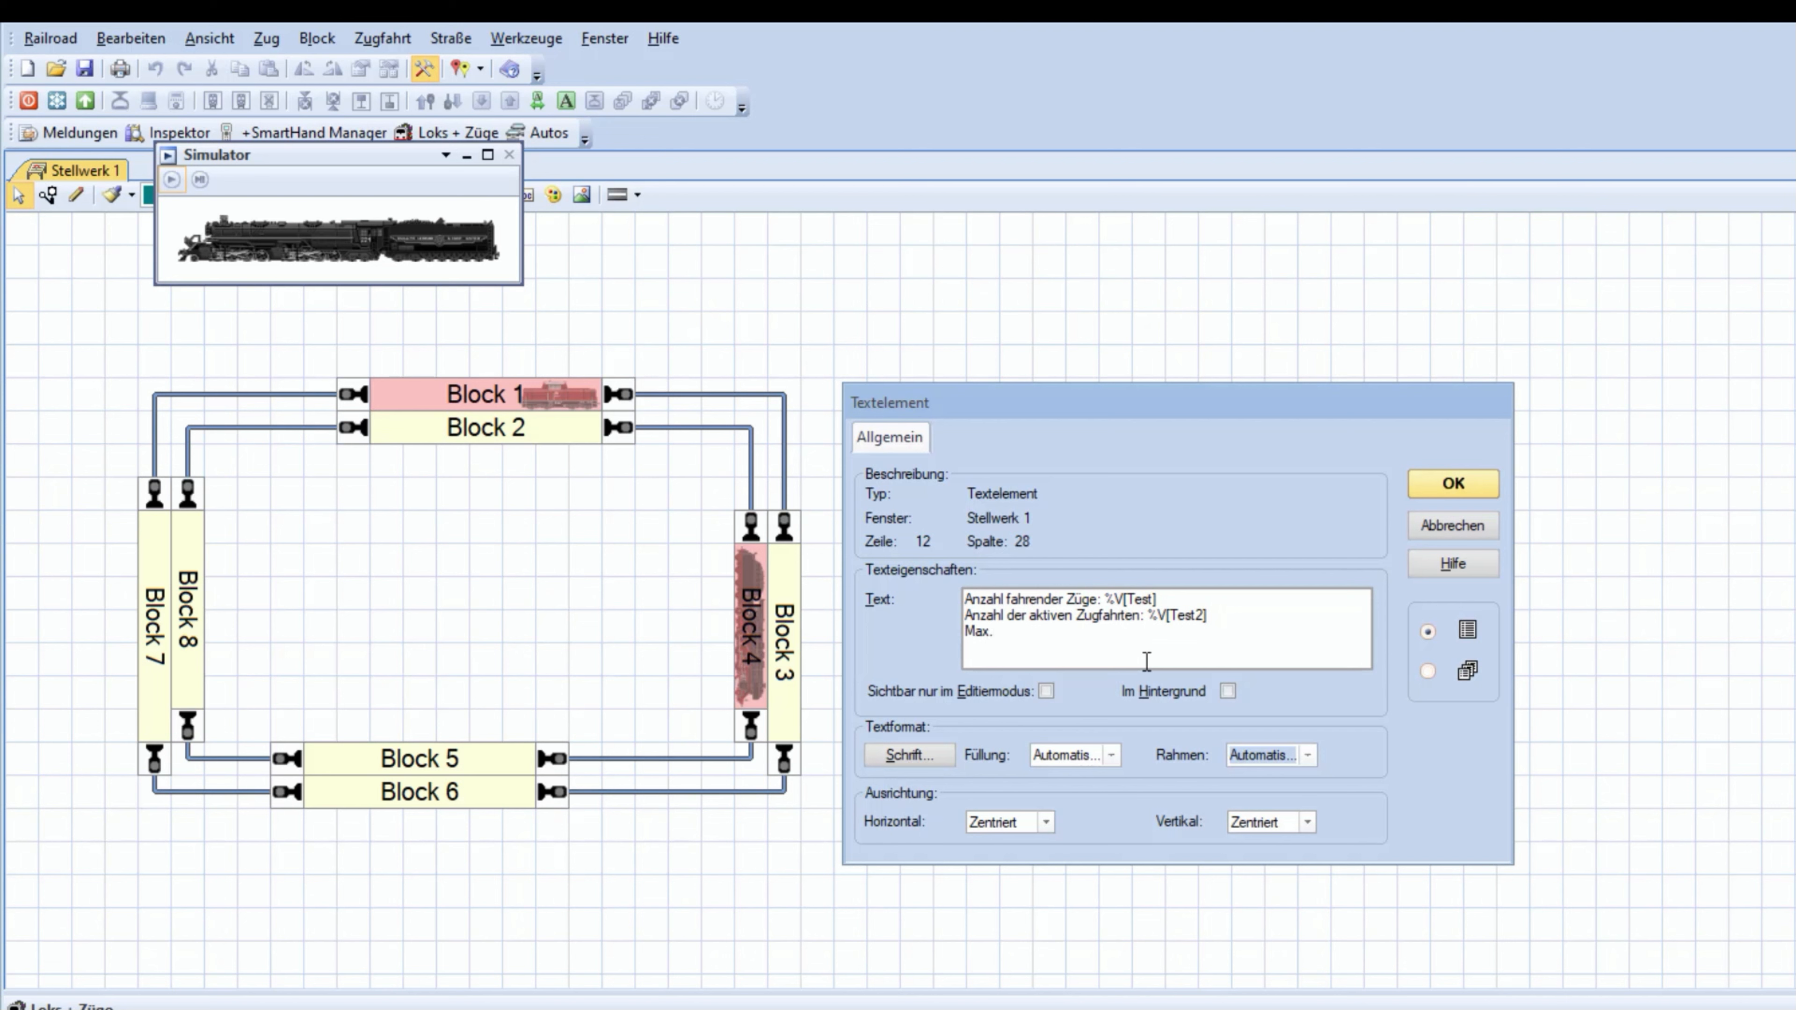
{"action": "type", "text": "fahrenden"}
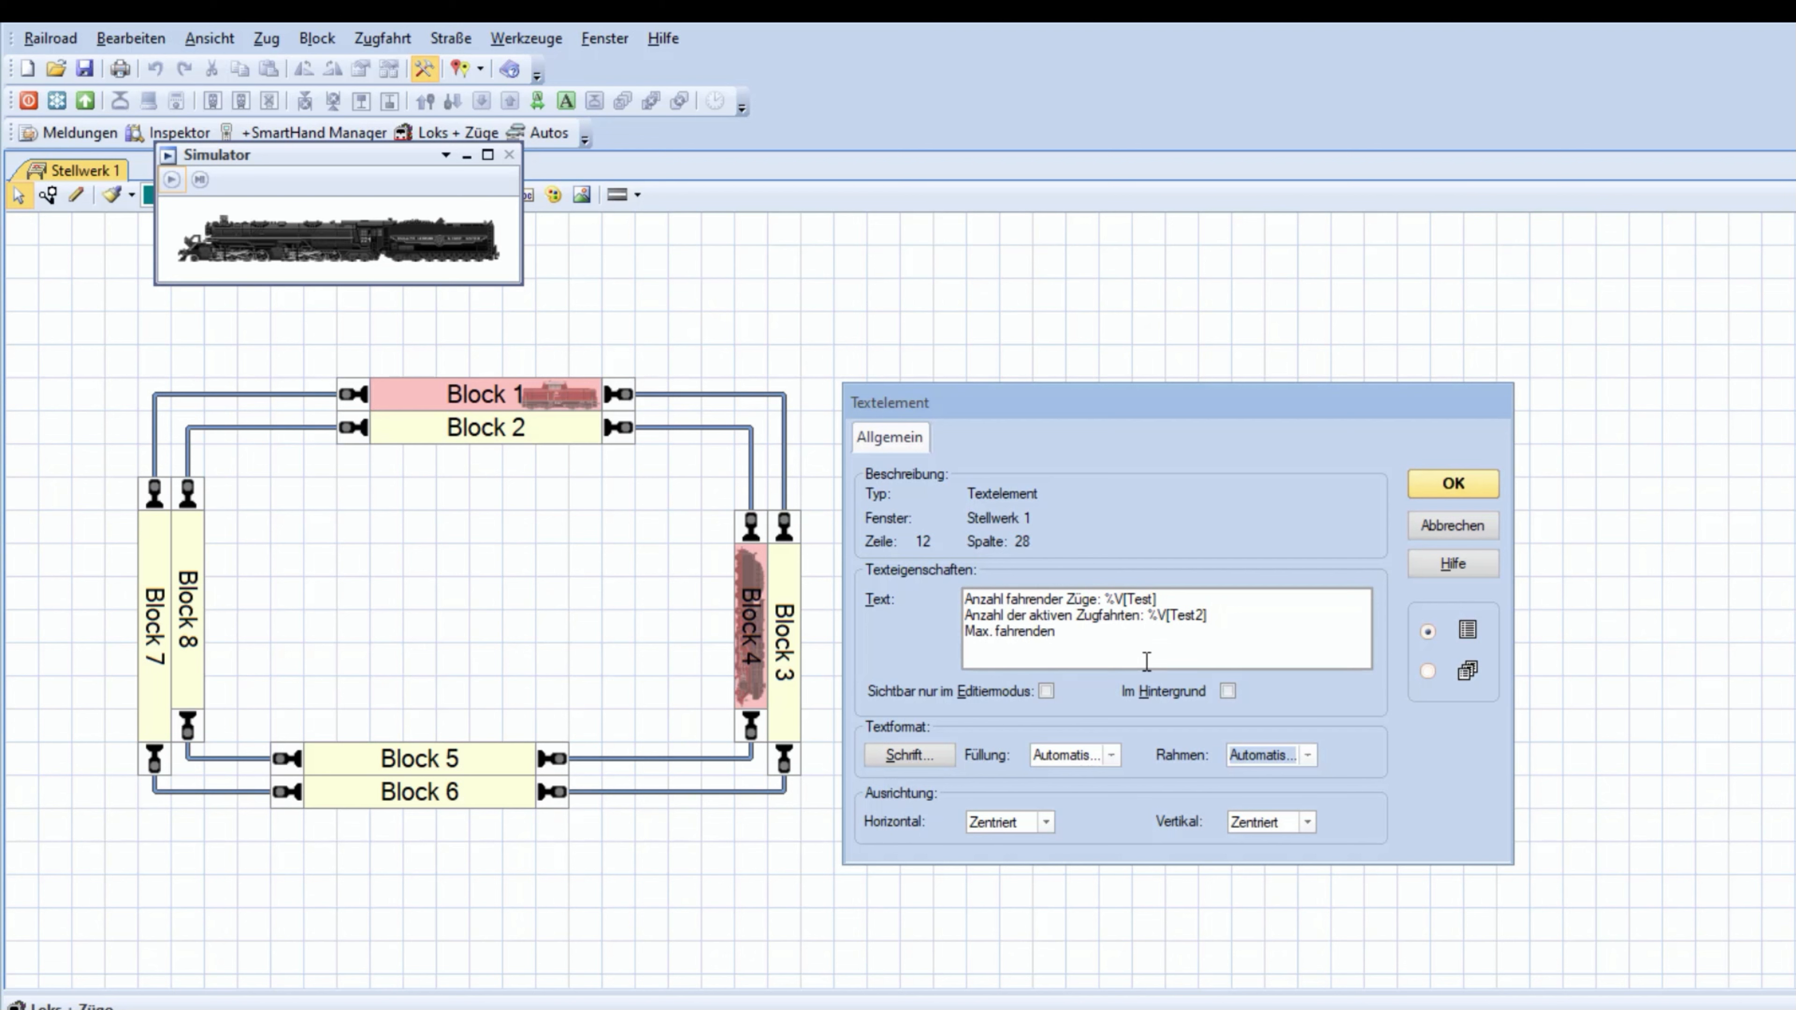
{"action": "type", "text": "Zügen:"}
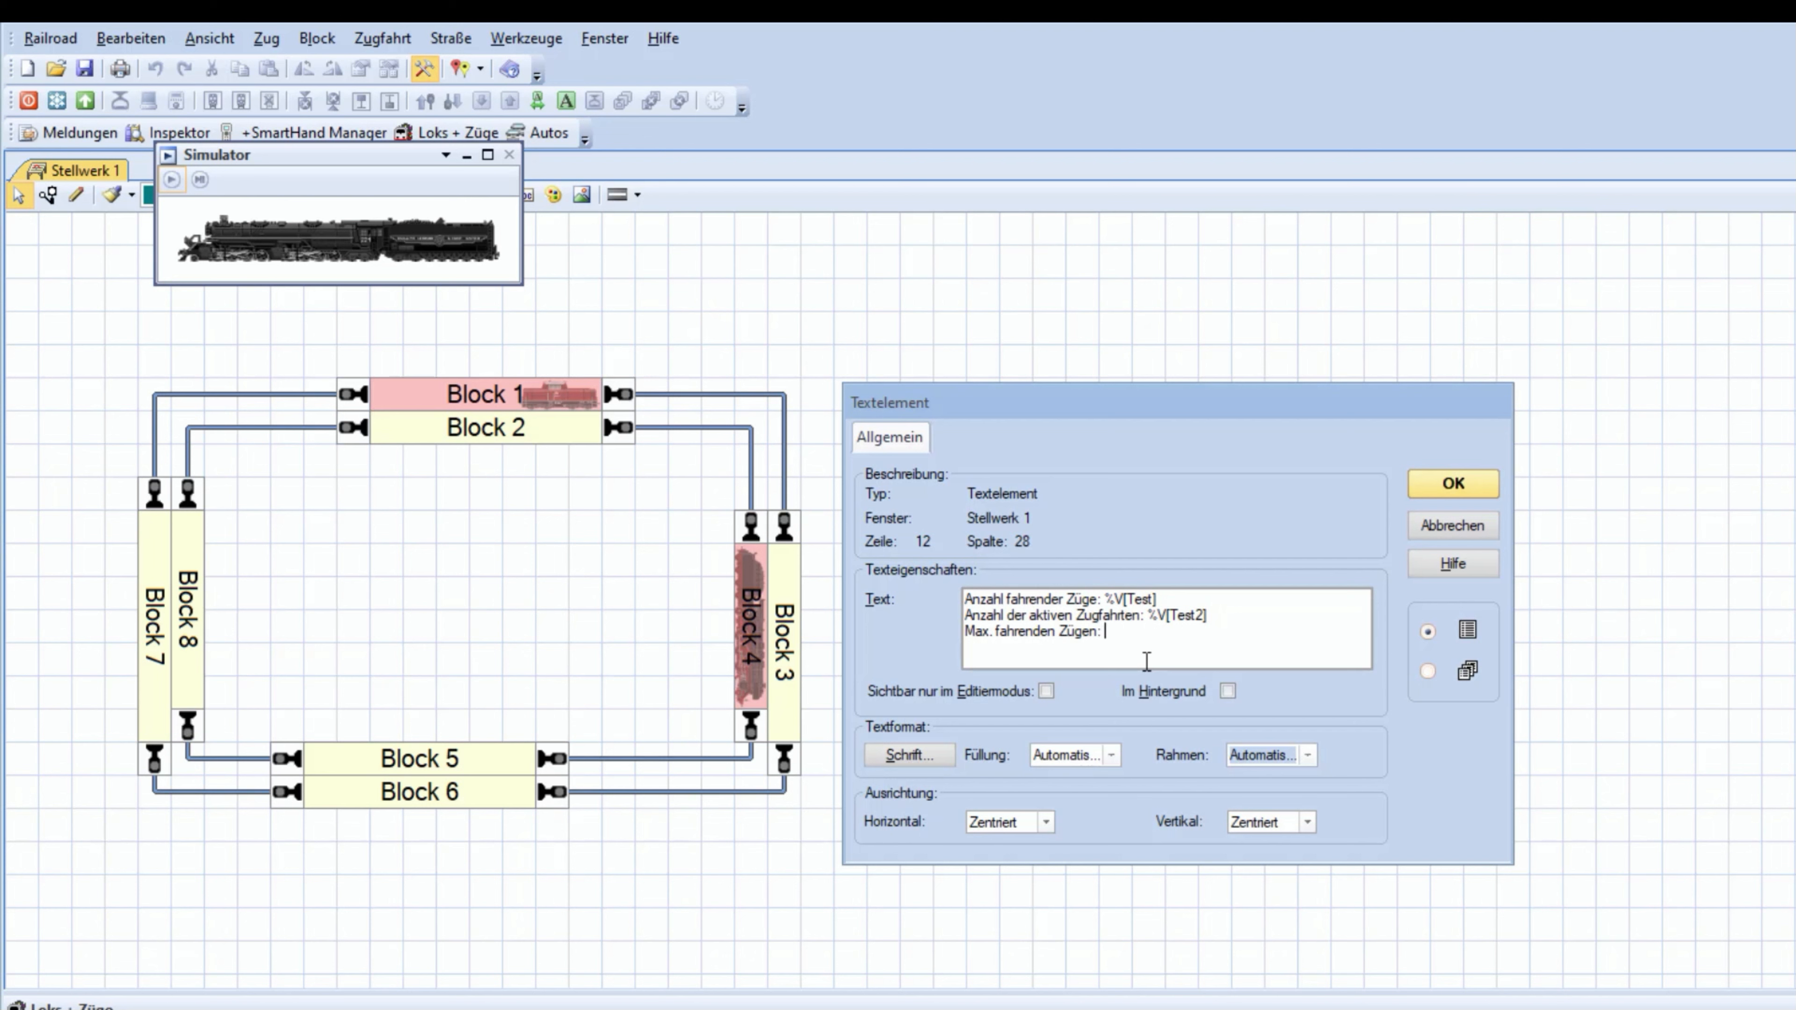
{"action": "type", "text": "%V[?]"}
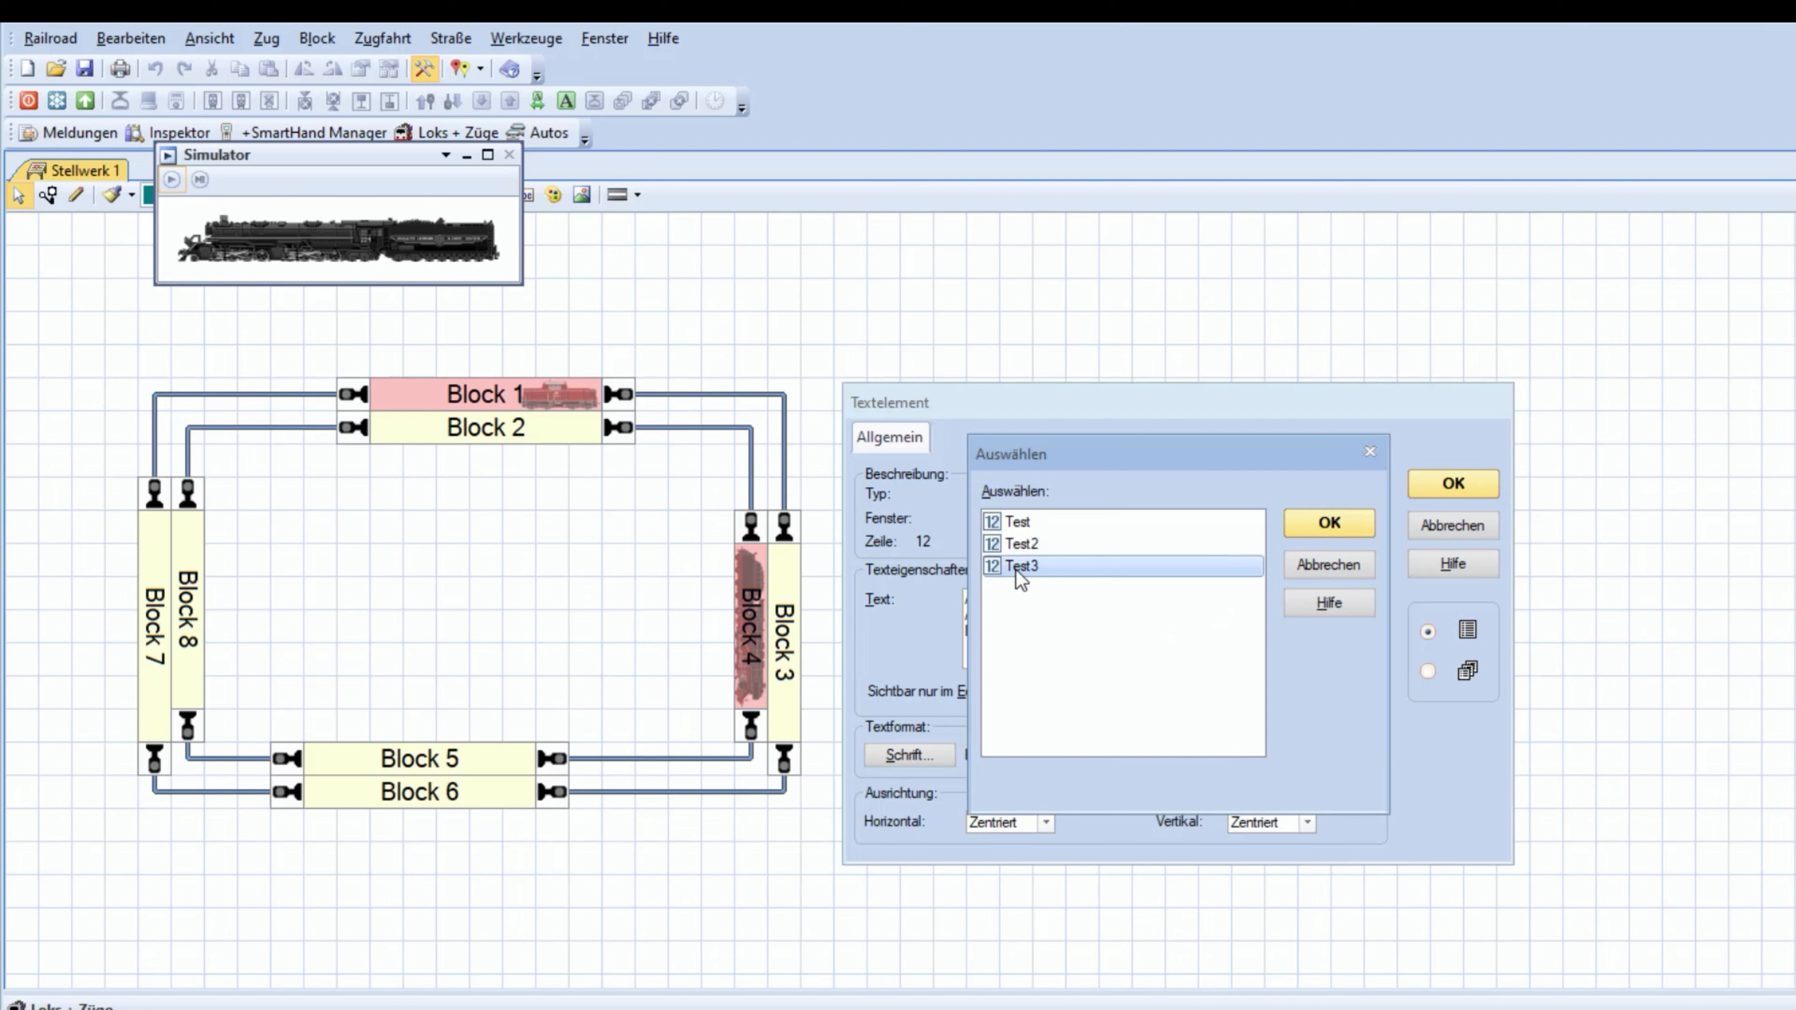
{"action": "left_click", "coordinate": [1329, 523]}
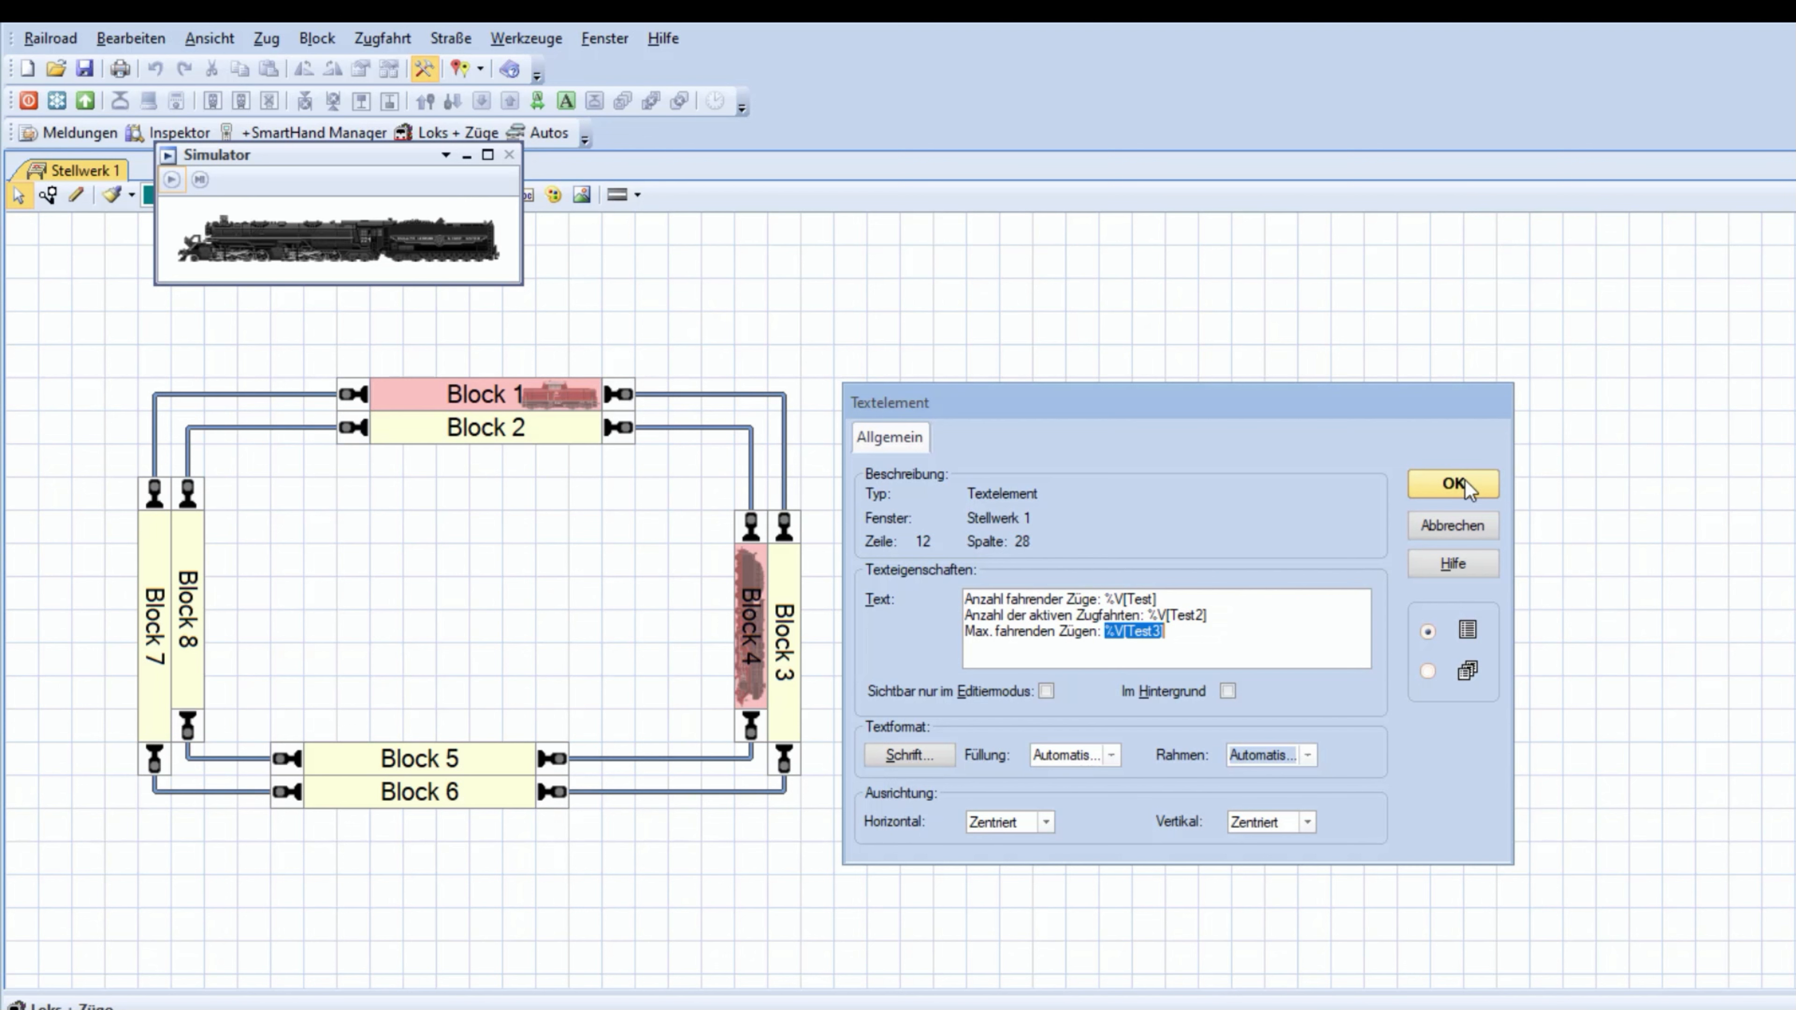
{"action": "left_click", "coordinate": [1453, 485]}
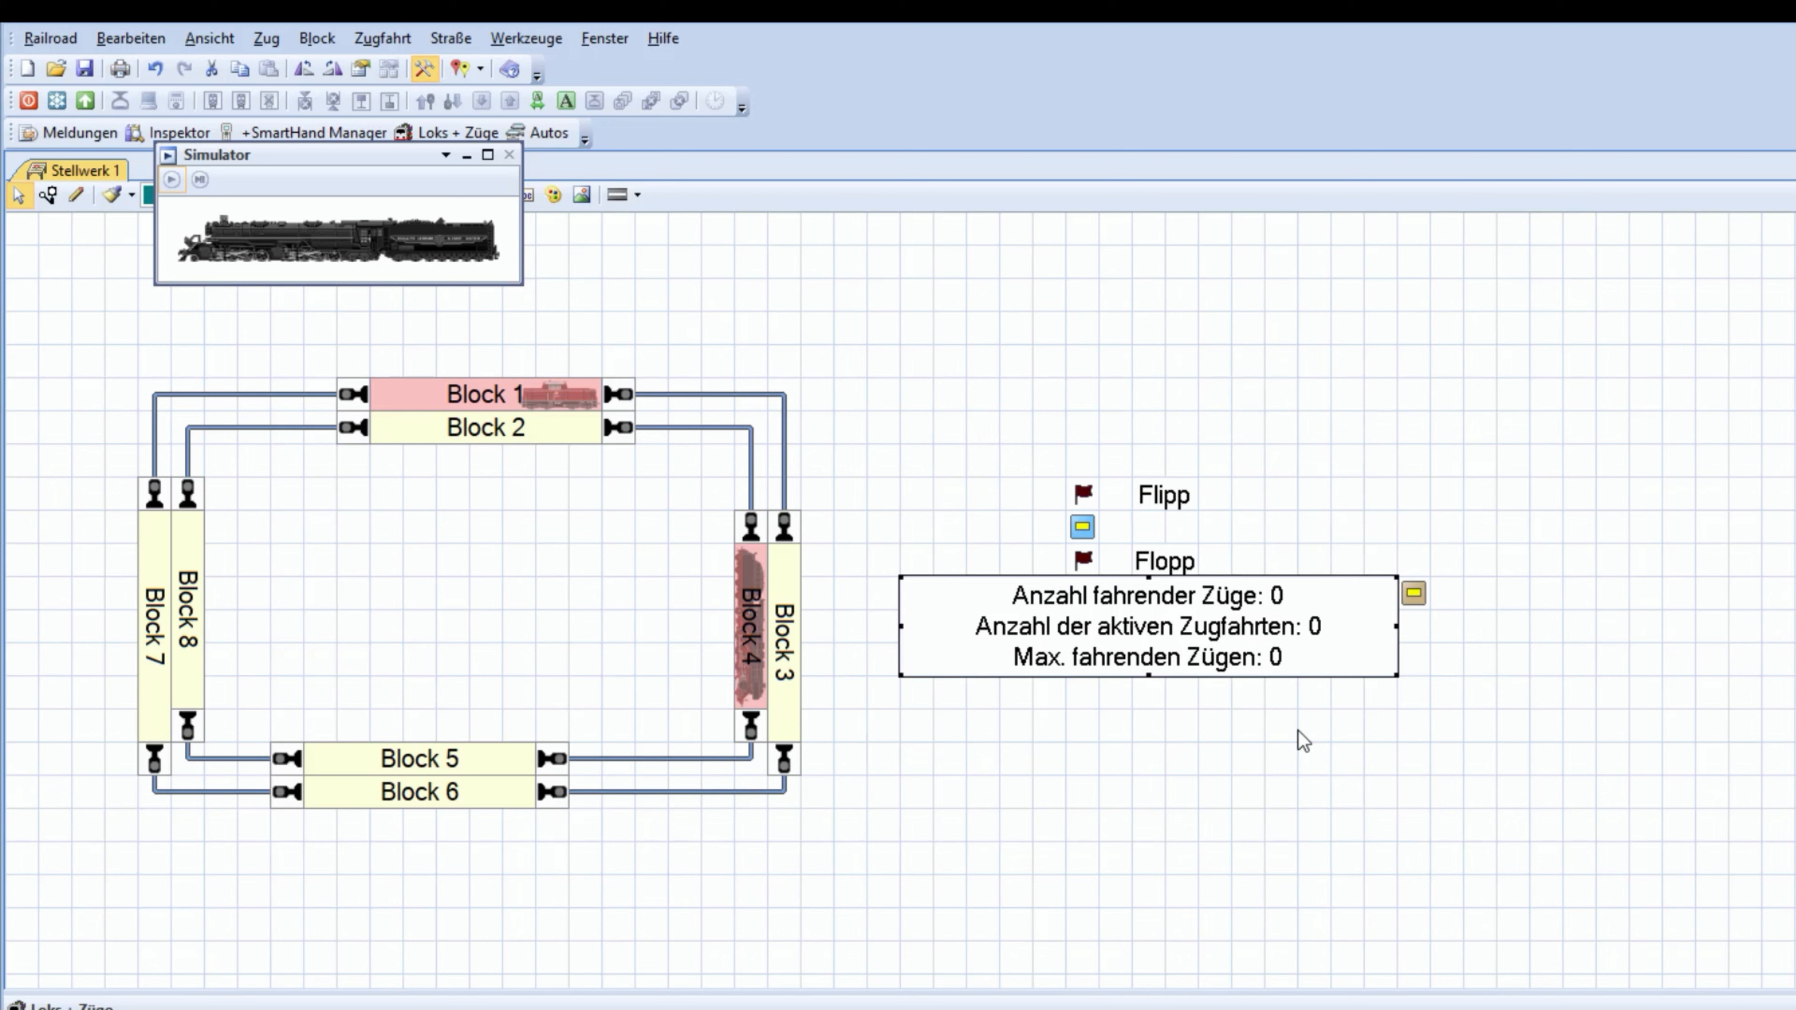
{"action": "mouse_move", "coordinate": [1209, 670]}
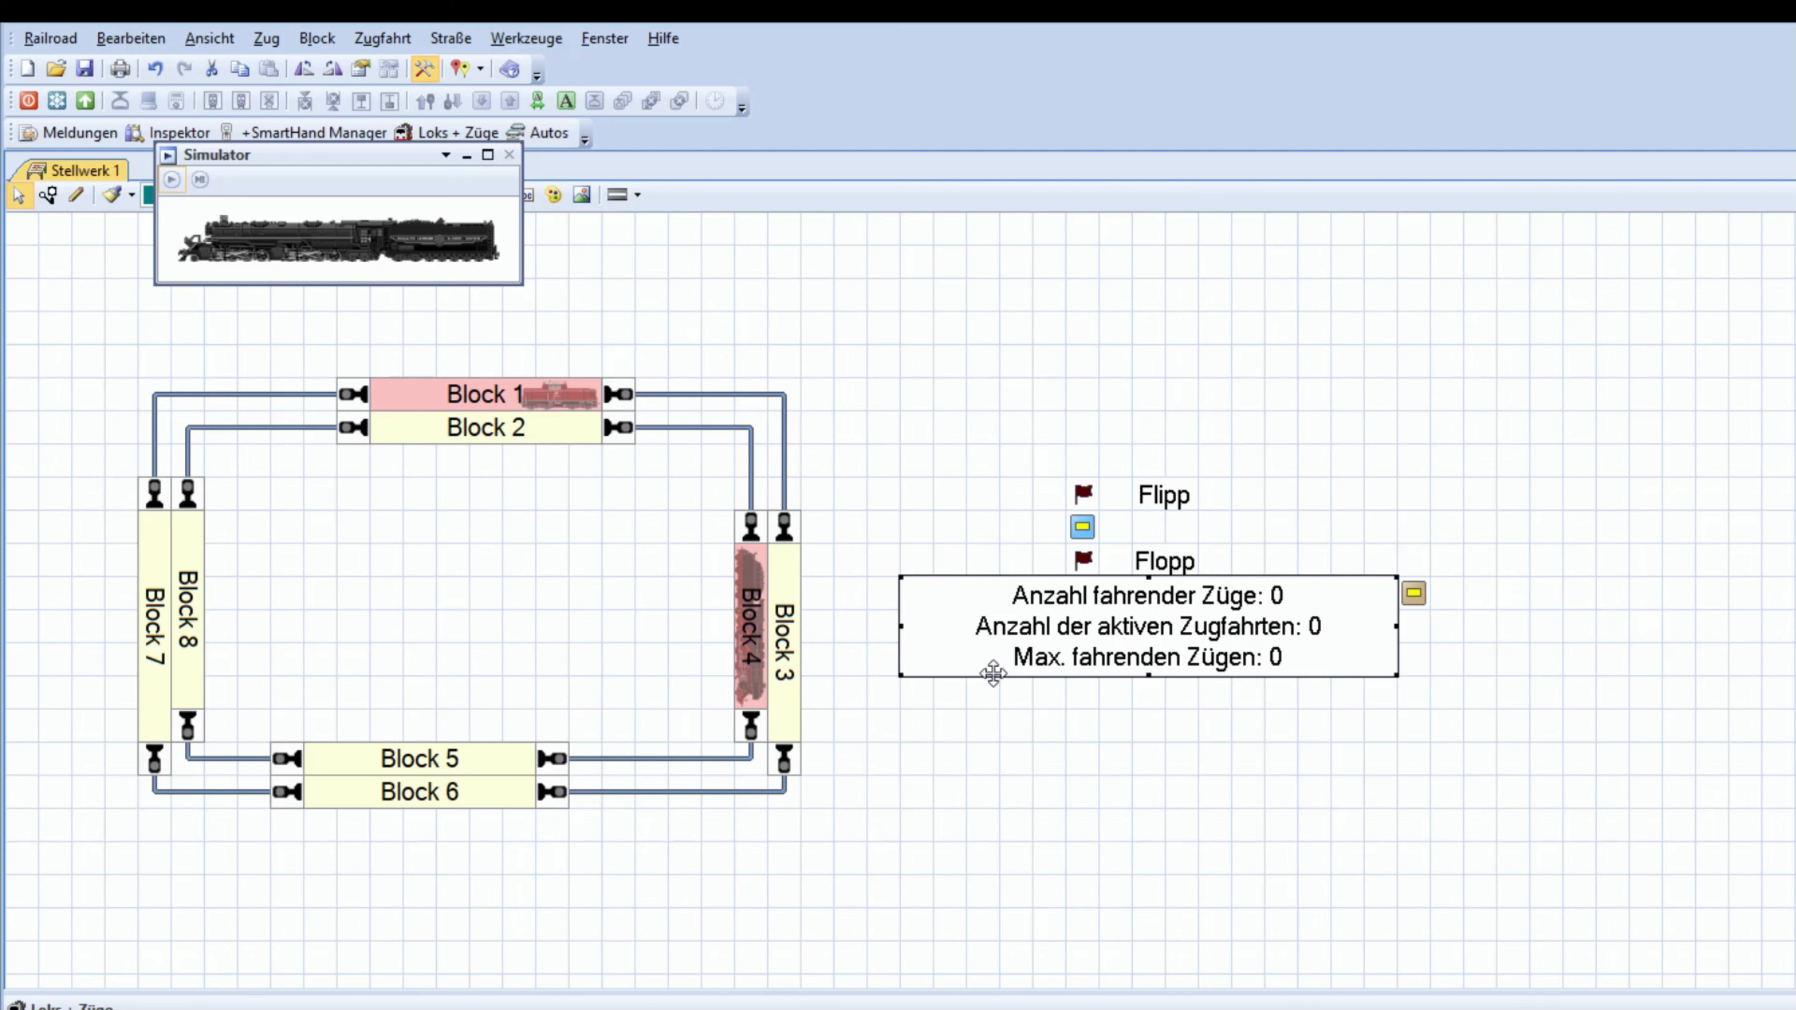
{"action": "mouse_move", "coordinate": [1299, 652]}
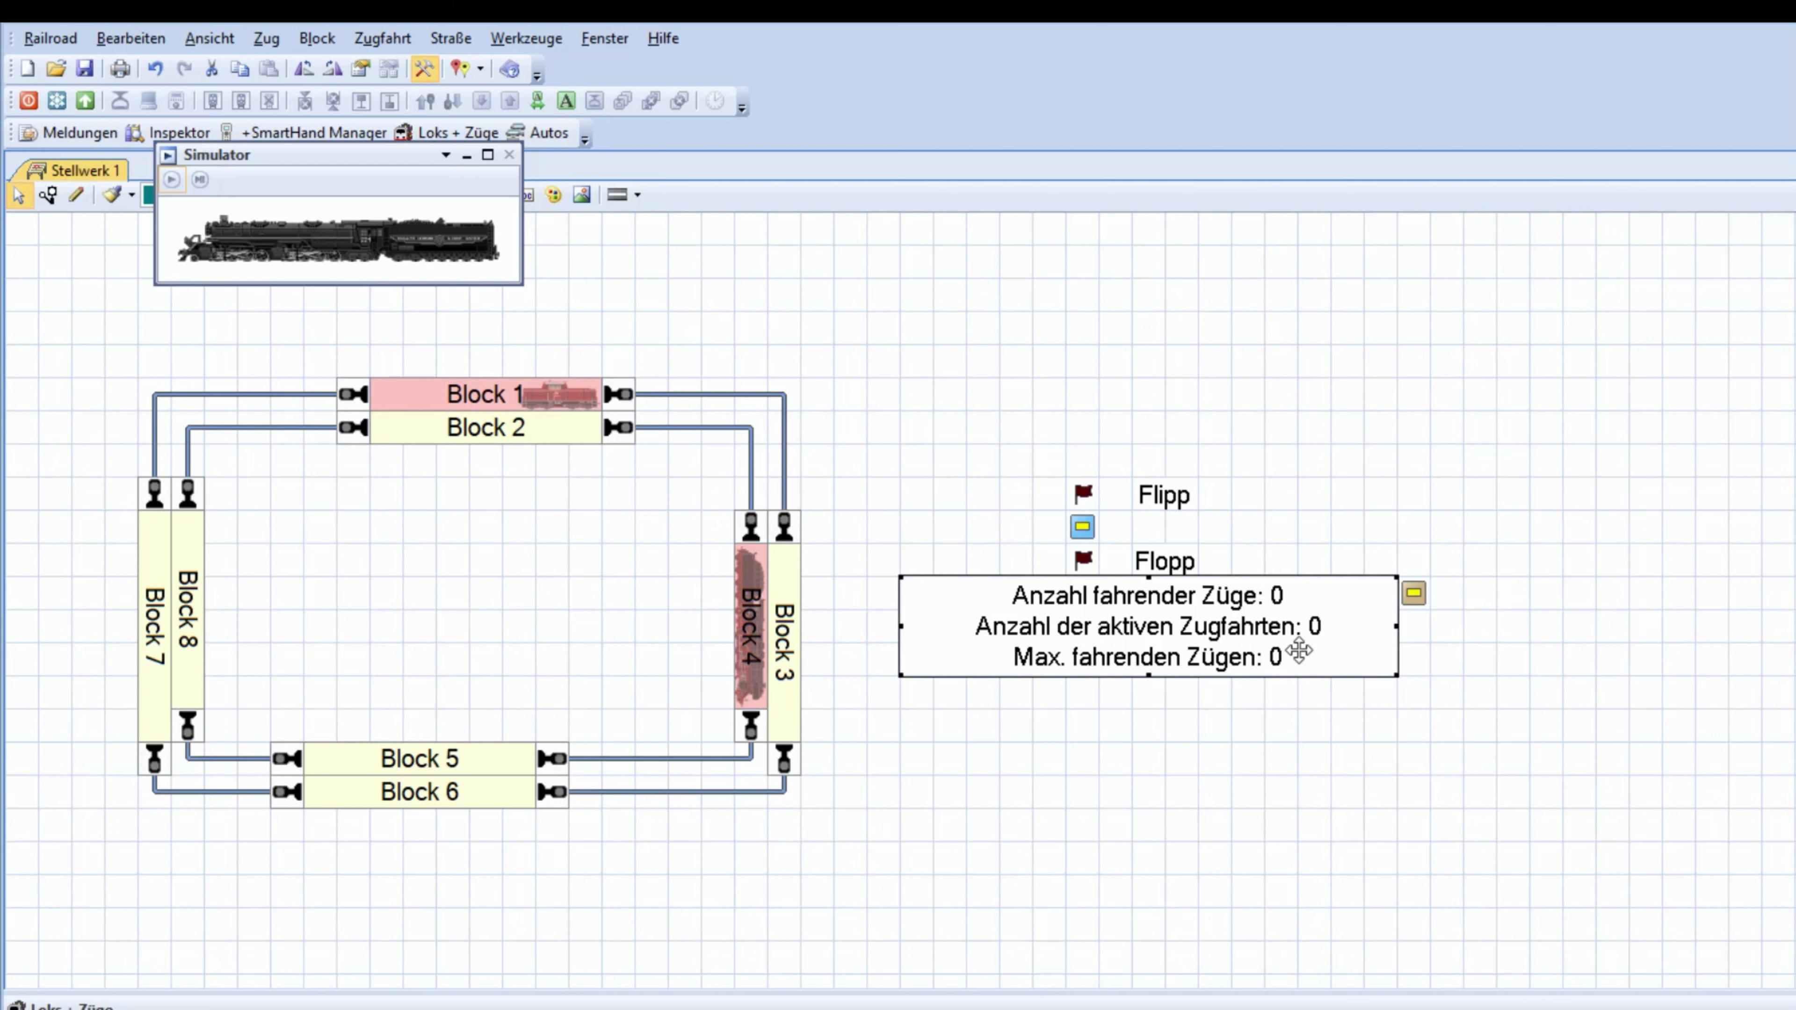
{"action": "mouse_move", "coordinate": [1215, 719]}
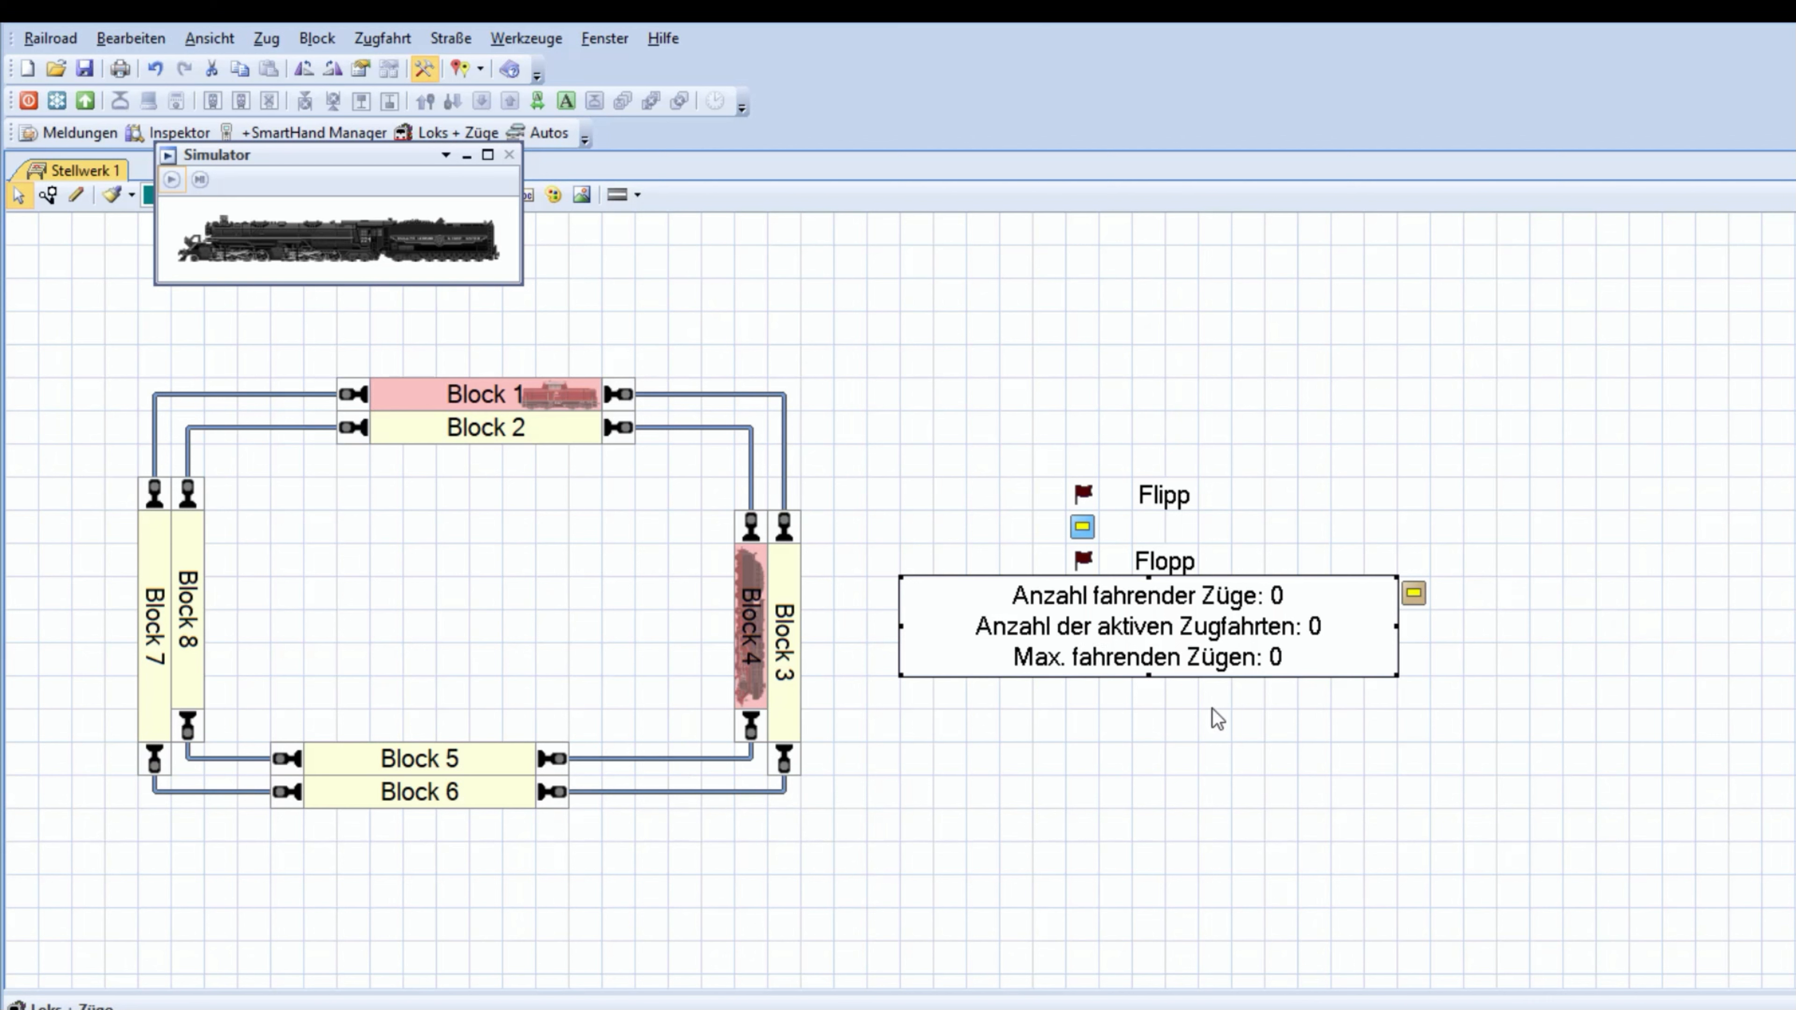
{"action": "mouse_move", "coordinate": [181, 446]}
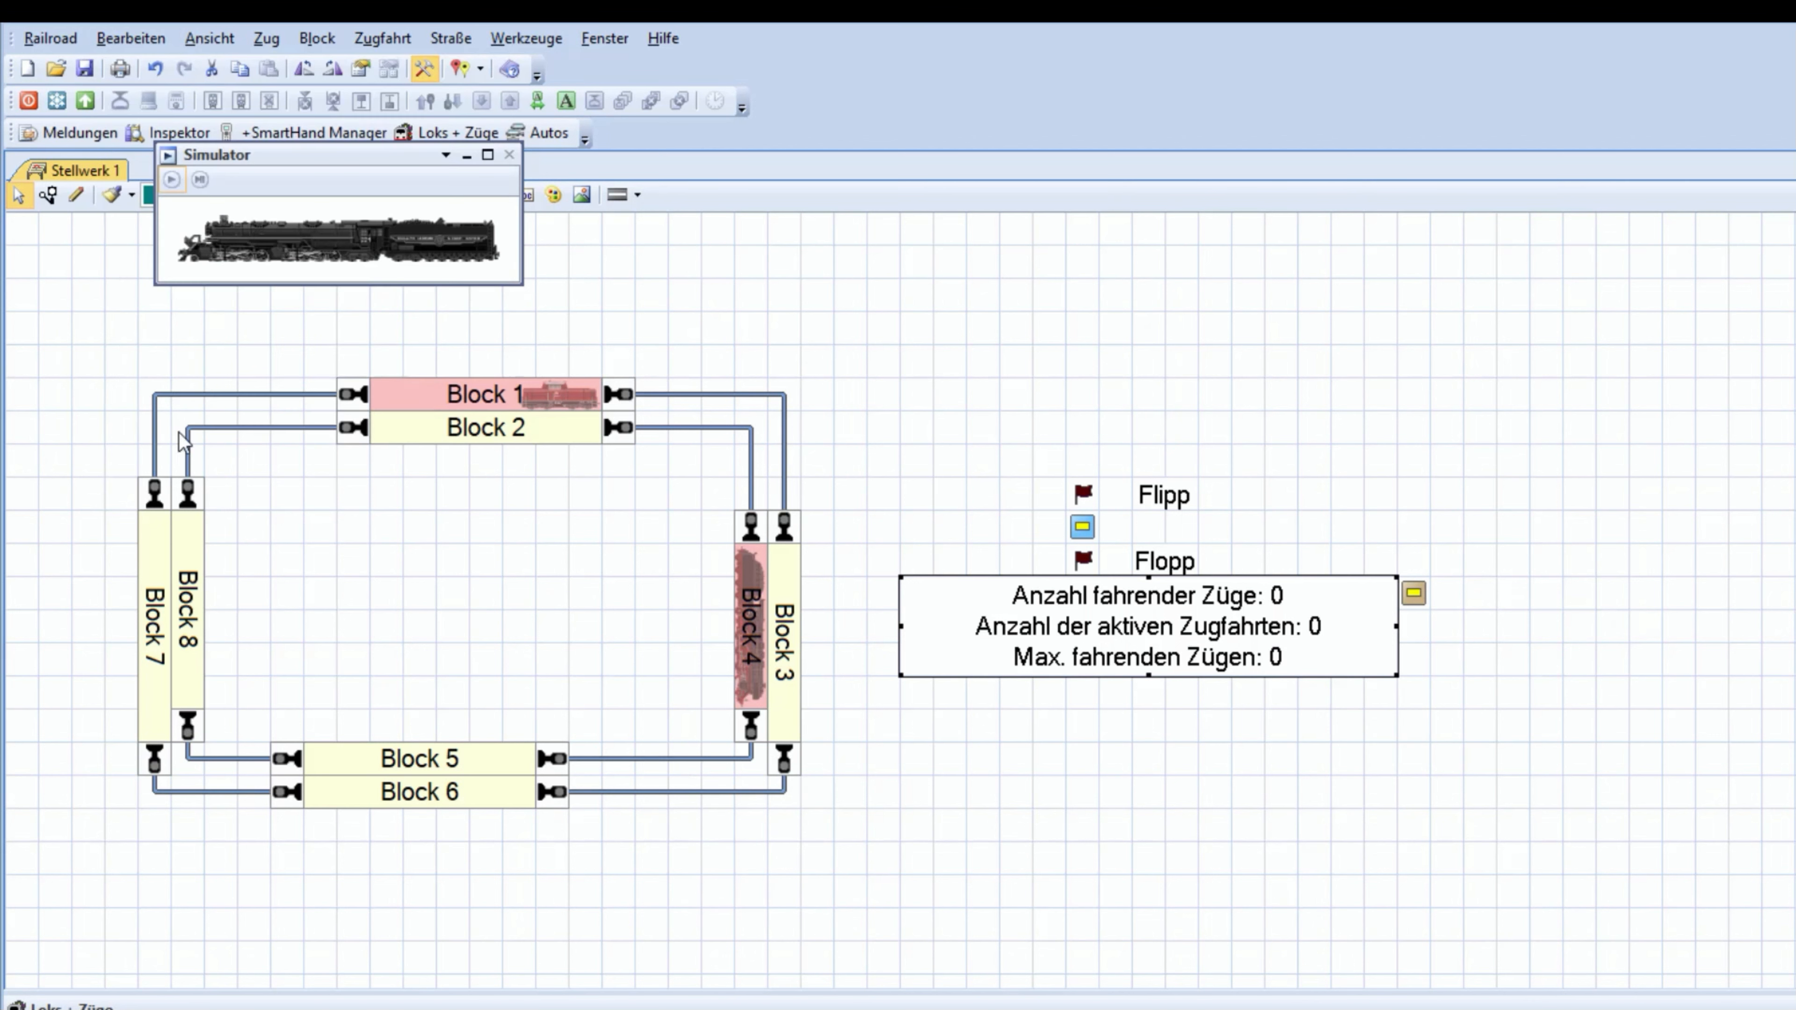
{"action": "mouse_move", "coordinate": [1226, 858]}
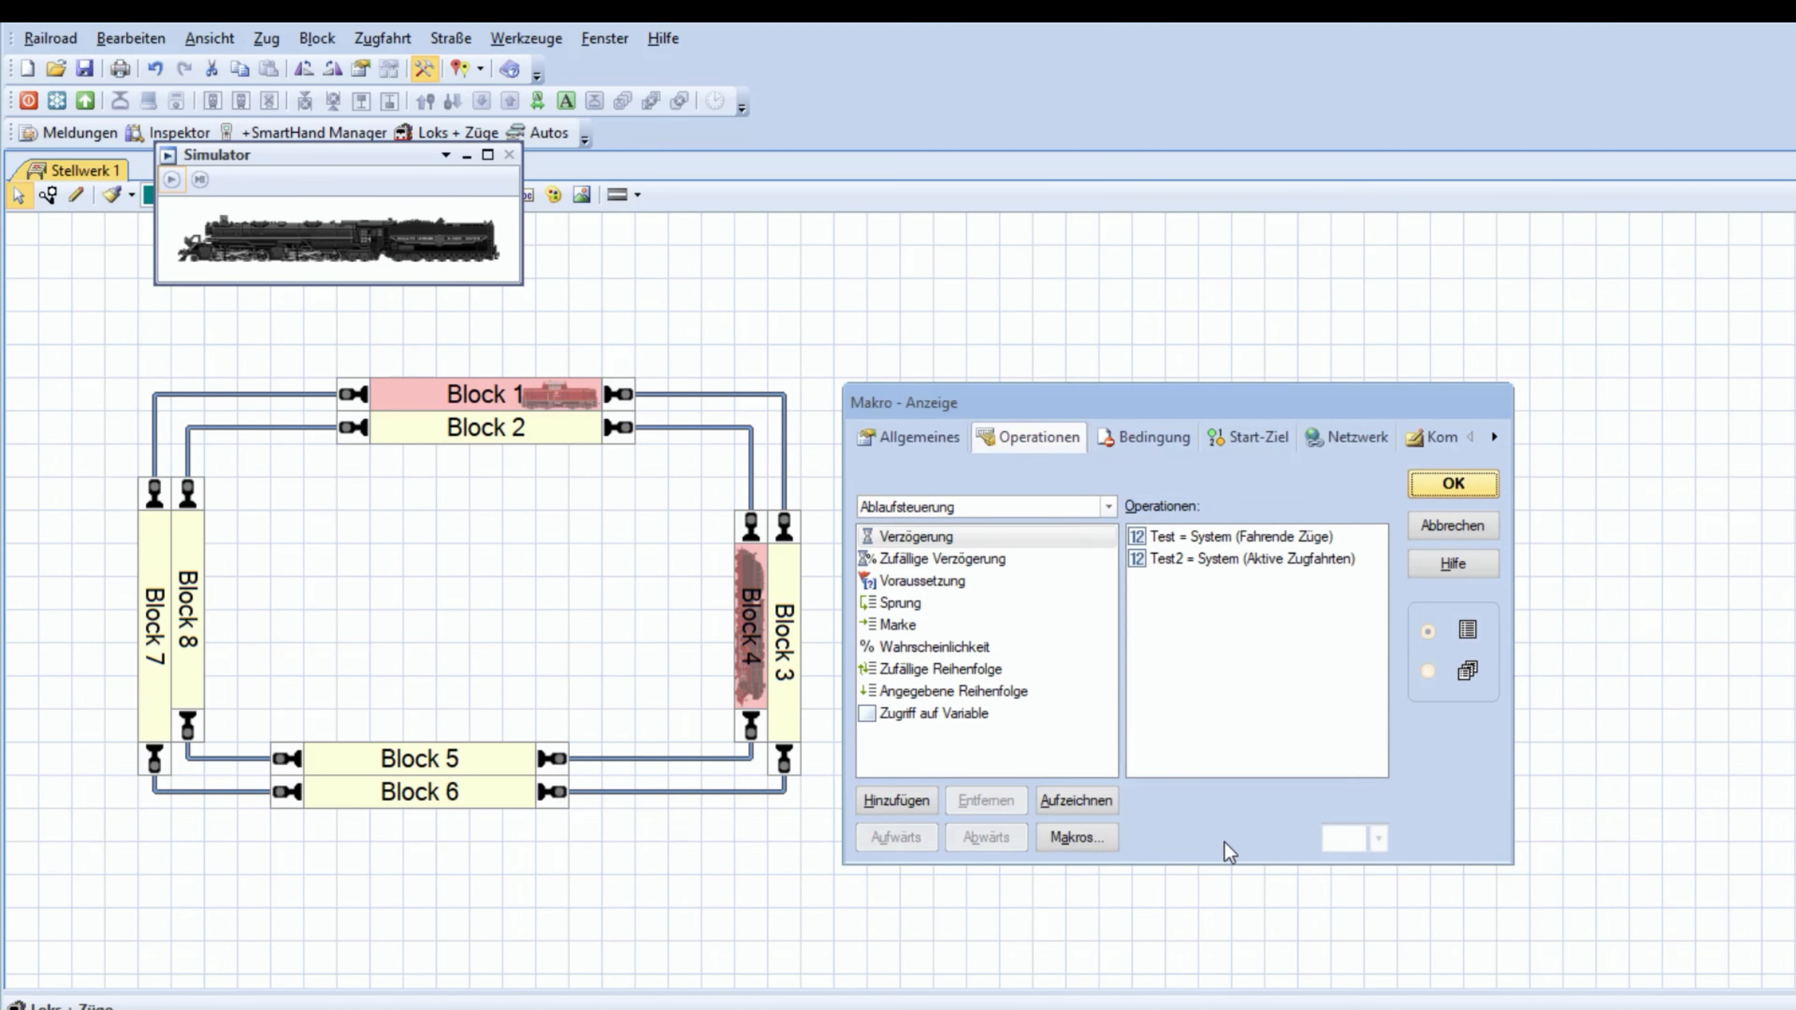
{"action": "mouse_move", "coordinate": [1190, 806]}
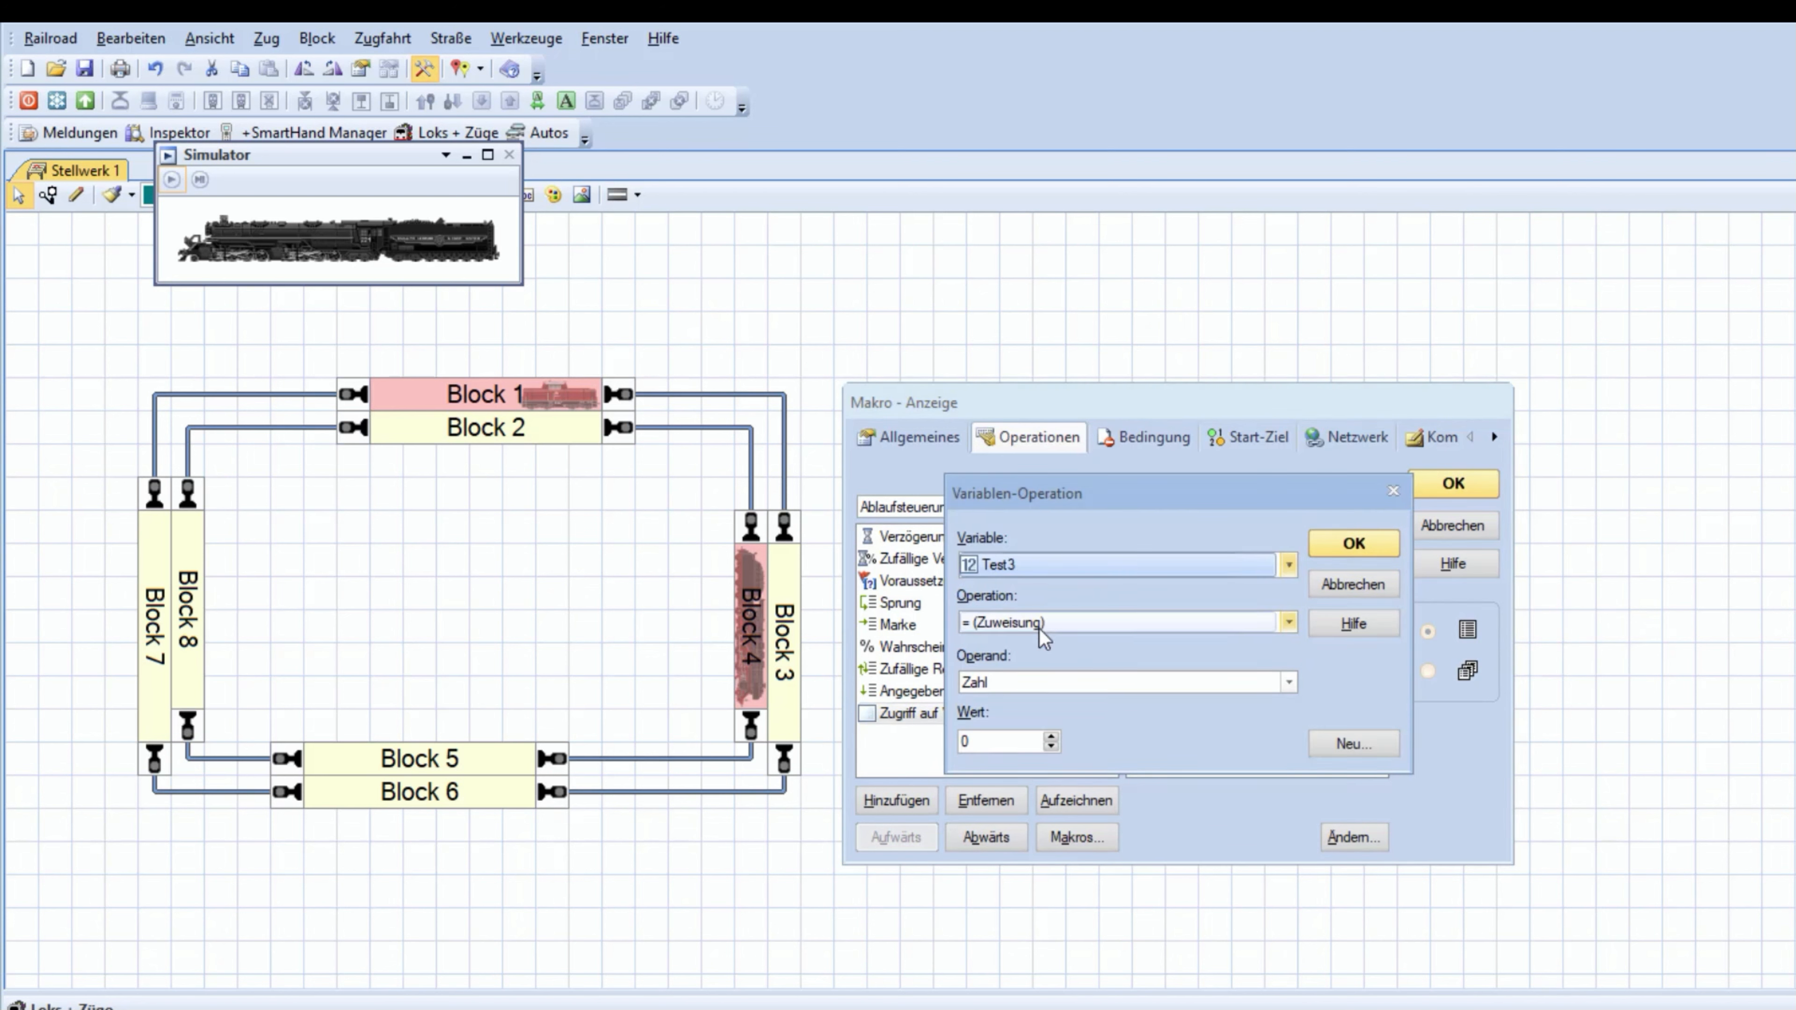
Set the operand to Variable with value Test and confirm the Test3 = Test assignment
{"action": "left_click", "coordinate": [1290, 682]}
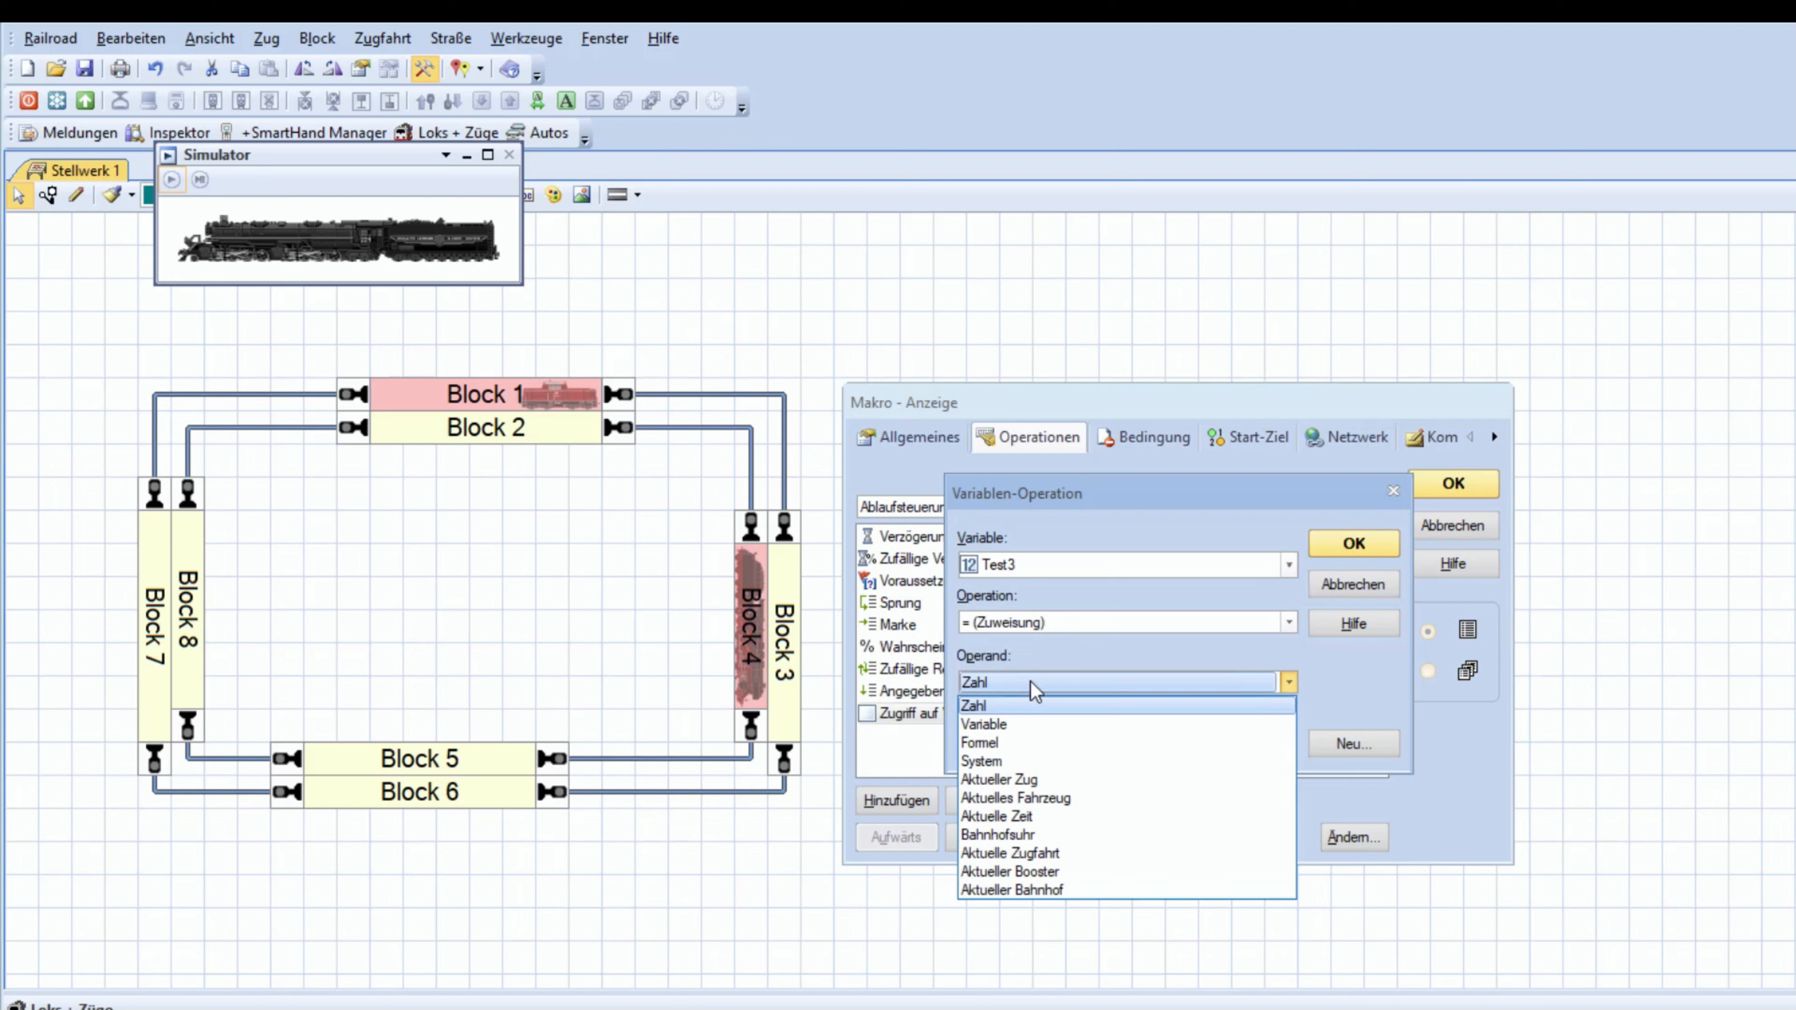
{"action": "left_click", "coordinate": [983, 724]}
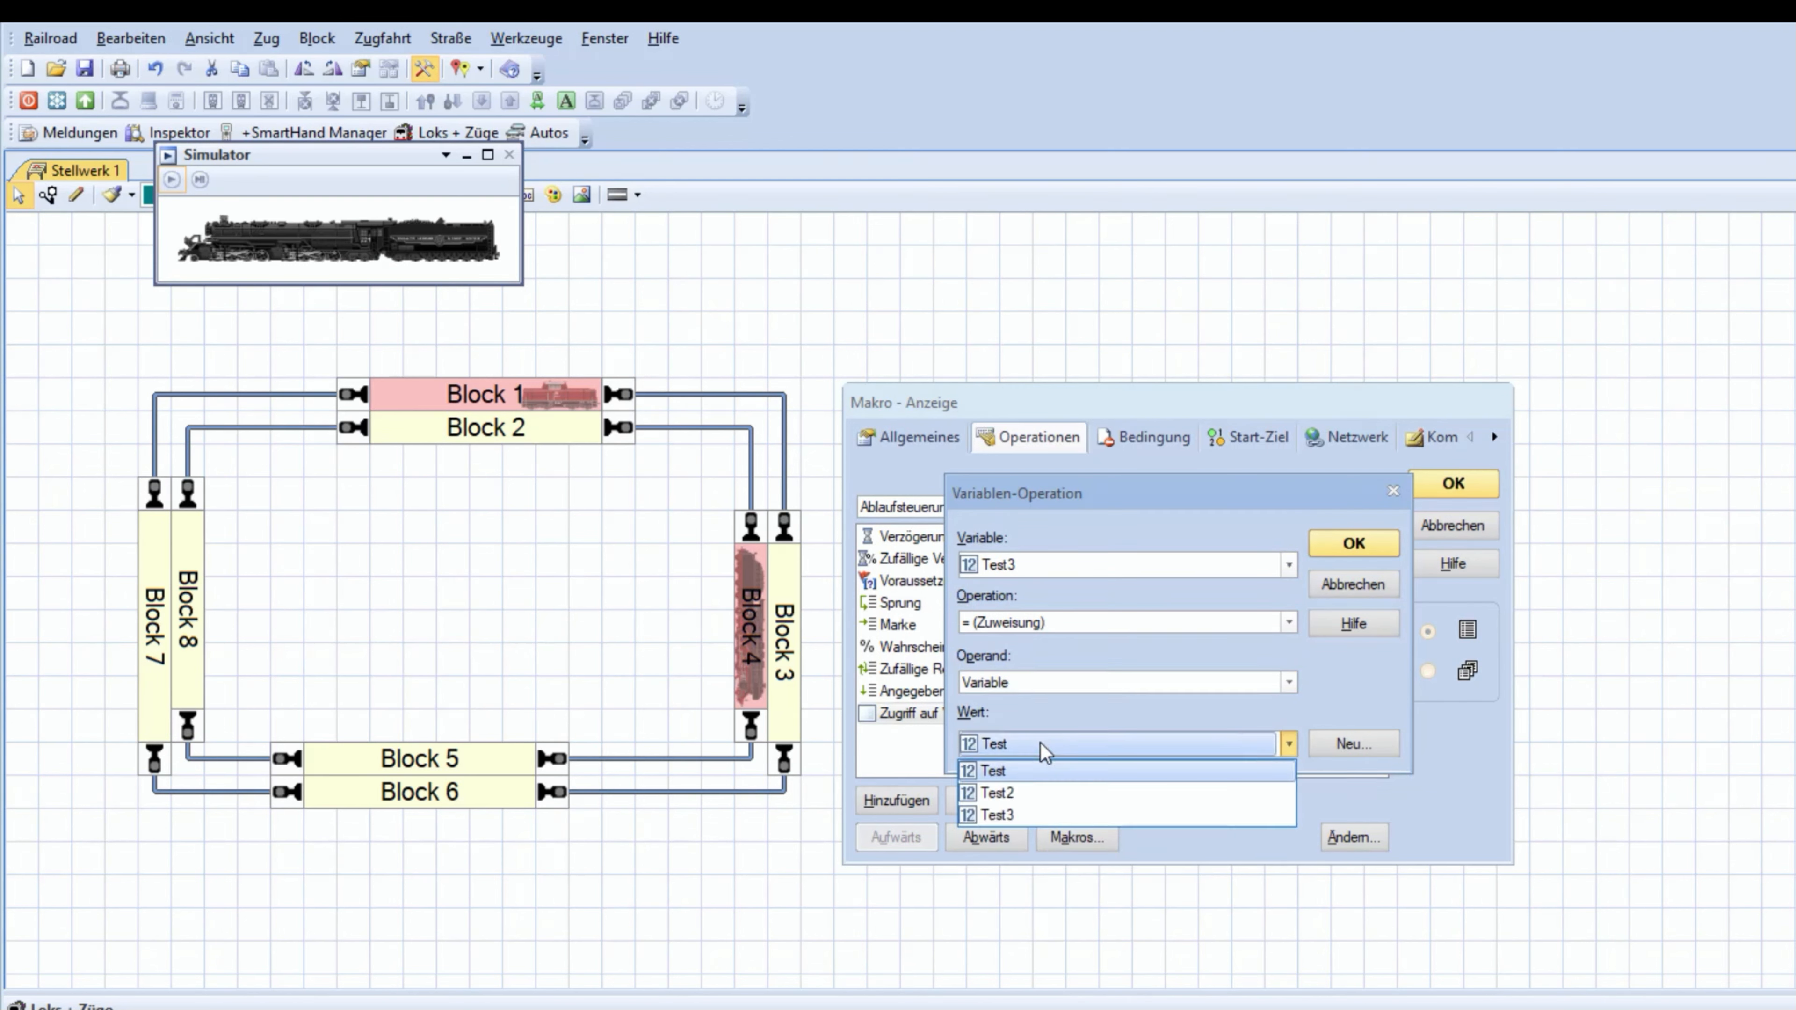
{"action": "left_click", "coordinate": [994, 771]}
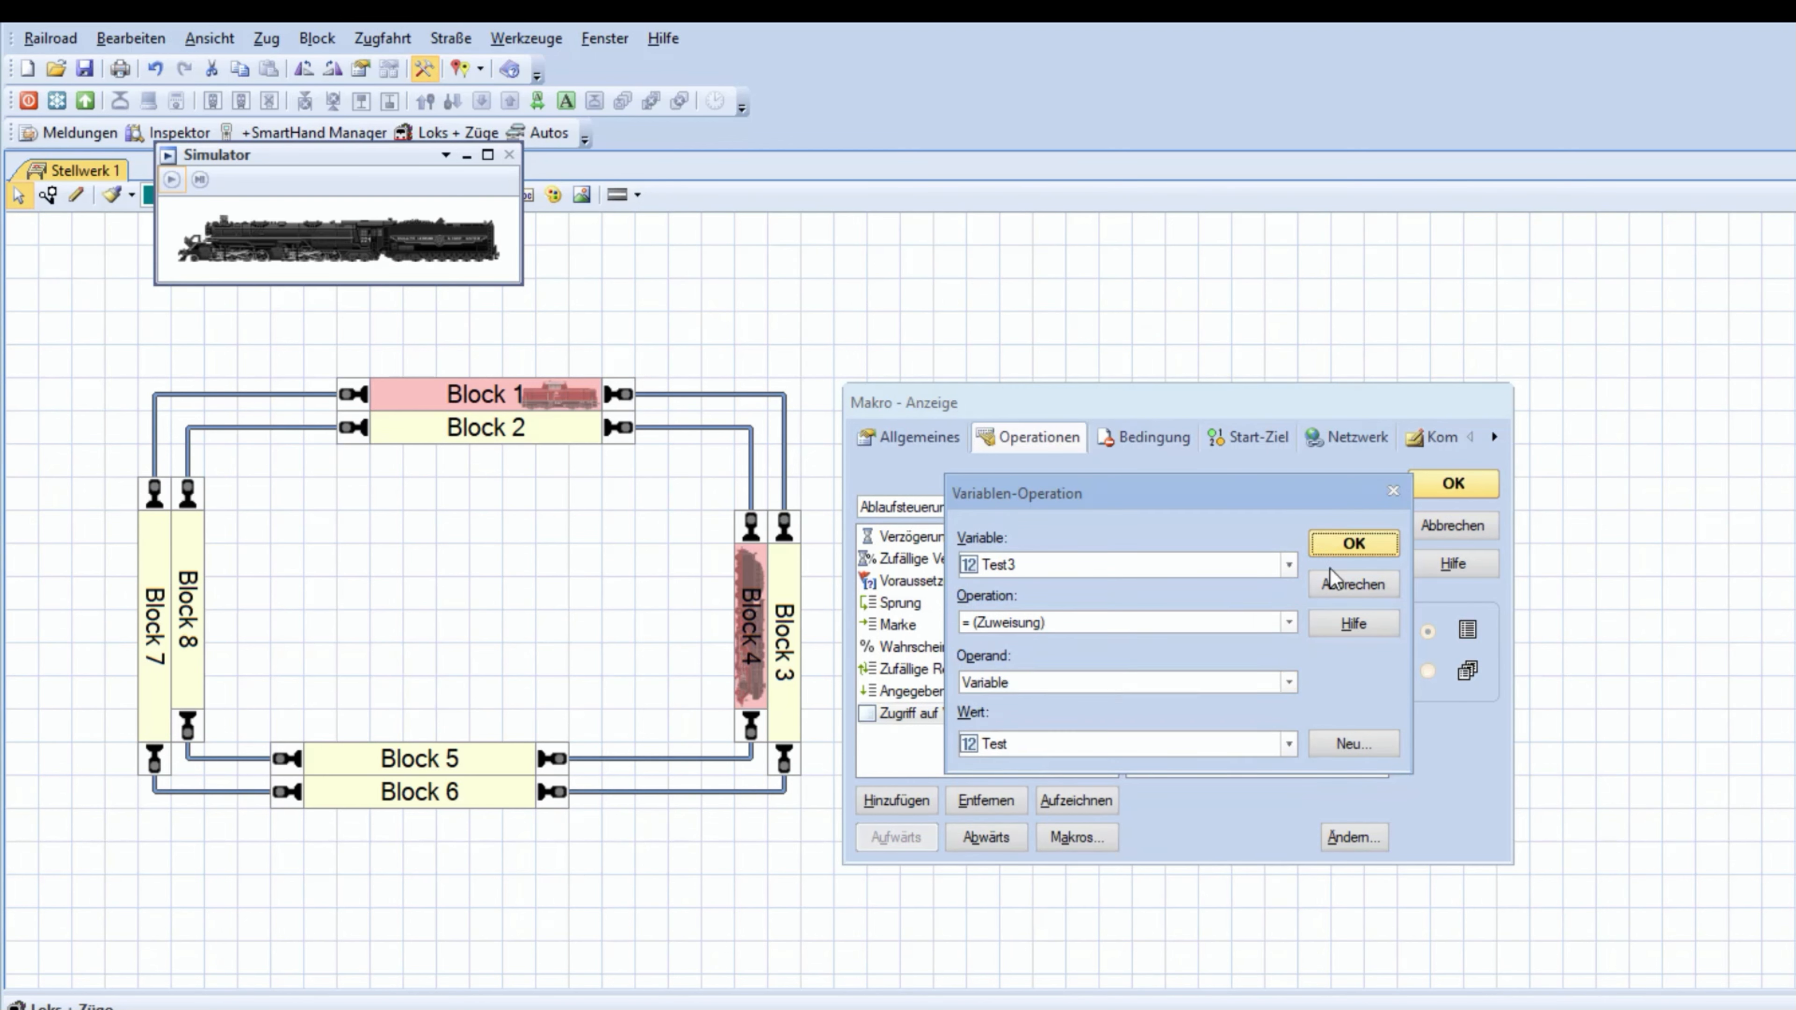
{"action": "left_click", "coordinate": [1354, 543]}
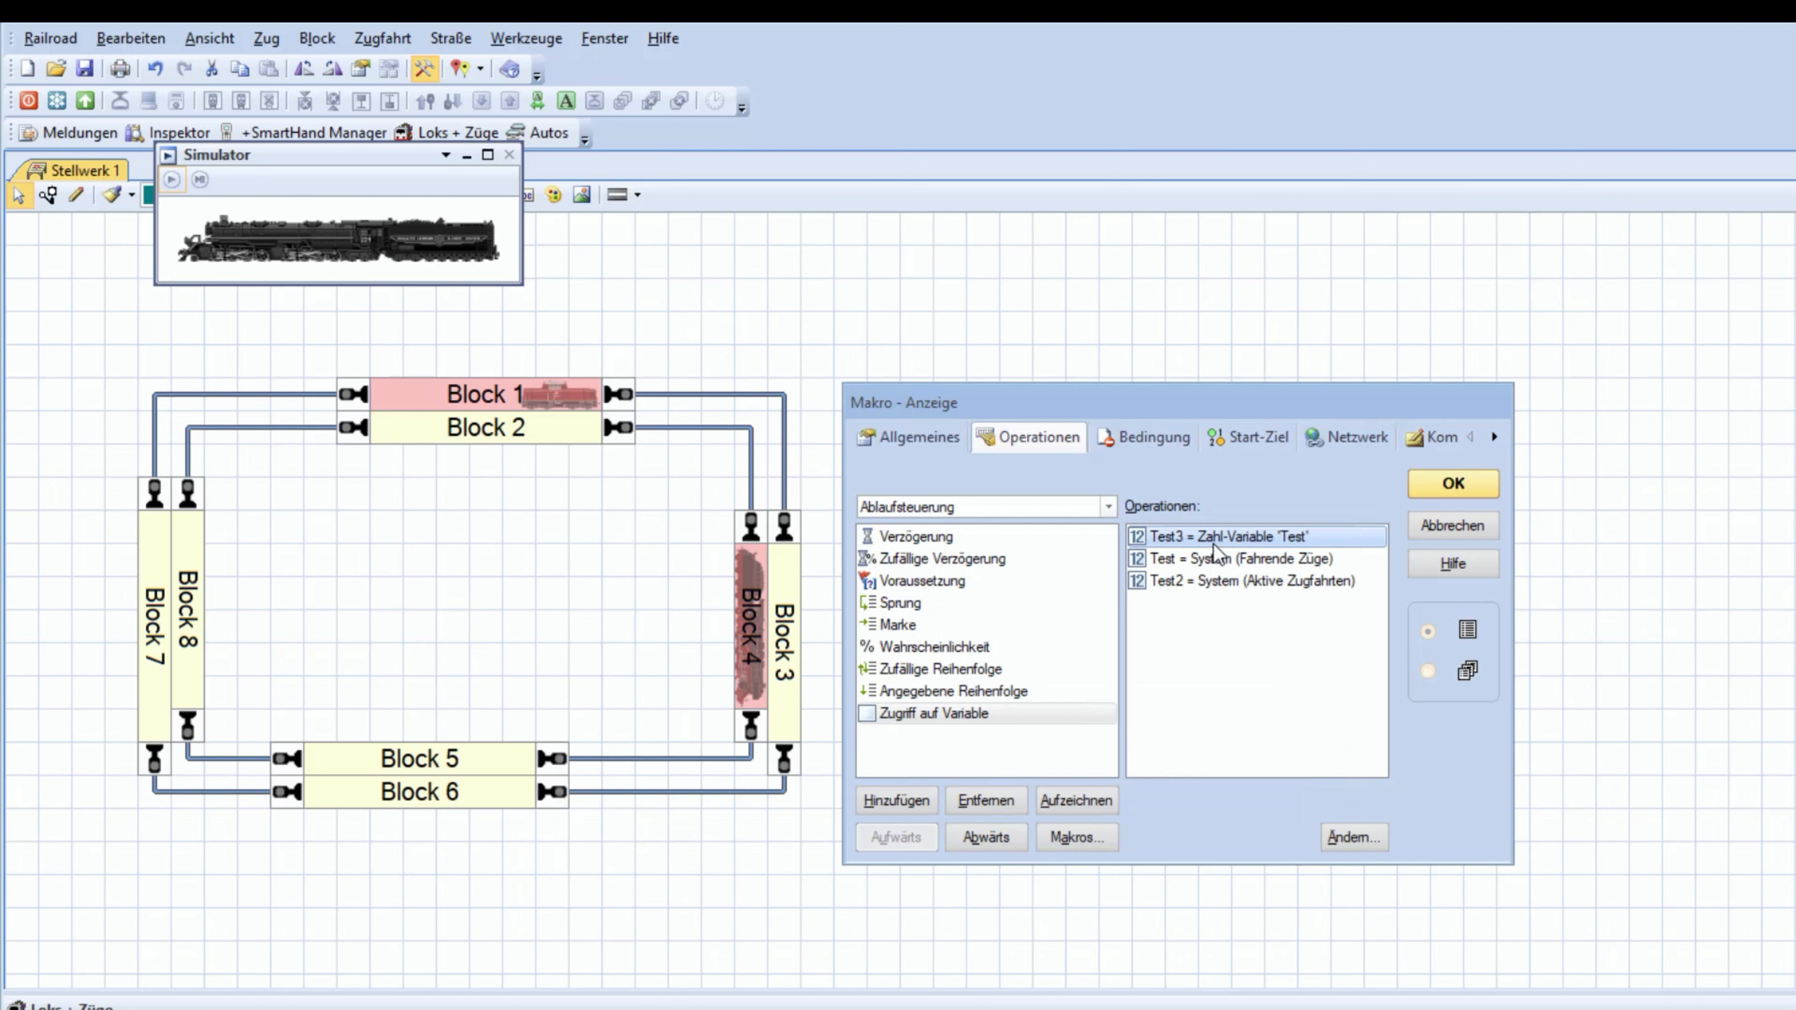
Close the macro operations and return to operation with the earlier routes resumed
{"action": "left_click", "coordinate": [986, 837]}
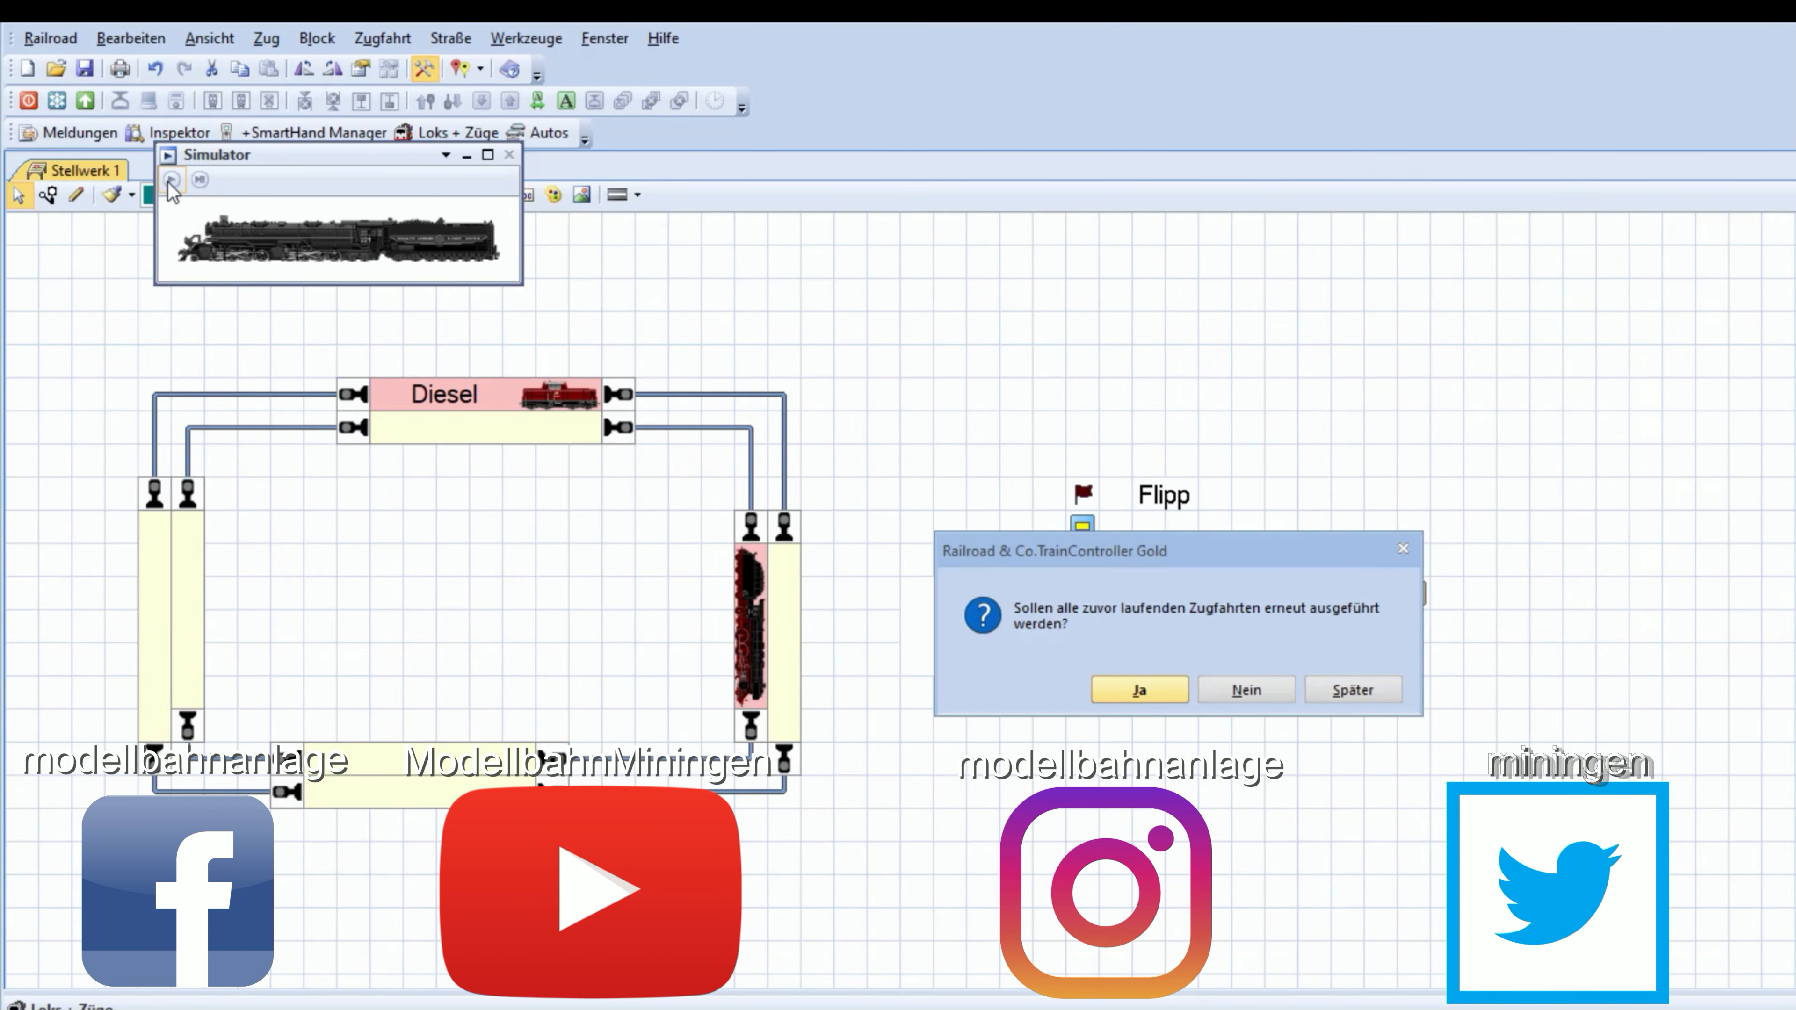
{"action": "left_click", "coordinate": [1138, 690]}
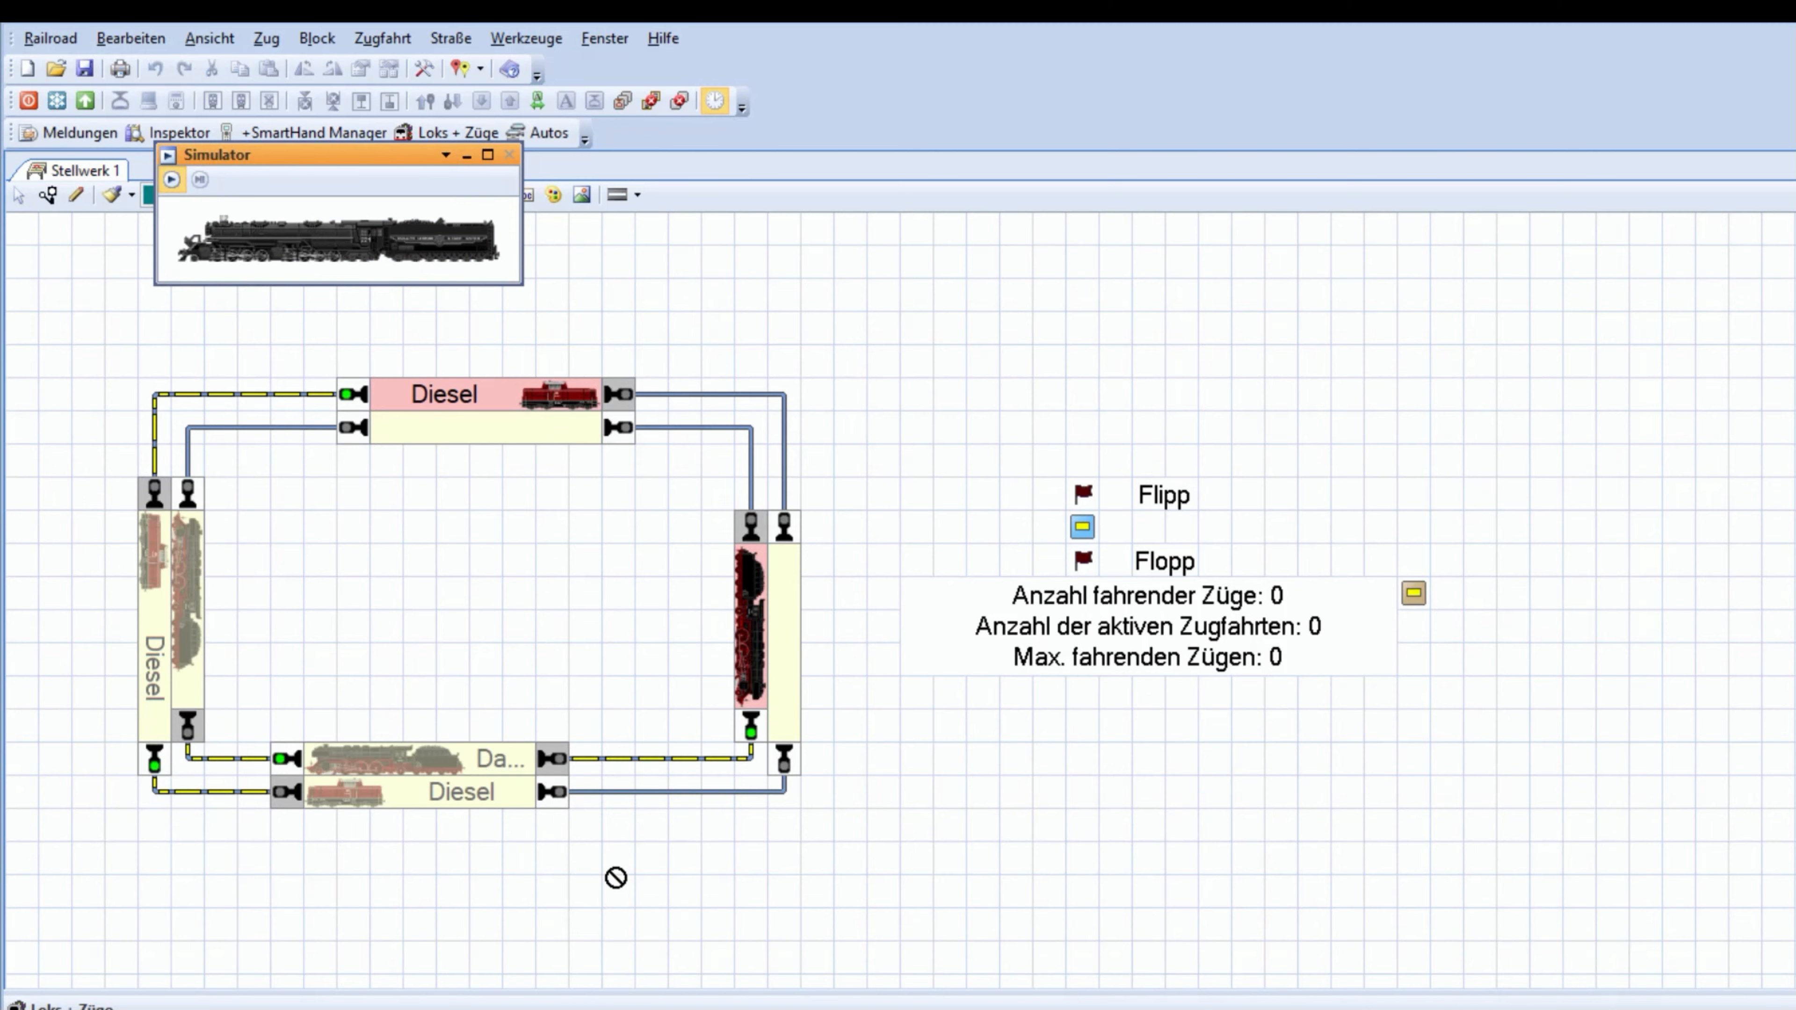
{"action": "mouse_move", "coordinate": [1317, 869]}
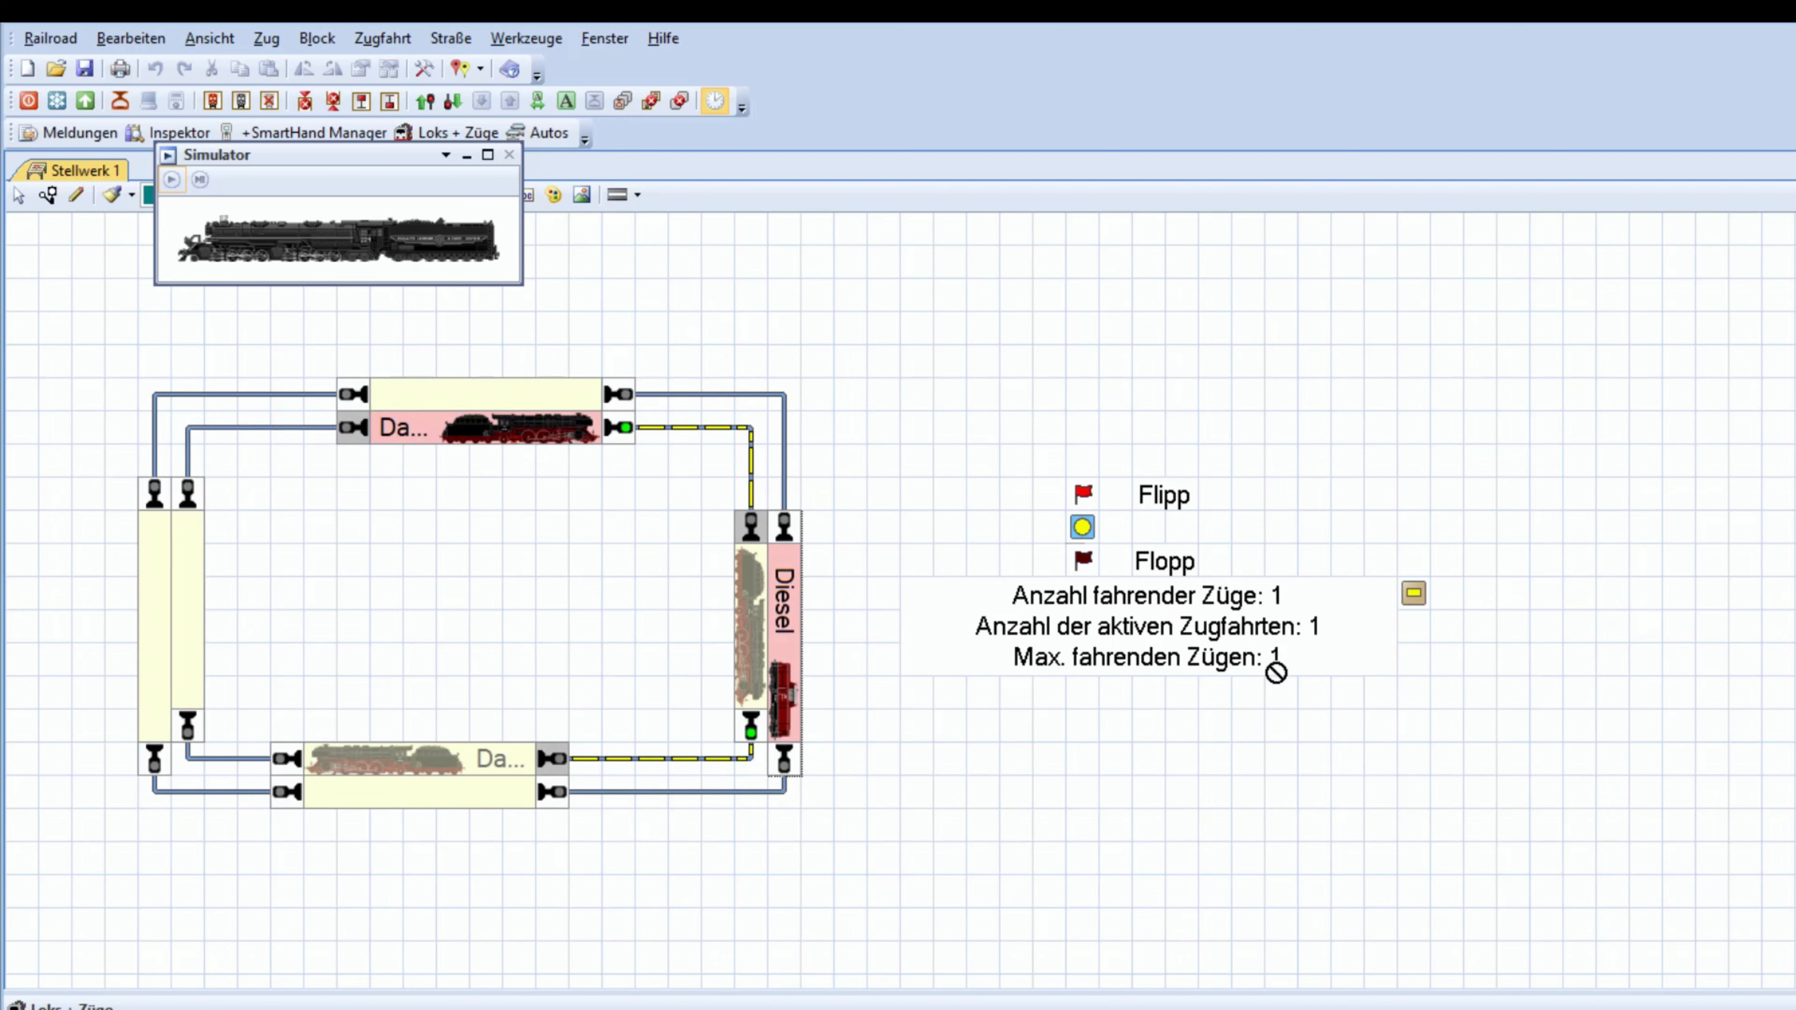
{"action": "mouse_move", "coordinate": [1283, 626]}
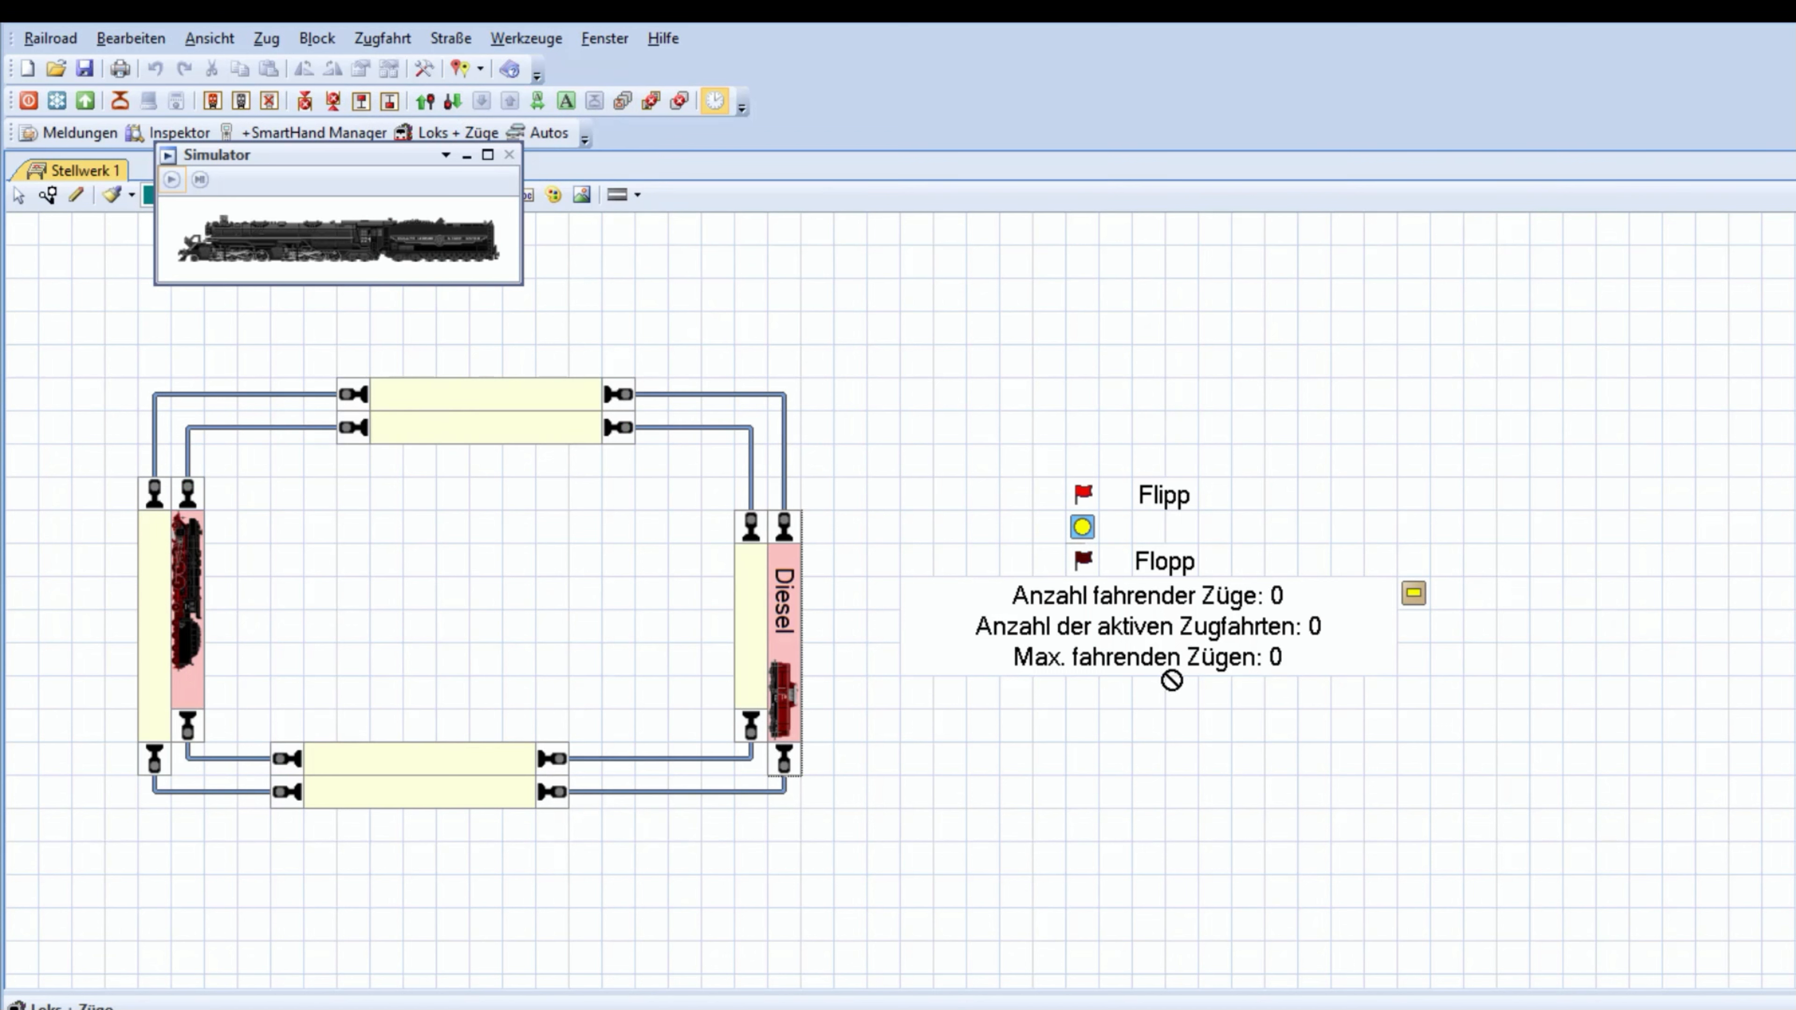
{"action": "mouse_move", "coordinate": [210, 186]}
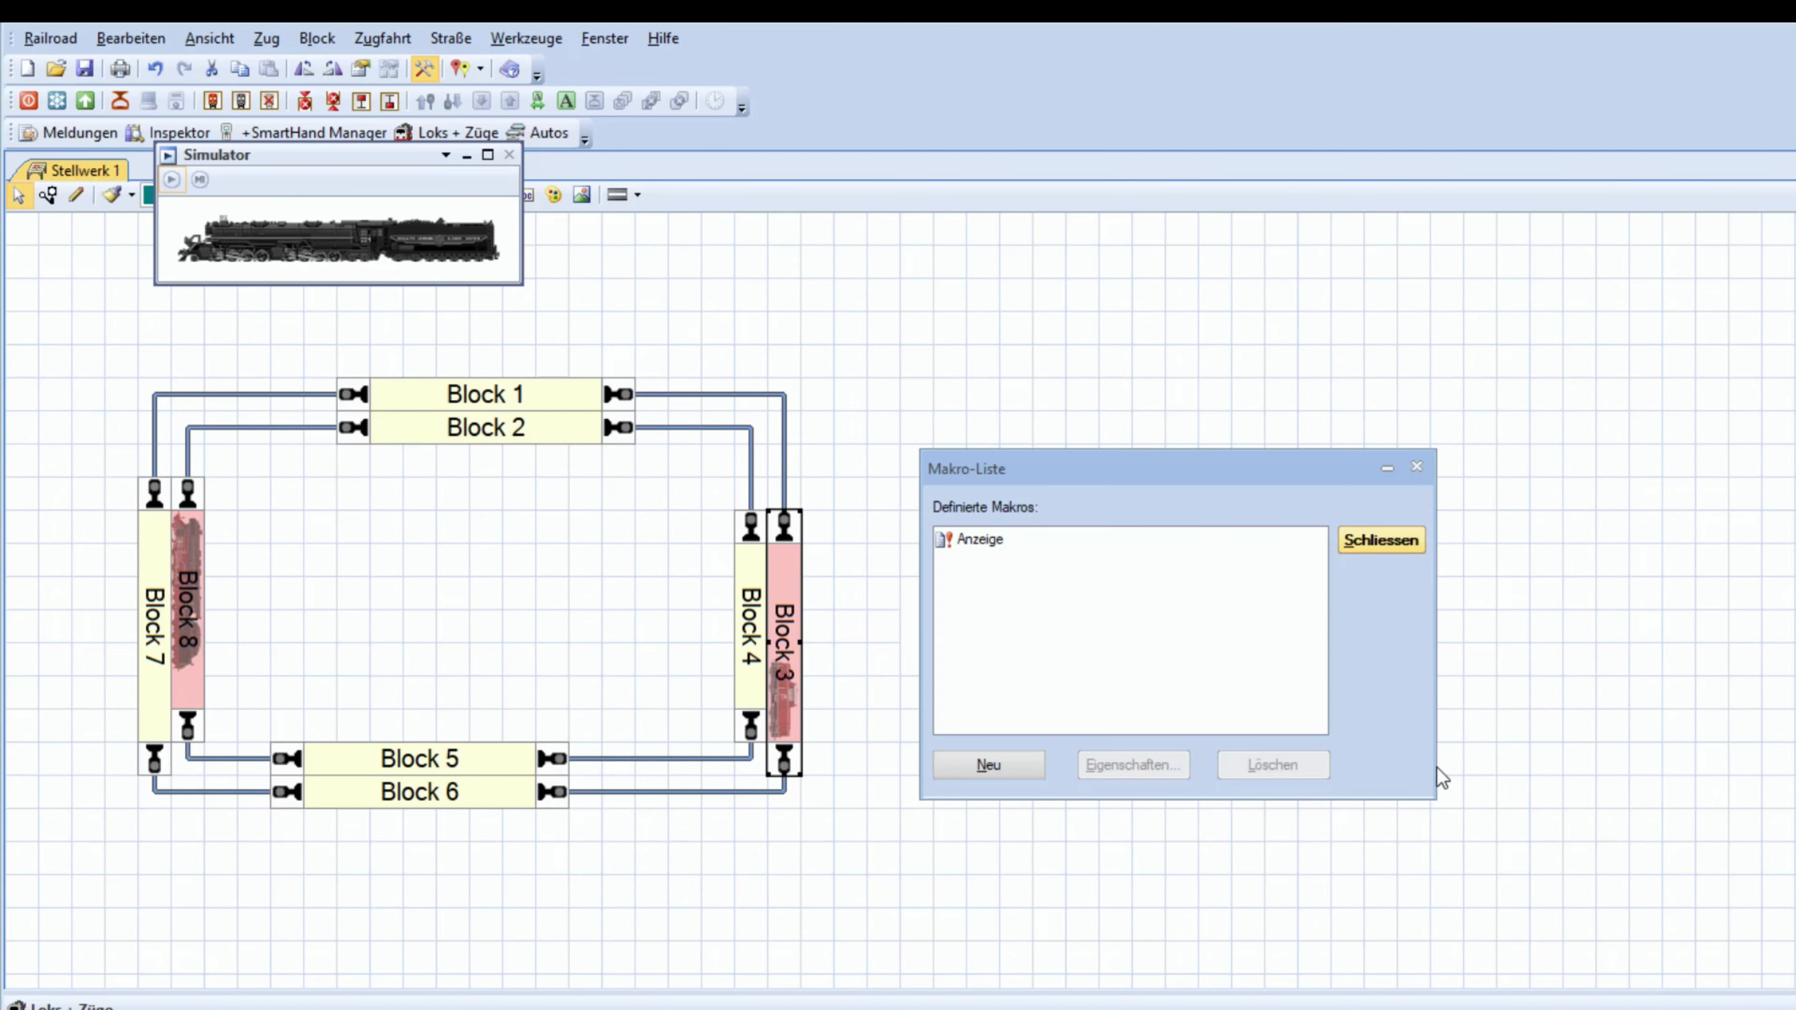
Move the Voraussetzung above the Test3 assignment in macro Anzeige and bring up its settings
{"action": "left_click", "coordinate": [1381, 541]}
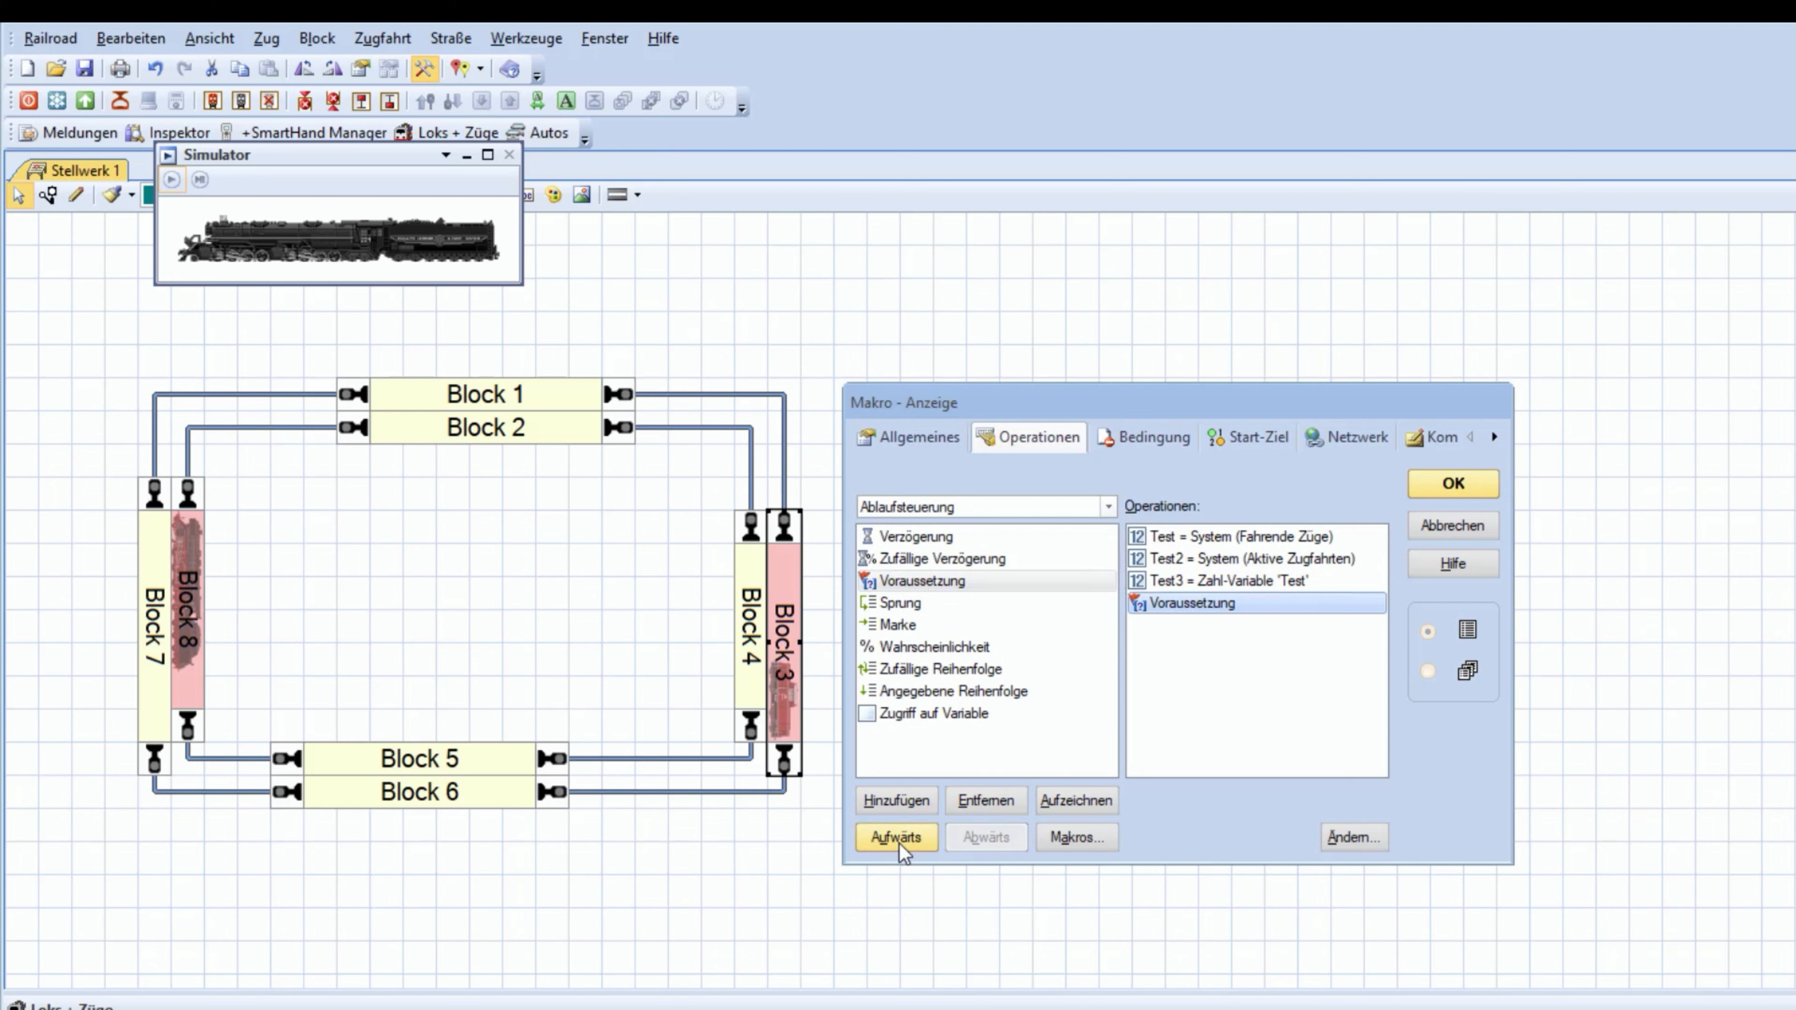
{"action": "left_click", "coordinate": [897, 837]}
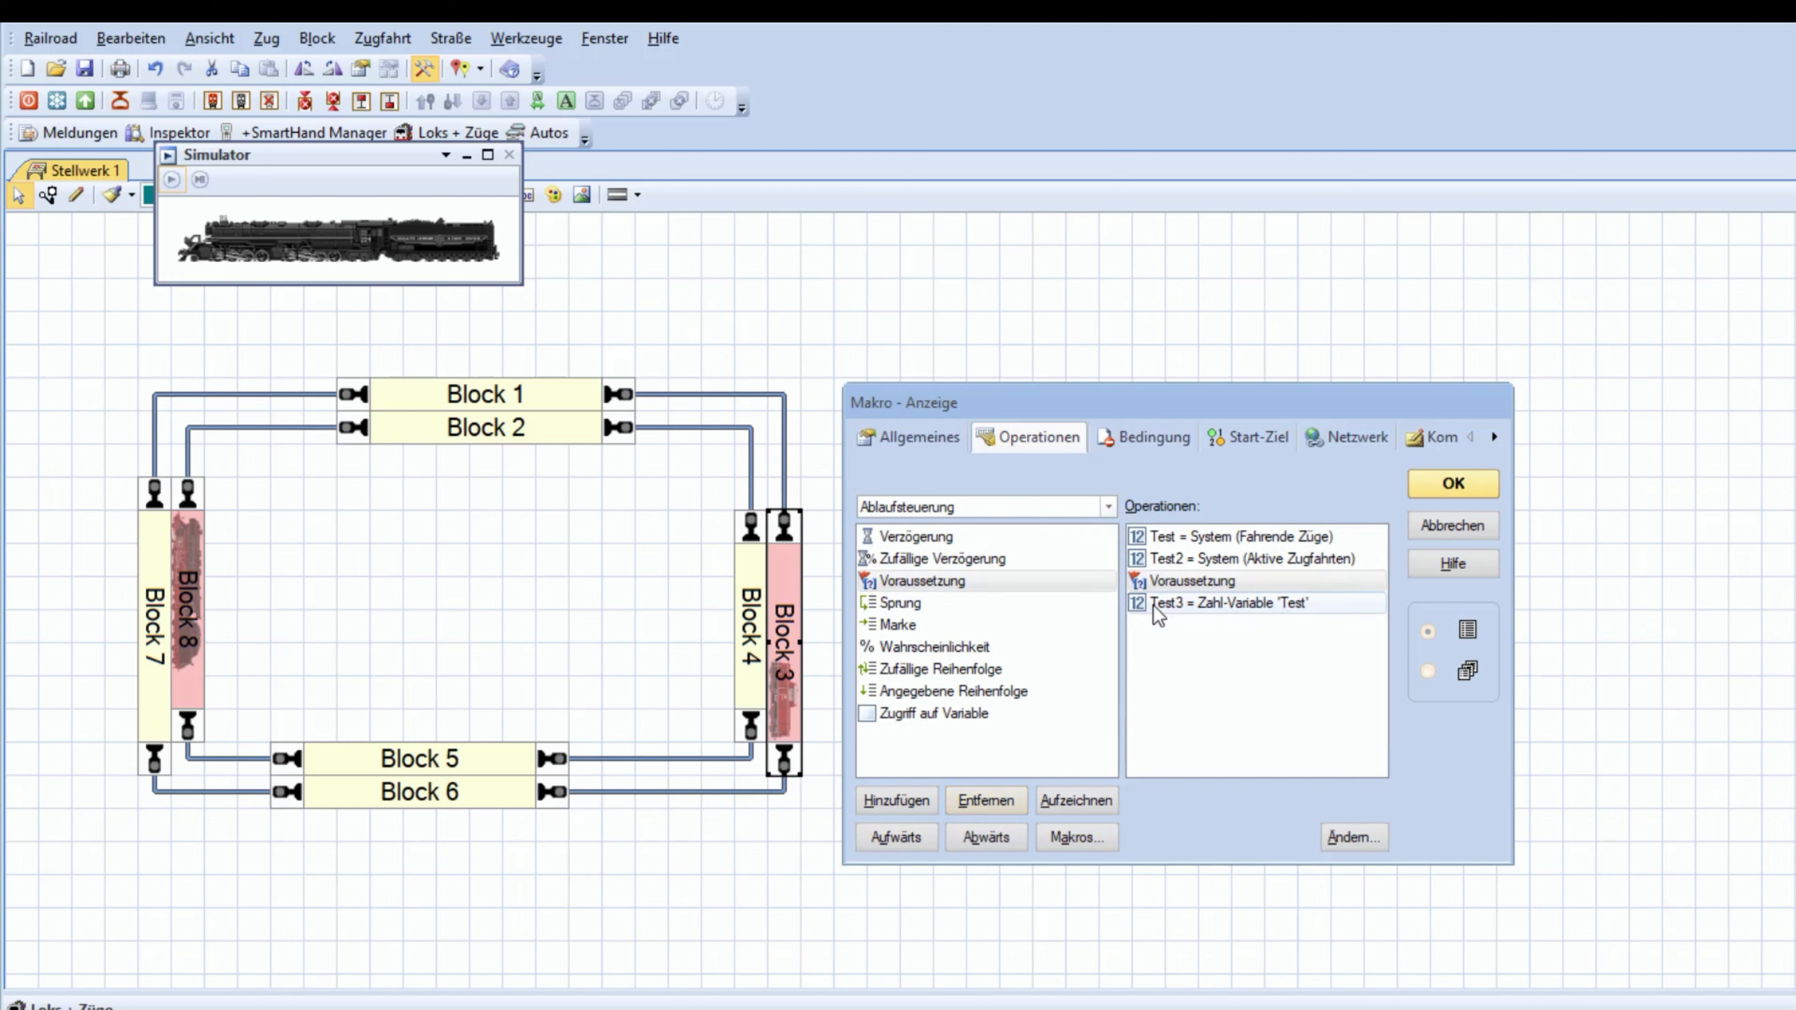
{"action": "left_click", "coordinate": [896, 801]}
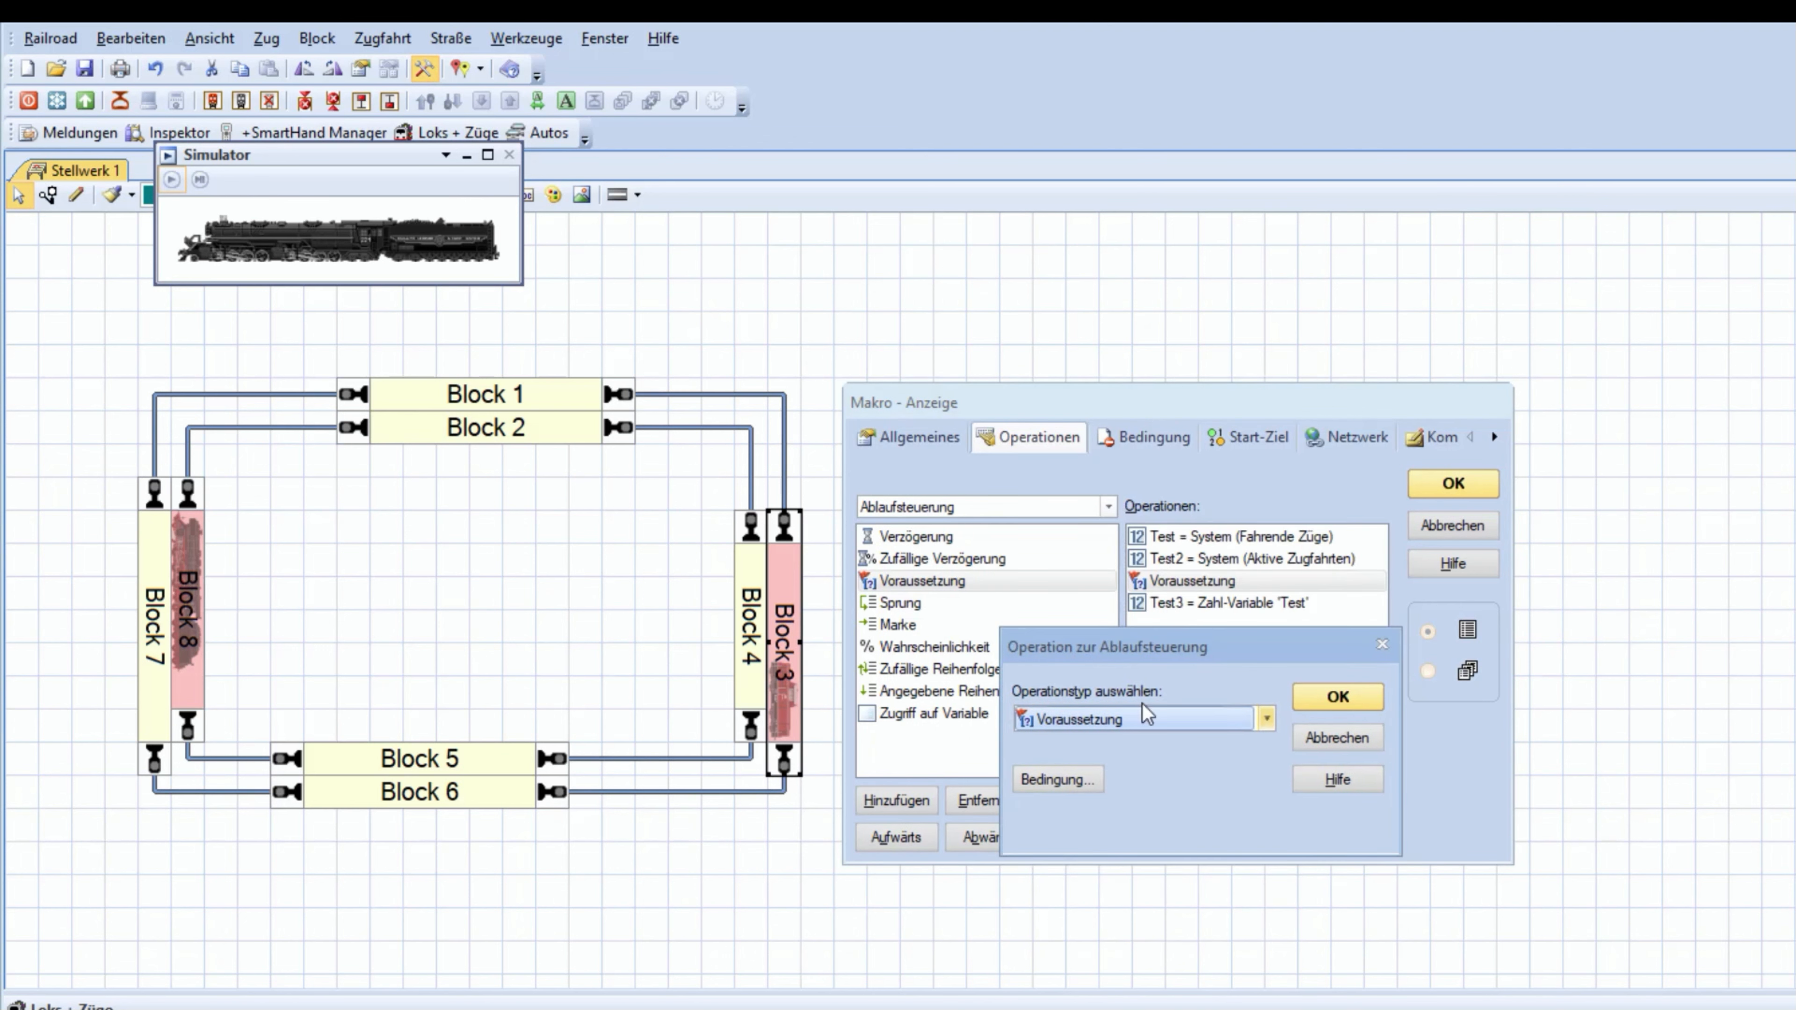
In the precondition's Bedingung, add variable Test3 to the checked objects and select it
{"action": "left_click", "coordinate": [1338, 697]}
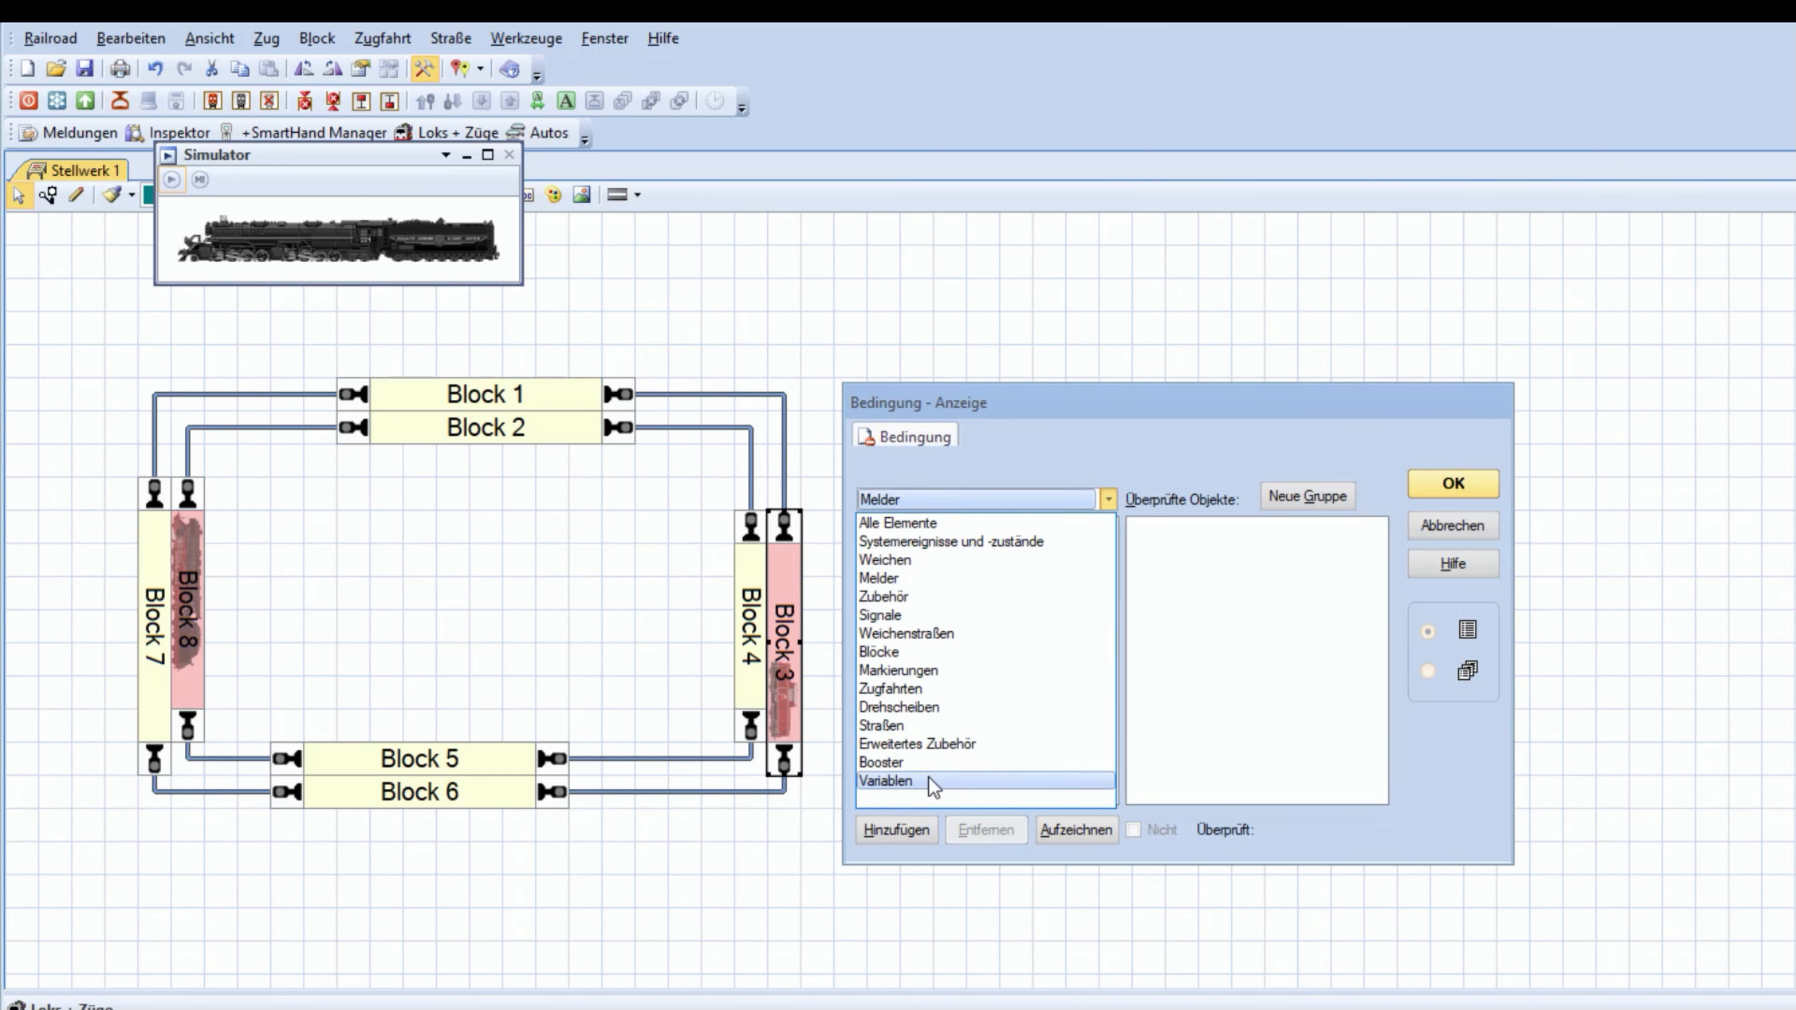
{"action": "left_click", "coordinate": [885, 781]}
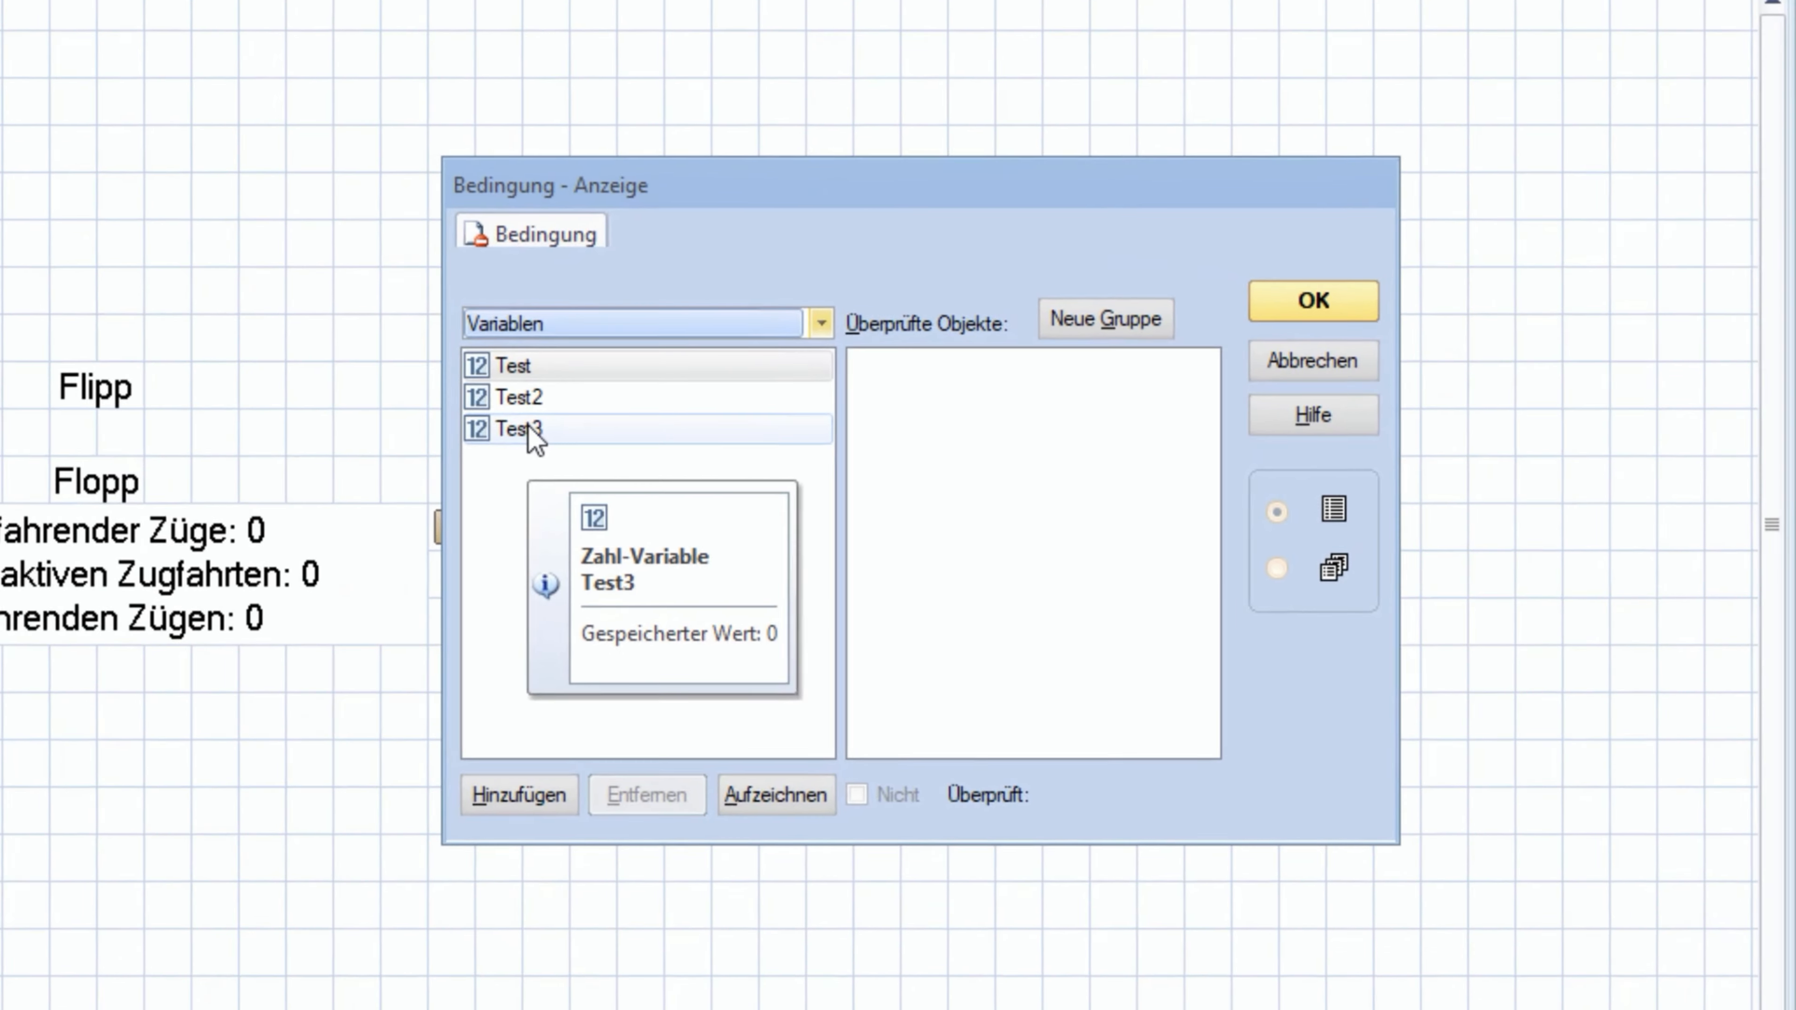
{"action": "left_click", "coordinate": [518, 795]}
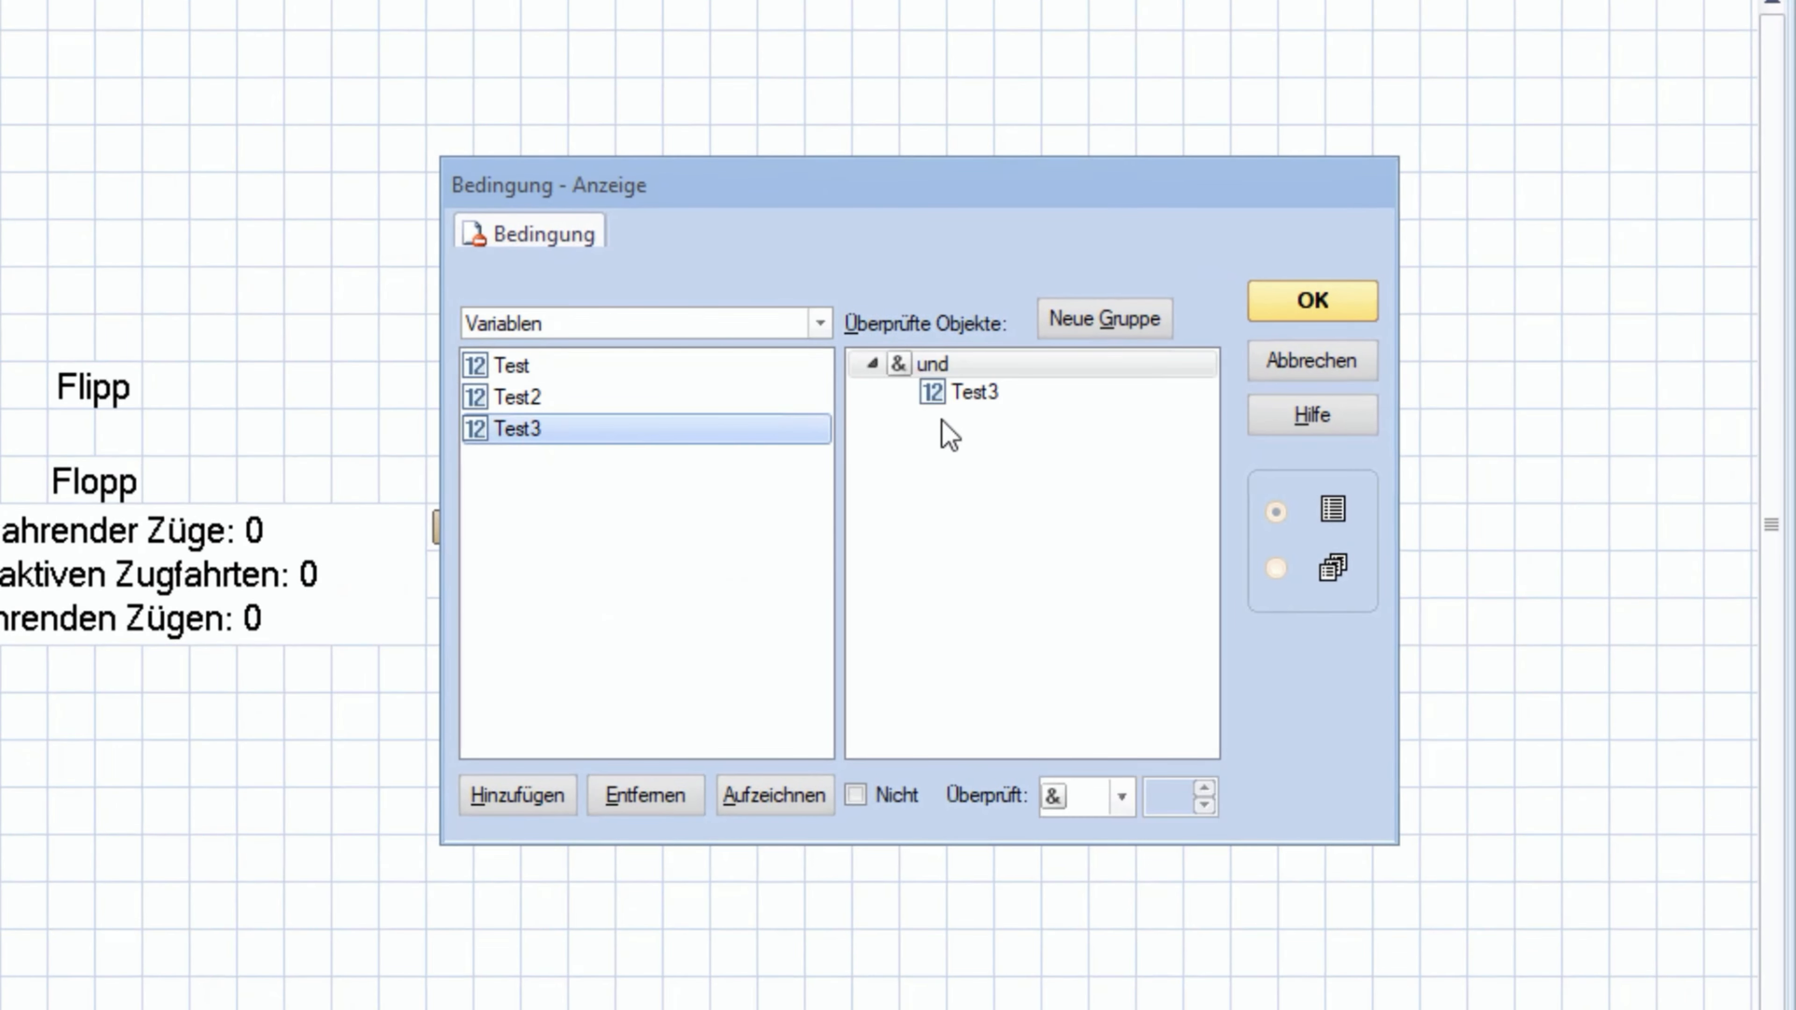
{"action": "left_click", "coordinate": [1121, 795]}
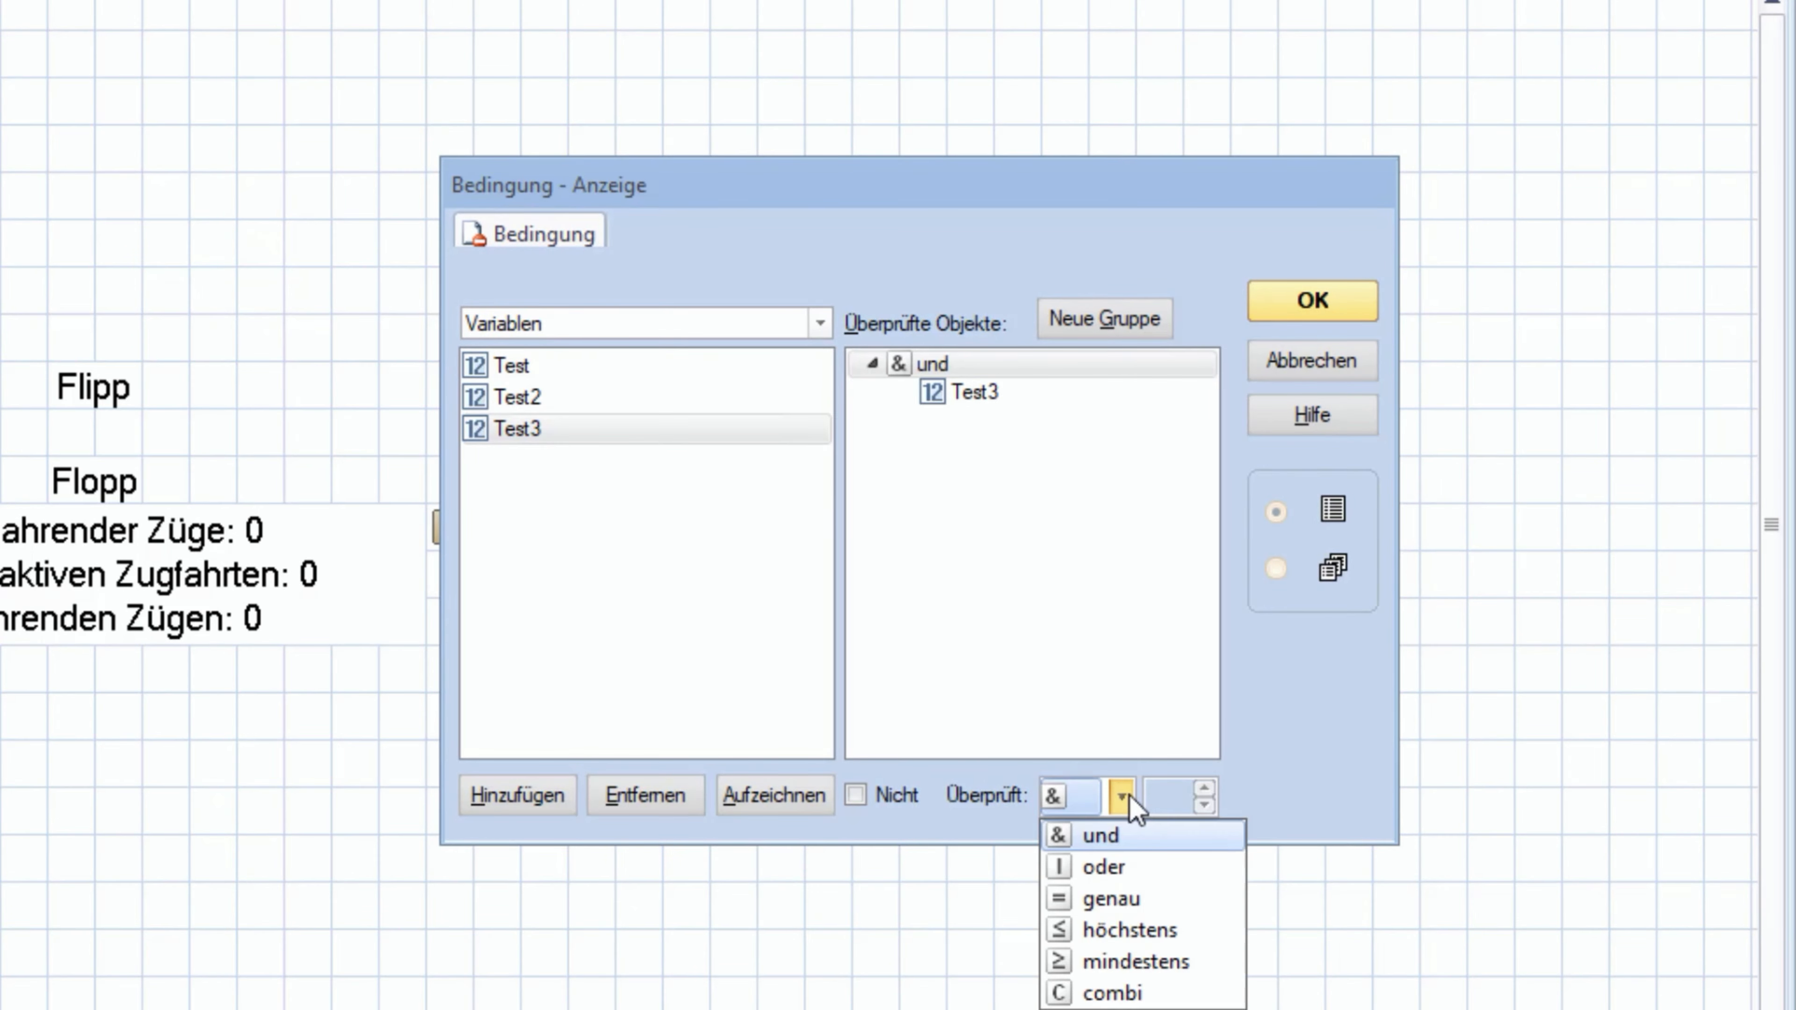
{"action": "mouse_move", "coordinate": [1156, 1000]}
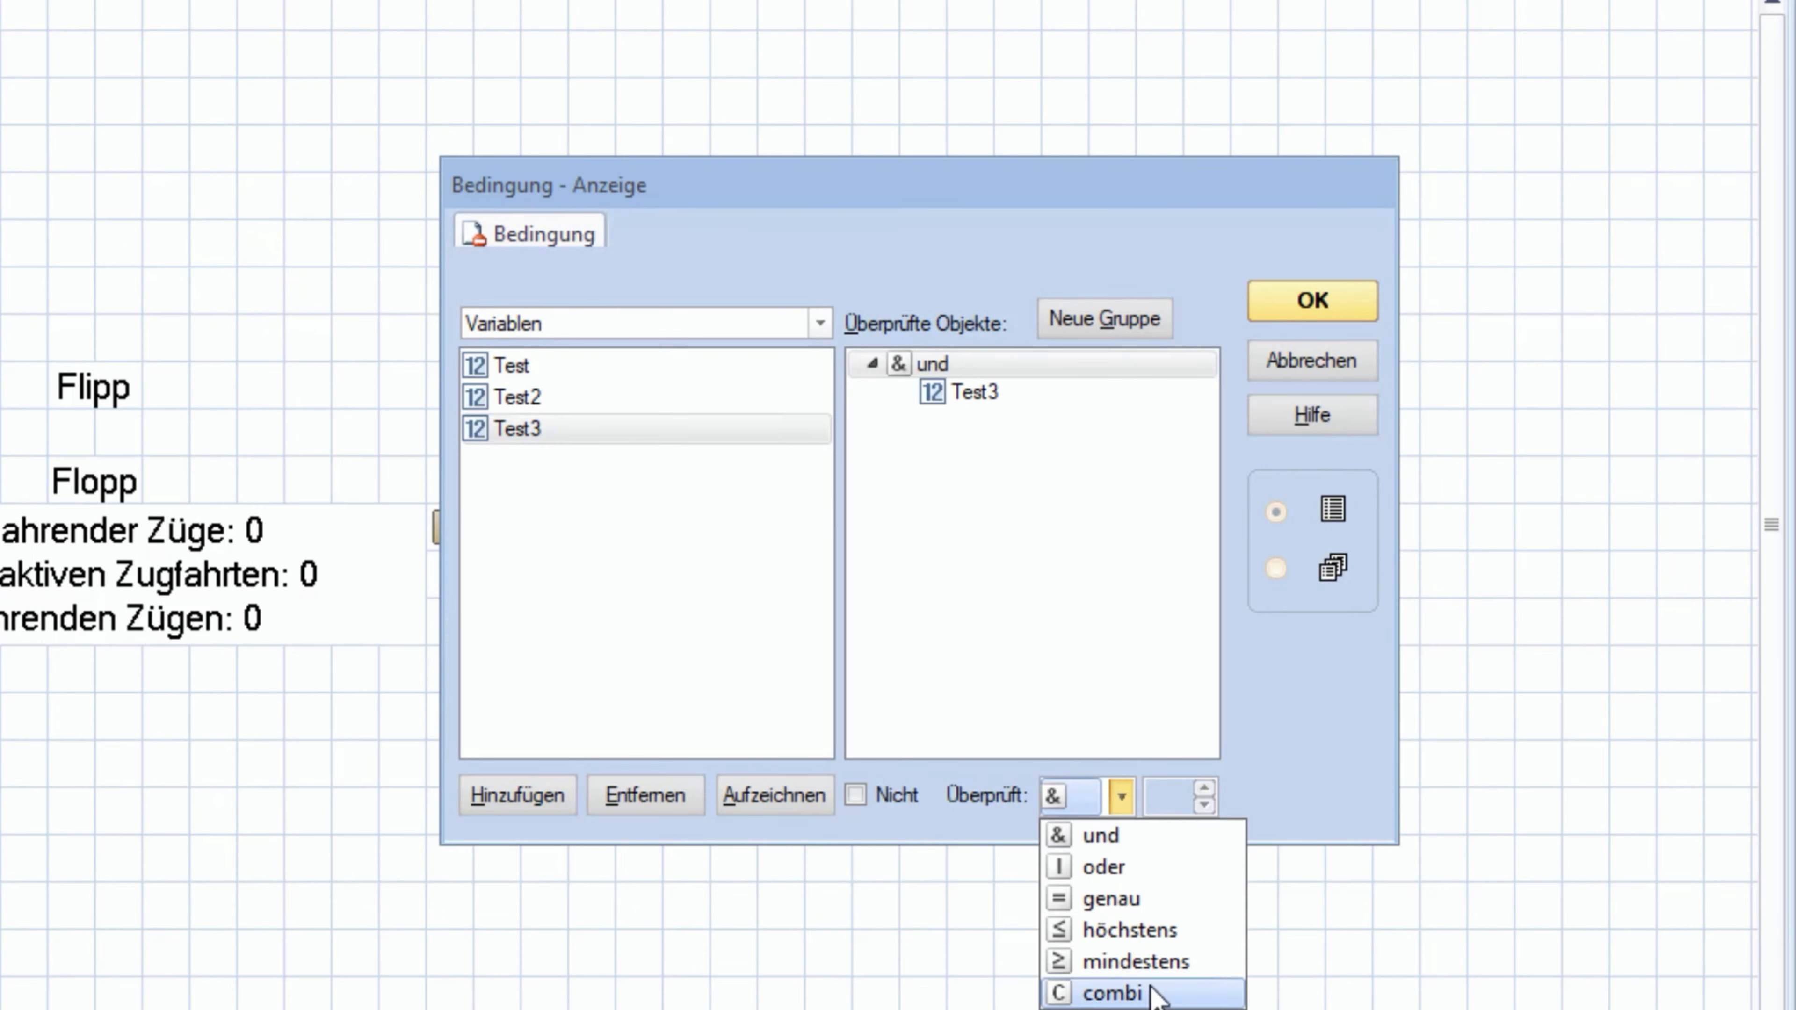
{"action": "mouse_move", "coordinate": [1147, 941]}
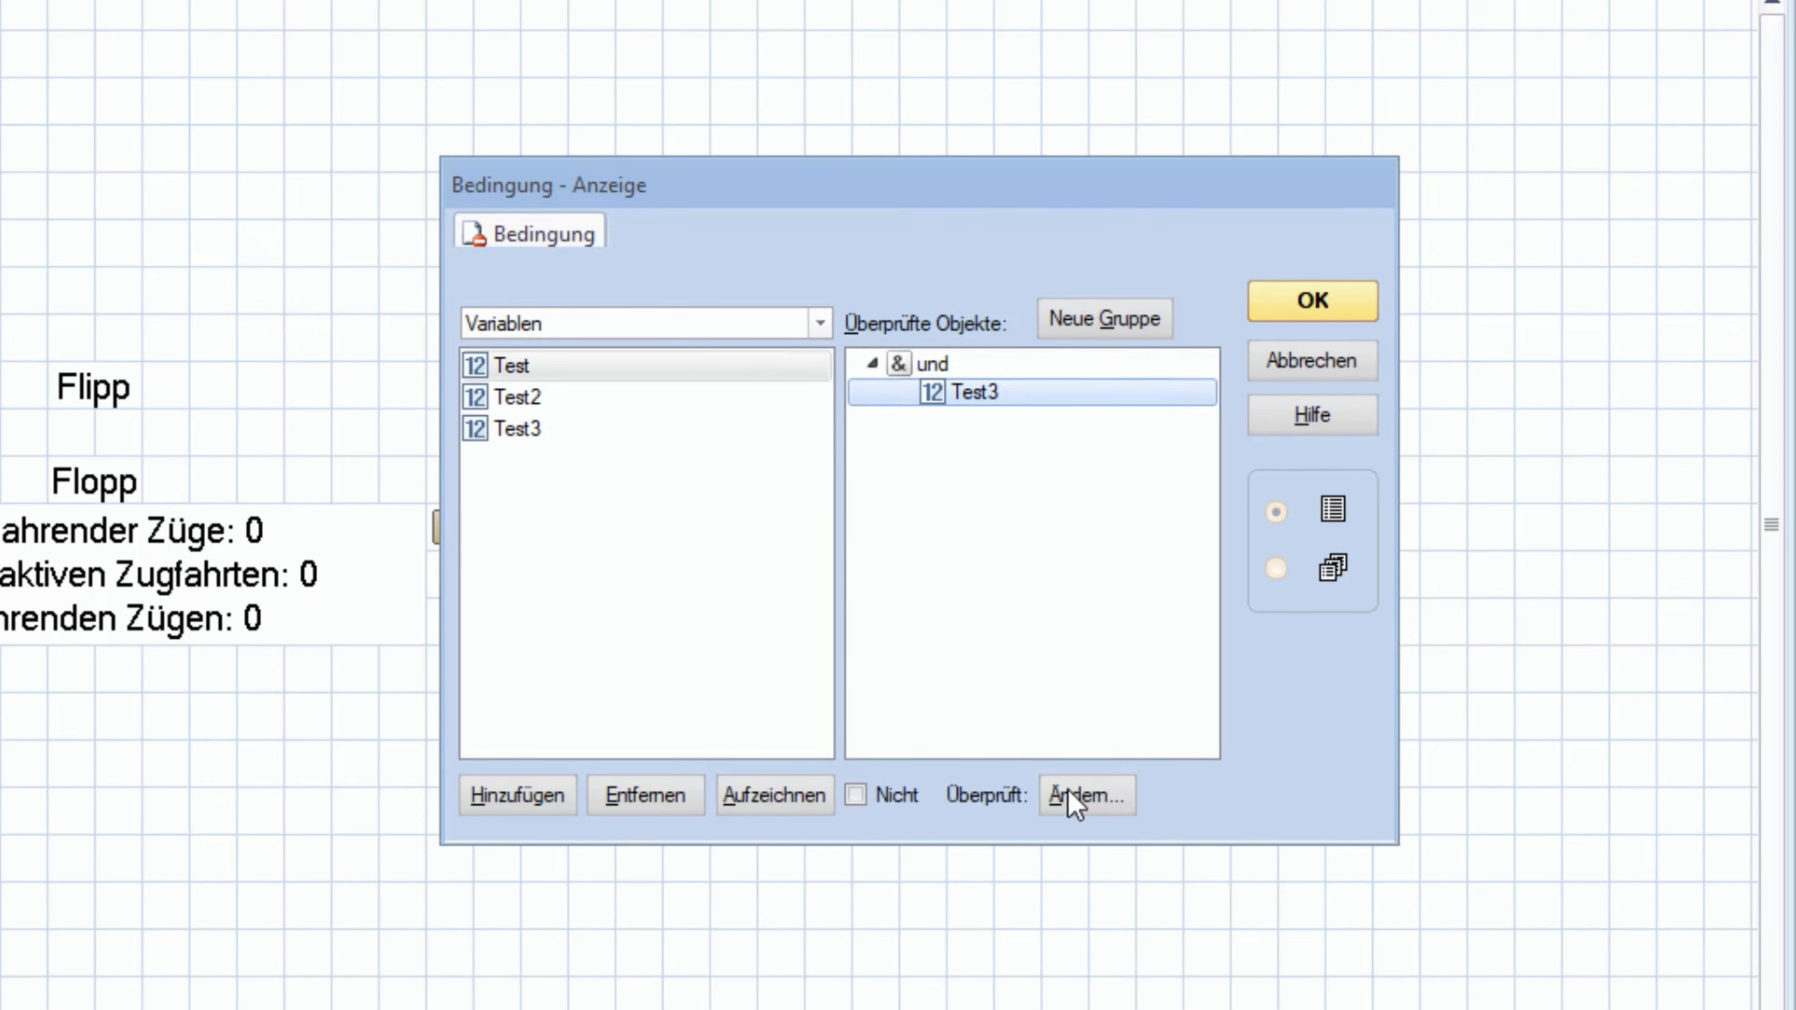
Set the Test3 check to '< (kleiner)' against Operand Variable, Wert Test, and confirm
{"action": "left_click", "coordinate": [1086, 808]}
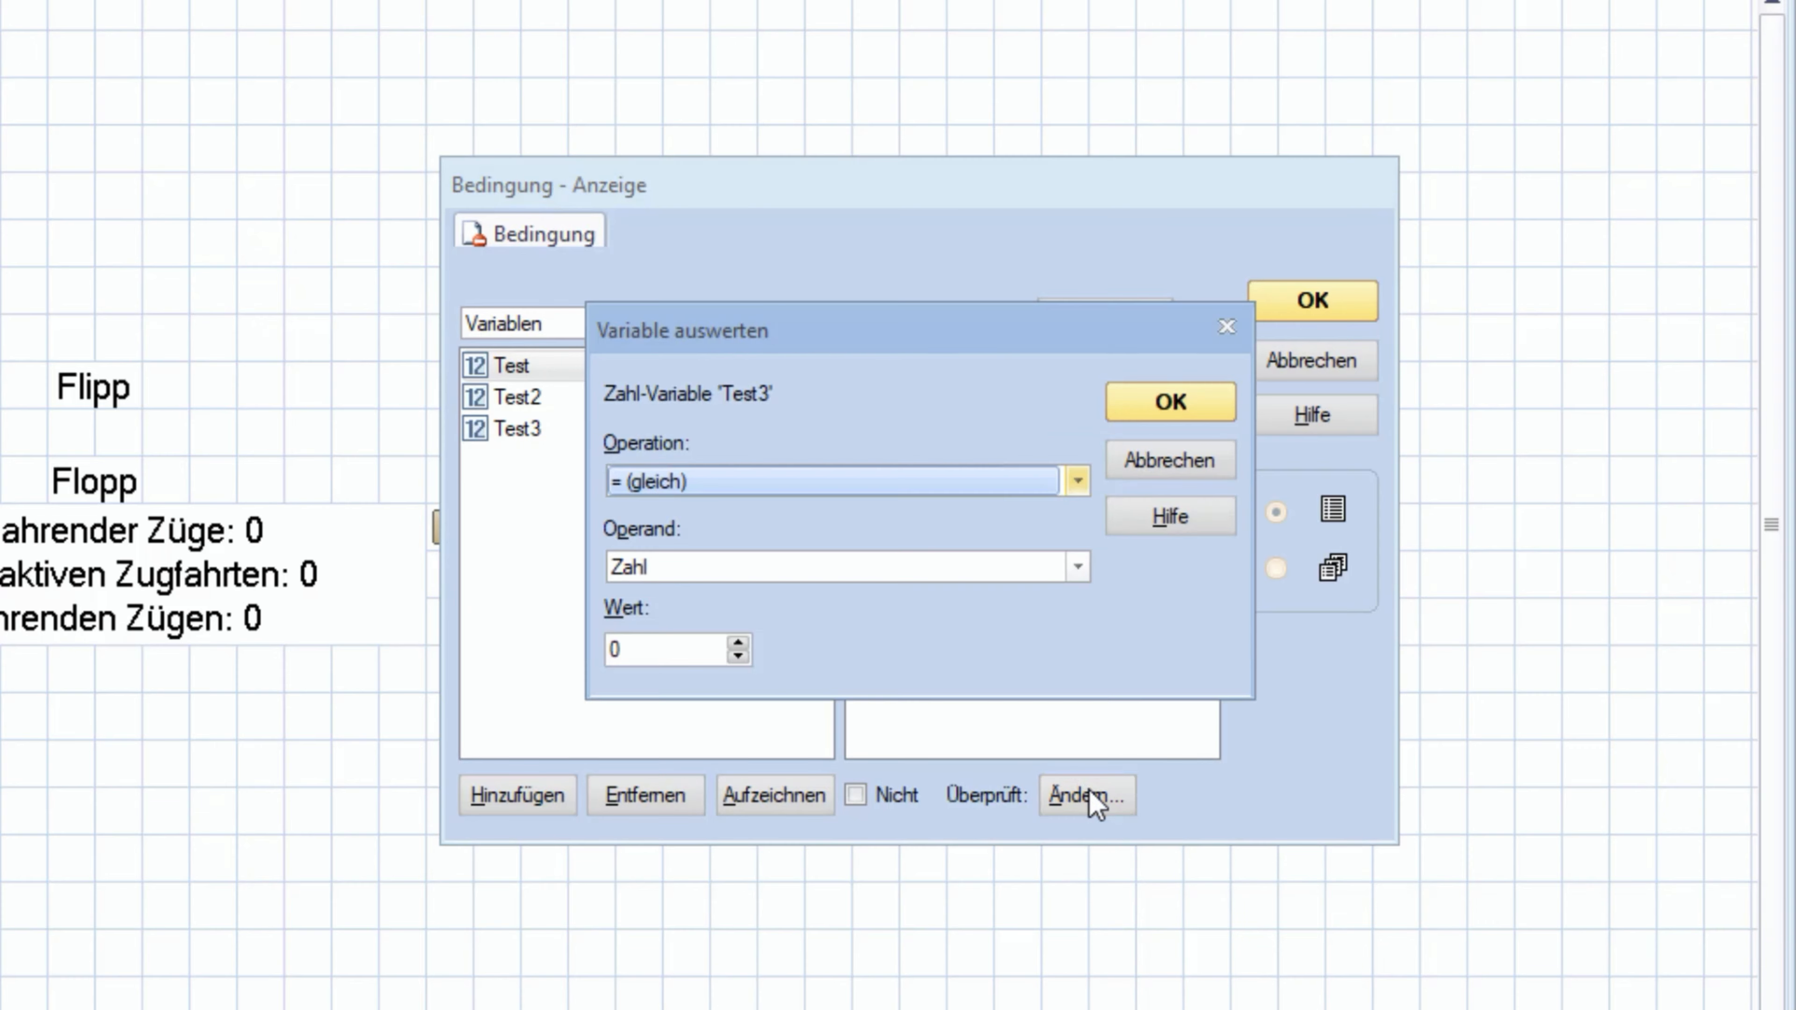
{"action": "left_click", "coordinate": [1079, 480]}
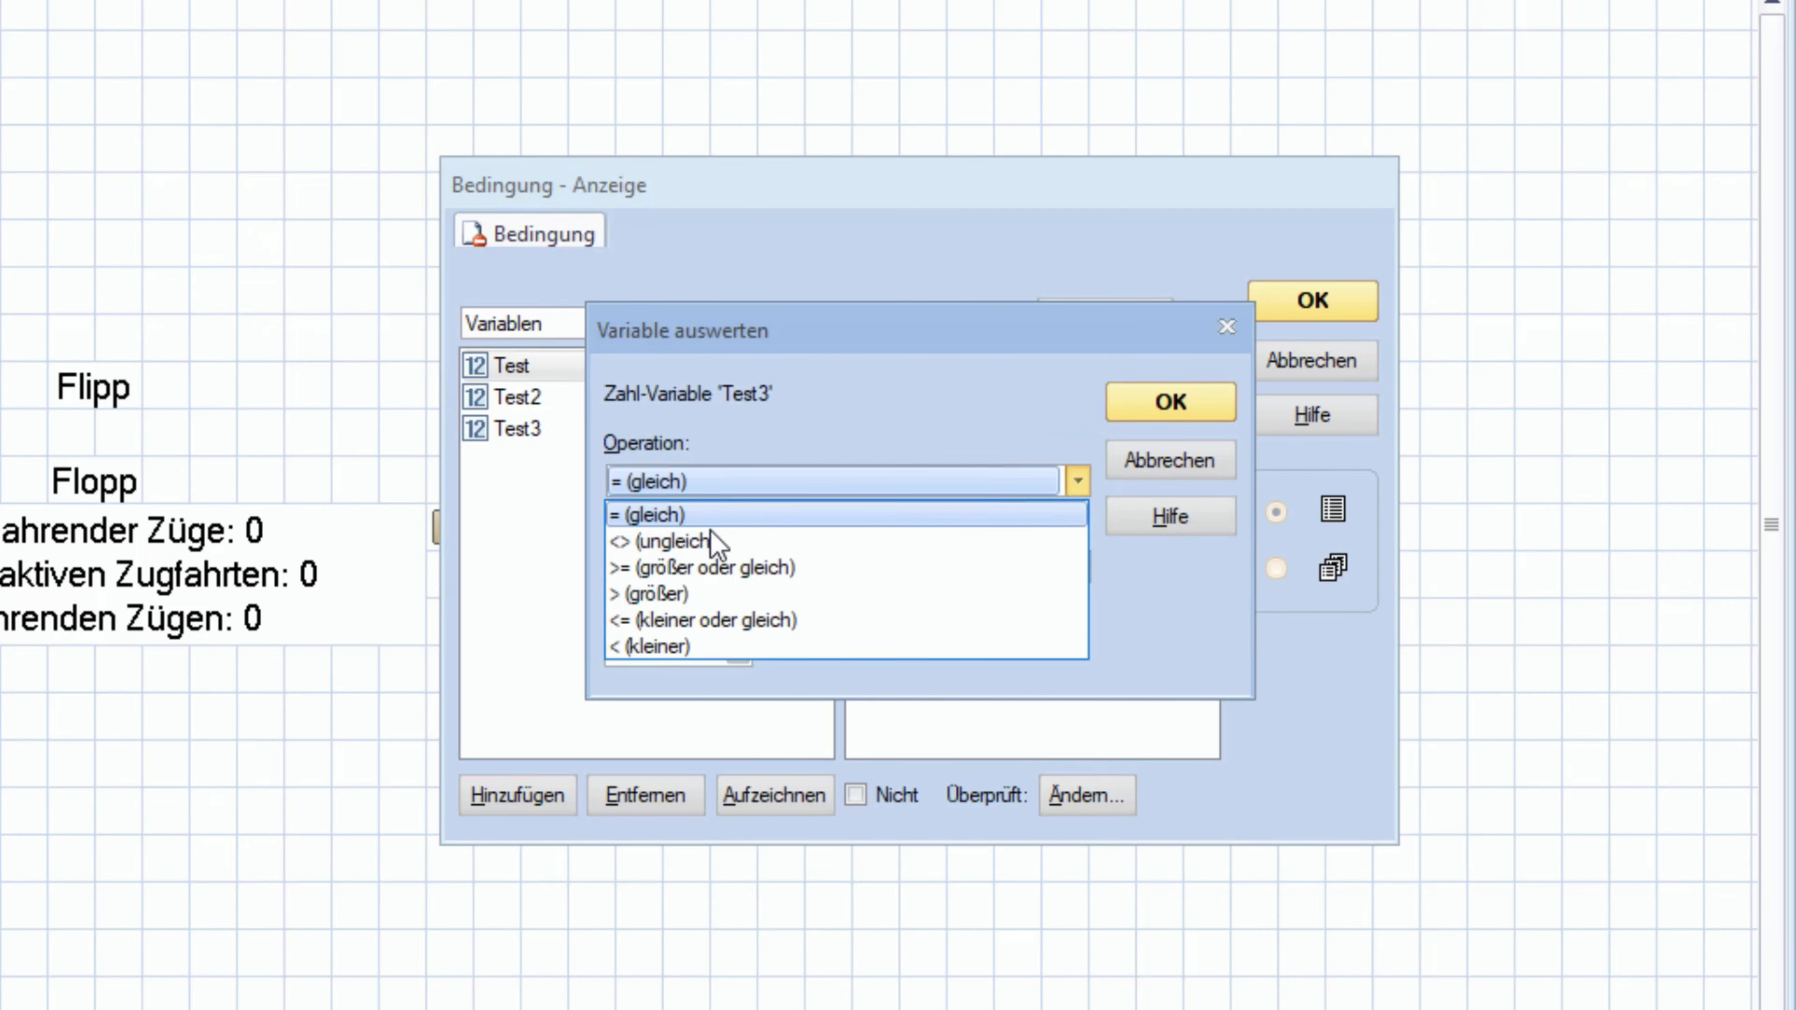
{"action": "mouse_move", "coordinate": [700, 587]}
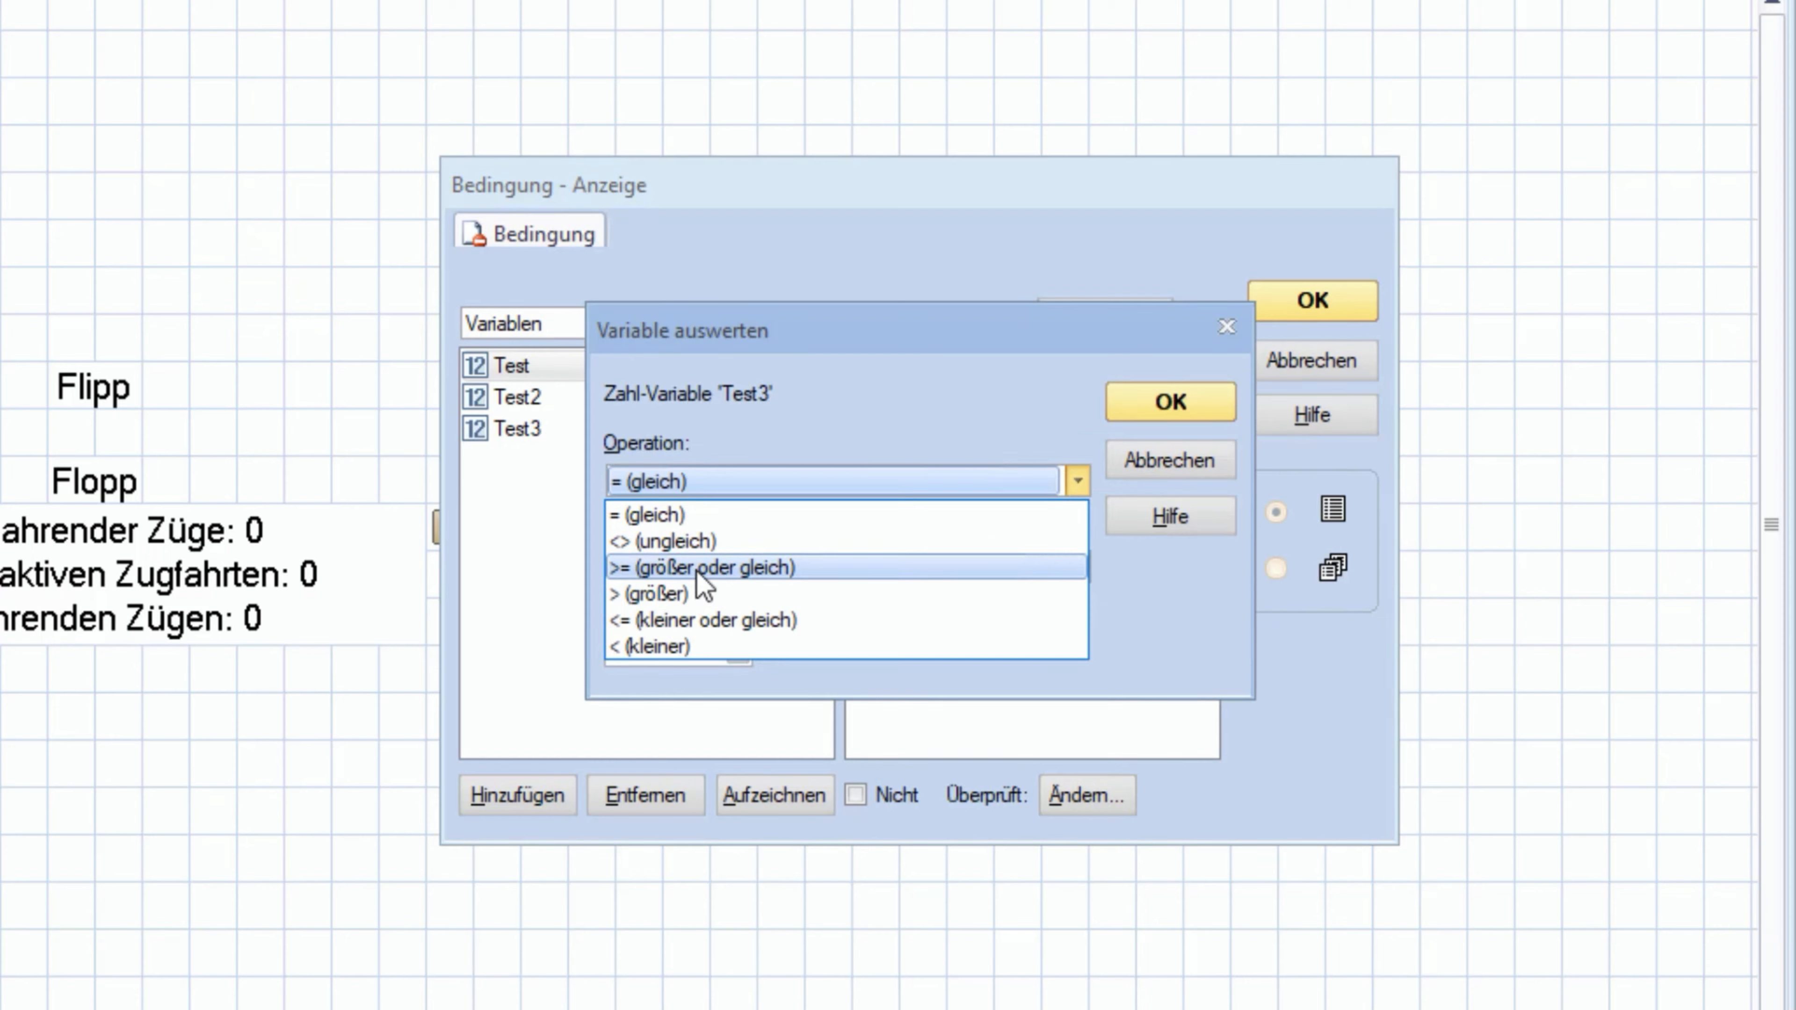
{"action": "mouse_move", "coordinate": [697, 628]}
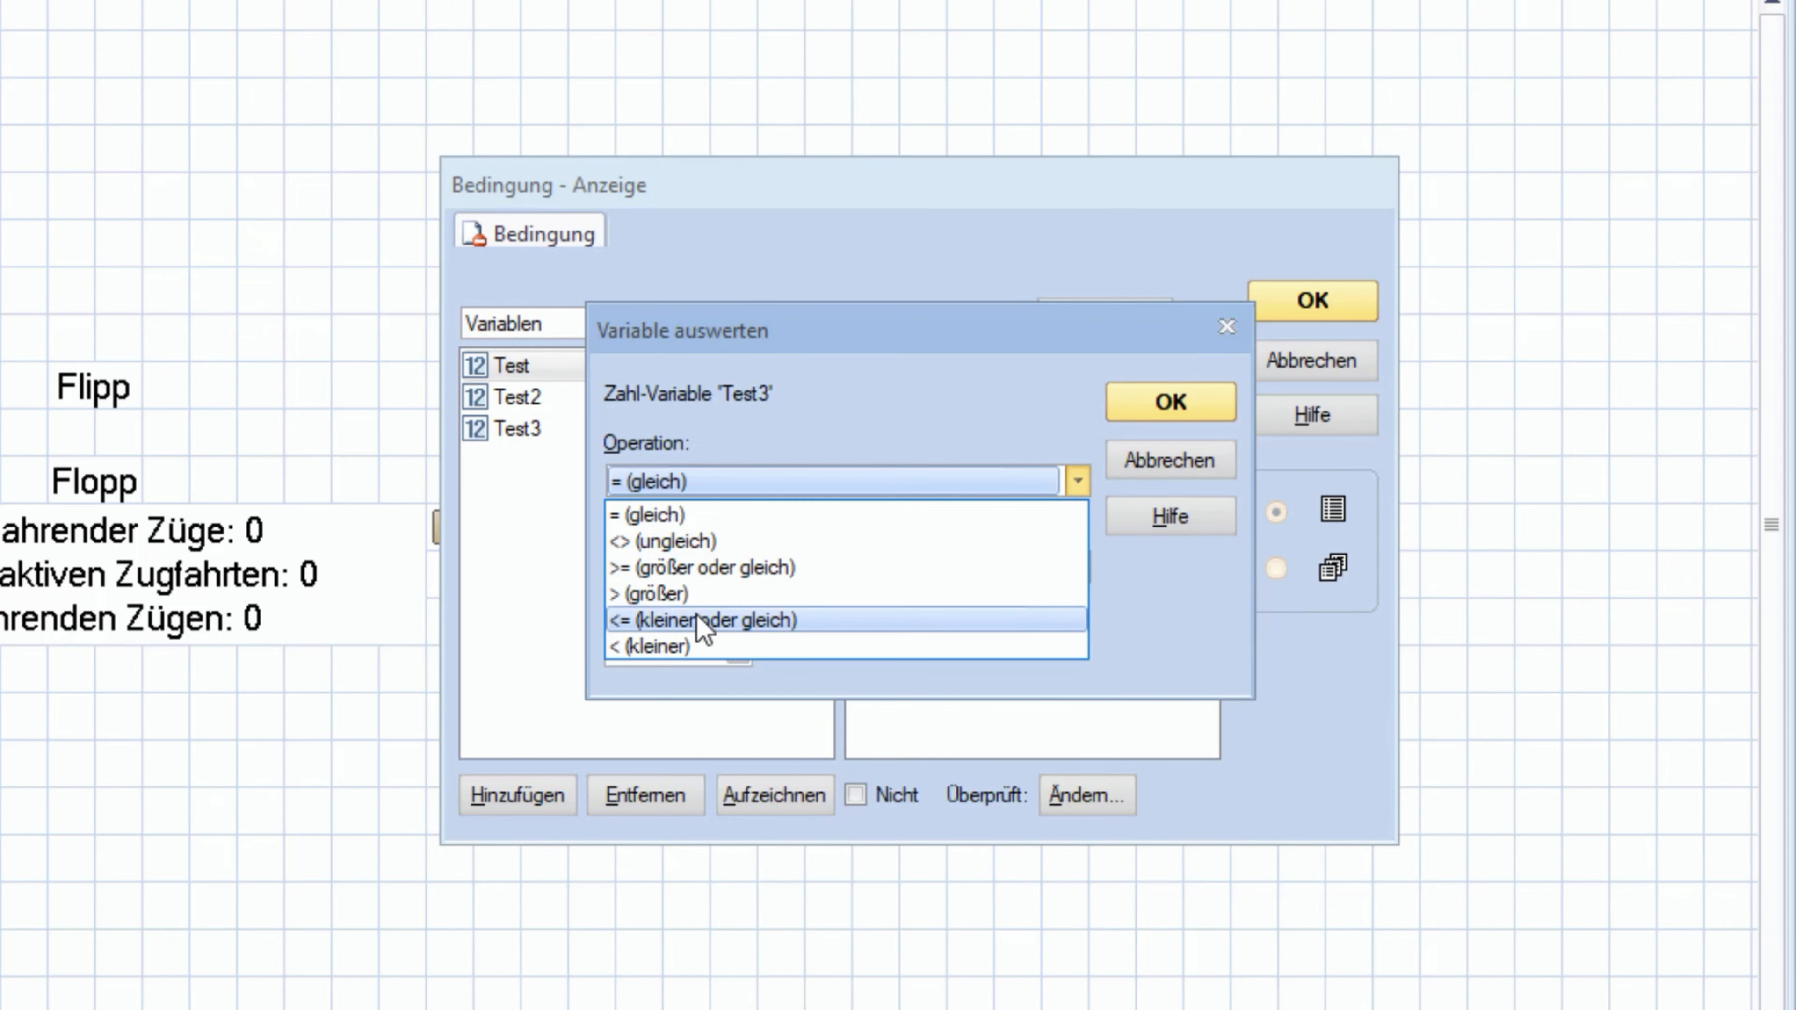
{"action": "mouse_move", "coordinate": [670, 554]}
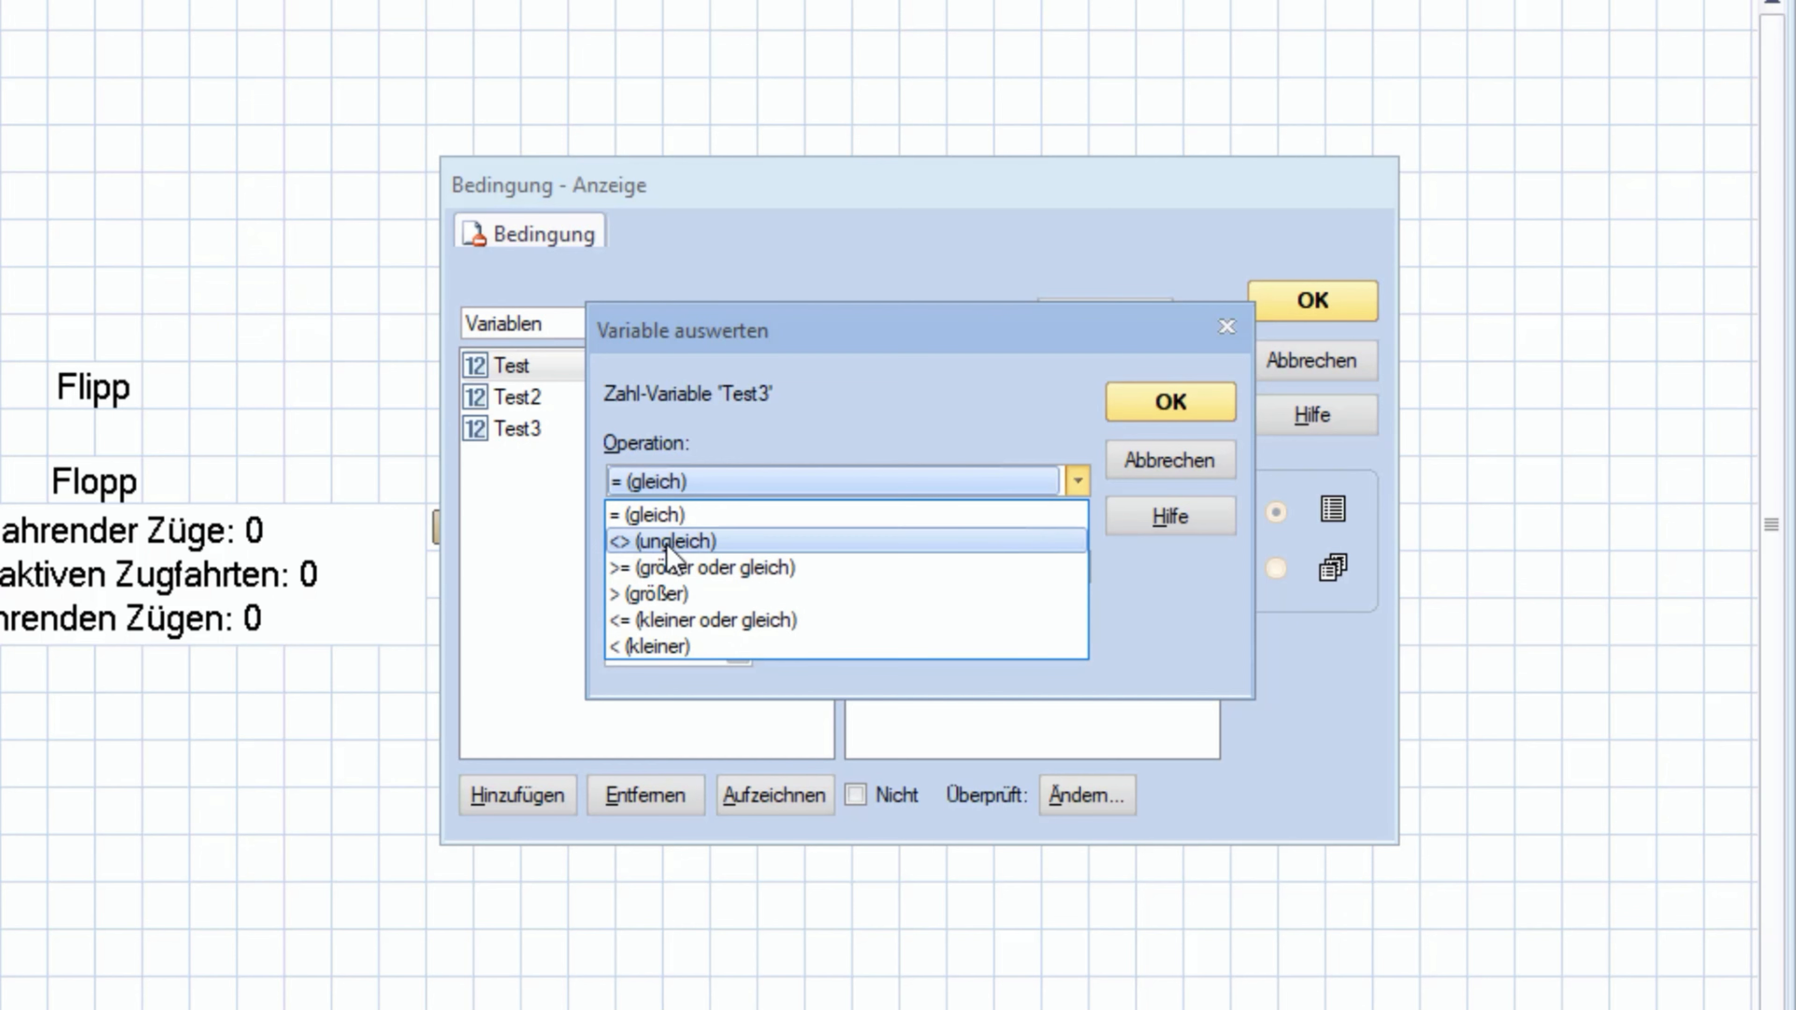
{"action": "mouse_move", "coordinate": [678, 578]}
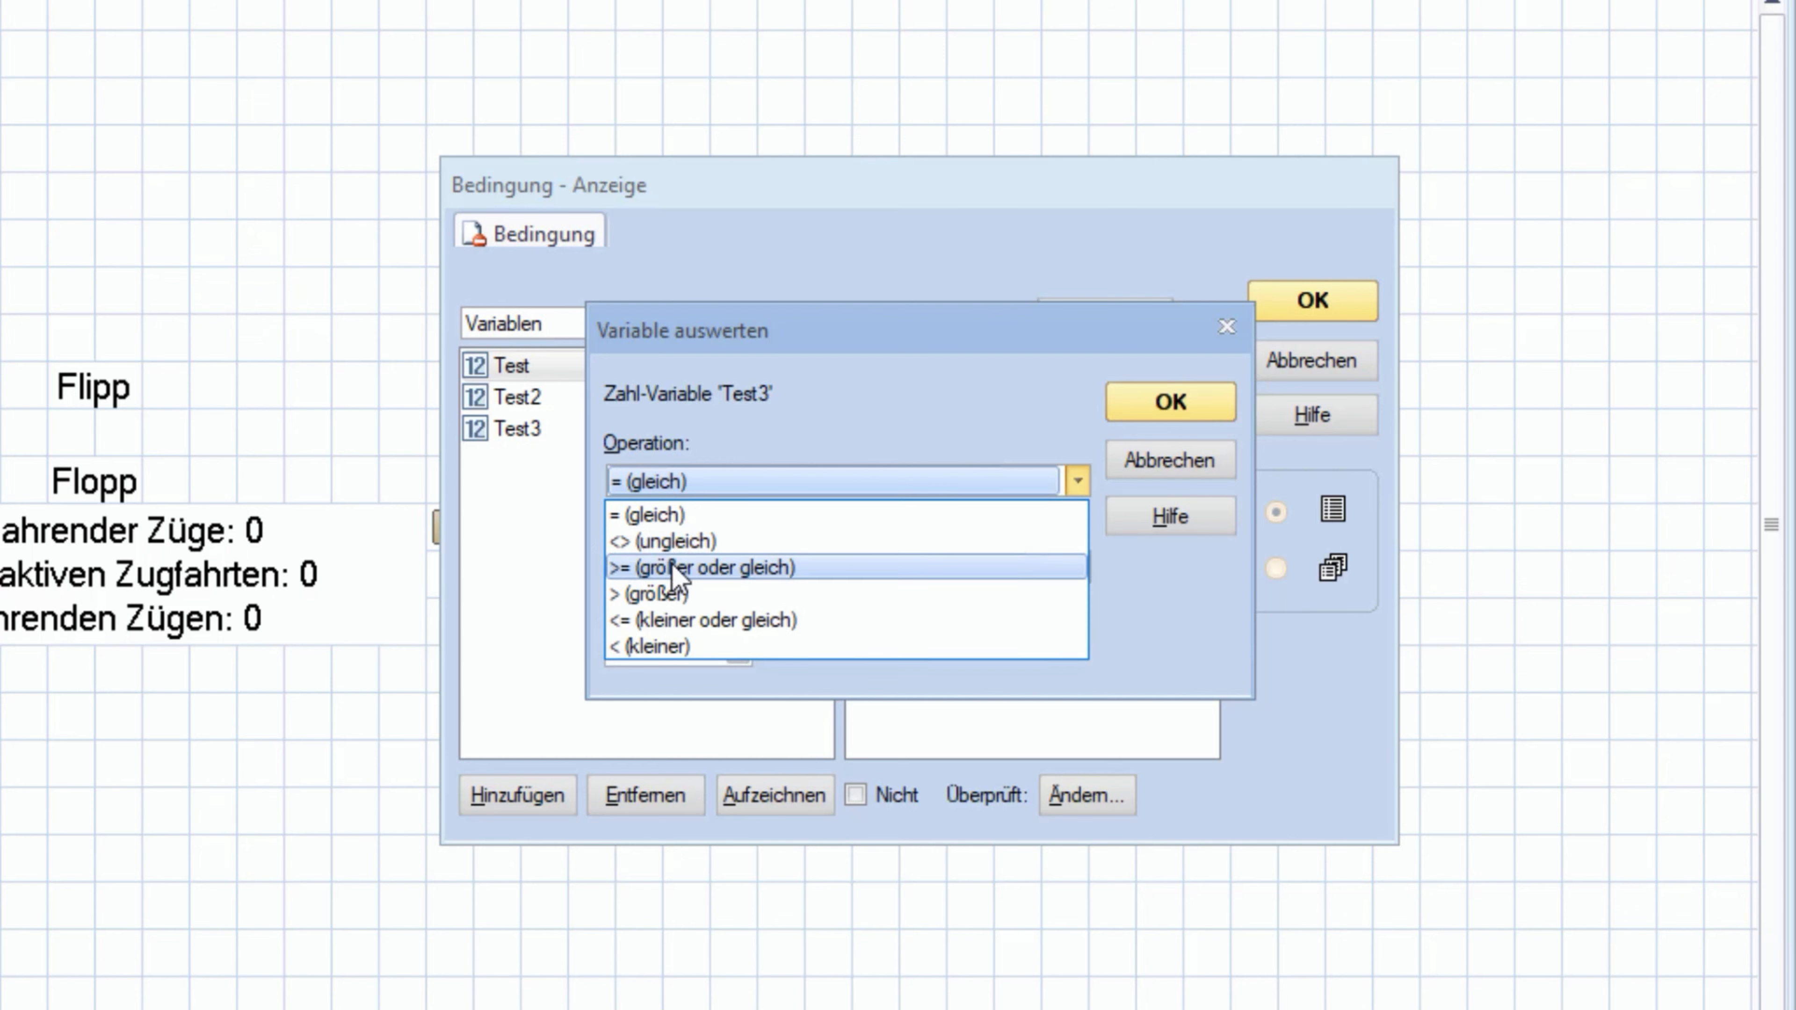
{"action": "mouse_move", "coordinate": [695, 638]}
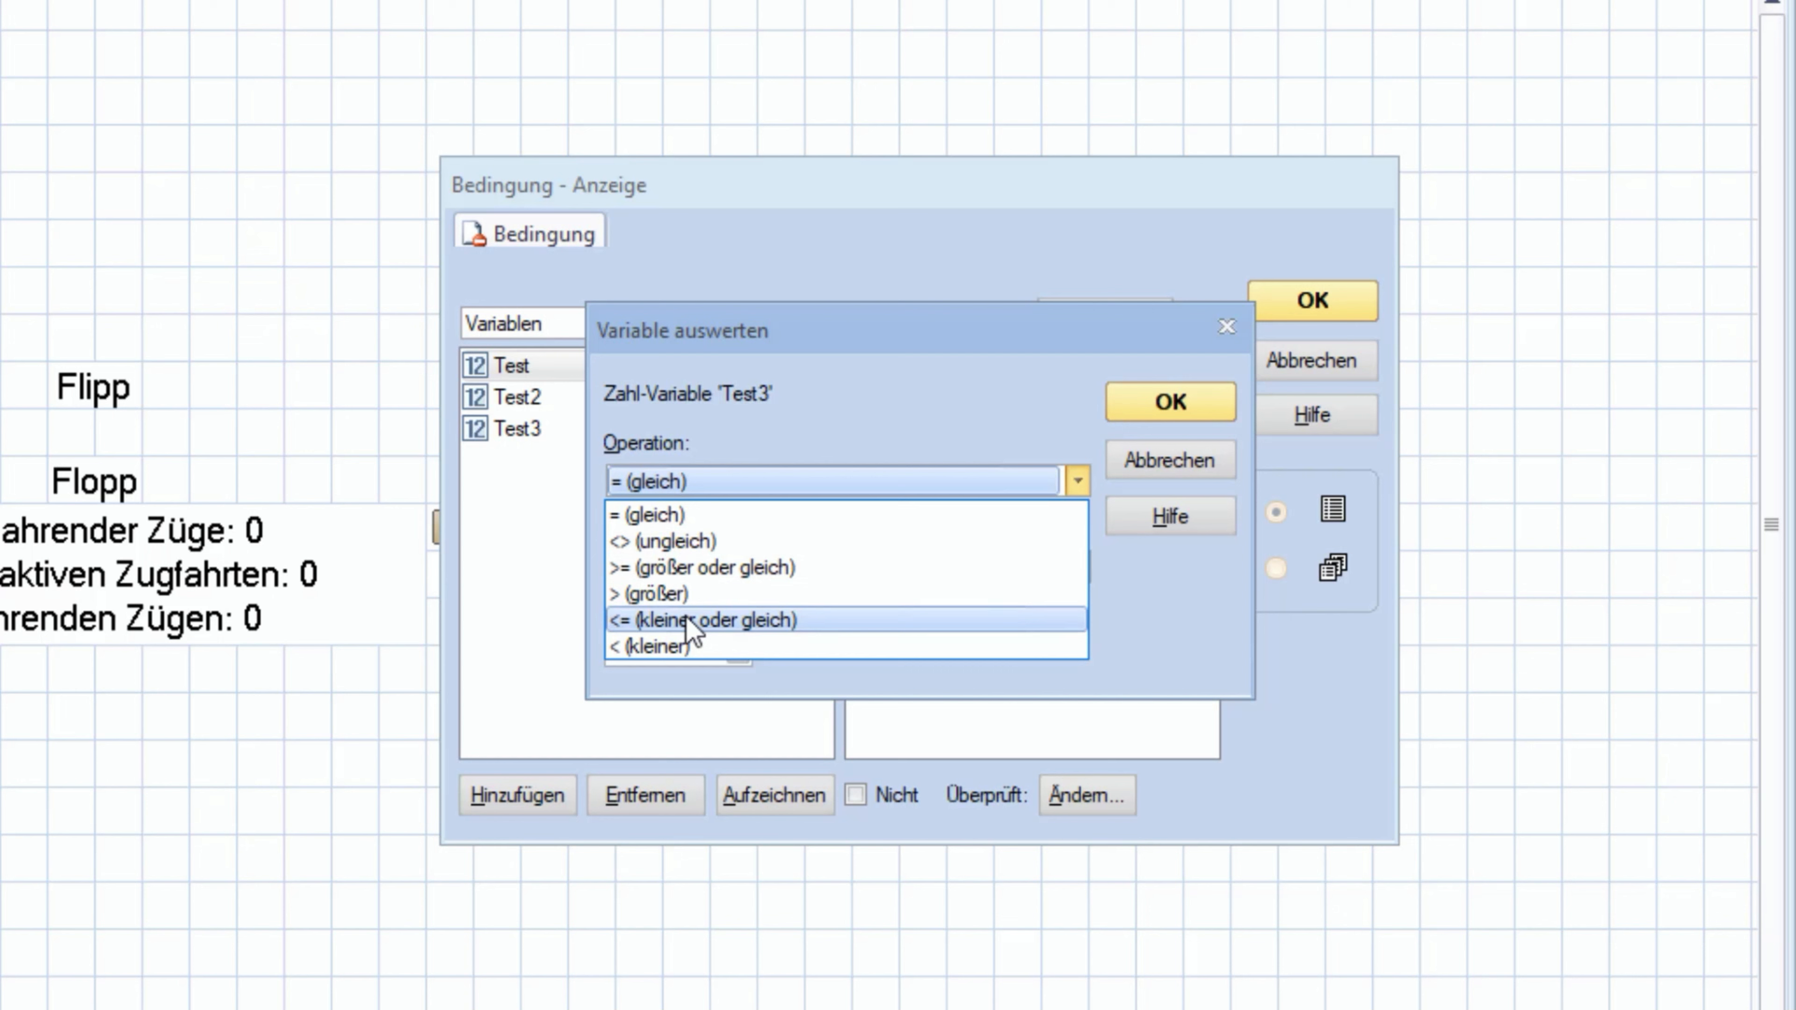
{"action": "mouse_move", "coordinate": [686, 659]}
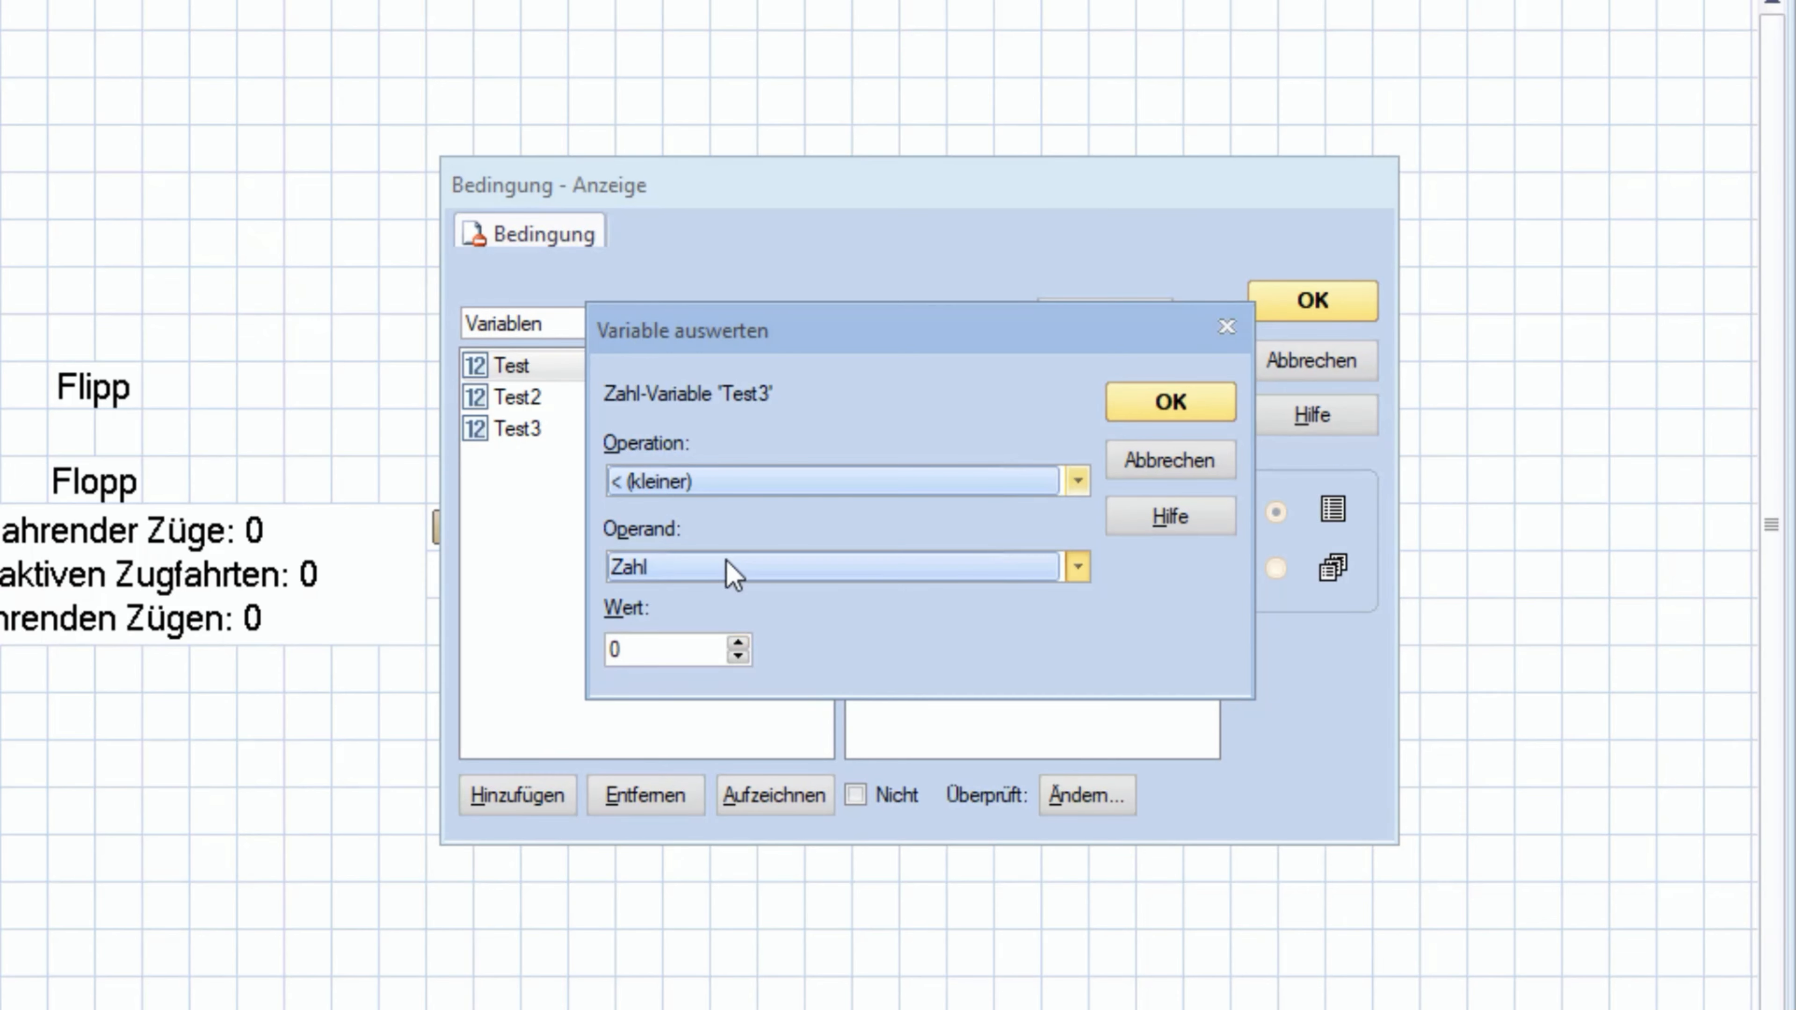
{"action": "left_click", "coordinate": [1078, 567]}
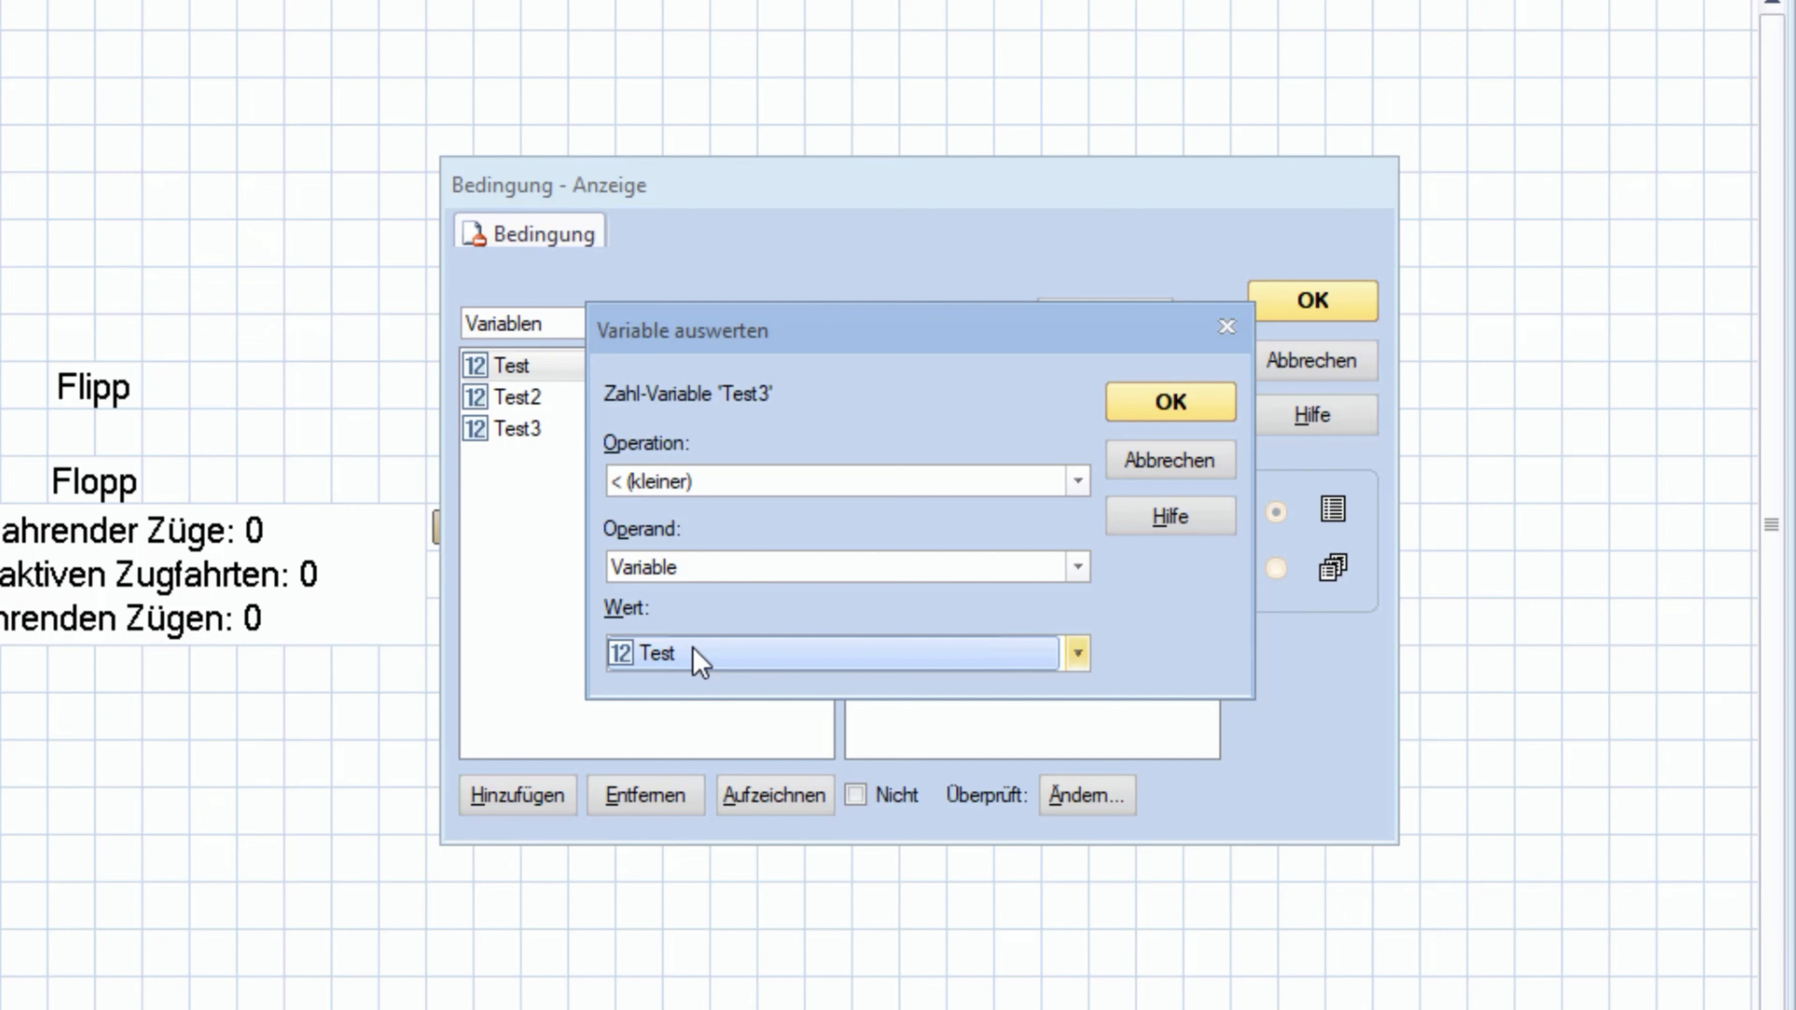
{"action": "mouse_move", "coordinate": [698, 668]}
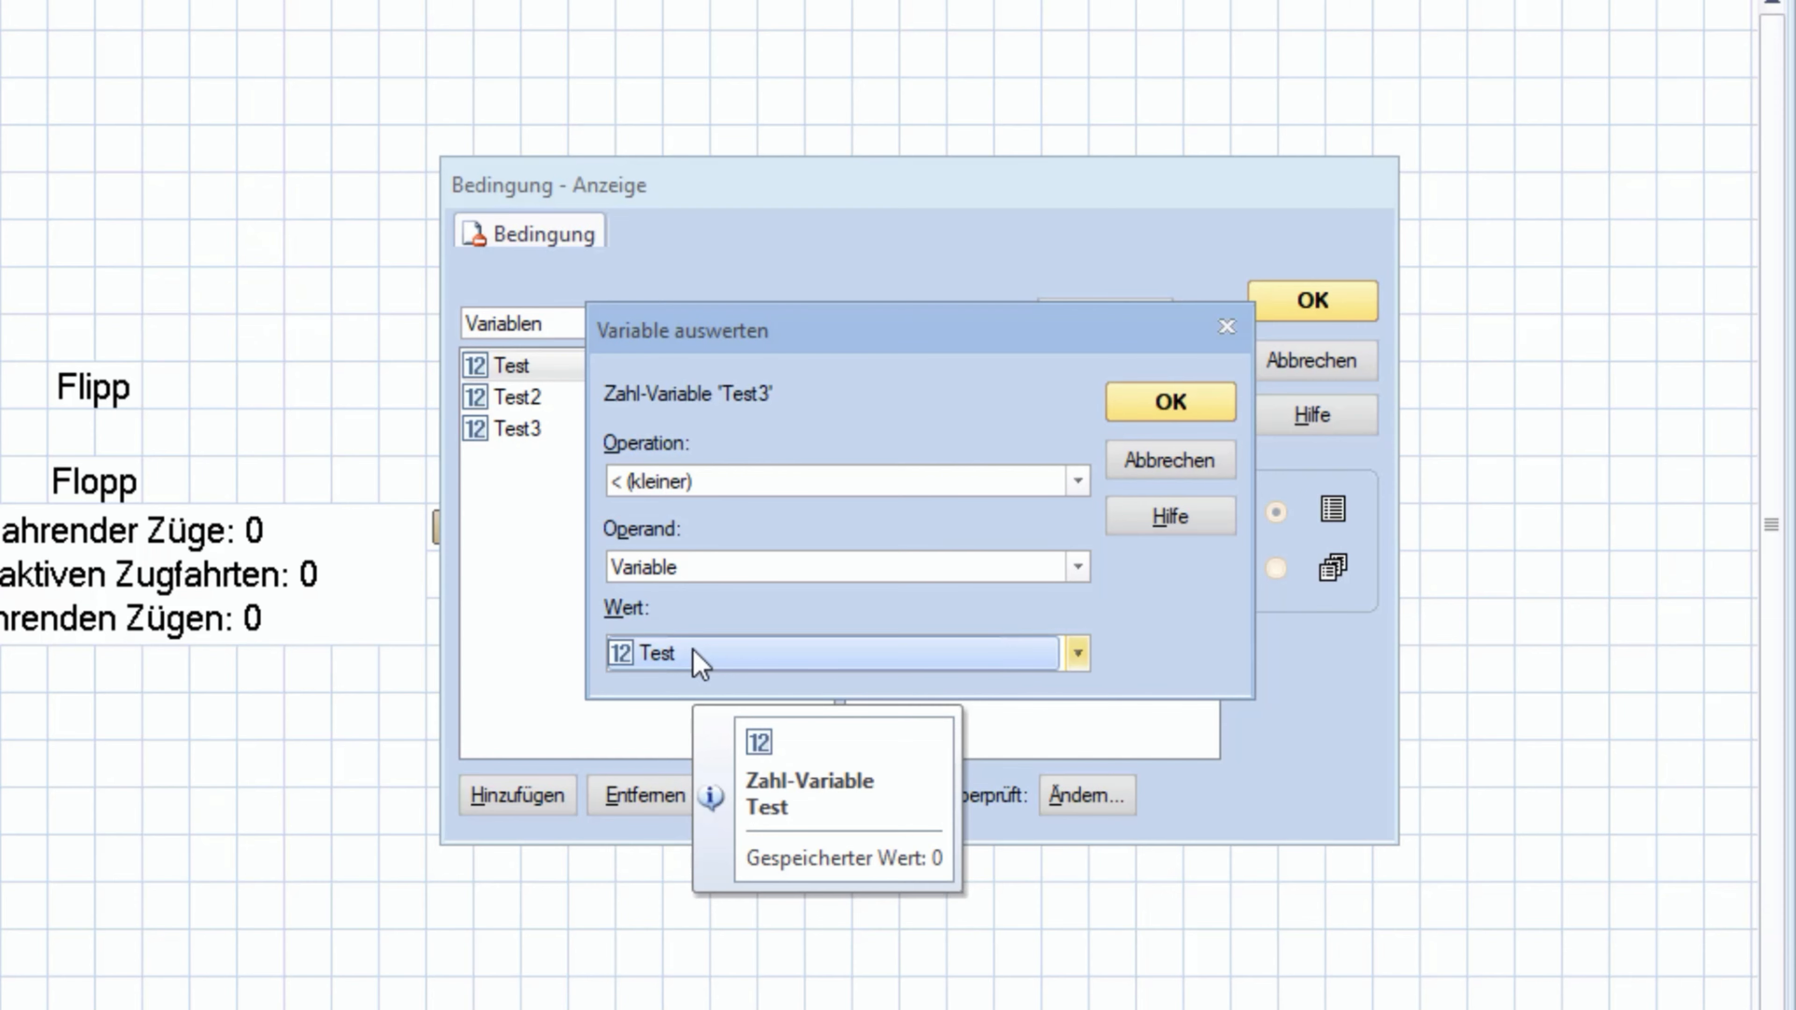
{"action": "mouse_move", "coordinate": [797, 583]}
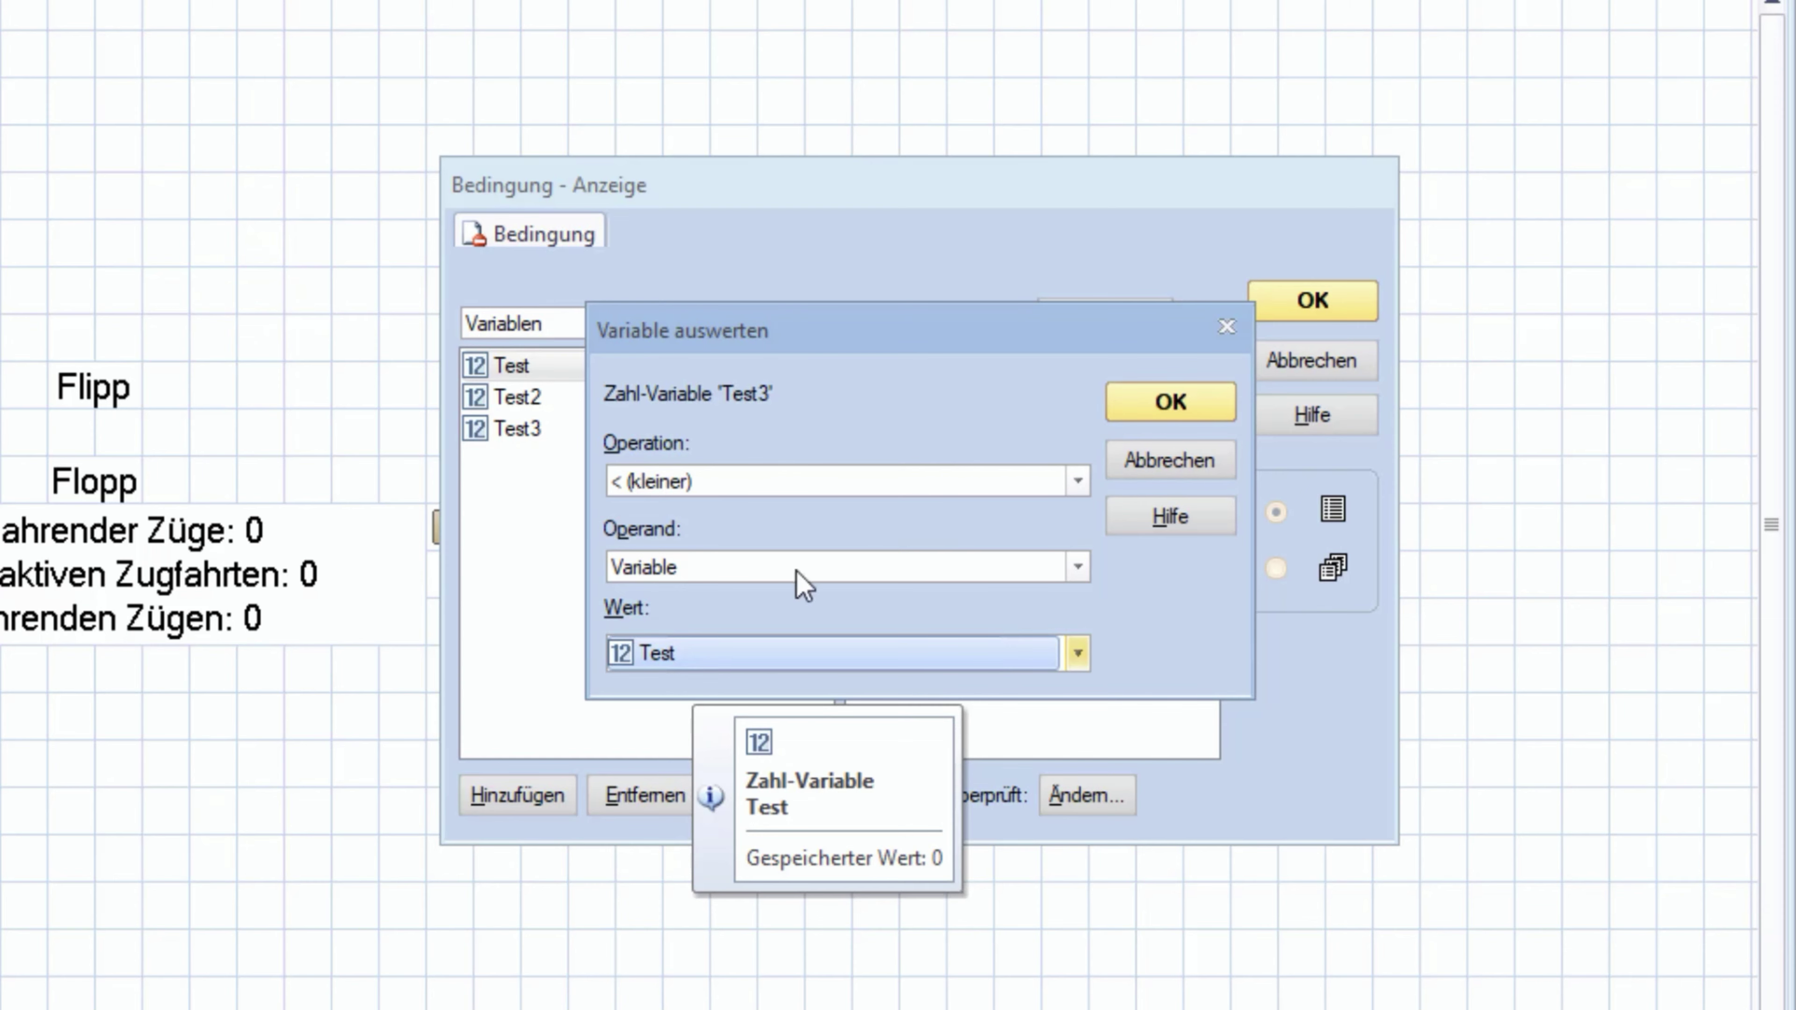
{"action": "left_click", "coordinate": [1171, 402]}
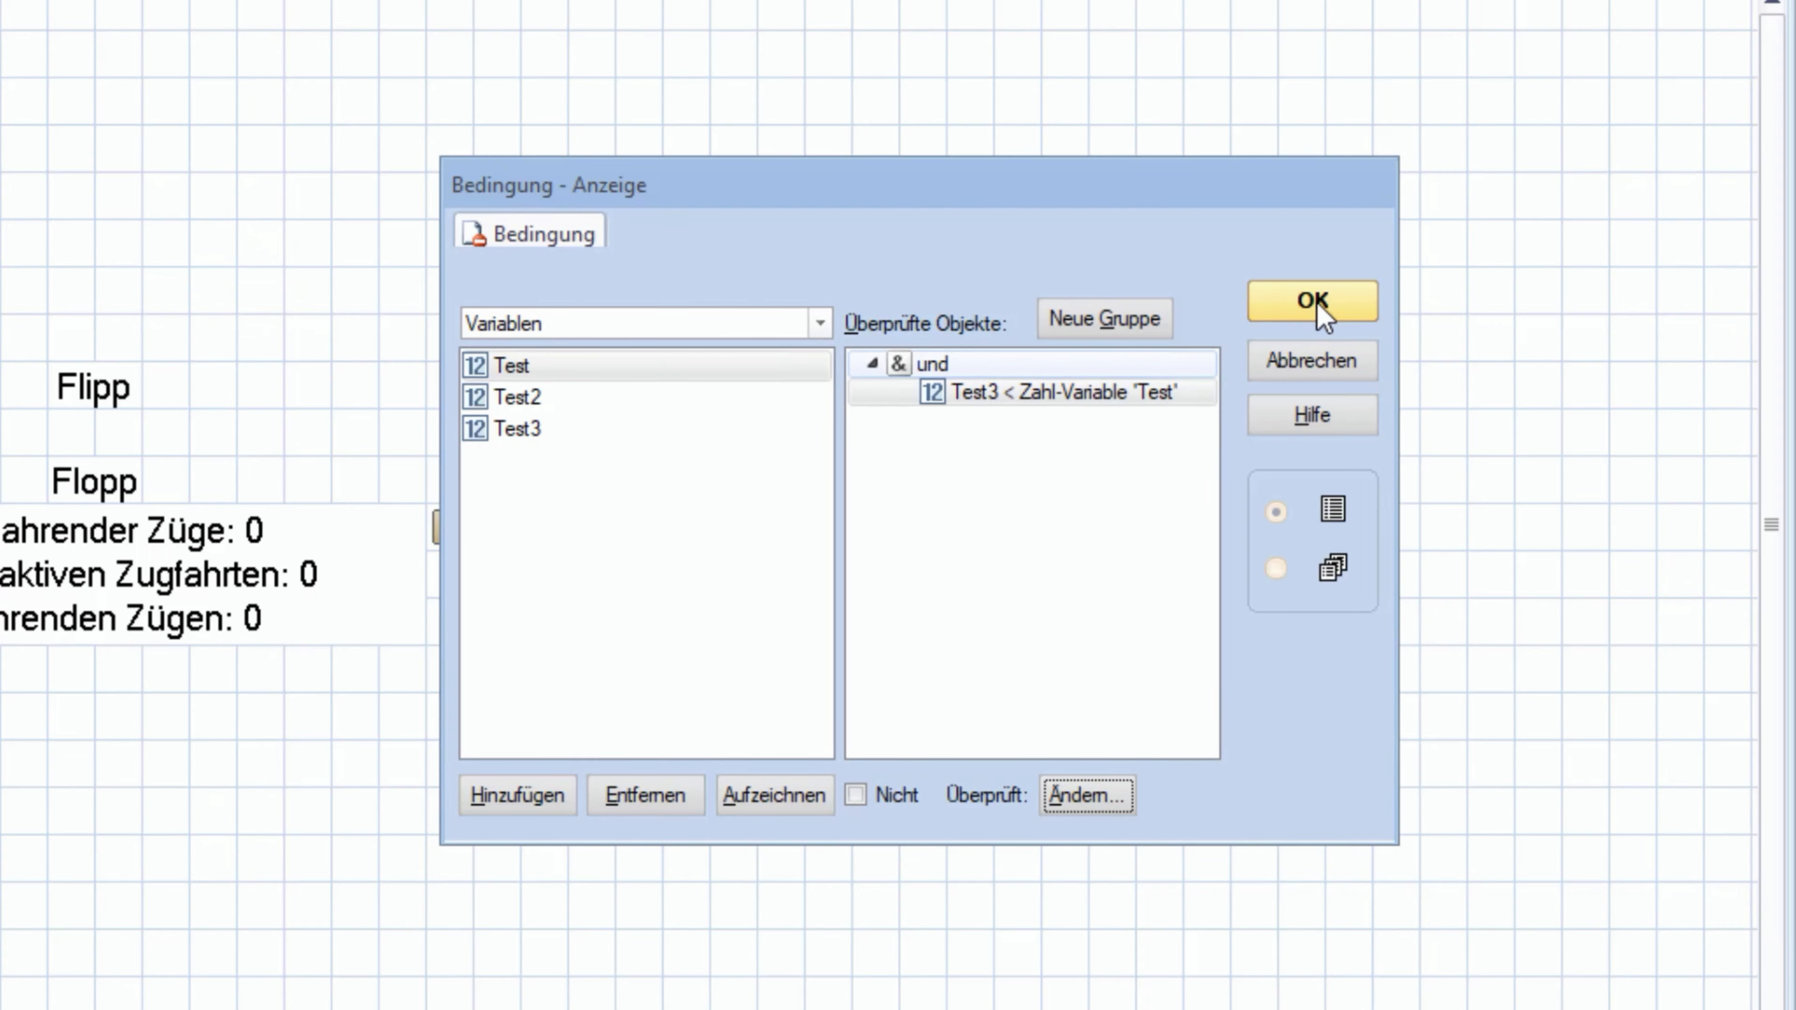
Confirm the Test3 < Test precondition and save the Anzeige macro
{"action": "left_click", "coordinate": [1312, 301]}
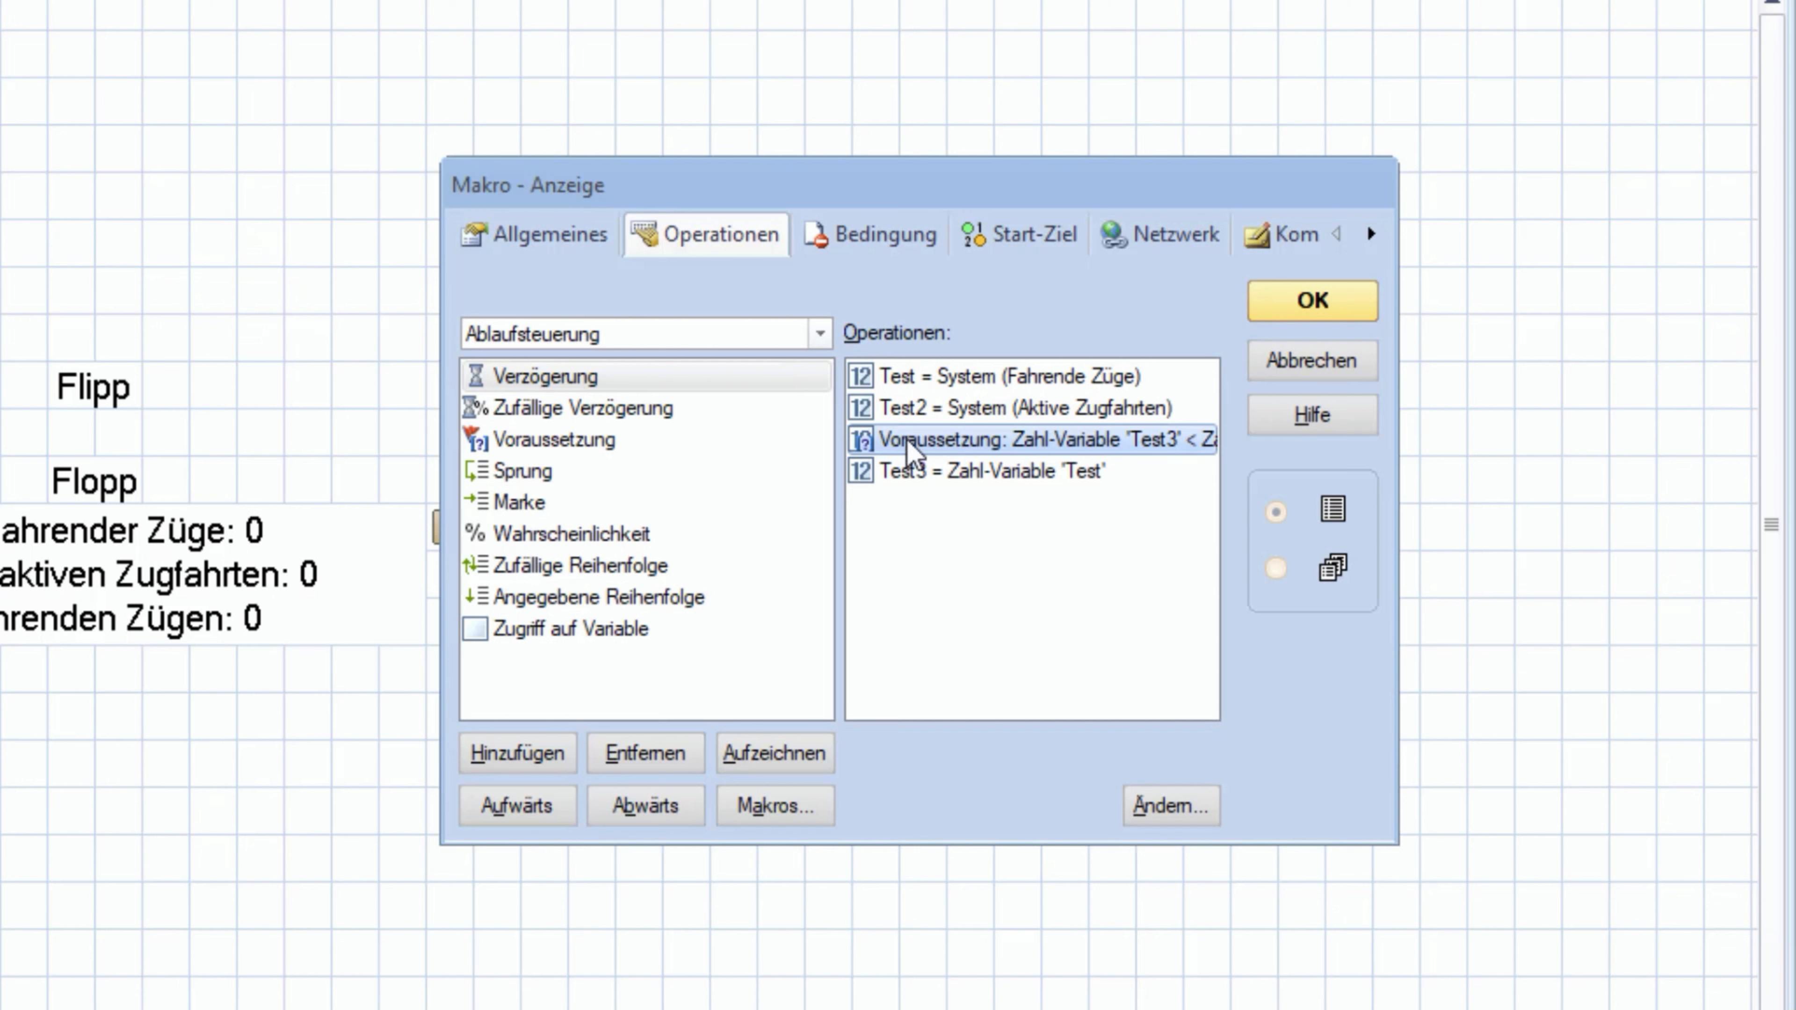
{"action": "mouse_move", "coordinate": [978, 654]}
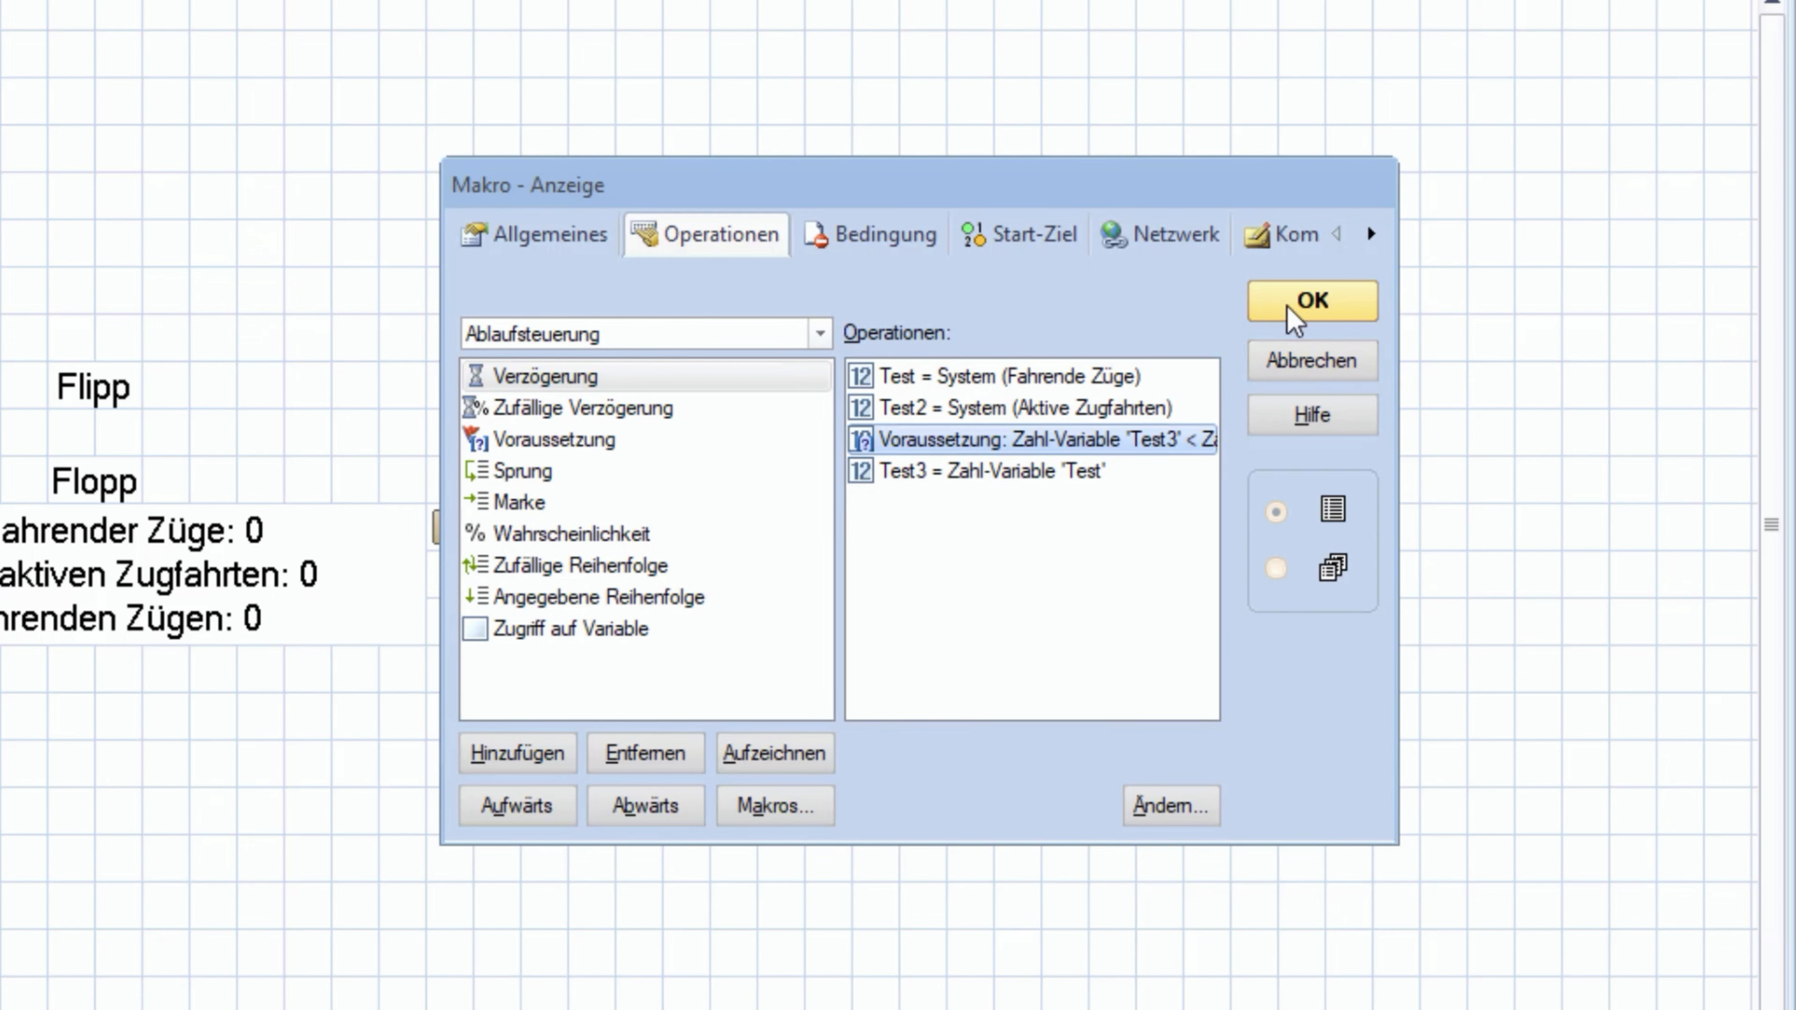
{"action": "left_click", "coordinate": [1311, 301]}
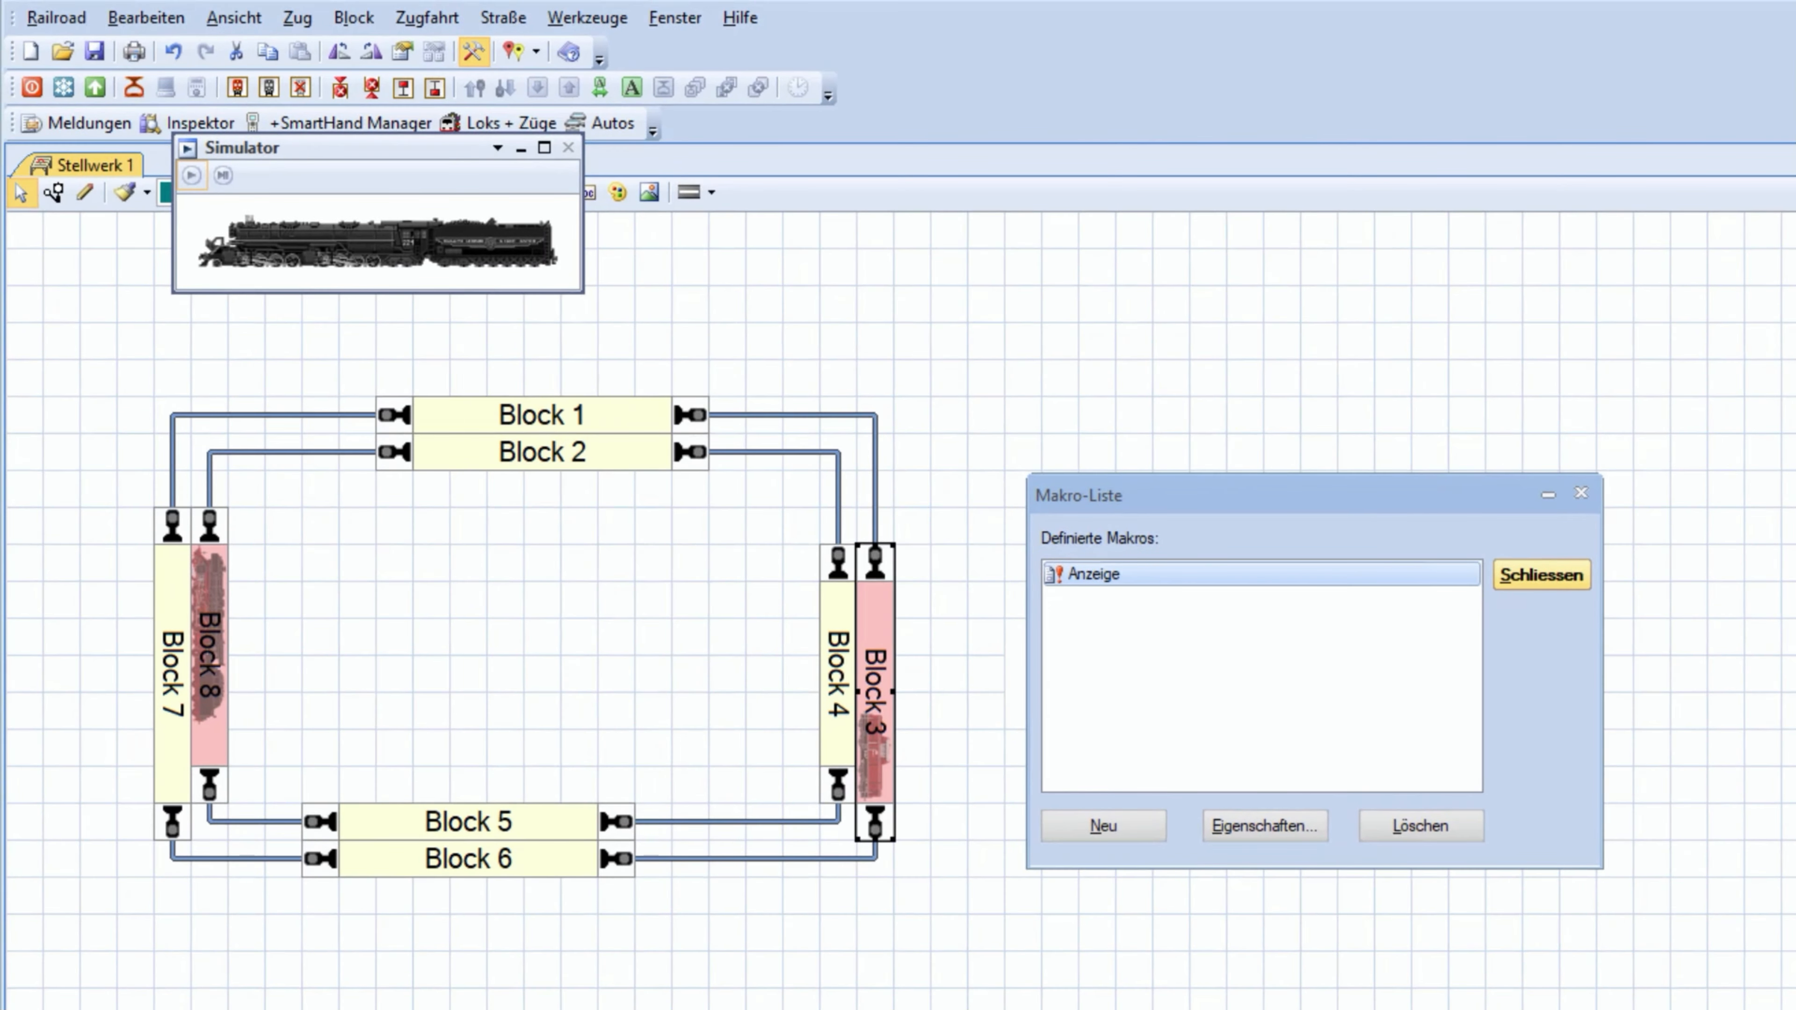
Close the Makro-Liste so the layout can run and the switchboard text update
{"action": "left_click", "coordinate": [1542, 574]}
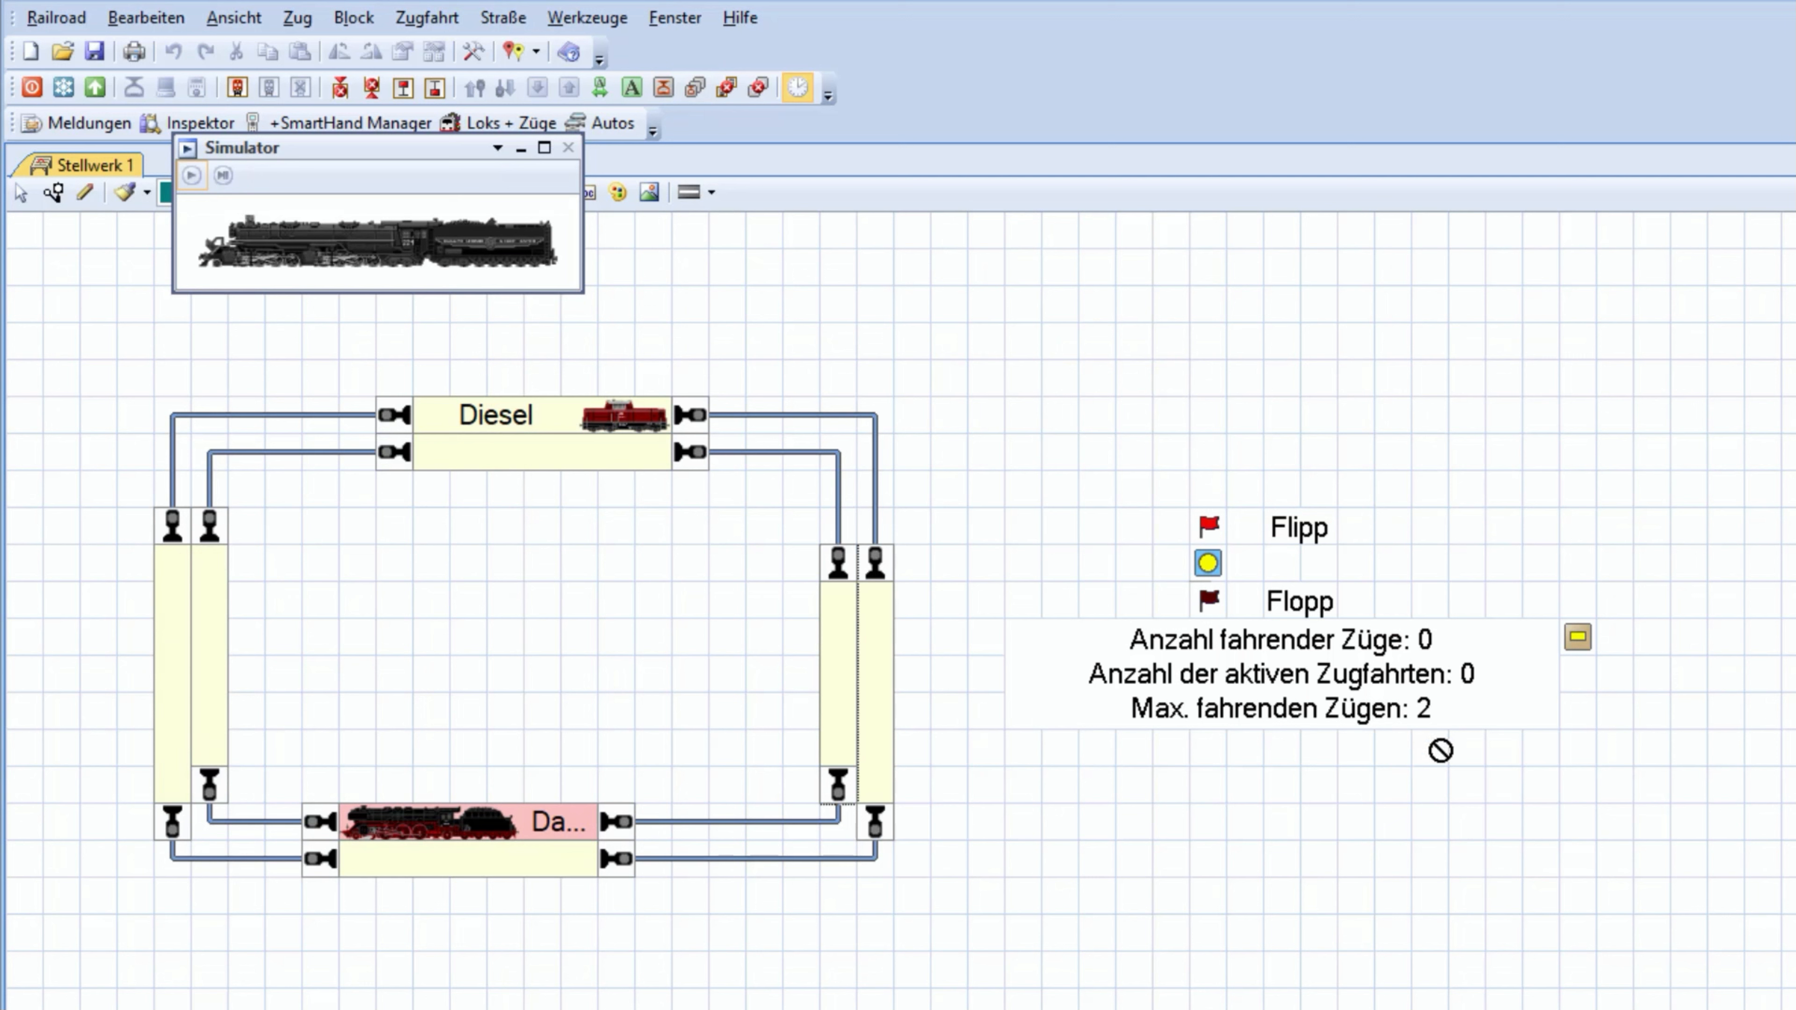
{"action": "mouse_move", "coordinate": [1417, 753]}
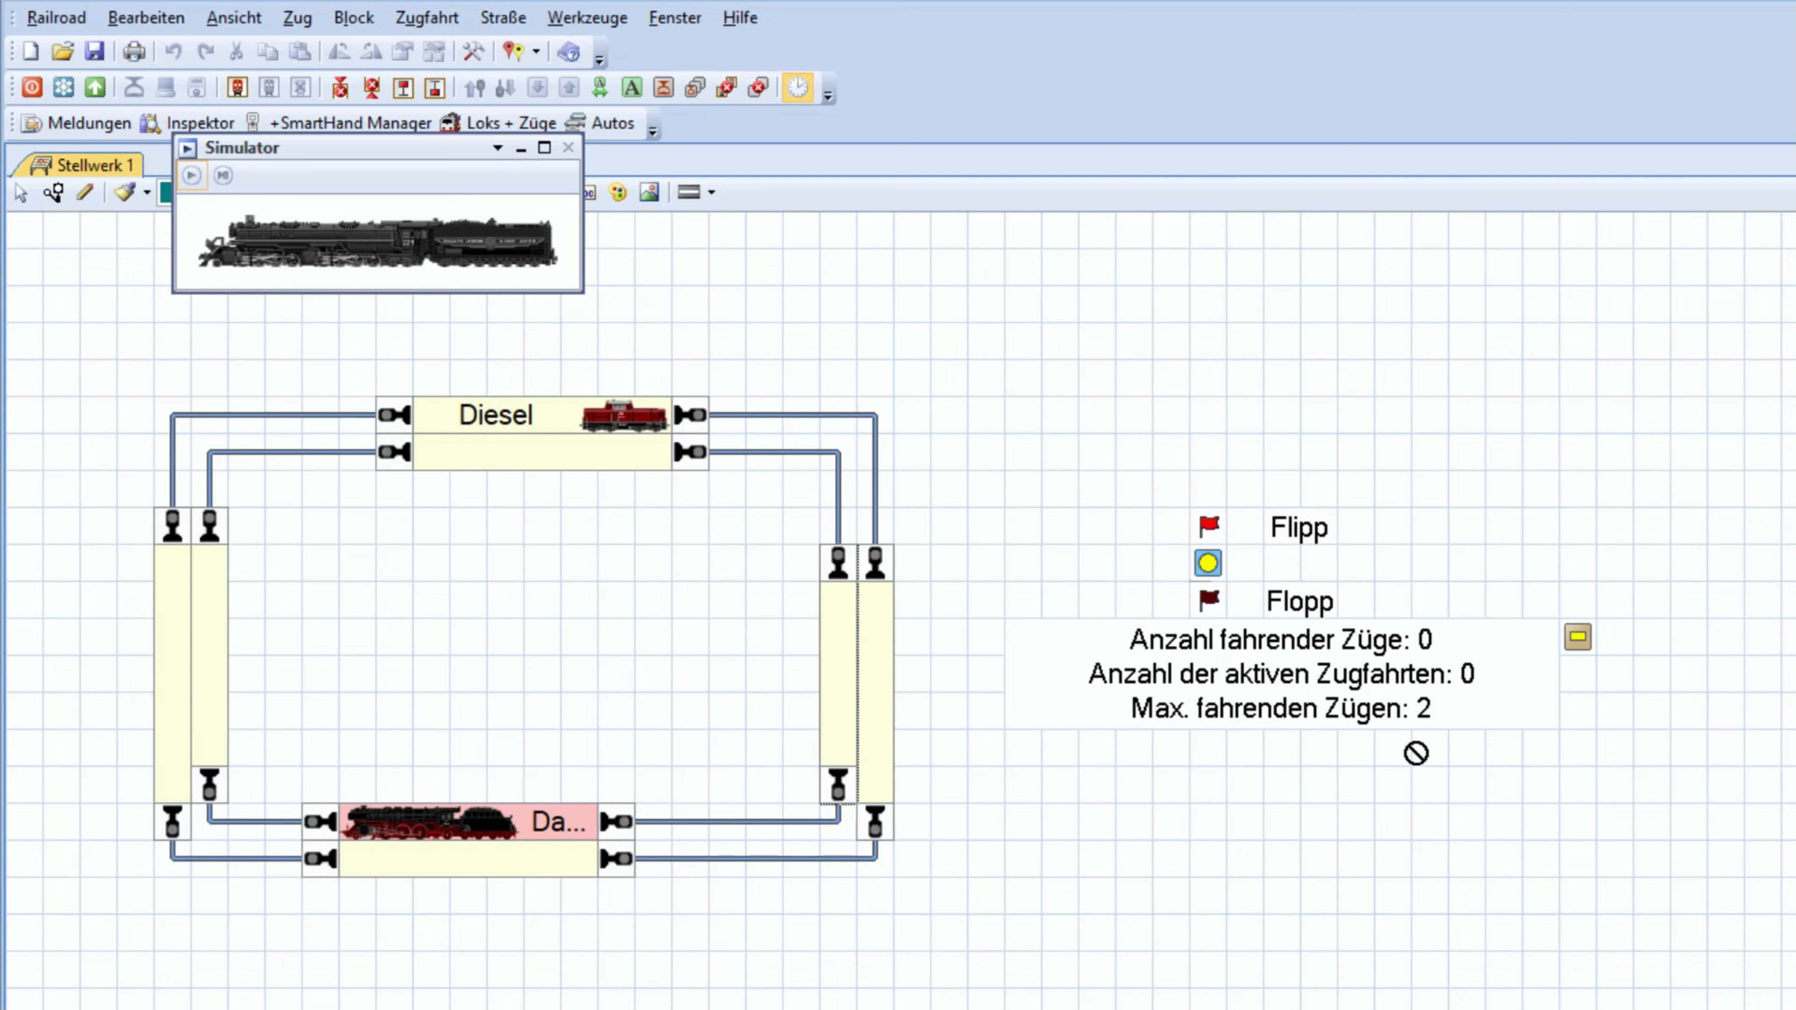